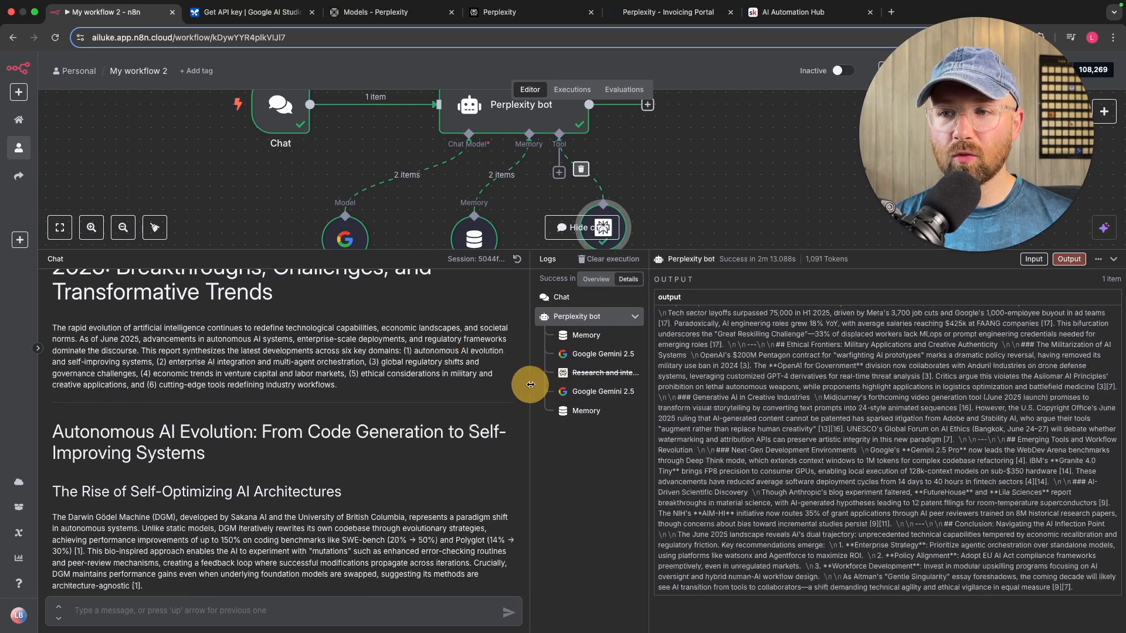
Step: Scroll through the Perplexity bot run output, then deselect nodes on the canvas
{"action": "scroll", "scroll_direction": "up", "scroll_amount": 3}
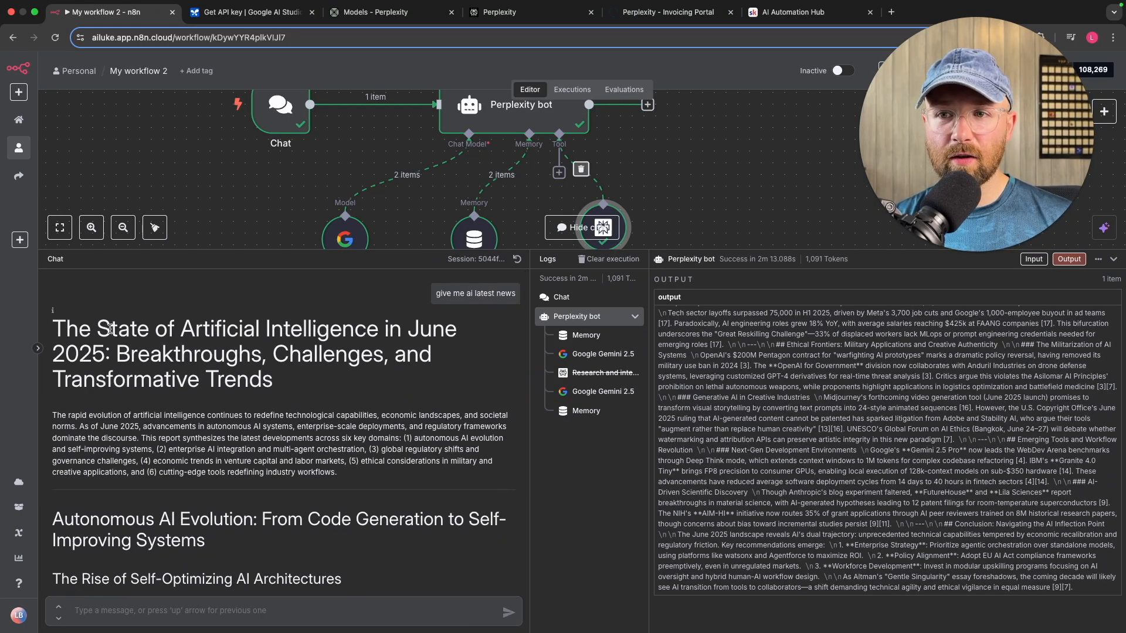
{"action": "scroll", "scroll_direction": "down", "scroll_amount": 3}
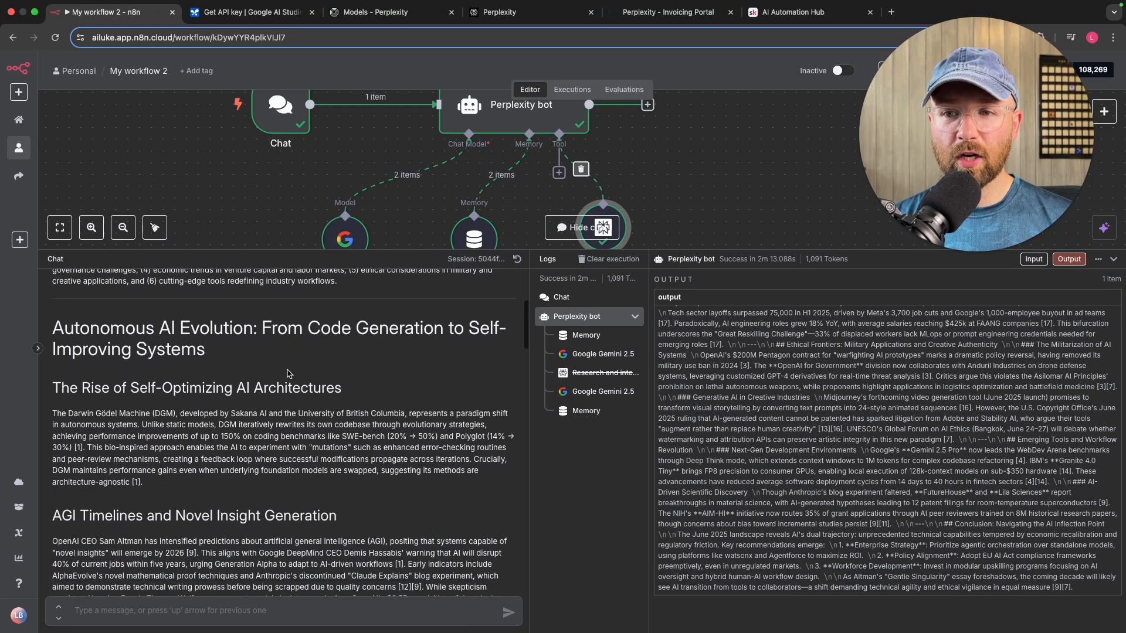
{"action": "scroll", "scroll_direction": "down", "scroll_amount": 3}
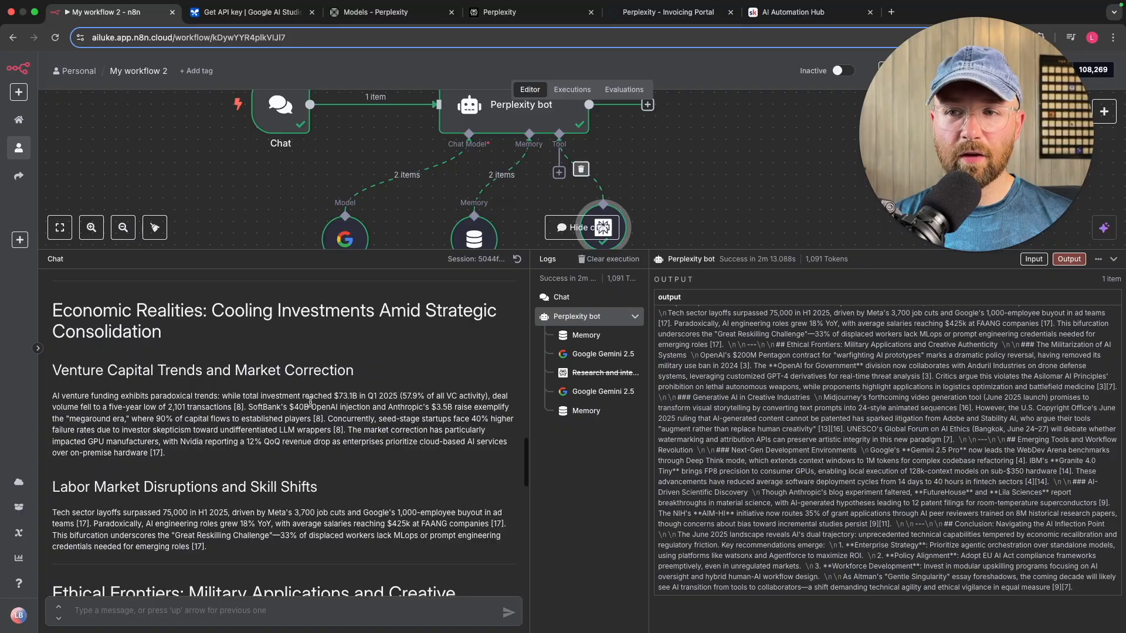
{"action": "scroll", "scroll_direction": "down", "scroll_amount": 3}
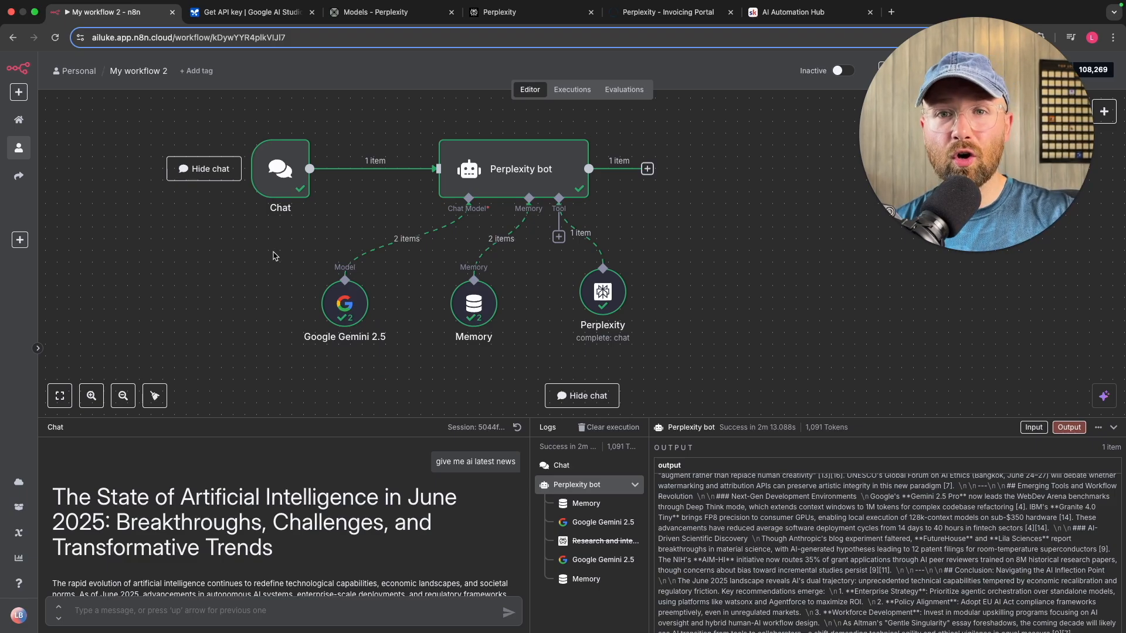
{"action": "left_click", "coordinate": [345, 303]}
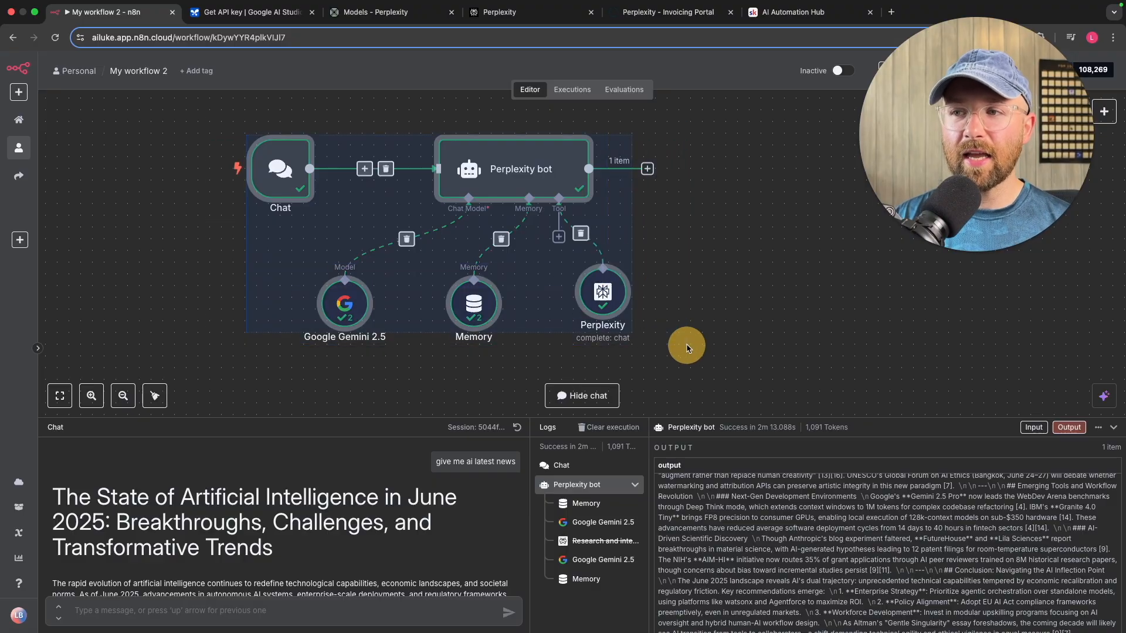
{"action": "left_click", "coordinate": [602, 293]}
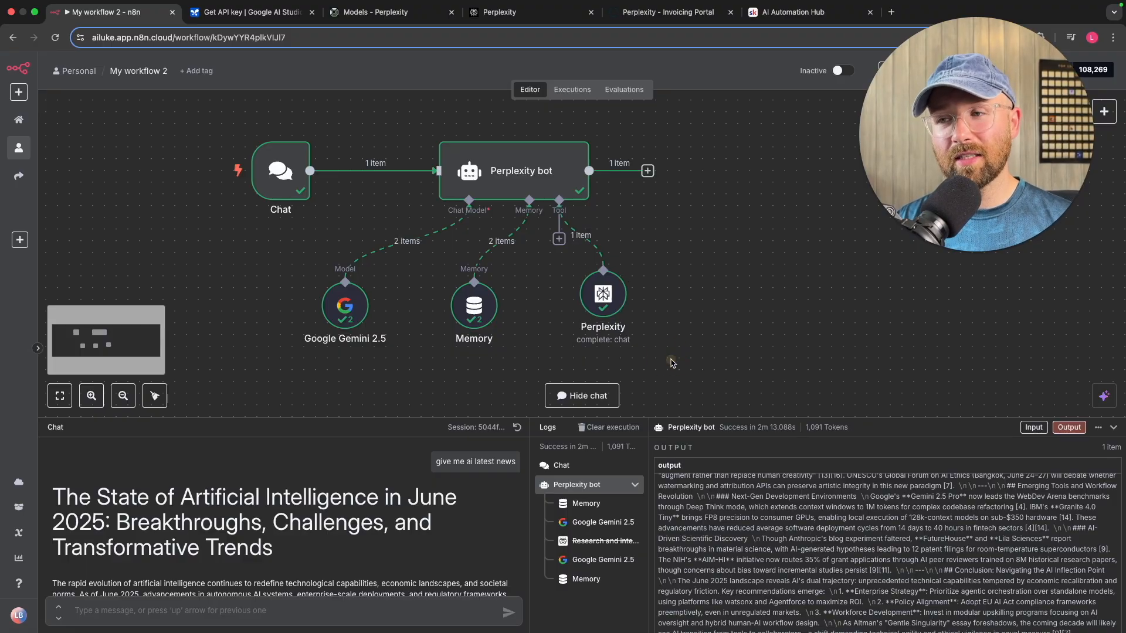
{"action": "mouse_move", "coordinate": [579, 270]}
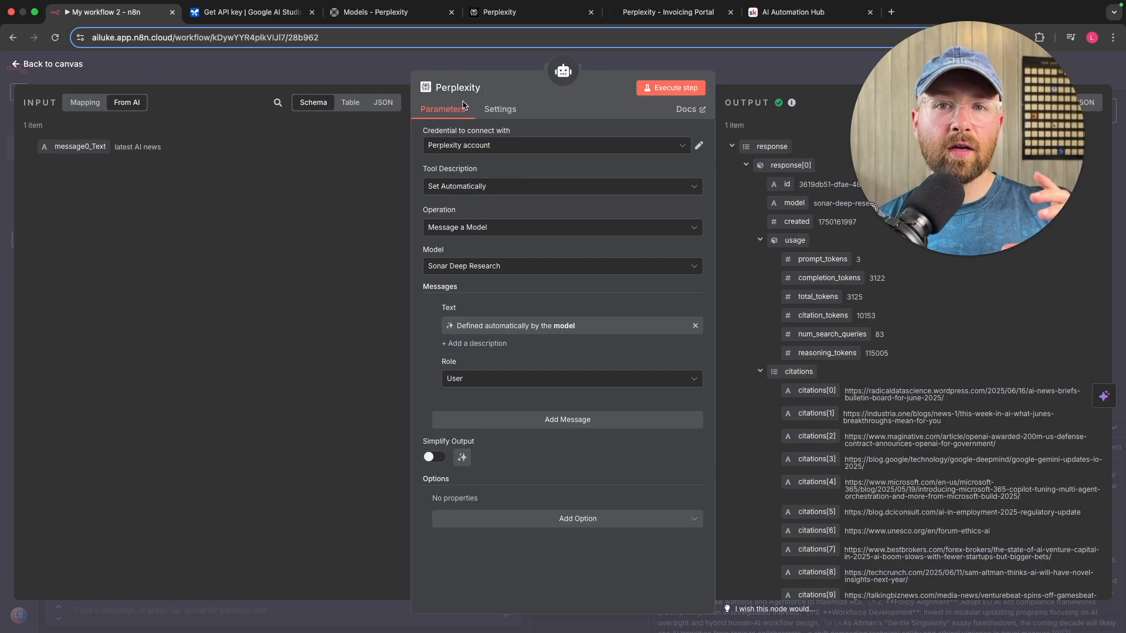
Step: Return to the workflow canvas and switch to the AI Automation Hub browser tab
{"action": "left_click", "coordinate": [49, 64]}
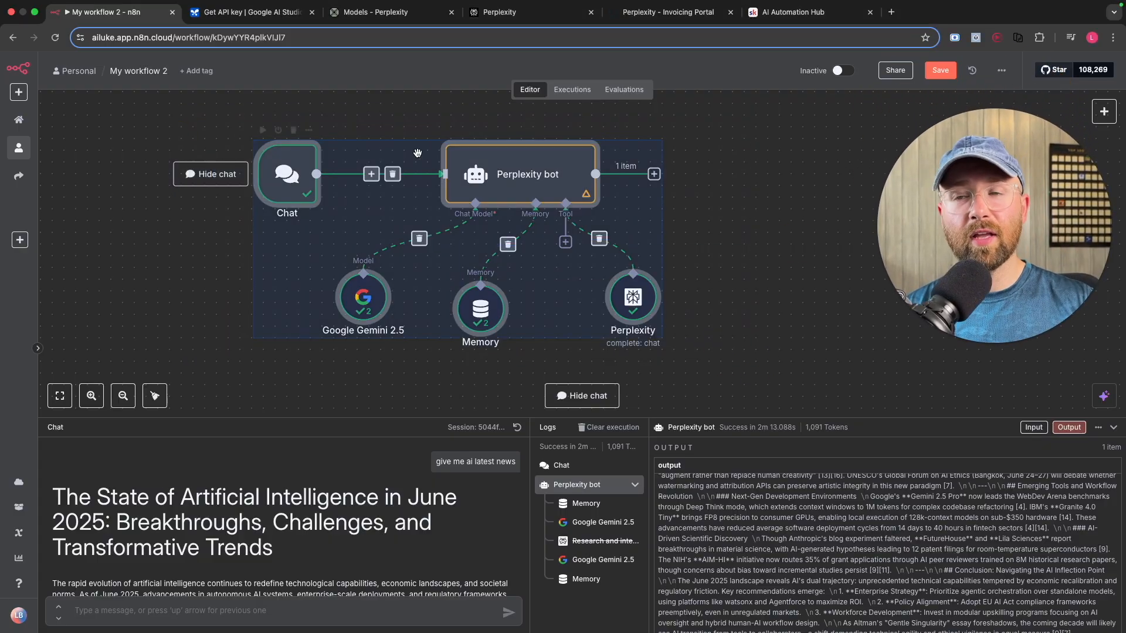
{"action": "left_click", "coordinate": [789, 12]}
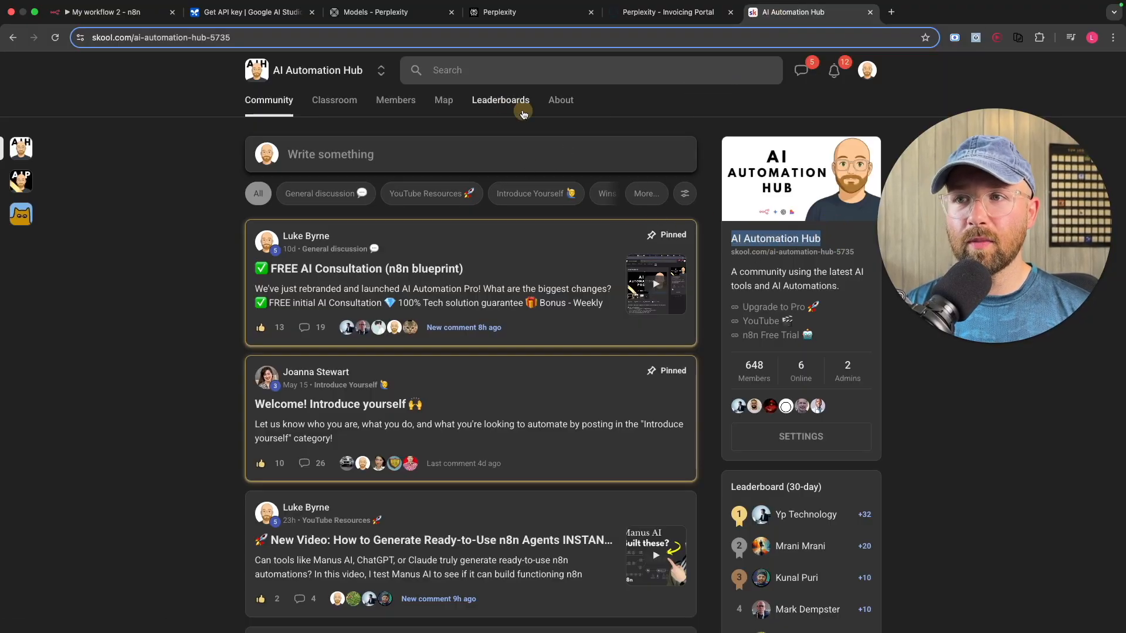
{"action": "scroll", "scroll_direction": "down", "scroll_amount": 3}
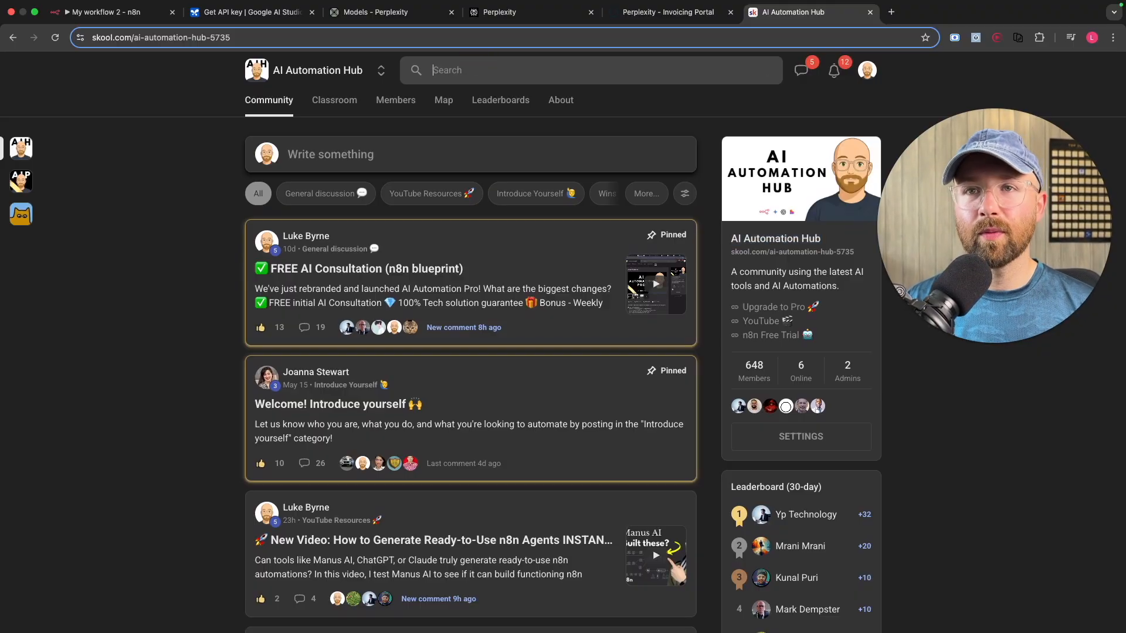
{"action": "left_click", "coordinate": [108, 11]}
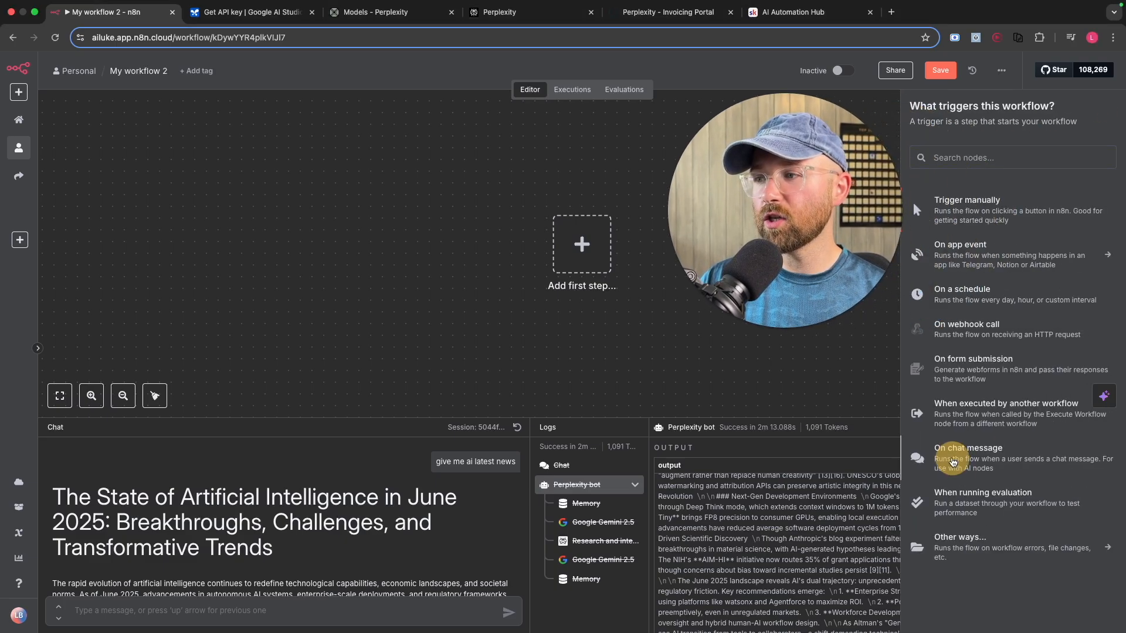
Step: Add an 'On chat message' trigger followed by an AI Agent node on the empty canvas
{"action": "left_click", "coordinate": [967, 452]}
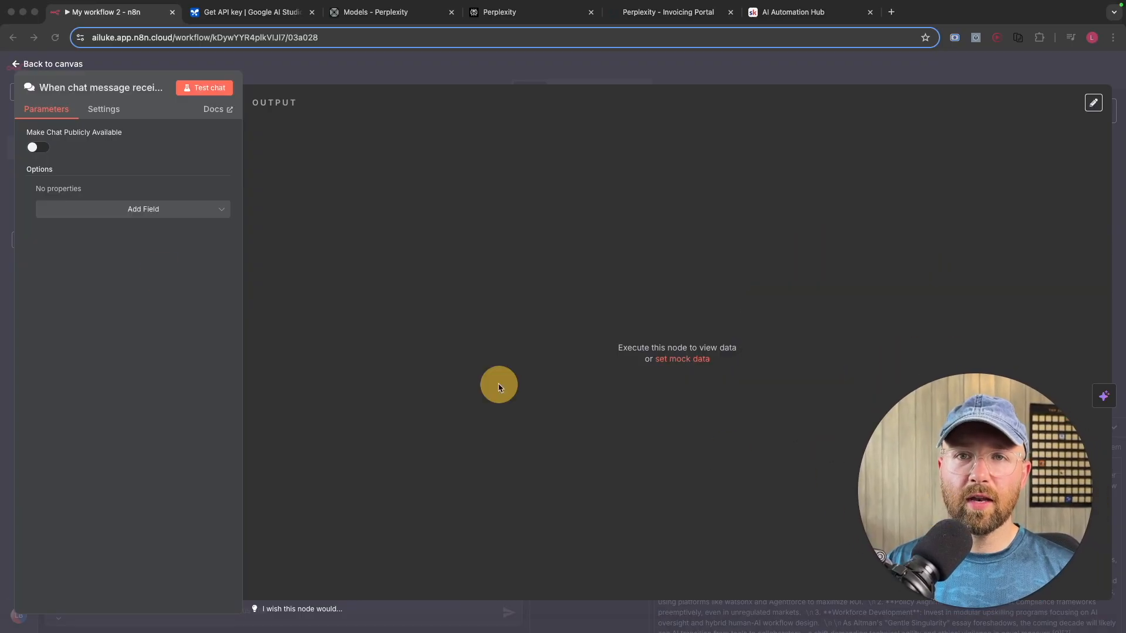
{"action": "left_click", "coordinate": [47, 63]}
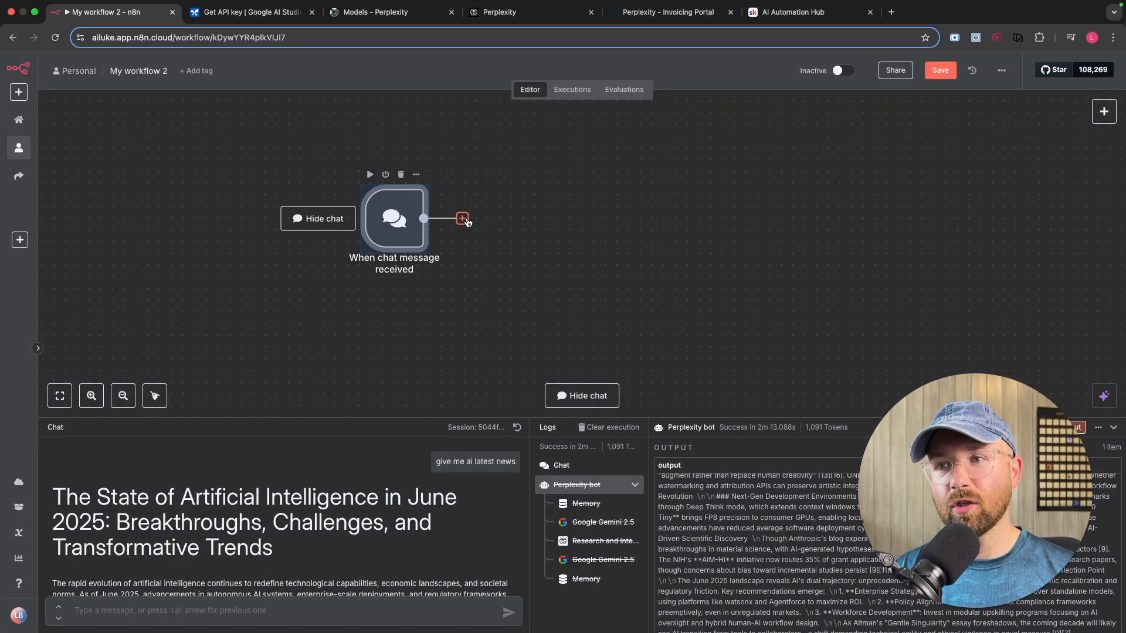
{"action": "left_click", "coordinate": [462, 218]}
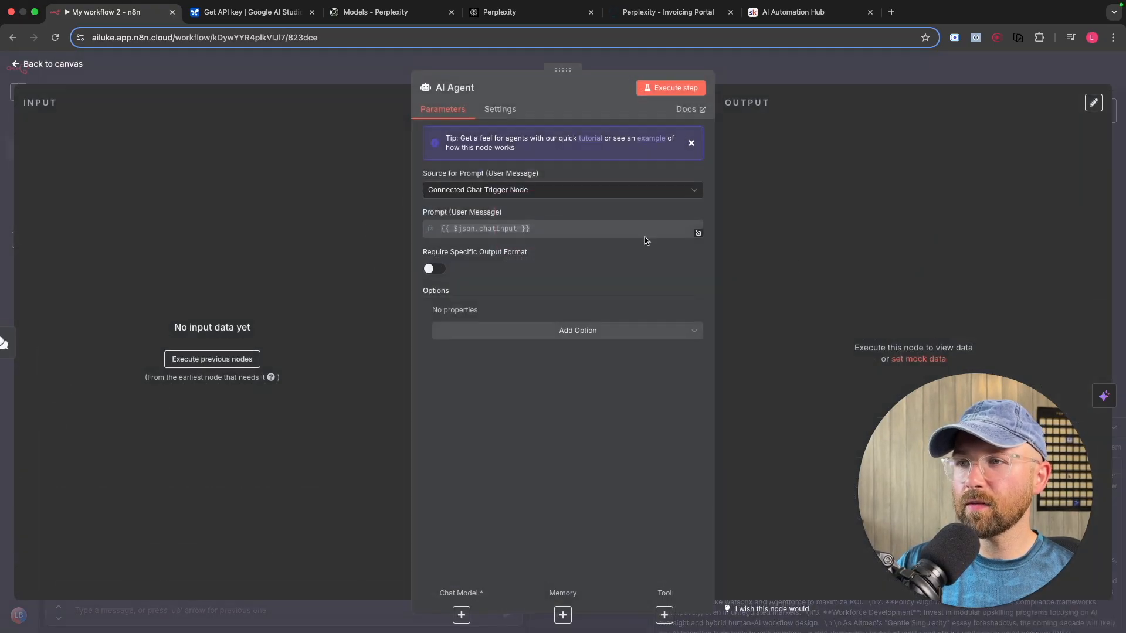
{"action": "left_click", "coordinate": [50, 63]}
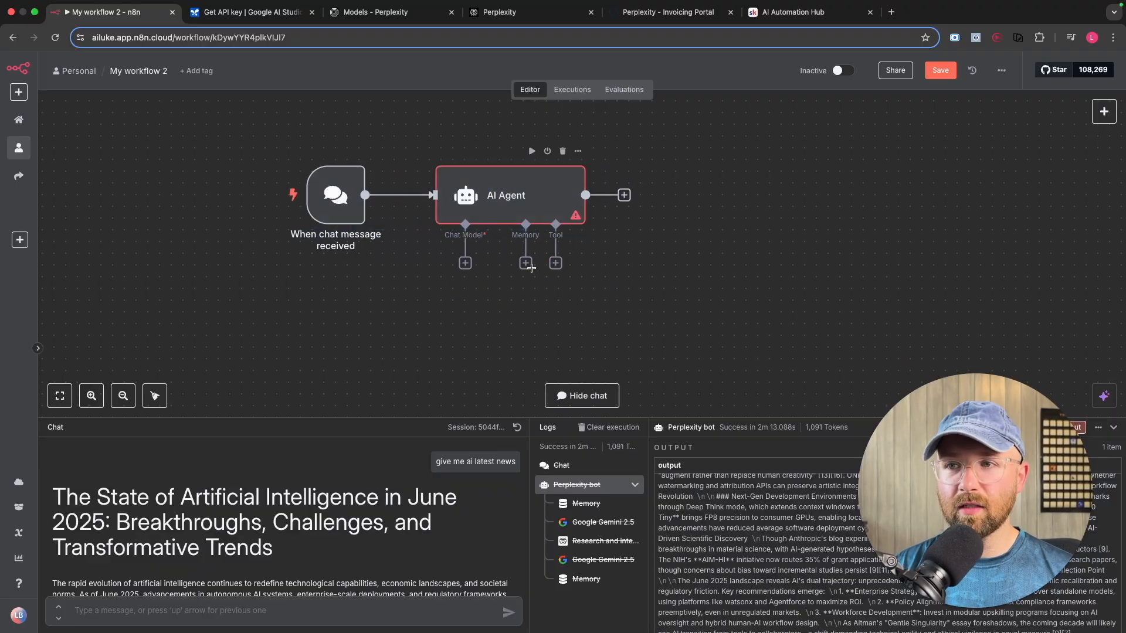
Step: Attach Google Gemini Chat Model and the Perplexity Tool to the AI Agent
{"action": "left_click", "coordinate": [465, 261]}
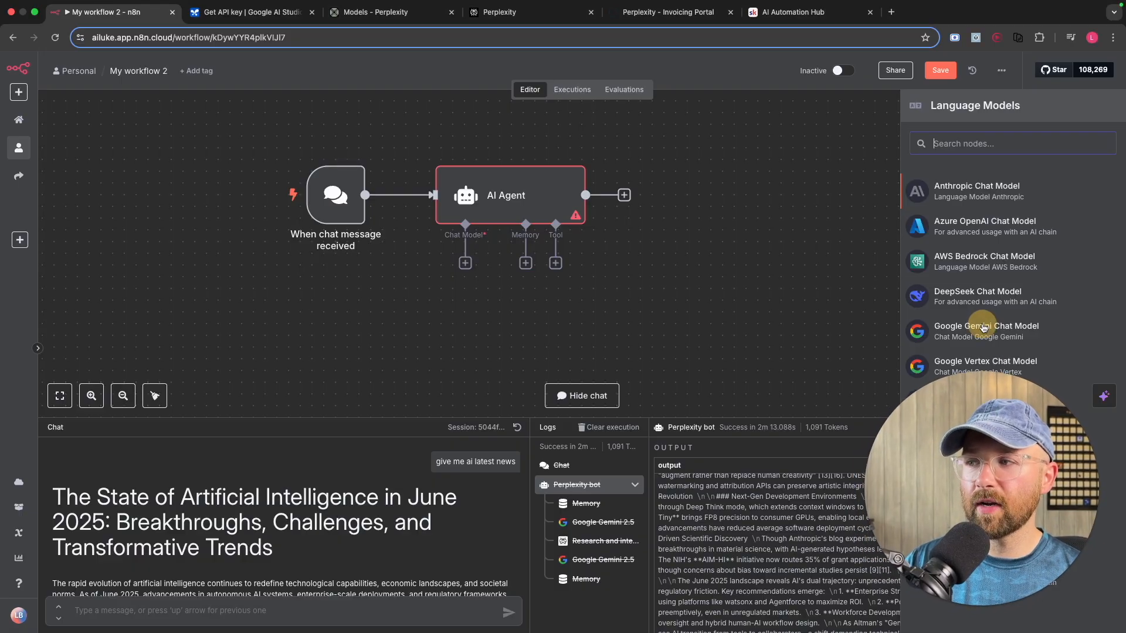
{"action": "left_click", "coordinate": [985, 331]}
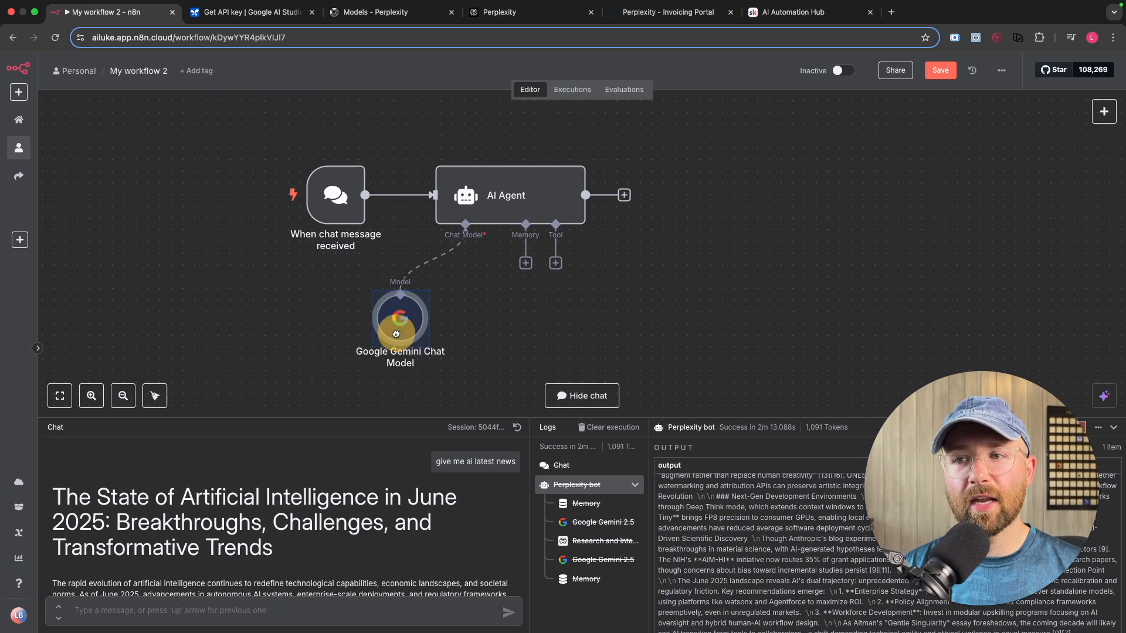
{"action": "left_click", "coordinate": [555, 262]}
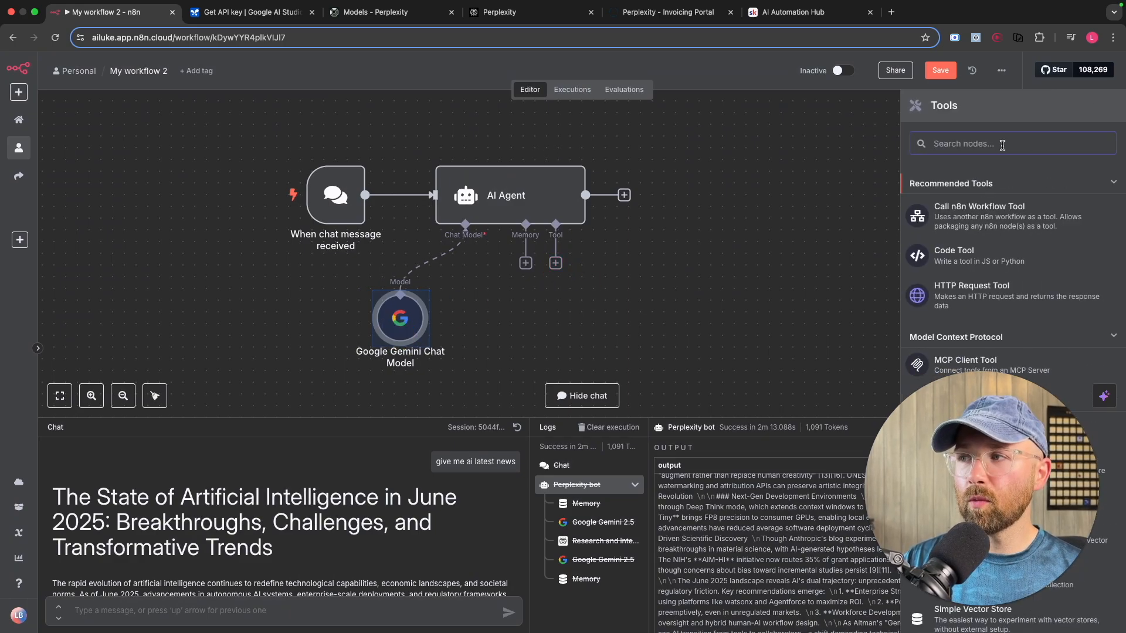
{"action": "type", "text": "perpl"}
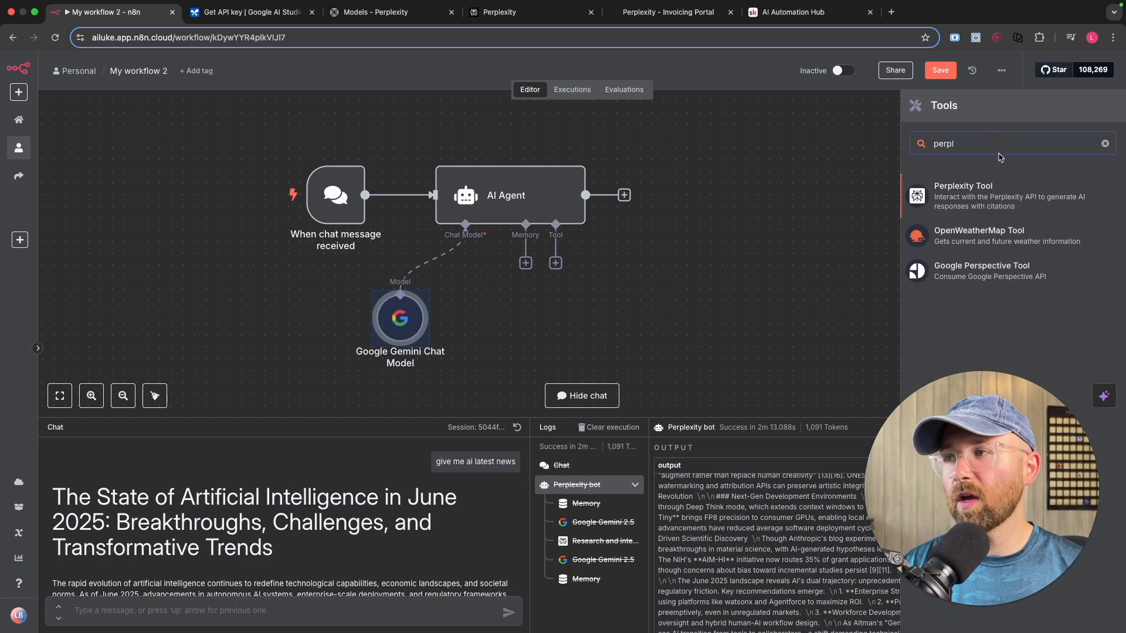
{"action": "left_click", "coordinate": [962, 196]}
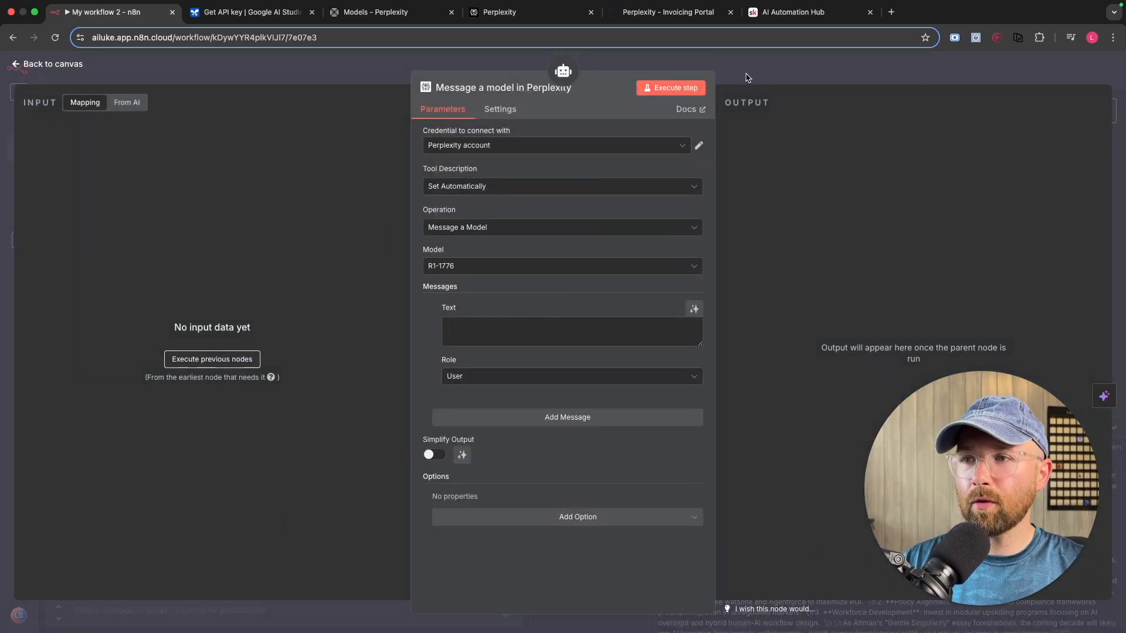
{"action": "left_click", "coordinate": [46, 63]}
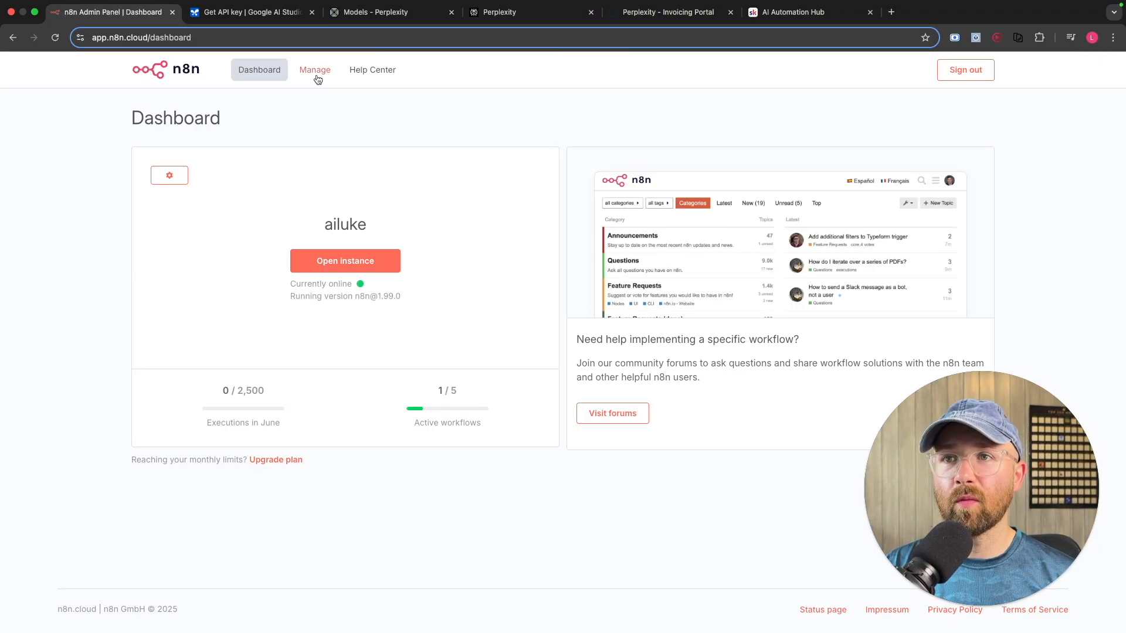
Step: In n8n Cloud Manage, view workspace settings and the version list showing 1.99.0 (Latest Beta)
{"action": "left_click", "coordinate": [314, 69]}
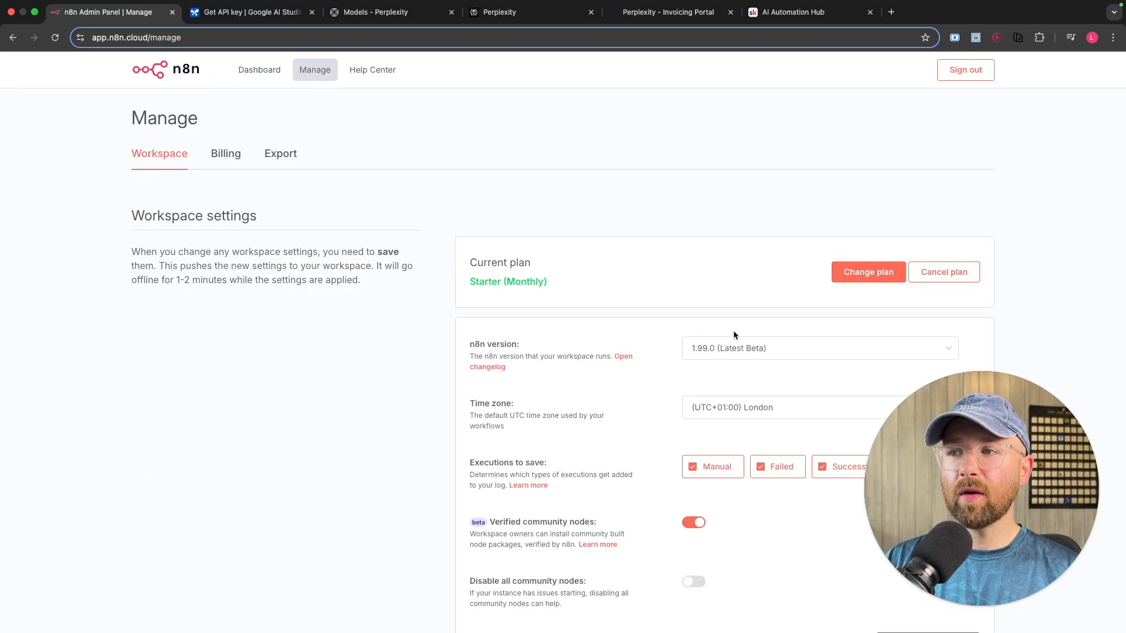
{"action": "scroll", "scroll_direction": "down", "scroll_amount": 3}
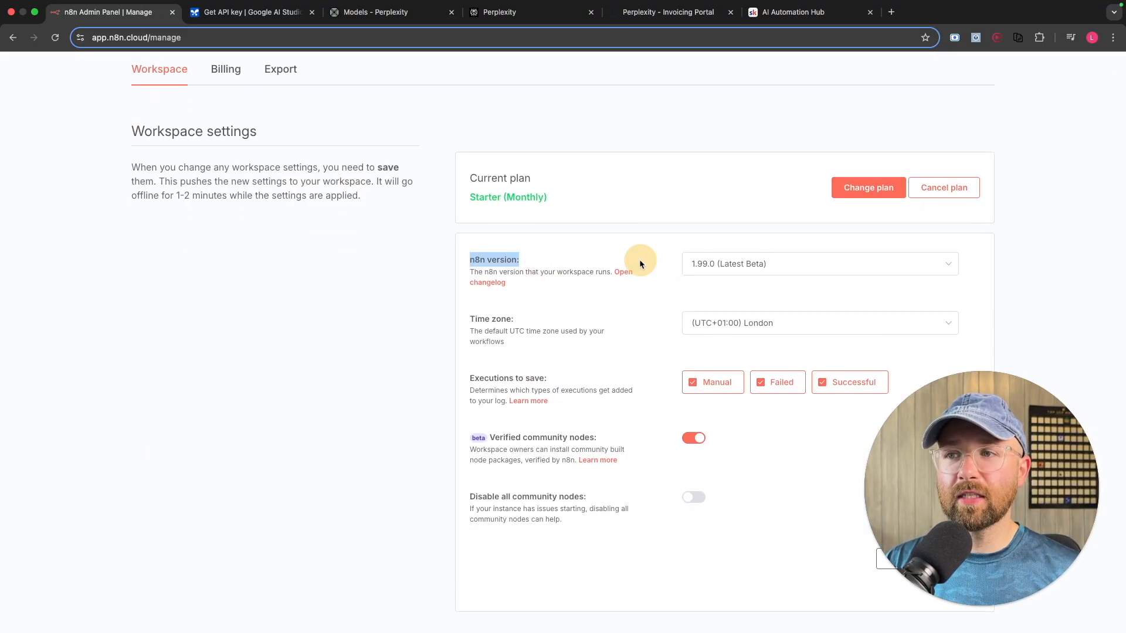
{"action": "left_click", "coordinate": [817, 264]}
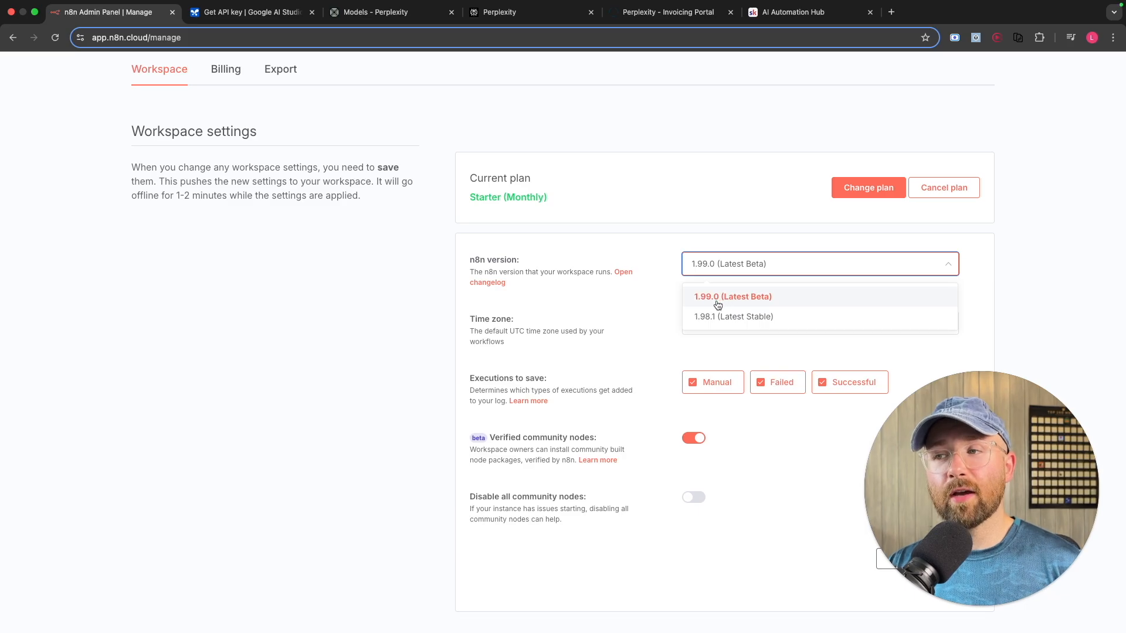
{"action": "mouse_move", "coordinate": [752, 308]}
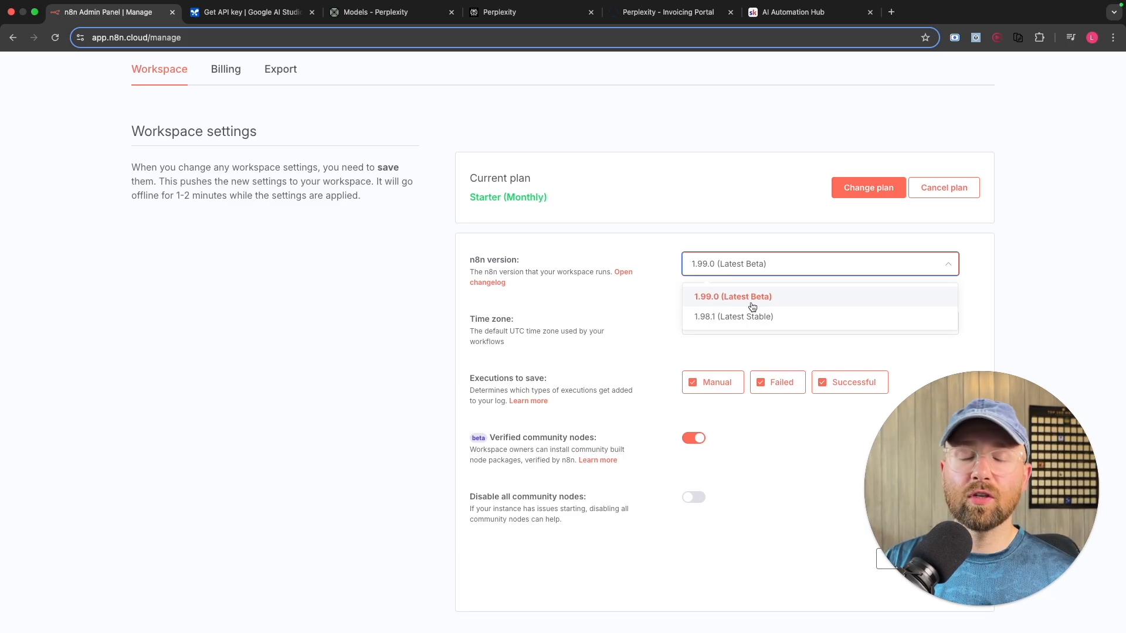
{"action": "mouse_move", "coordinate": [597, 253]}
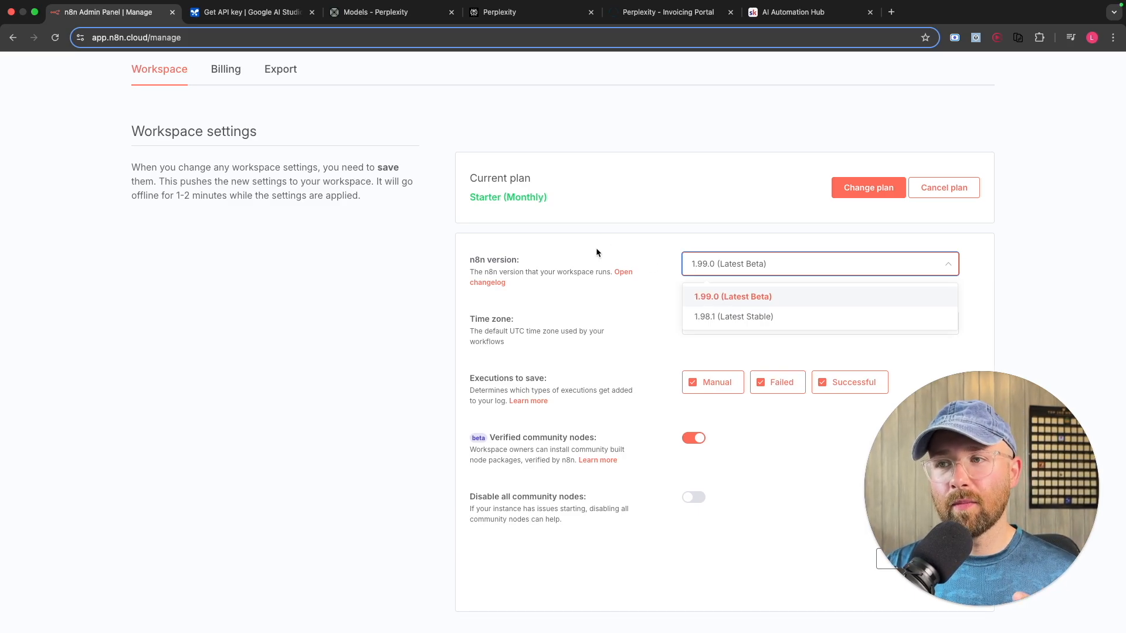
{"action": "left_click", "coordinate": [732, 297]}
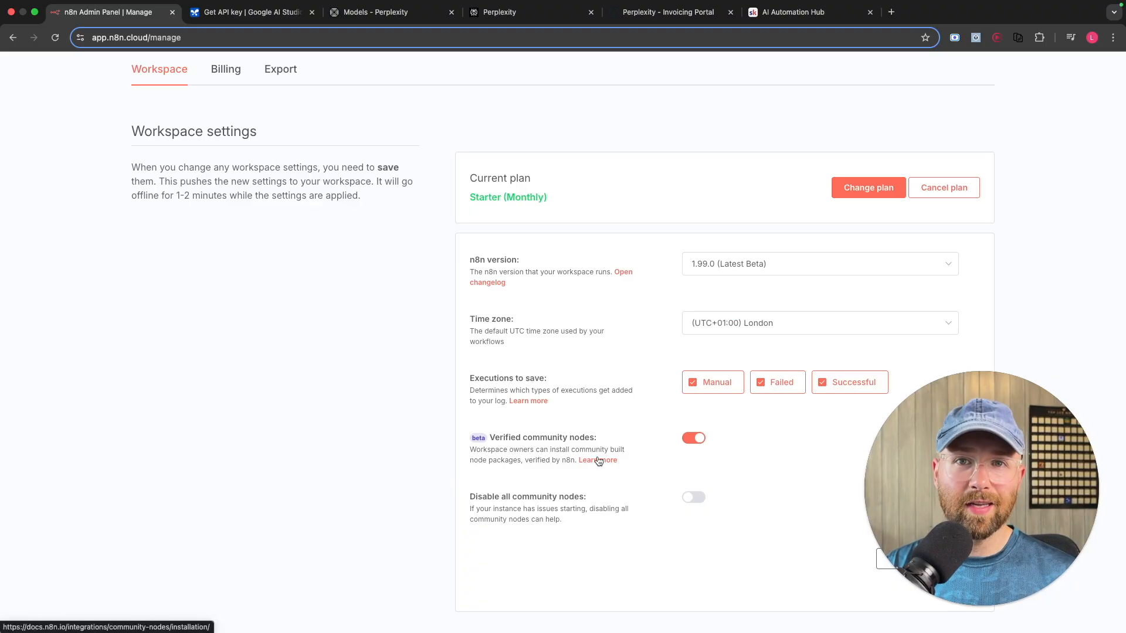
{"action": "double_click", "coordinate": [542, 437]}
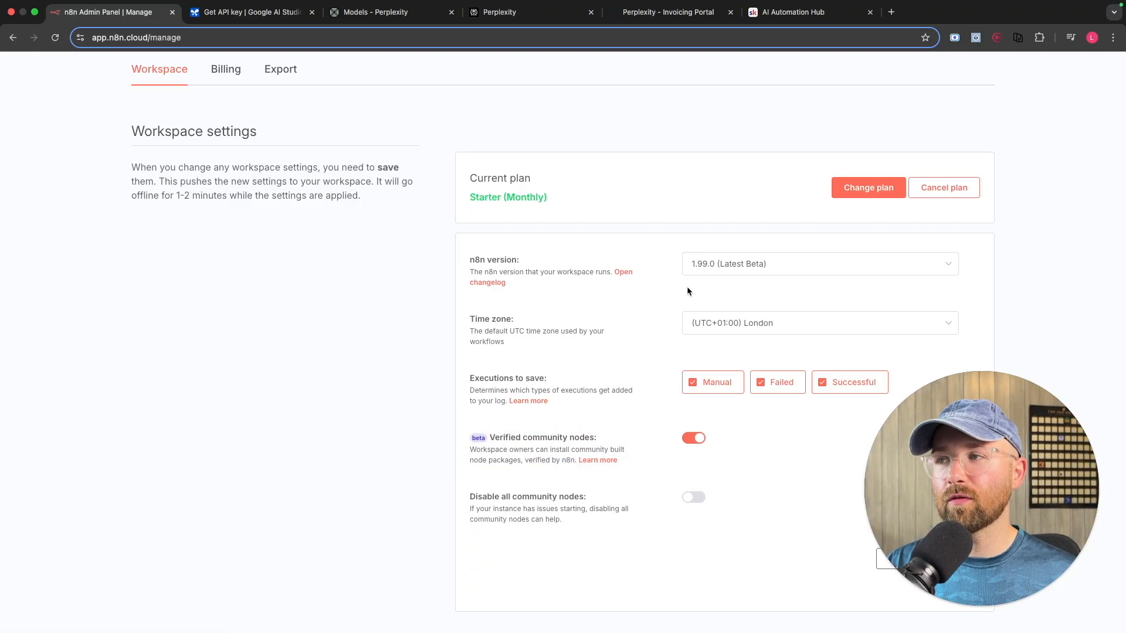
{"action": "mouse_move", "coordinate": [662, 190]}
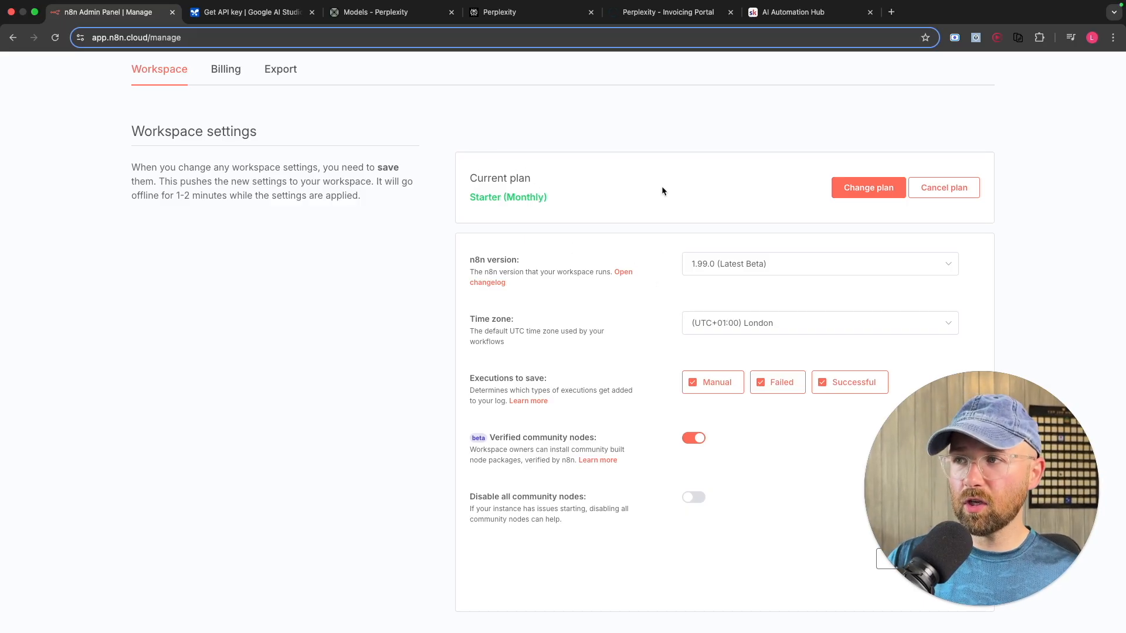
{"action": "mouse_move", "coordinate": [629, 275]}
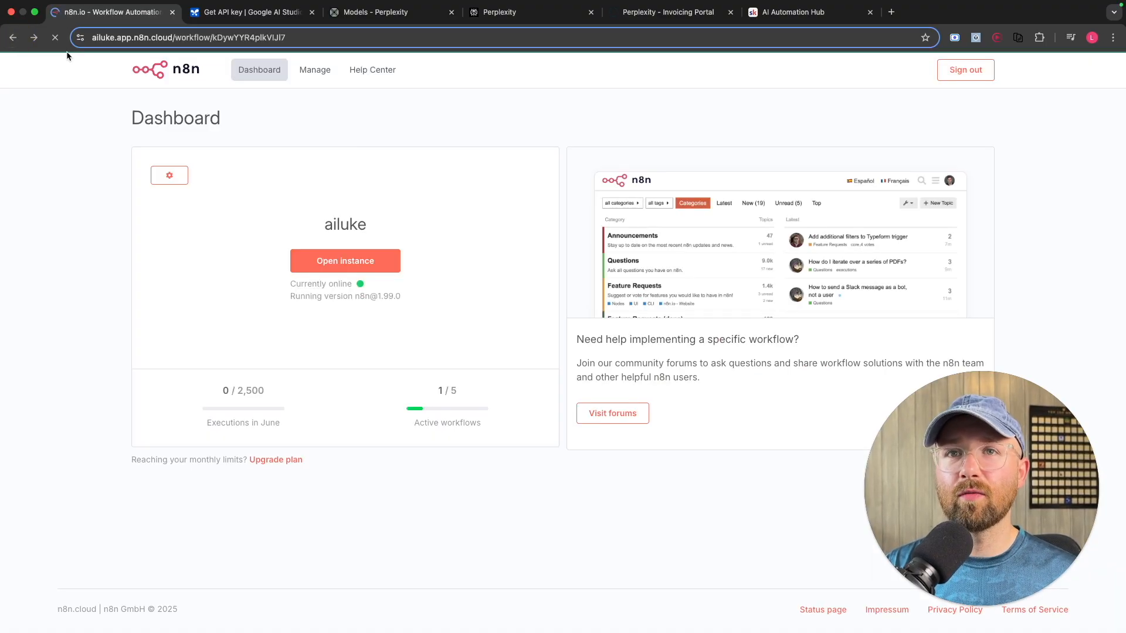
Step: Open the instance, inspect the Perplexity tool's model list, then leave for the Gemini chat model settings
{"action": "left_click", "coordinate": [345, 261]}
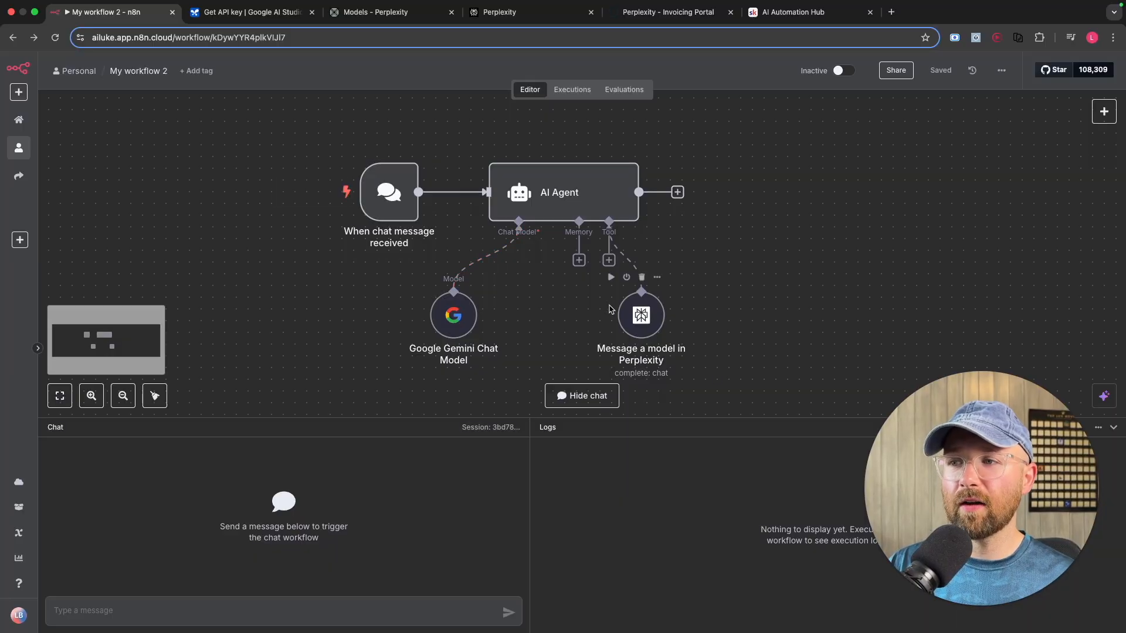
{"action": "double_click", "coordinate": [640, 314]}
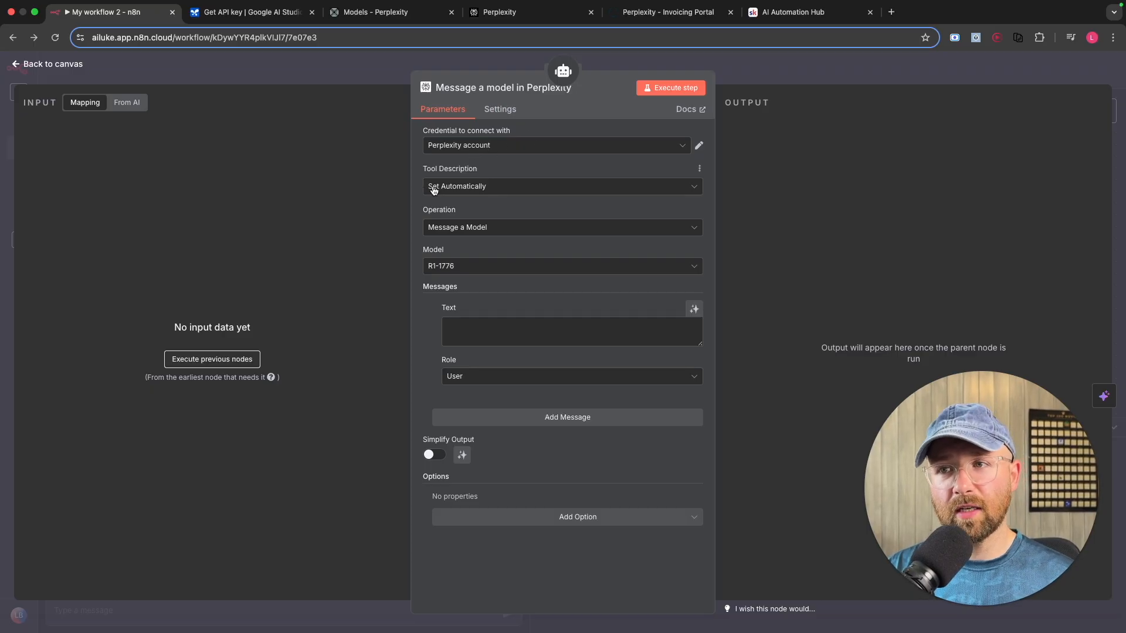
{"action": "left_click", "coordinate": [562, 266]}
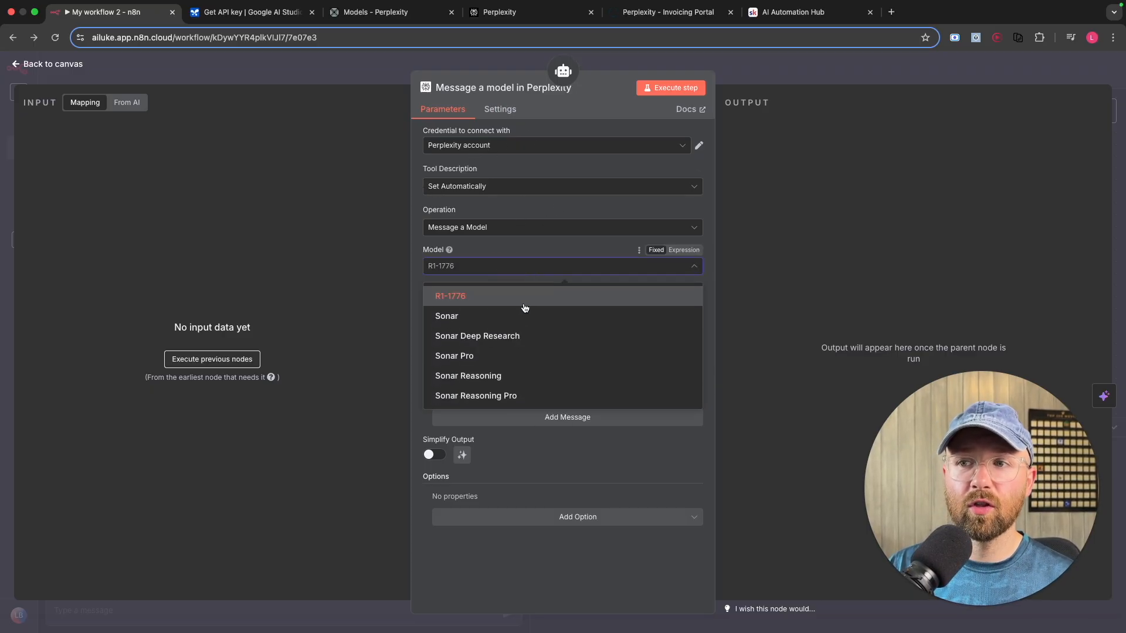
{"action": "left_click", "coordinate": [49, 63]}
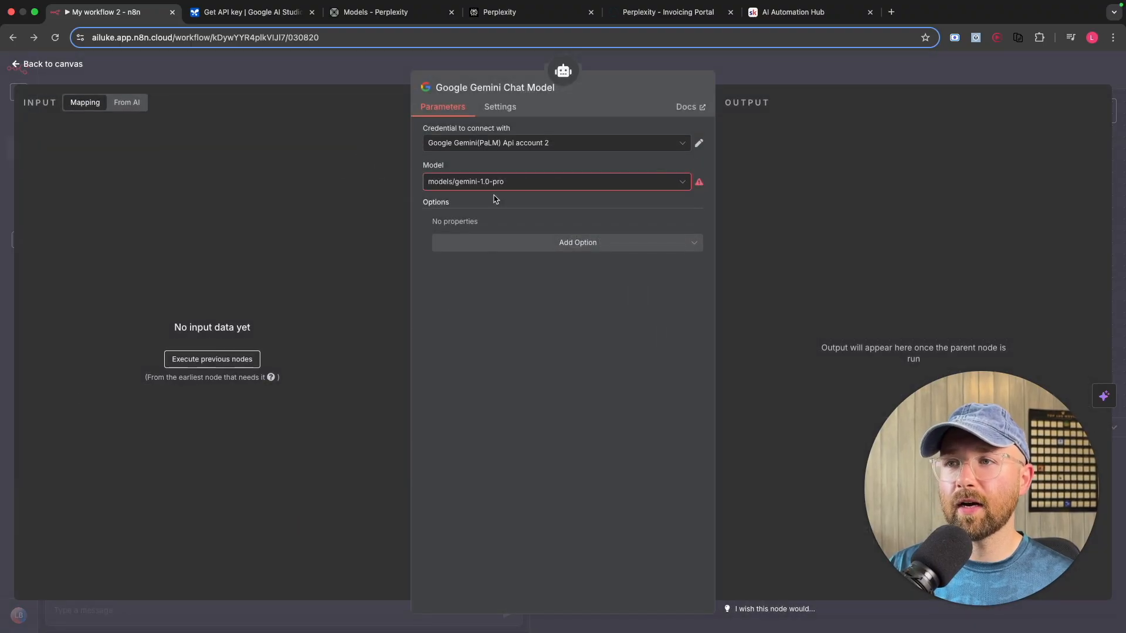
Step: Select the first Gemini API credential, view its successful test, then switch to Google AI Studio
{"action": "left_click", "coordinate": [554, 142]}
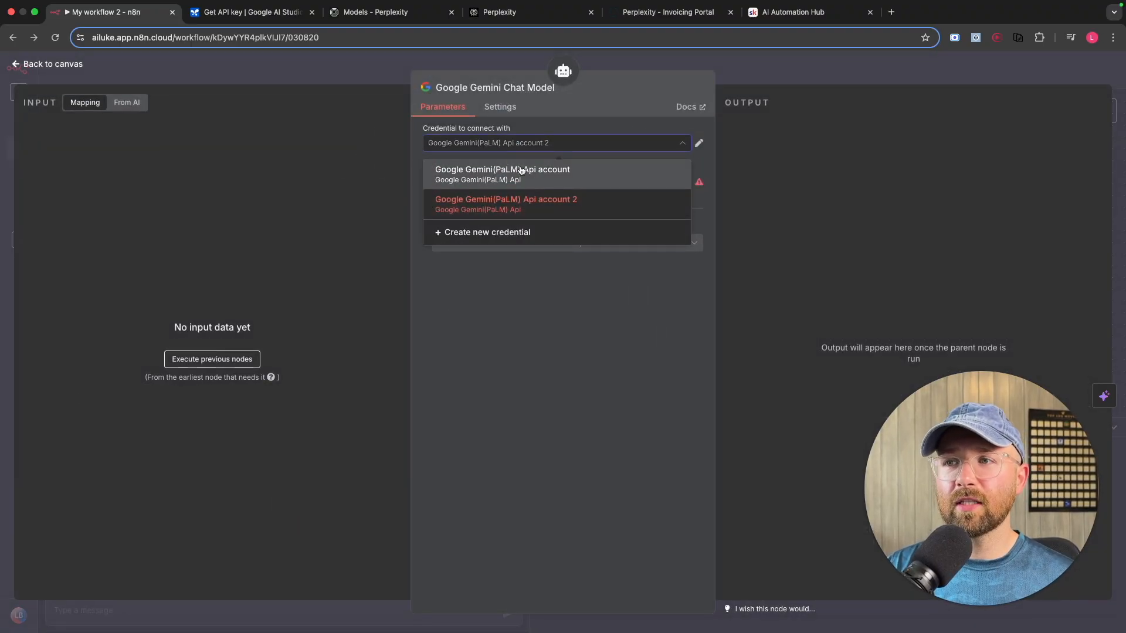
{"action": "left_click", "coordinate": [502, 173]}
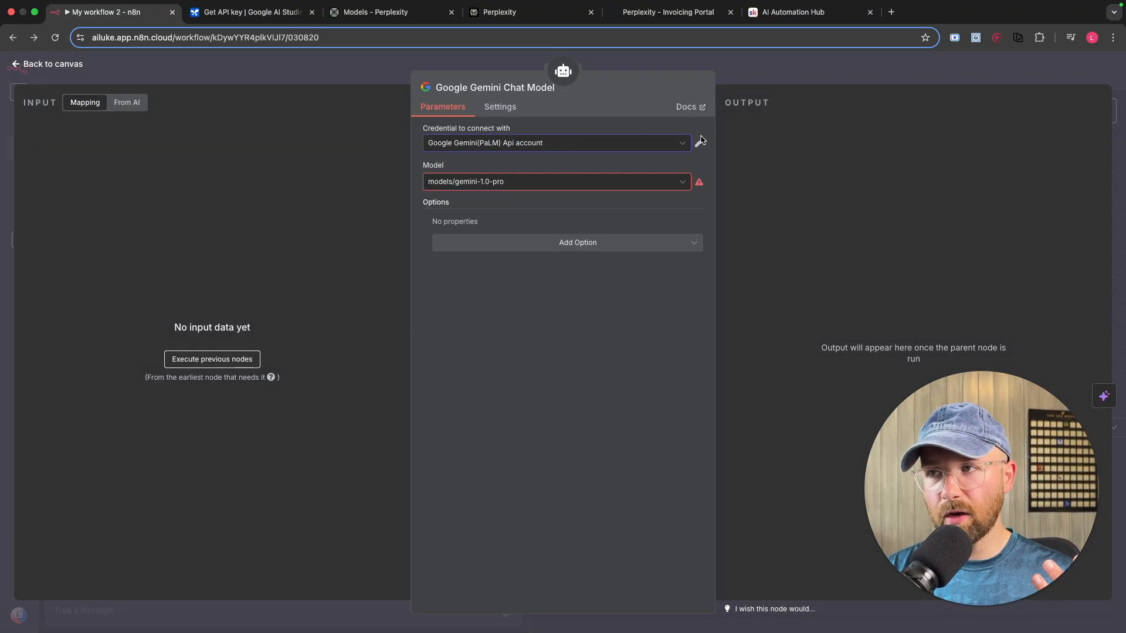
{"action": "left_click", "coordinate": [693, 143]}
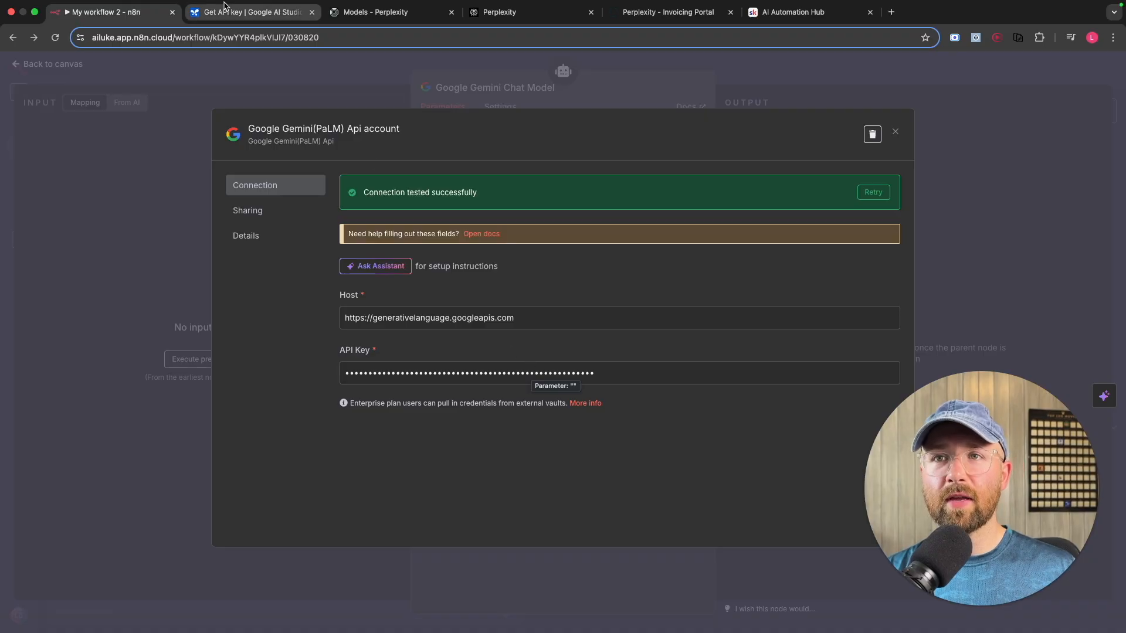
{"action": "left_click", "coordinate": [247, 12]}
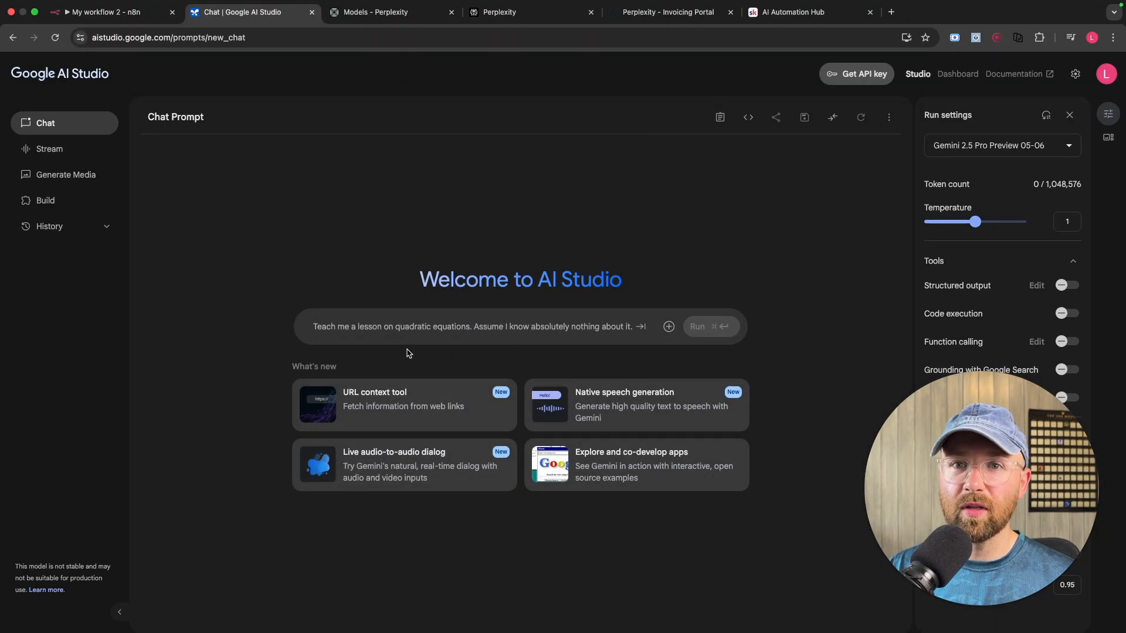
{"action": "mouse_move", "coordinate": [856, 74]}
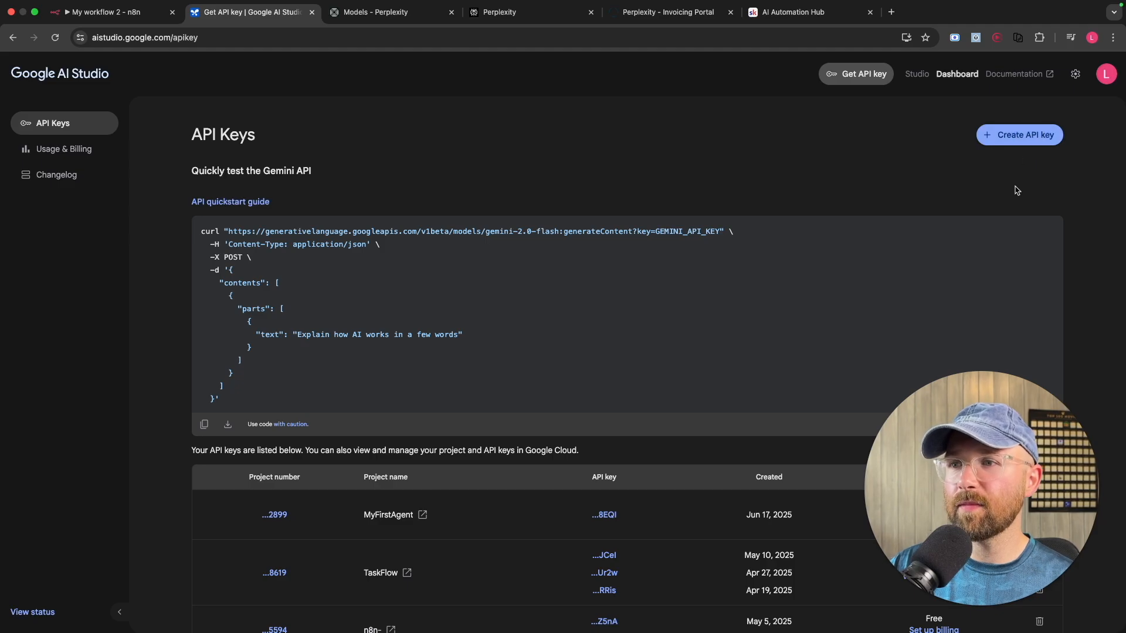
Step: Start creating an API key, then navigate to the Google Cloud console for MyFirstAgent
{"action": "left_click", "coordinate": [1018, 133]}
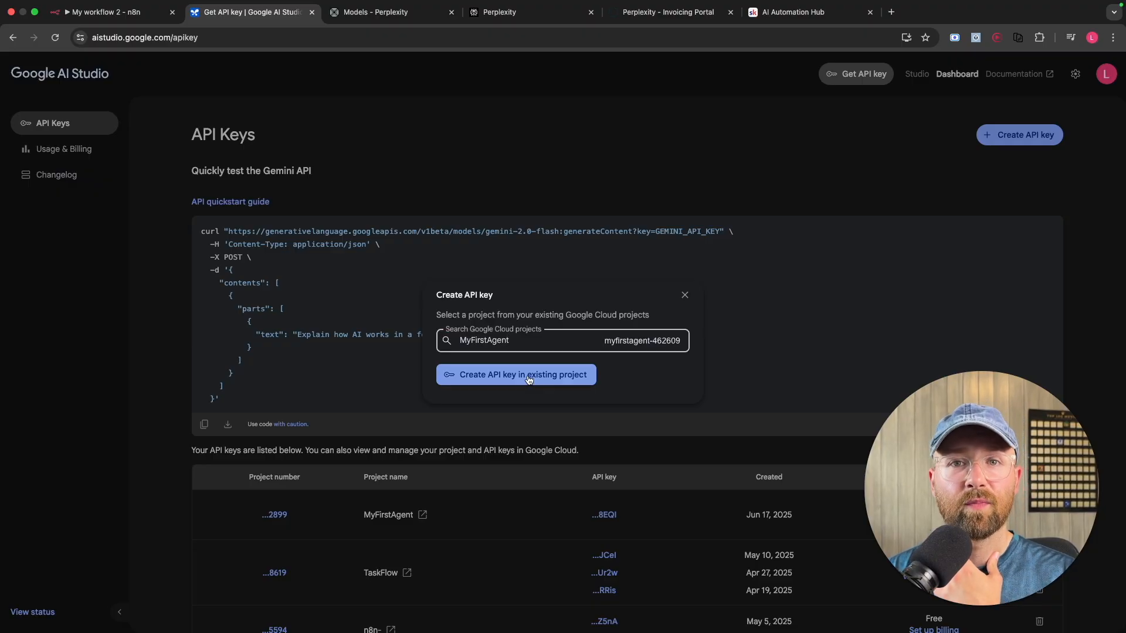
{"action": "mouse_move", "coordinate": [588, 194]}
{"action": "type", "text": "console"}
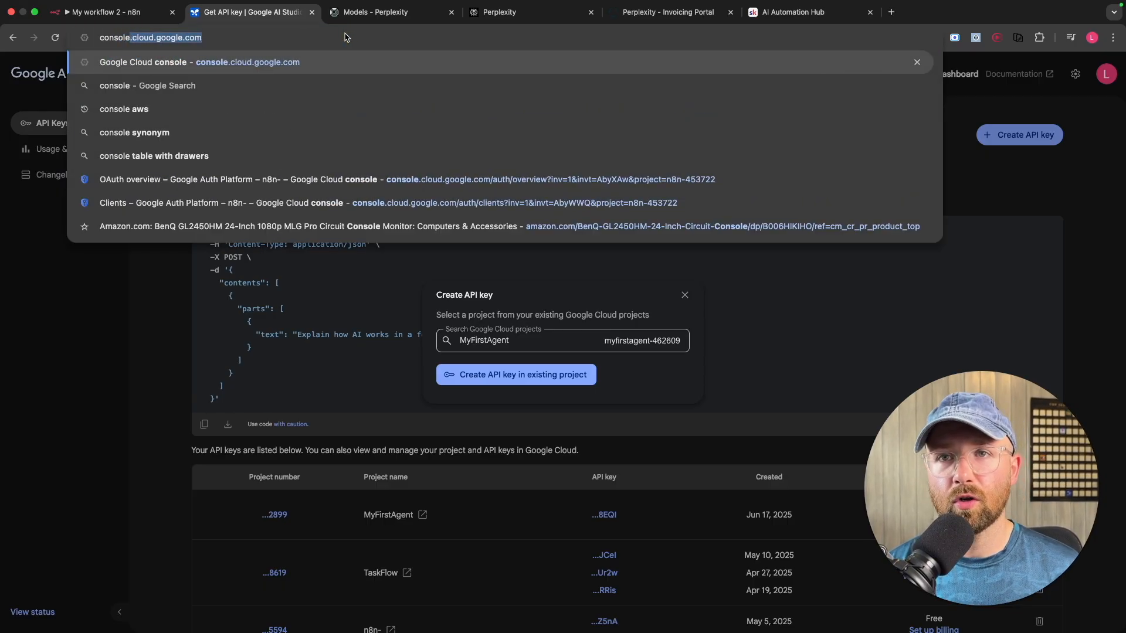
{"action": "left_click", "coordinate": [199, 62]}
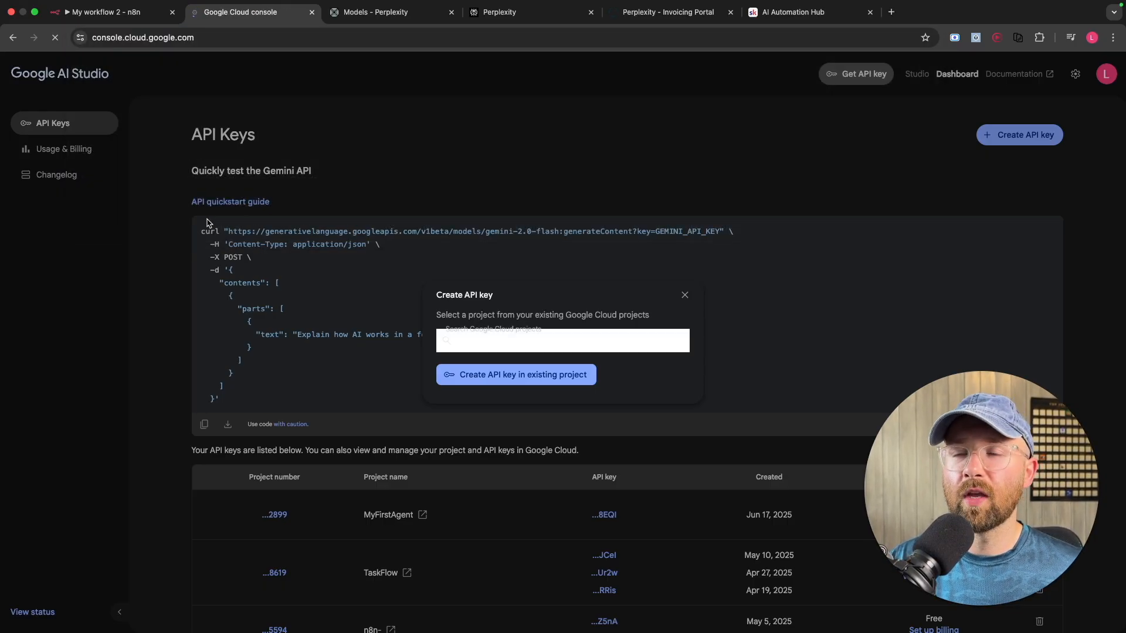
{"action": "left_click", "coordinate": [516, 374]}
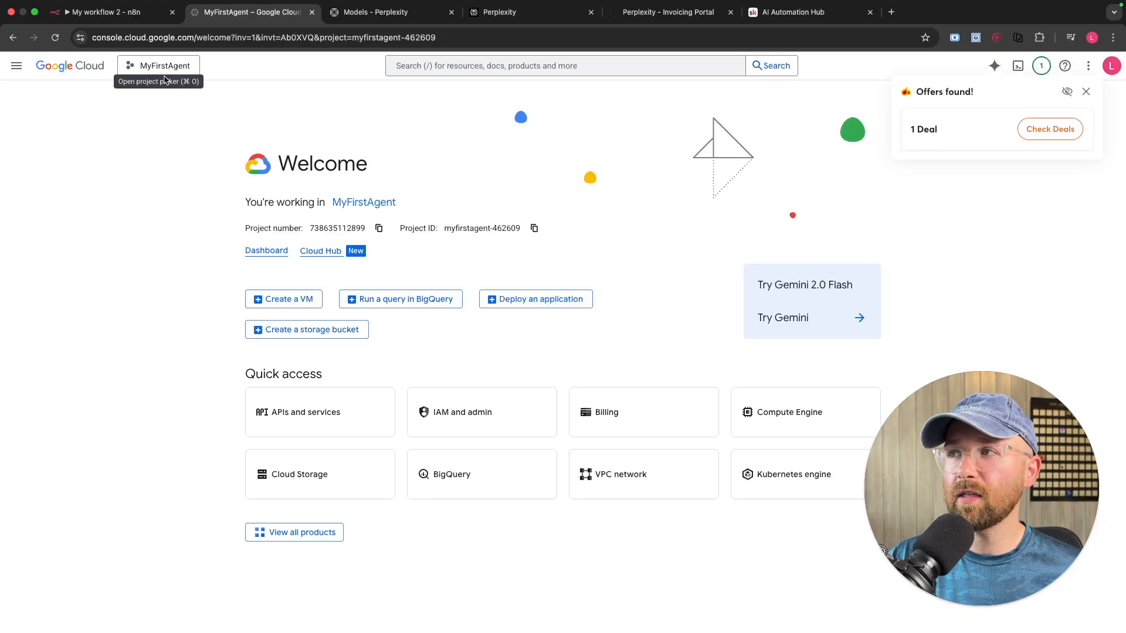
{"action": "left_click", "coordinate": [159, 65]}
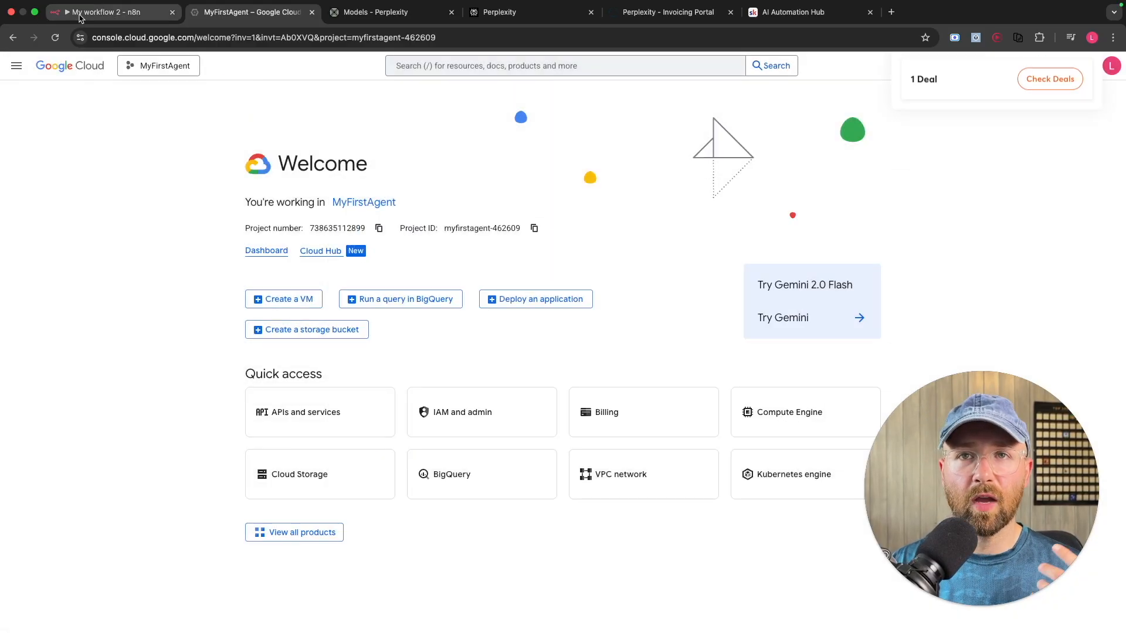
Step: Back in n8n, close the credential and pick models/gemini-2.5-flash-preview-05-20 as the chat model
{"action": "left_click", "coordinate": [108, 12]}
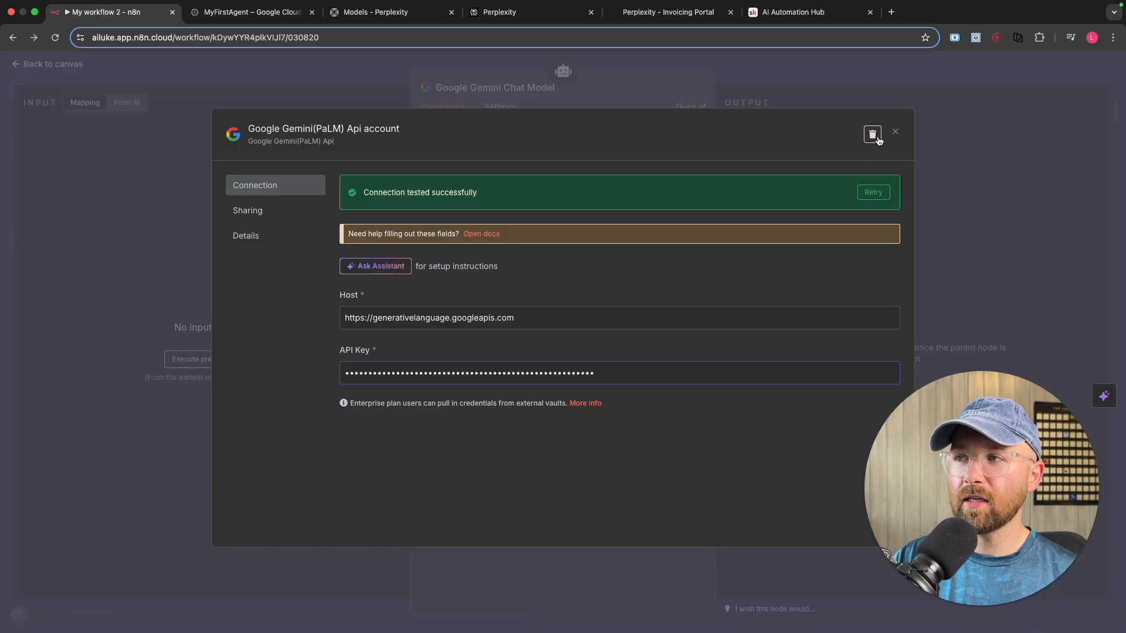
{"action": "left_click", "coordinate": [895, 132]}
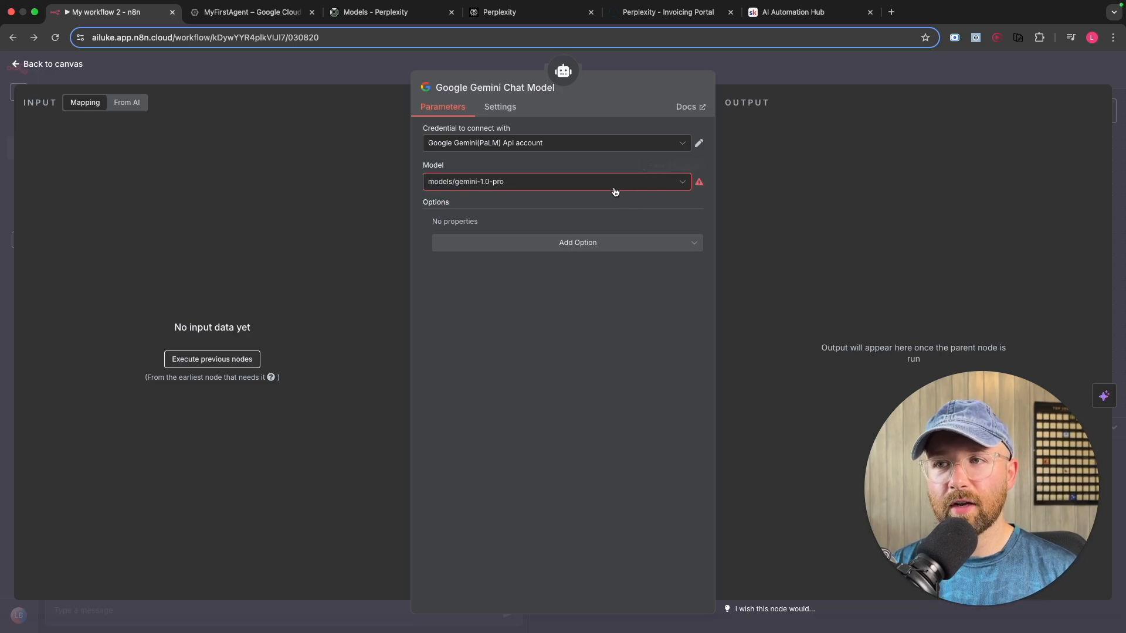
{"action": "left_click", "coordinate": [553, 181]}
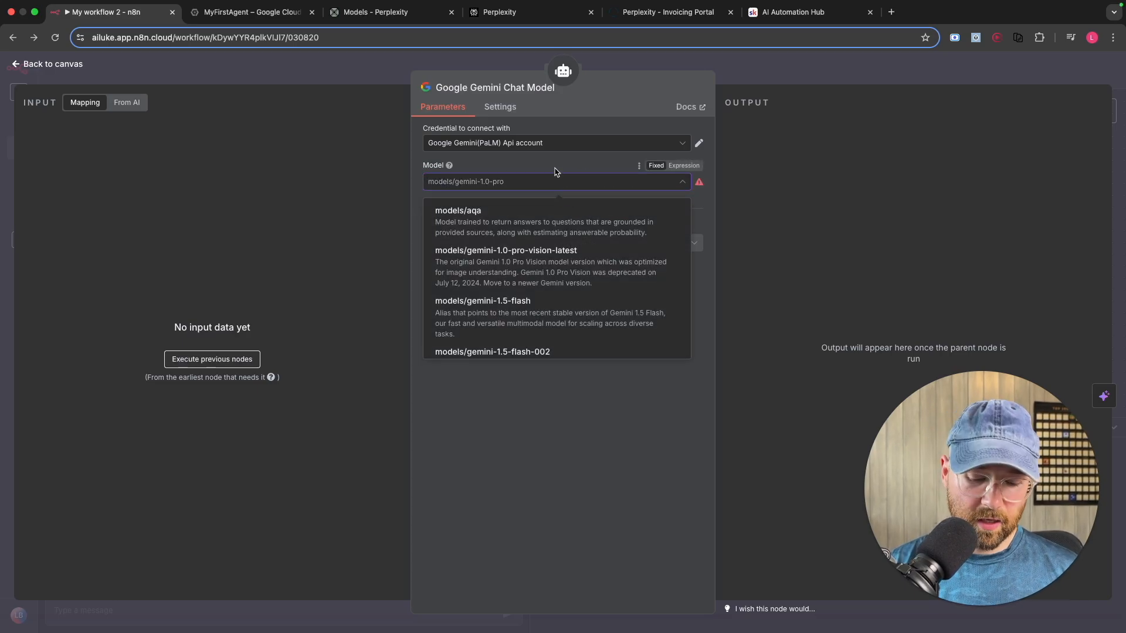
{"action": "type", "text": "2.5"}
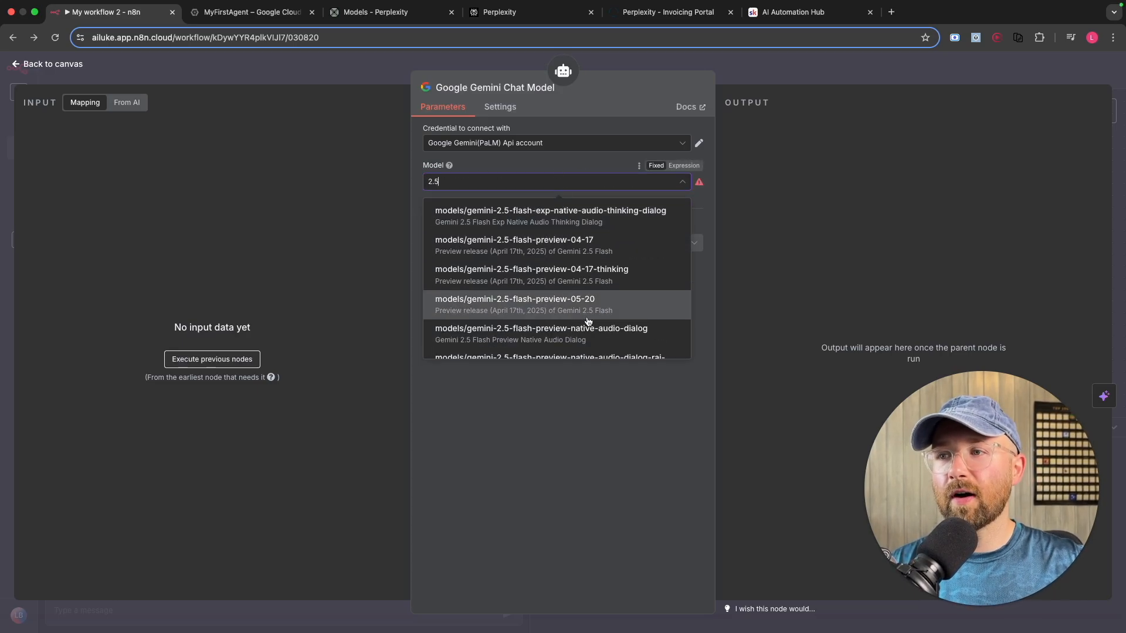
{"action": "mouse_move", "coordinate": [515, 271]}
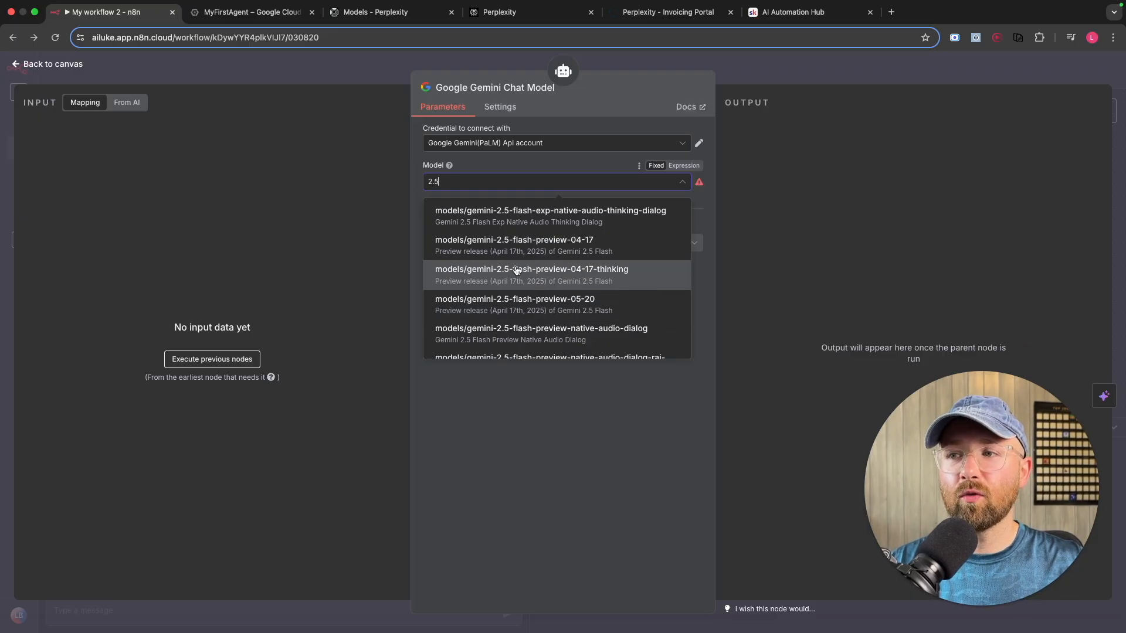
{"action": "left_click", "coordinate": [515, 305]}
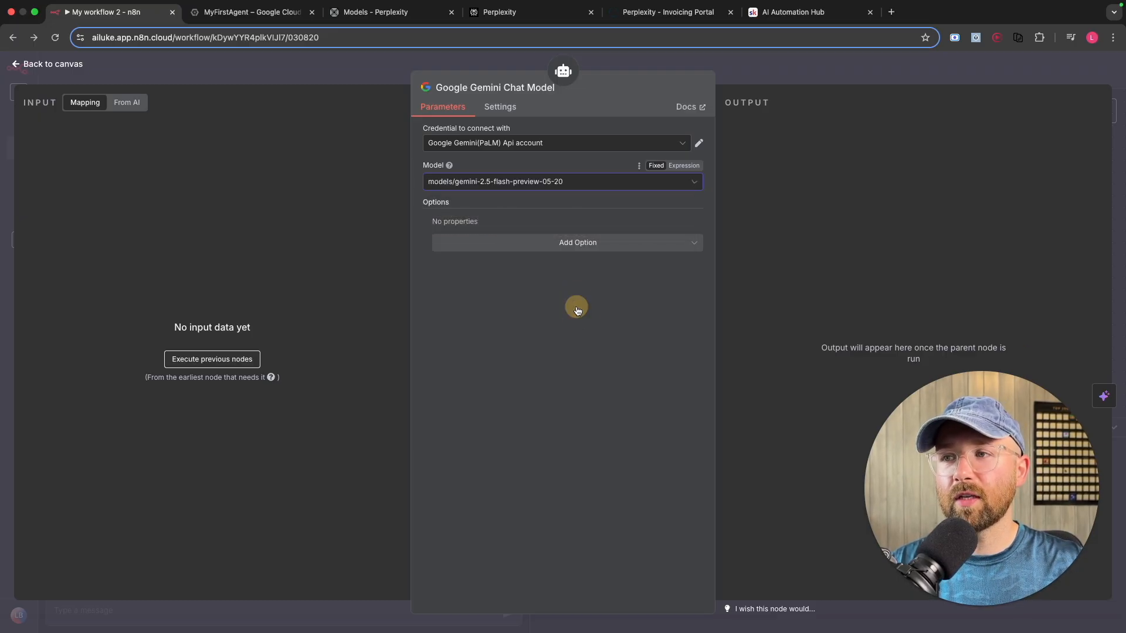
{"action": "mouse_move", "coordinate": [636, 315]}
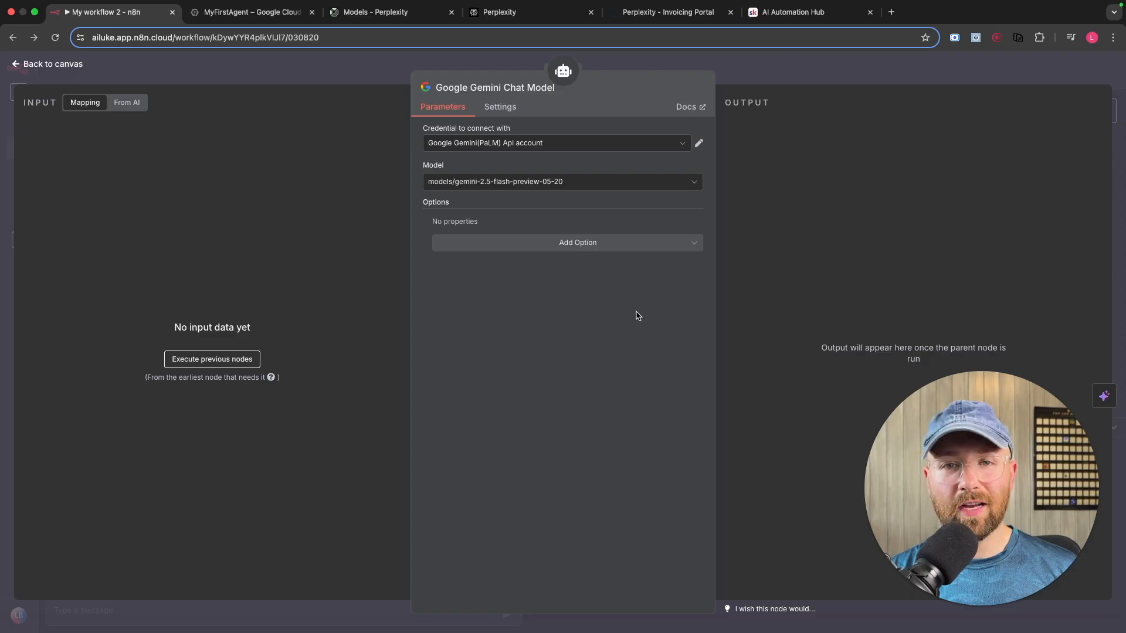
{"action": "mouse_move", "coordinate": [535, 181]}
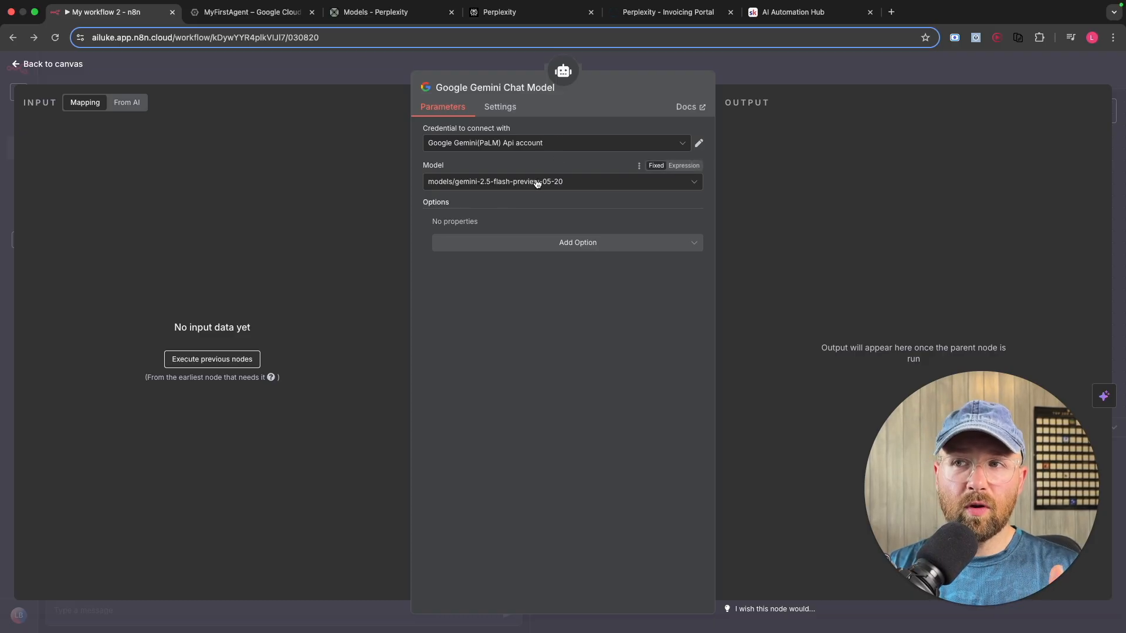
{"action": "mouse_move", "coordinate": [542, 190]}
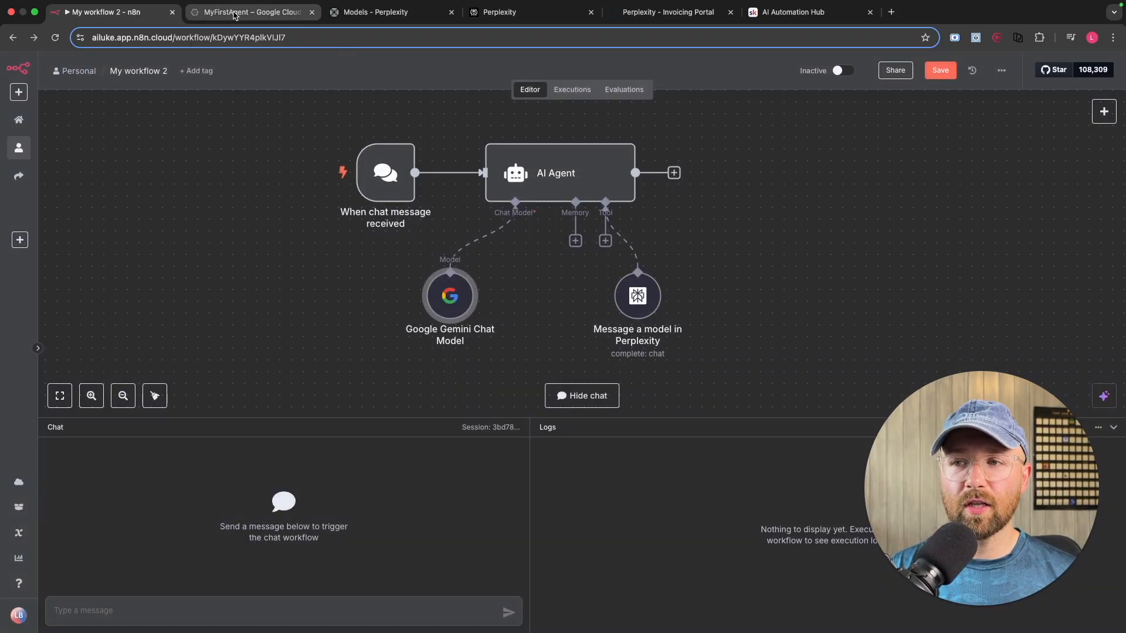
Step: Go back through browser history to AI Studio and list the Gemini models with pricing
{"action": "left_click", "coordinate": [251, 27]}
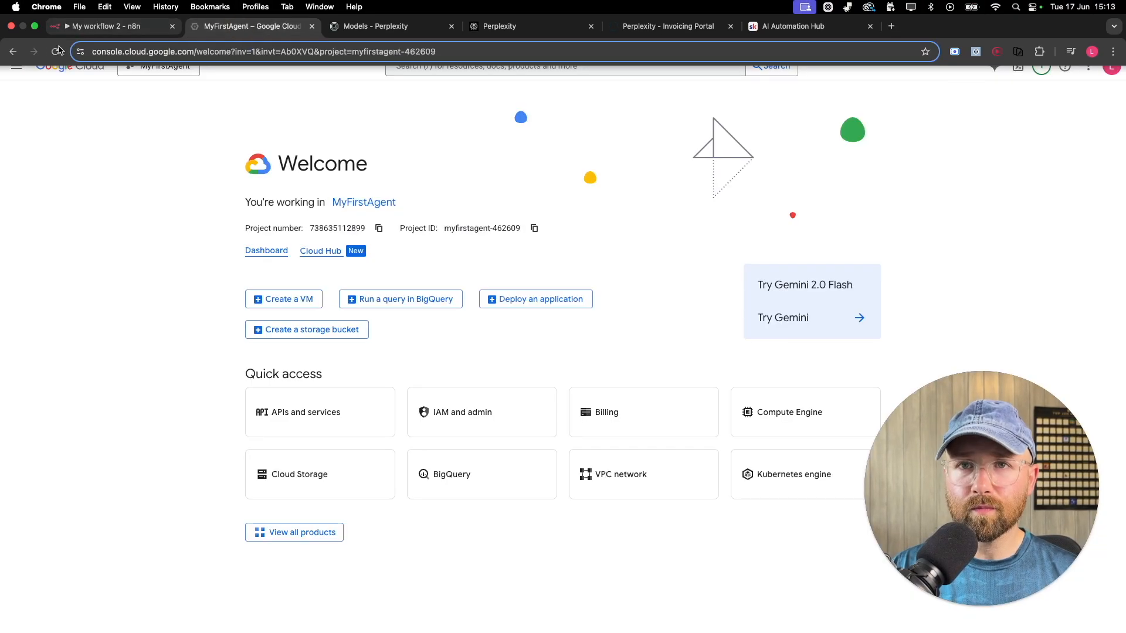
{"action": "left_click", "coordinate": [12, 50]}
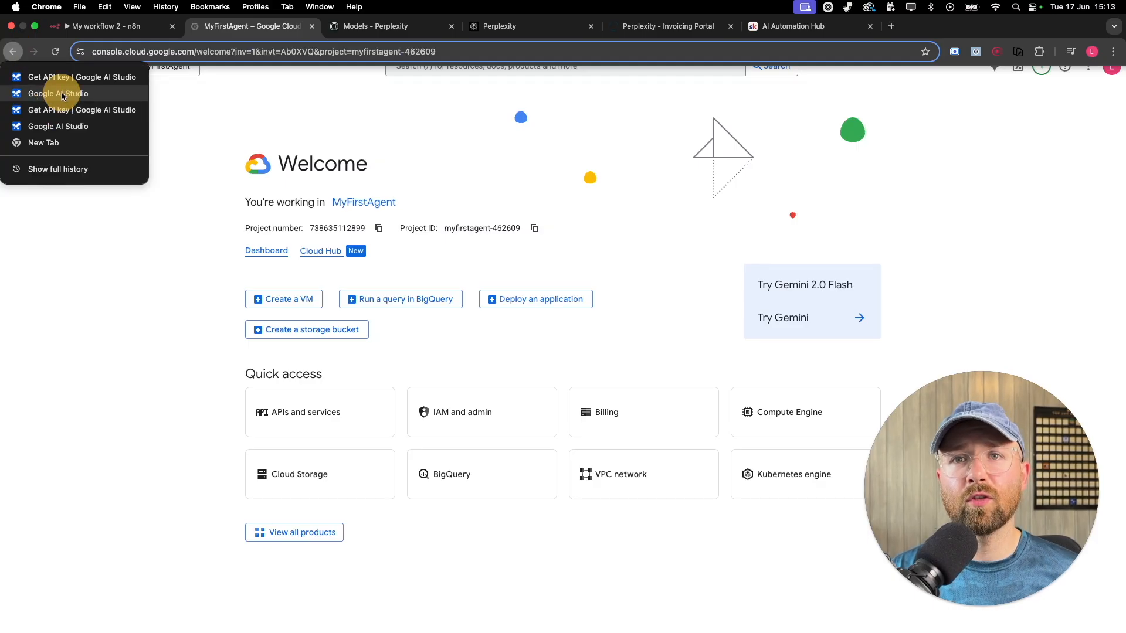
{"action": "left_click", "coordinate": [58, 94]}
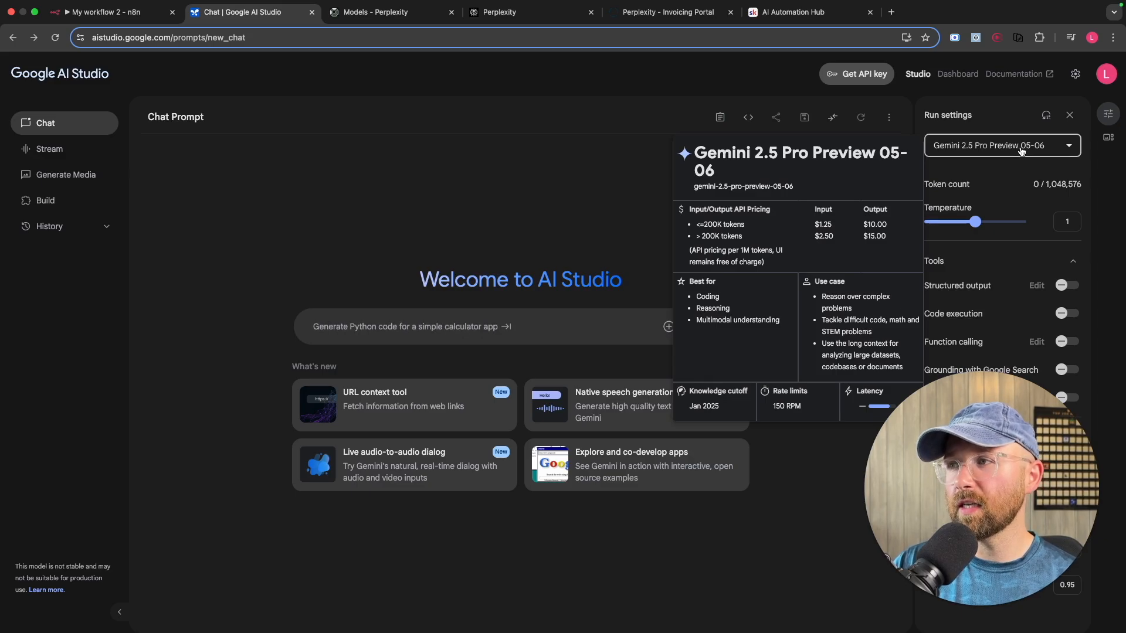
{"action": "left_click", "coordinate": [1001, 145]}
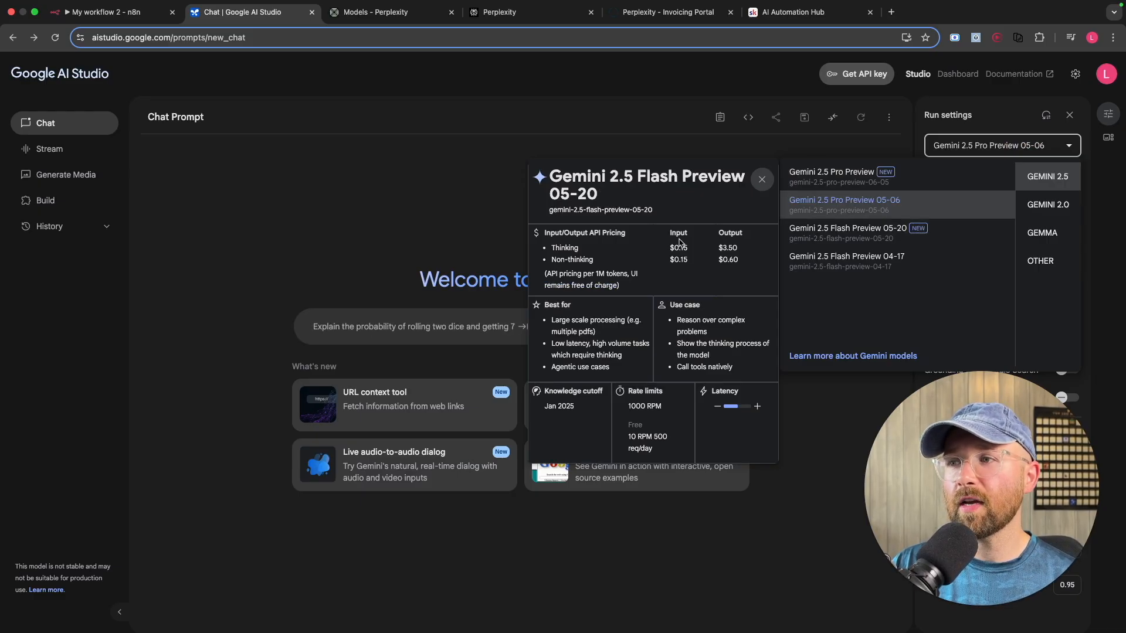
{"action": "mouse_move", "coordinate": [622, 359]}
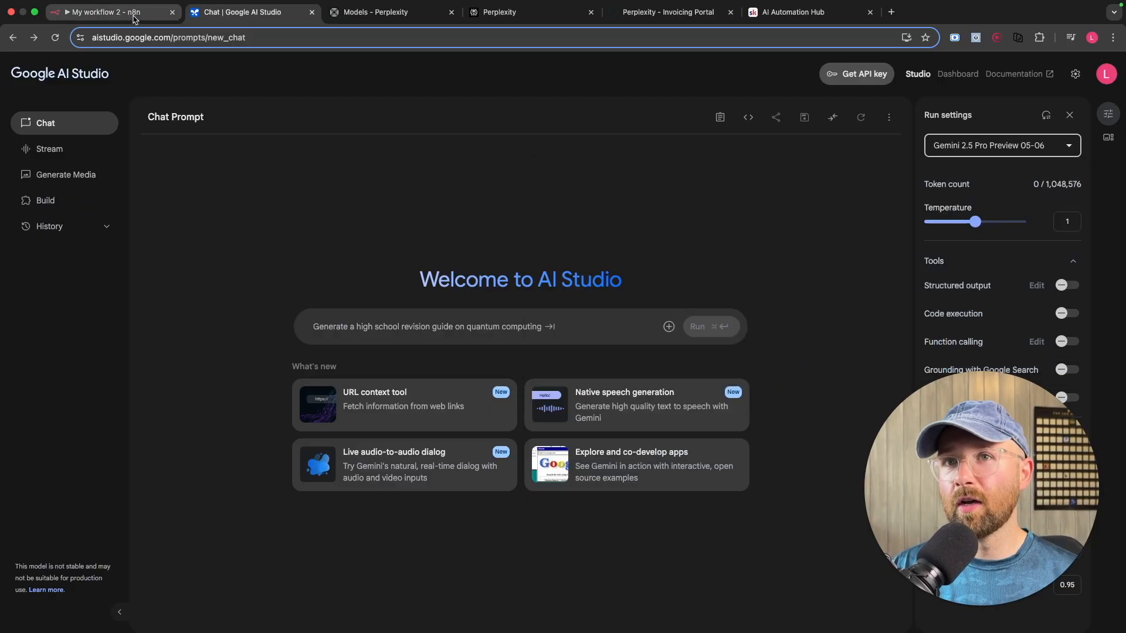
{"action": "left_click", "coordinate": [108, 12]}
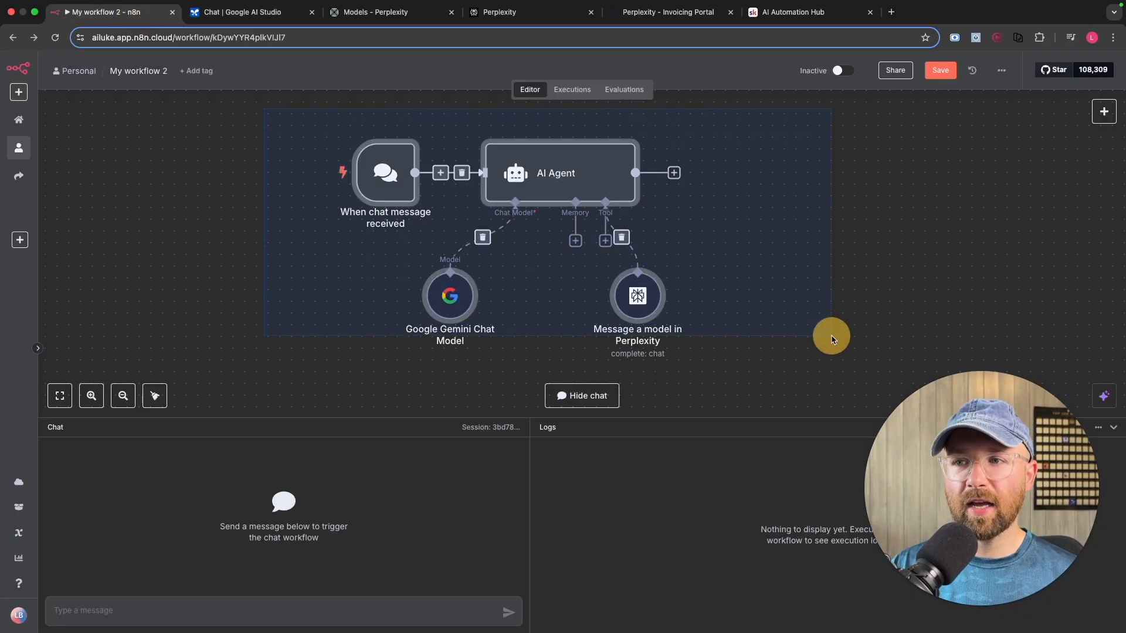
{"action": "left_click", "coordinate": [822, 341]}
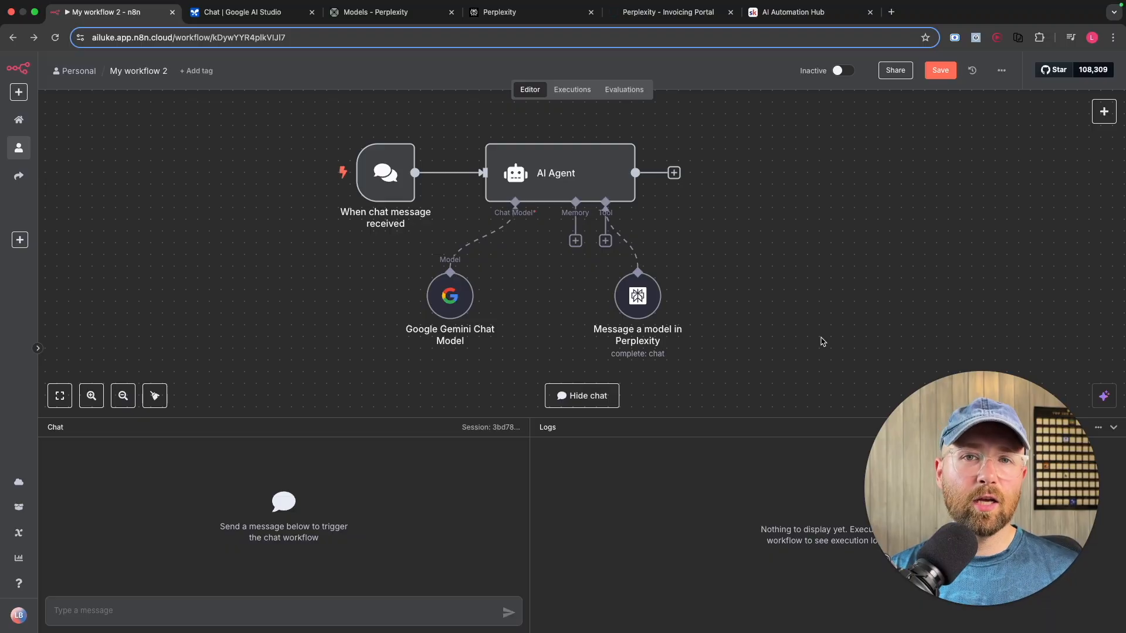
{"action": "mouse_move", "coordinate": [568, 288]}
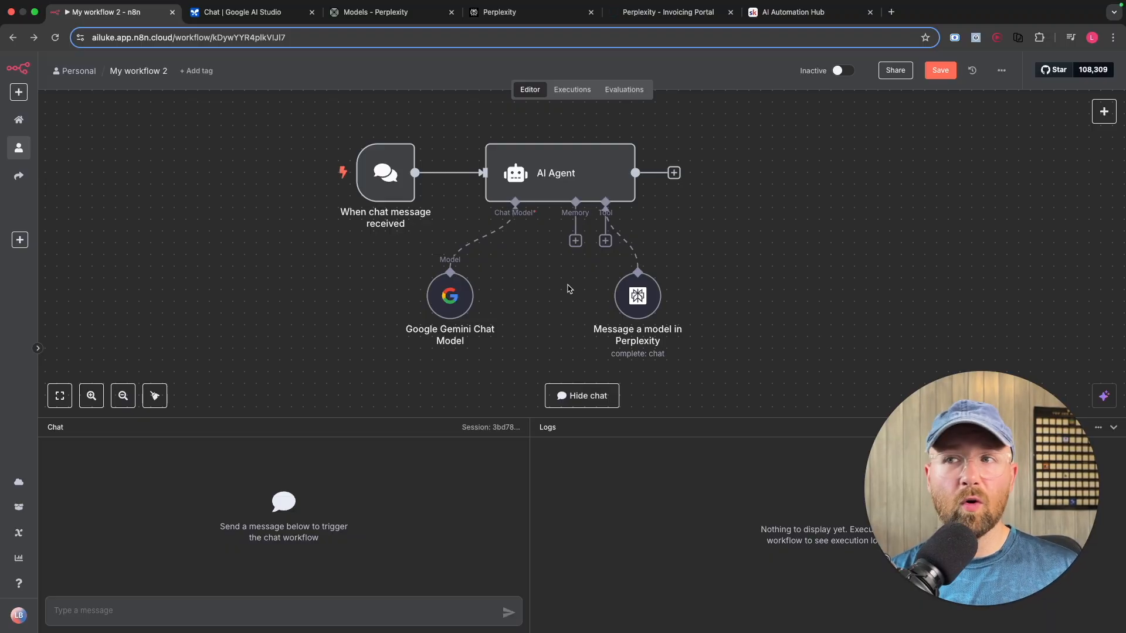
{"action": "mouse_move", "coordinate": [533, 204]}
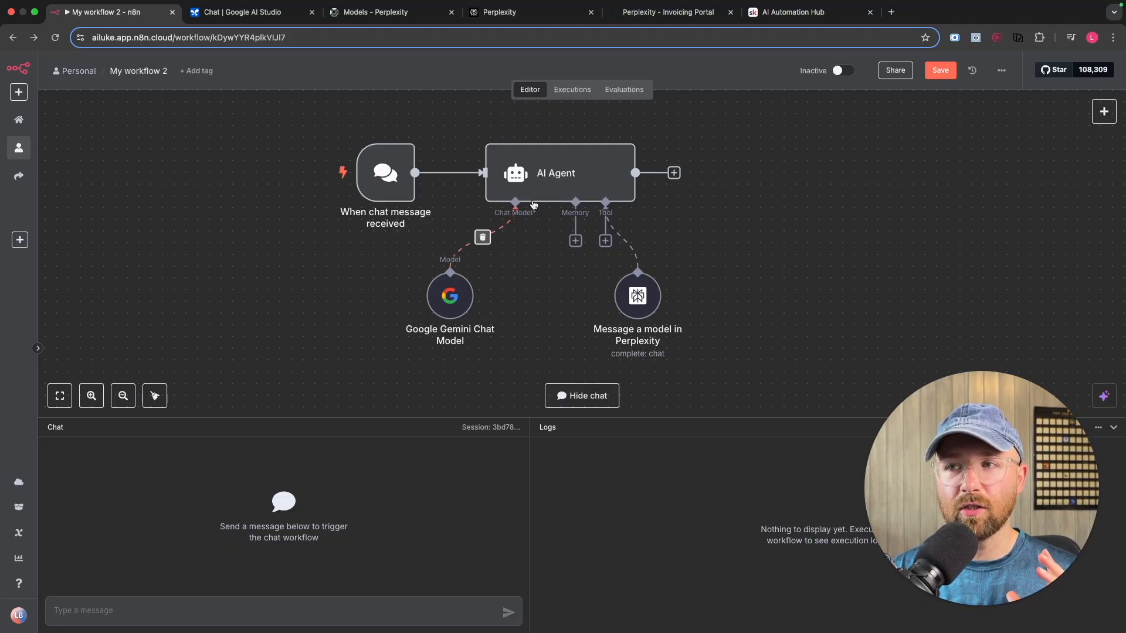
{"action": "mouse_move", "coordinate": [609, 272]}
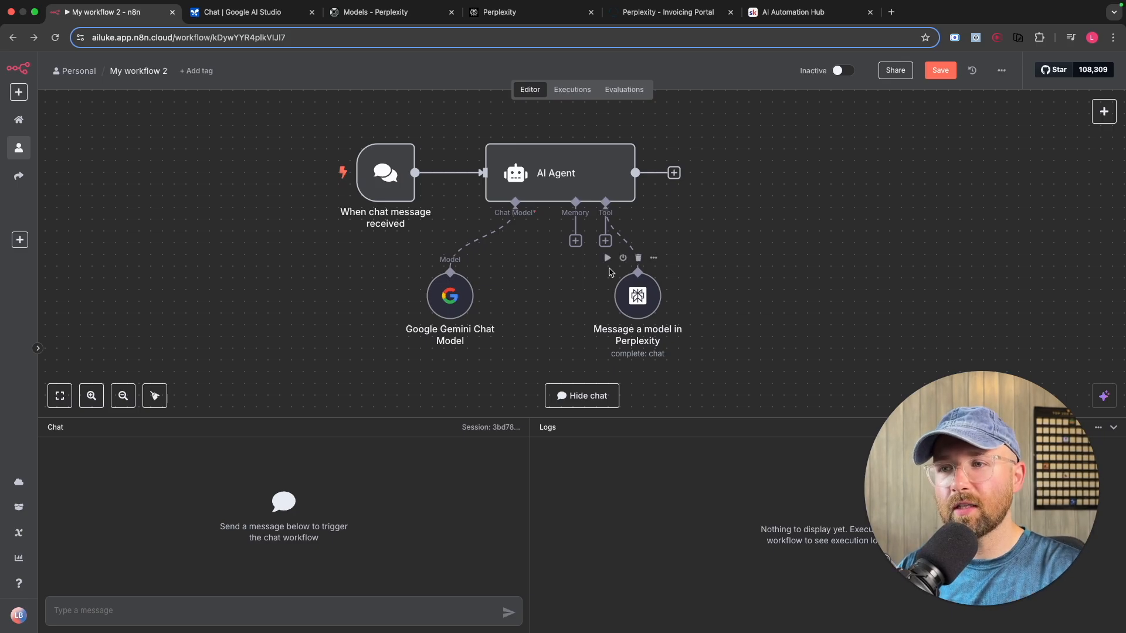
{"action": "mouse_move", "coordinate": [444, 308]}
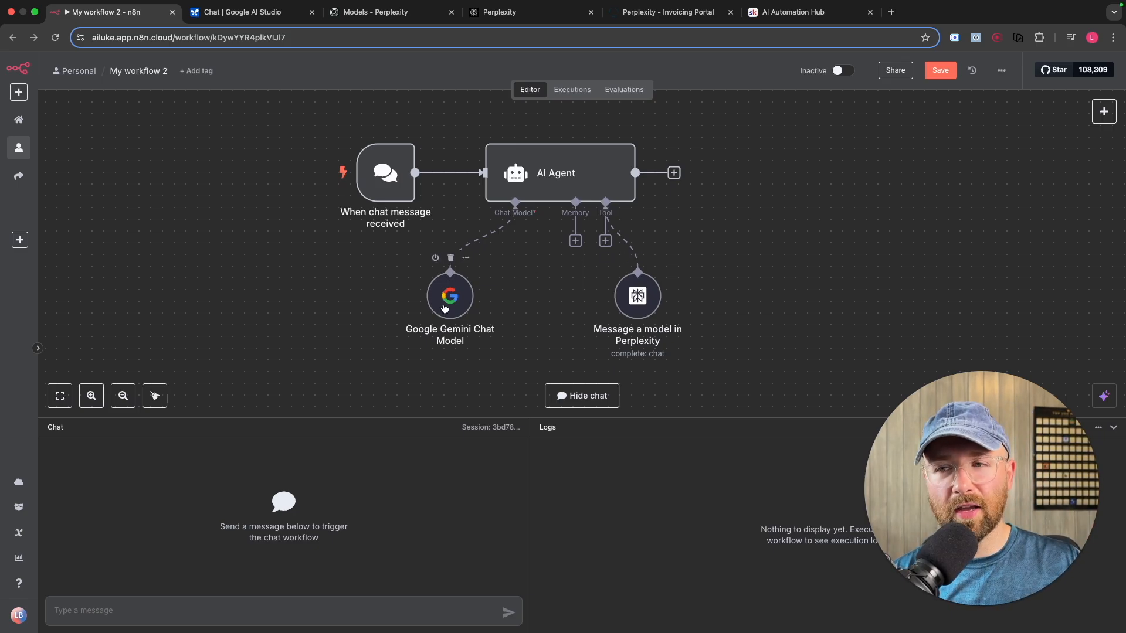
{"action": "mouse_move", "coordinate": [487, 298]}
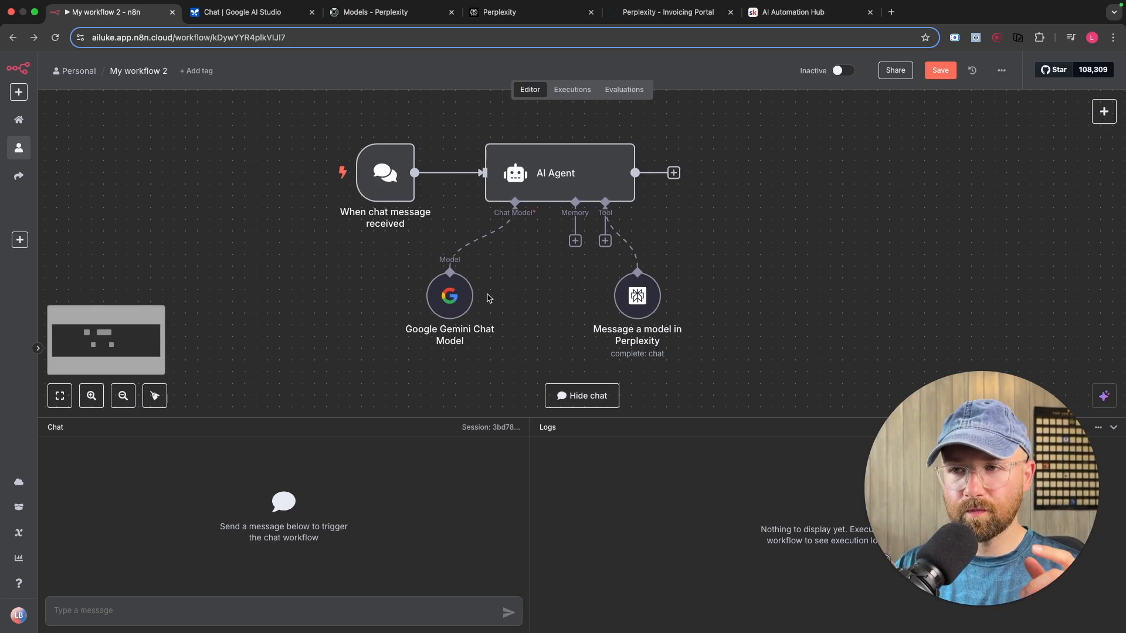
{"action": "mouse_move", "coordinate": [451, 295]}
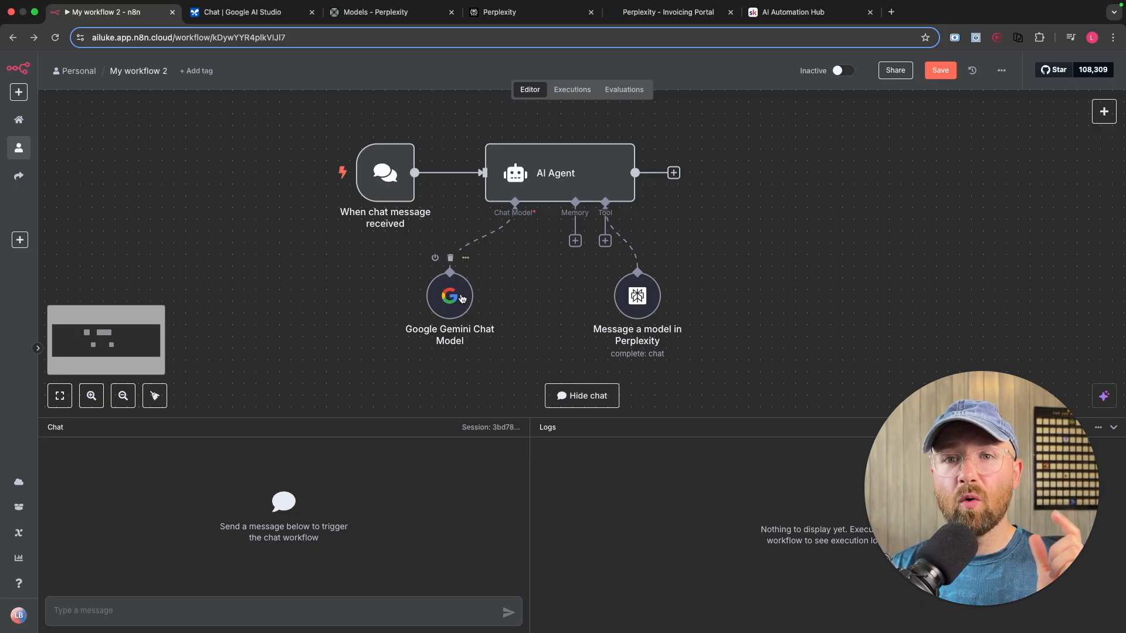
{"action": "mouse_move", "coordinate": [492, 257]}
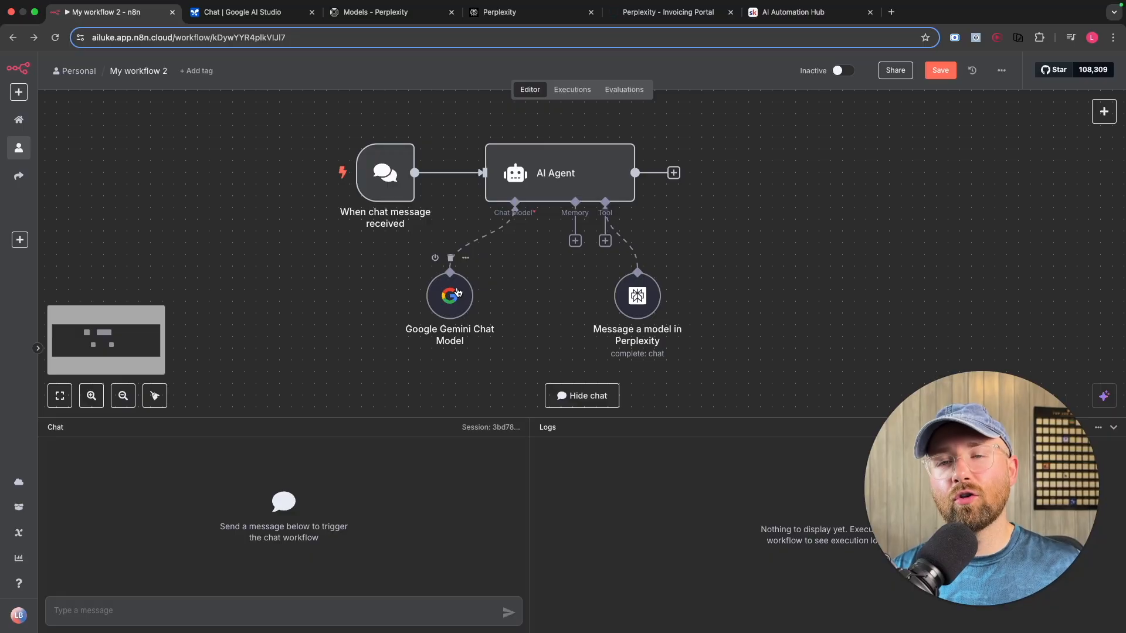
{"action": "mouse_move", "coordinate": [516, 210]}
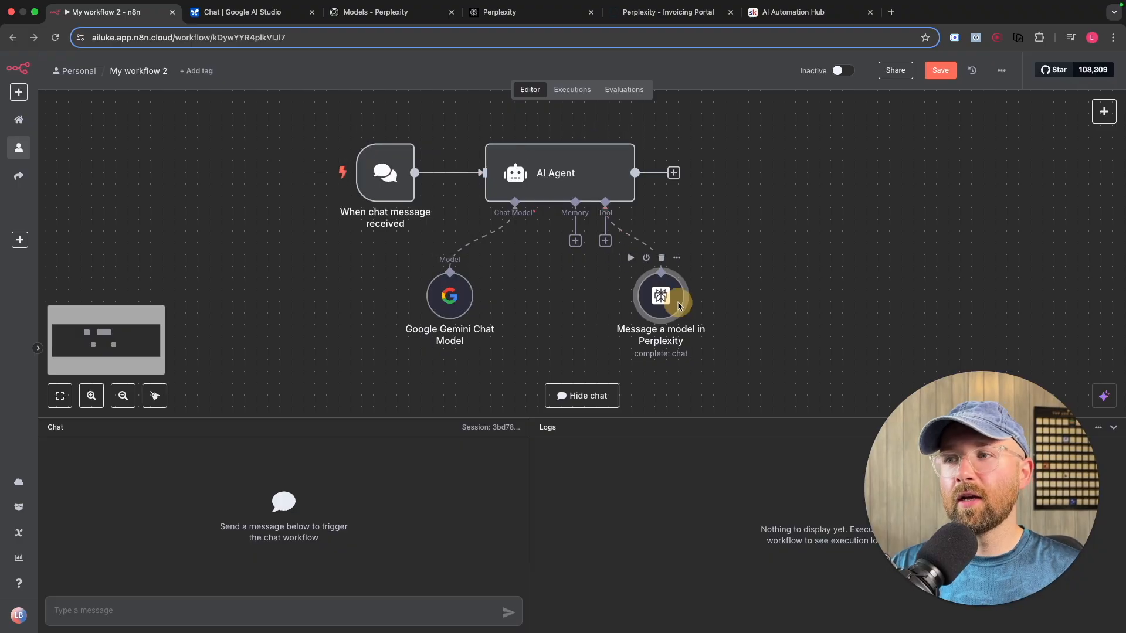
Step: Reopen the Perplexity tool, keep its Perplexity account credential and bring it up for editing
{"action": "double_click", "coordinate": [659, 296]}
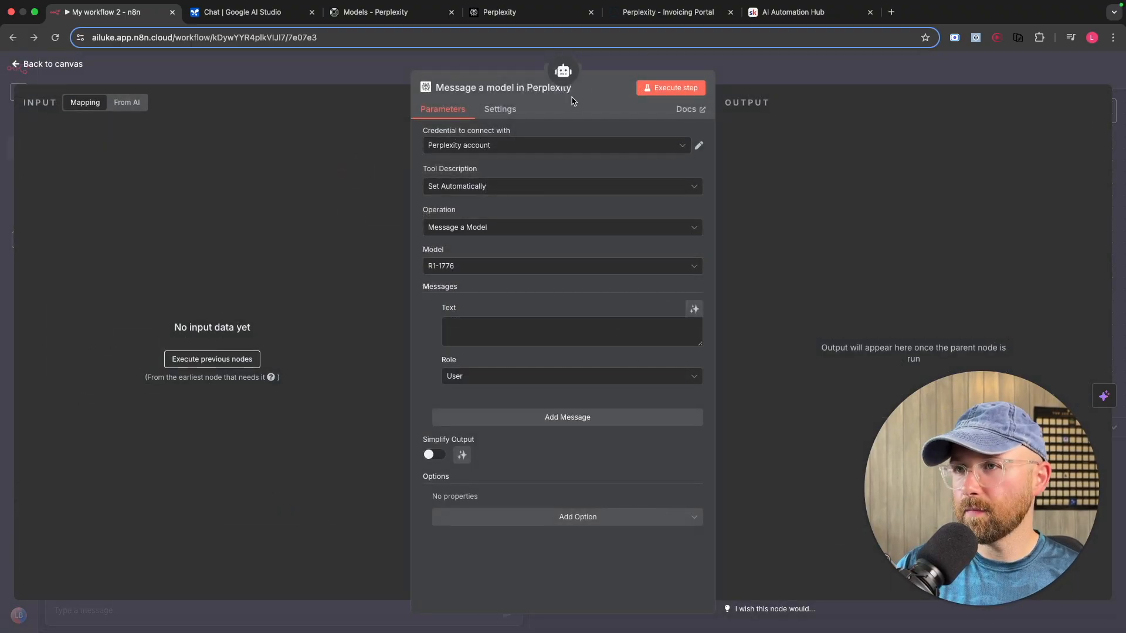
{"action": "left_click", "coordinate": [556, 146]}
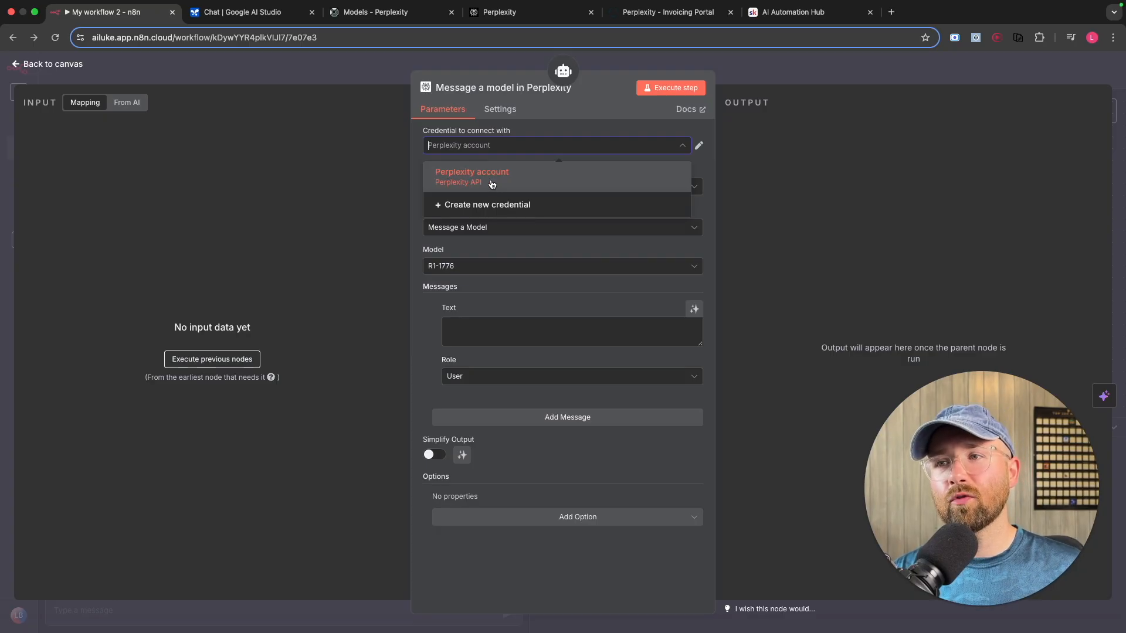
{"action": "left_click", "coordinate": [471, 176]}
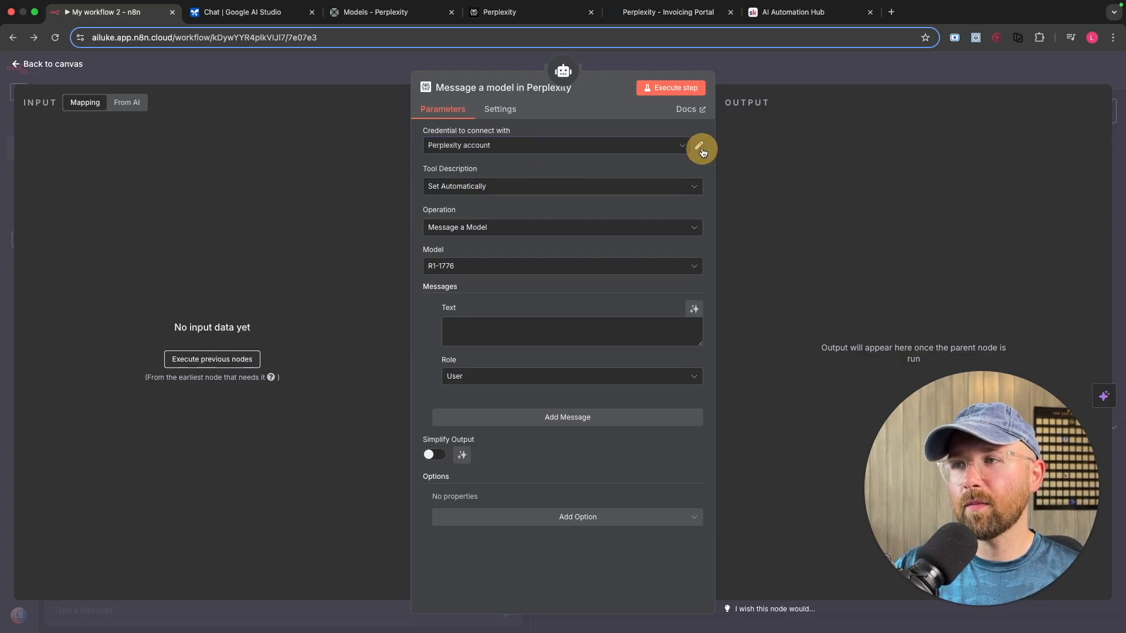
{"action": "left_click", "coordinate": [700, 149]}
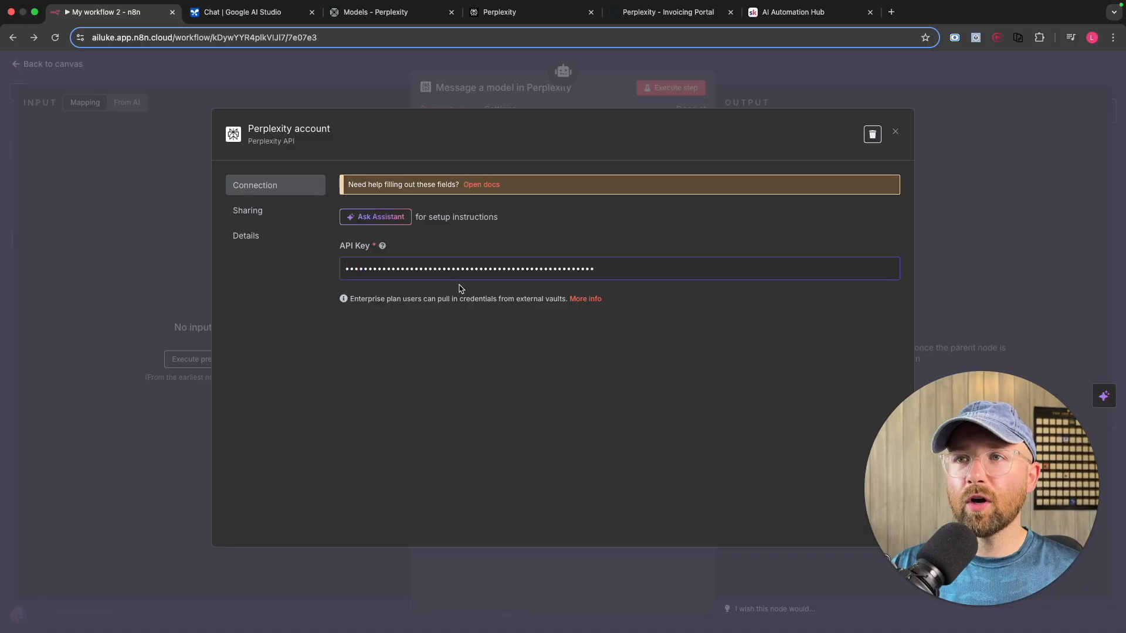
Step: On the Perplexity website, go to My account and the API billing section
{"action": "left_click", "coordinate": [530, 11]}
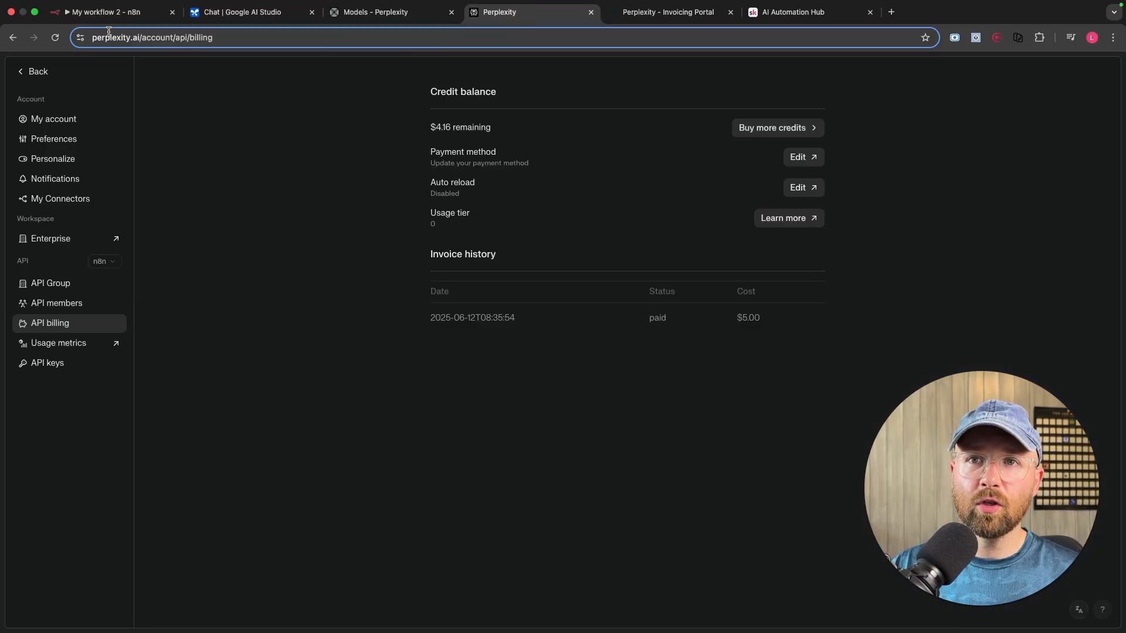
{"action": "mouse_move", "coordinate": [286, 39]}
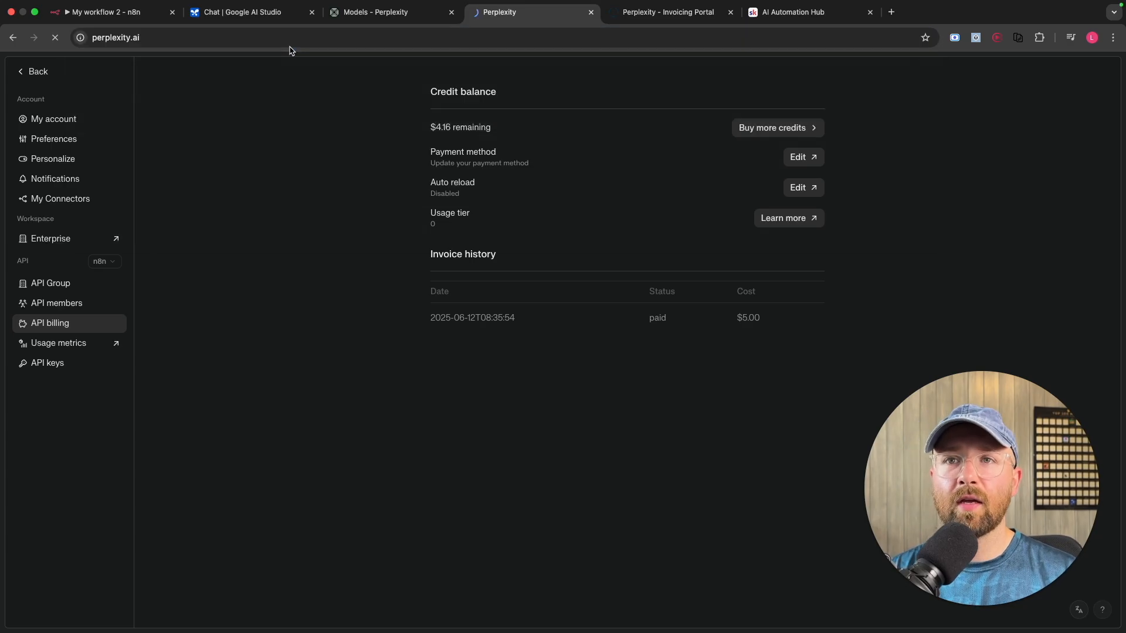
{"action": "left_click", "coordinate": [38, 72]}
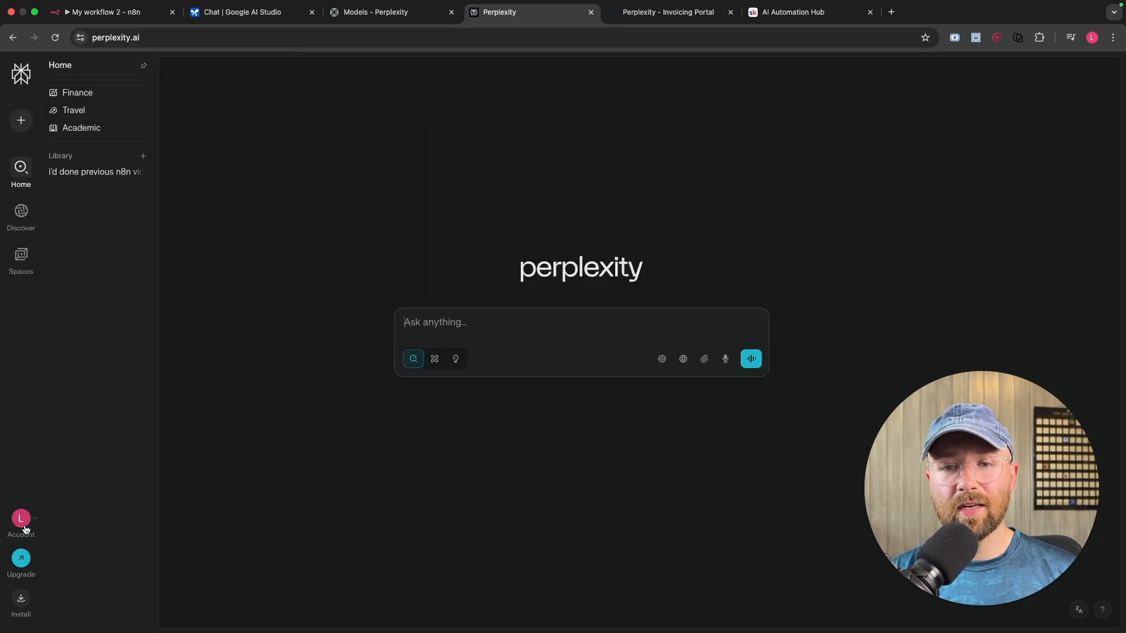
{"action": "left_click", "coordinate": [21, 518]}
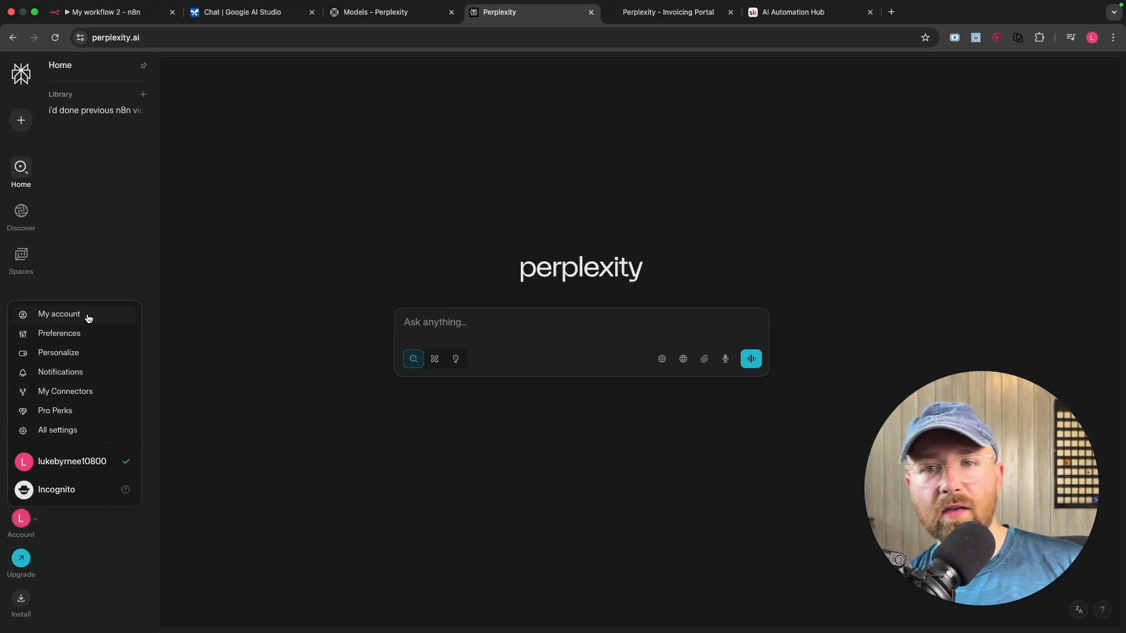
{"action": "left_click", "coordinate": [59, 315]}
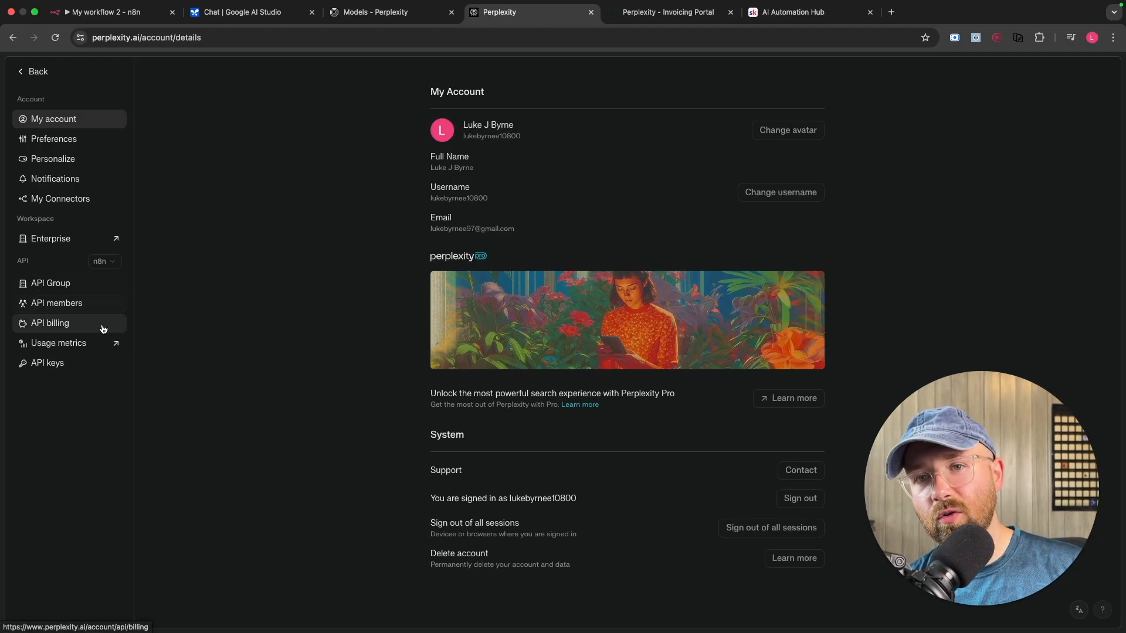
{"action": "left_click", "coordinate": [50, 323]}
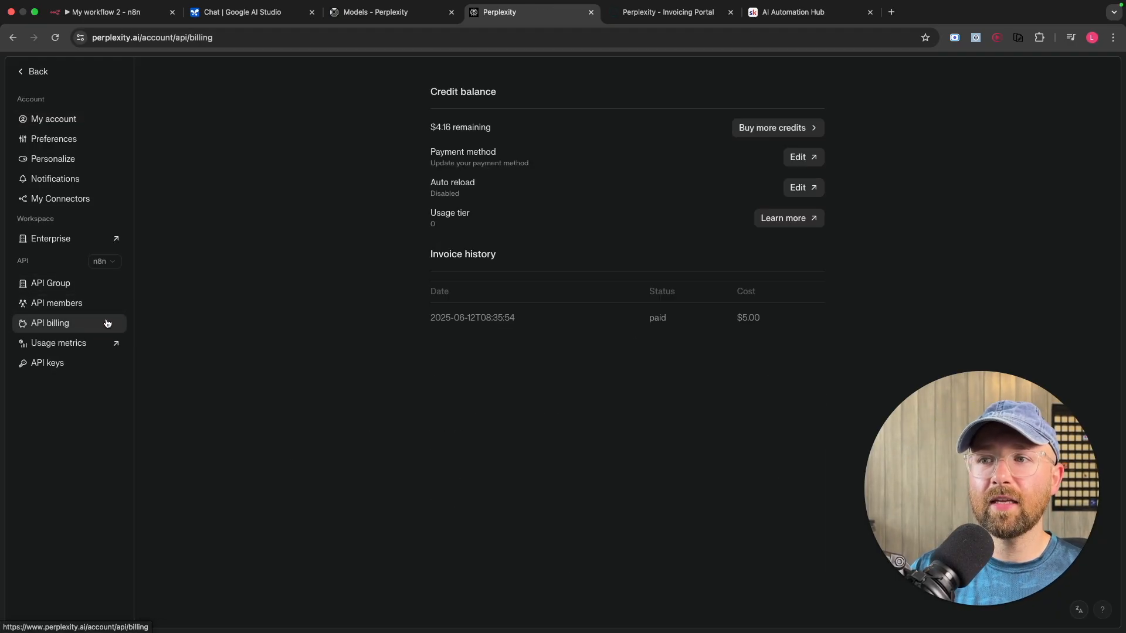
{"action": "mouse_move", "coordinate": [523, 282]}
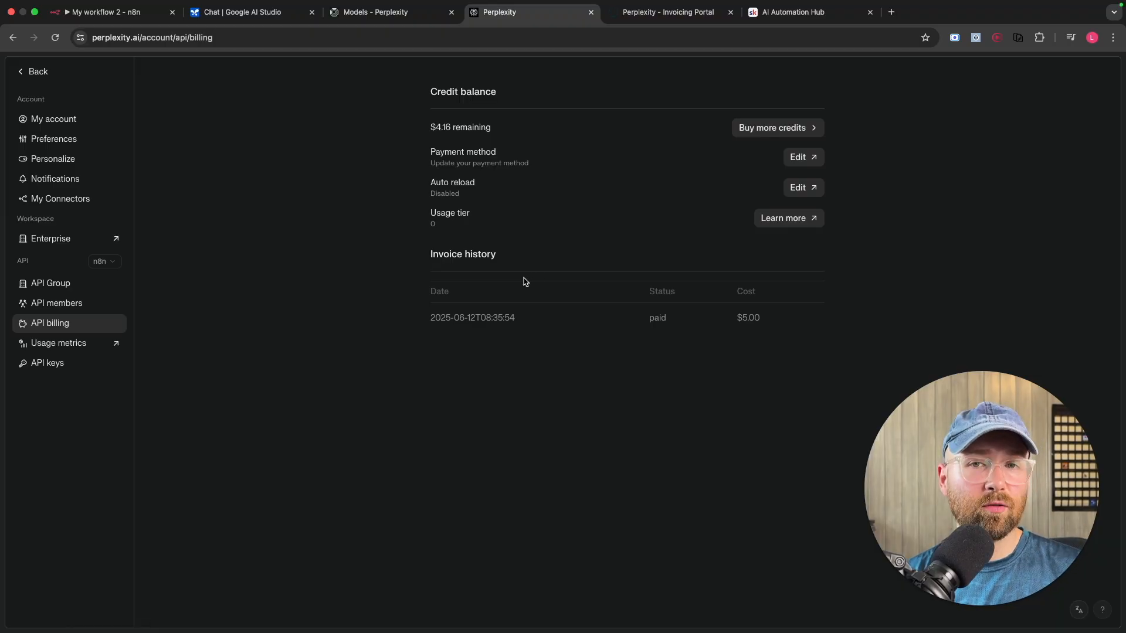
{"action": "mouse_move", "coordinate": [472, 273]}
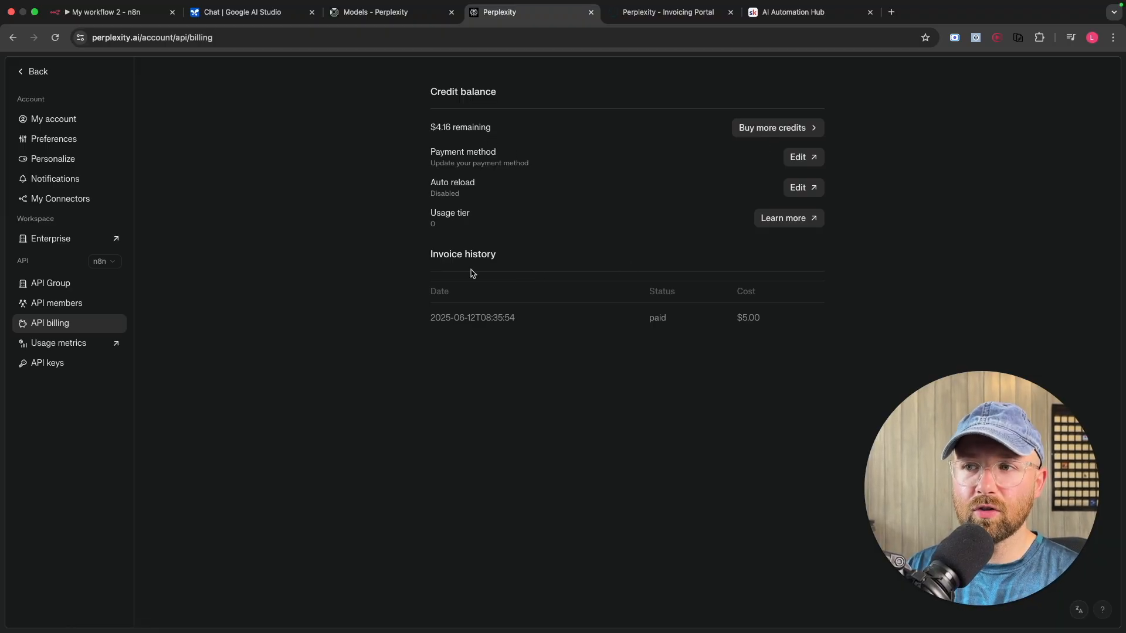
{"action": "mouse_move", "coordinate": [803, 325]}
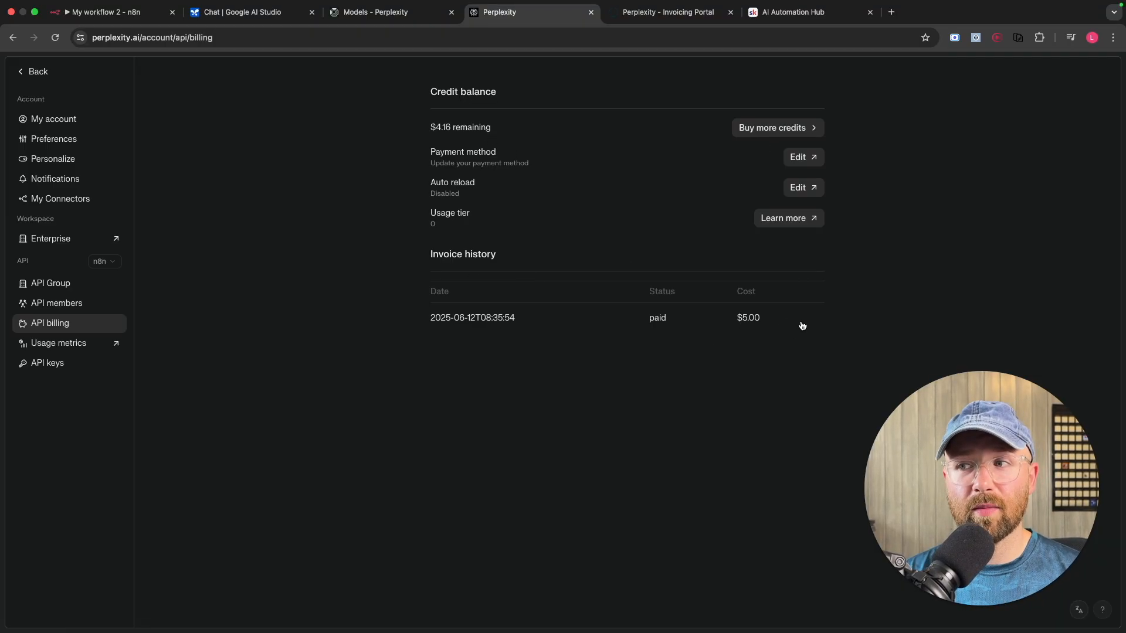
{"action": "mouse_move", "coordinate": [785, 328]}
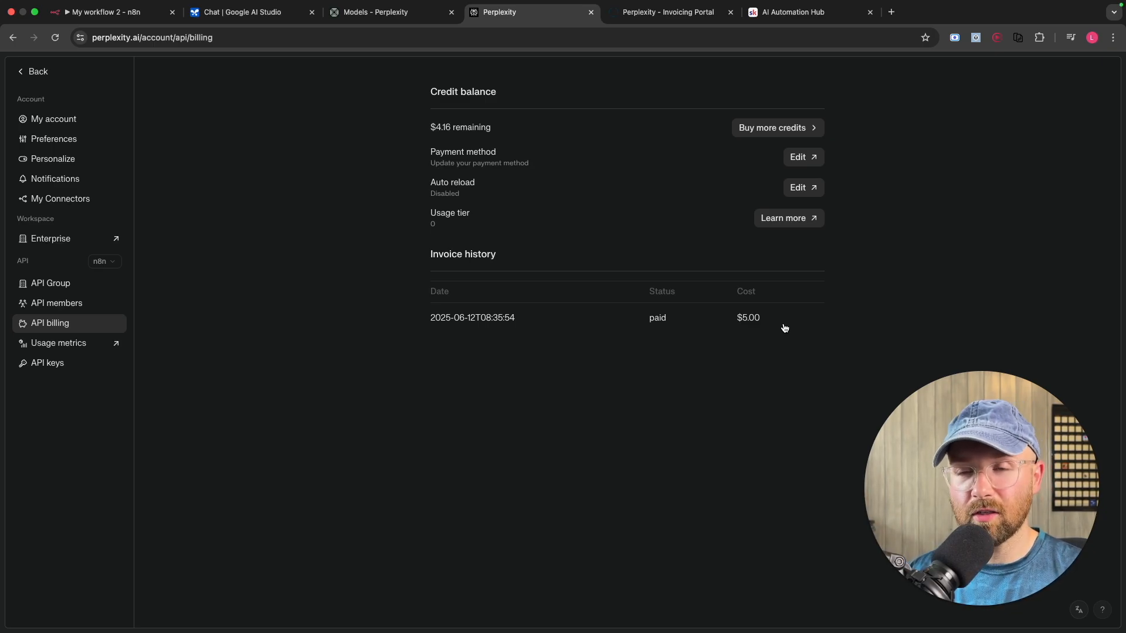
{"action": "mouse_move", "coordinate": [75, 311]}
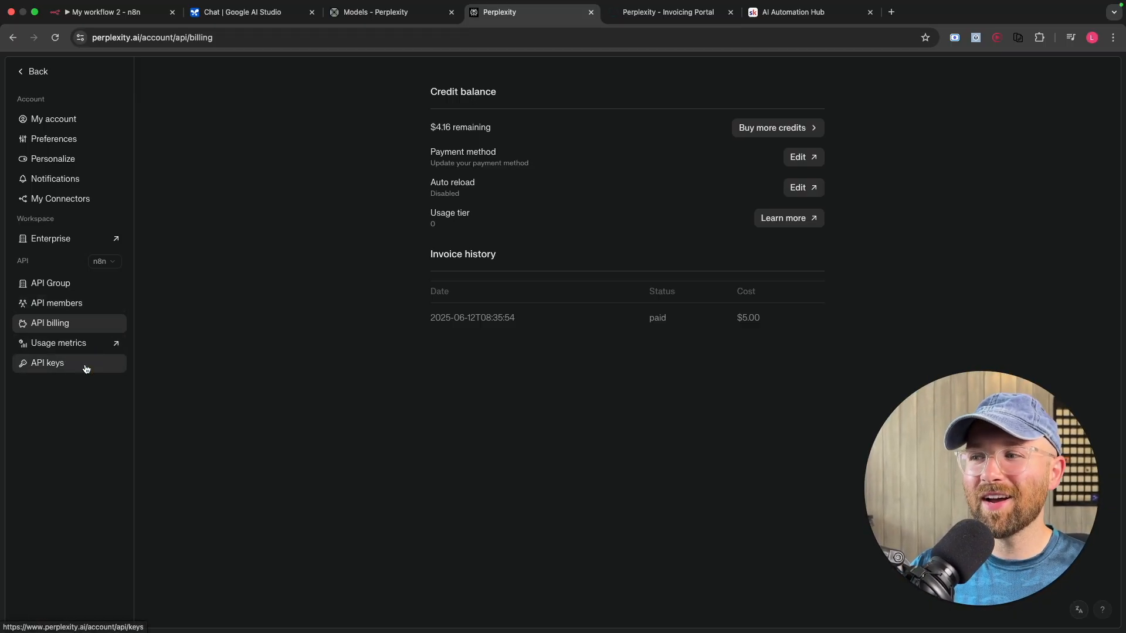
Step: Open the API keys list and copy the single remaining key for the workflow
{"action": "left_click", "coordinate": [47, 362]}
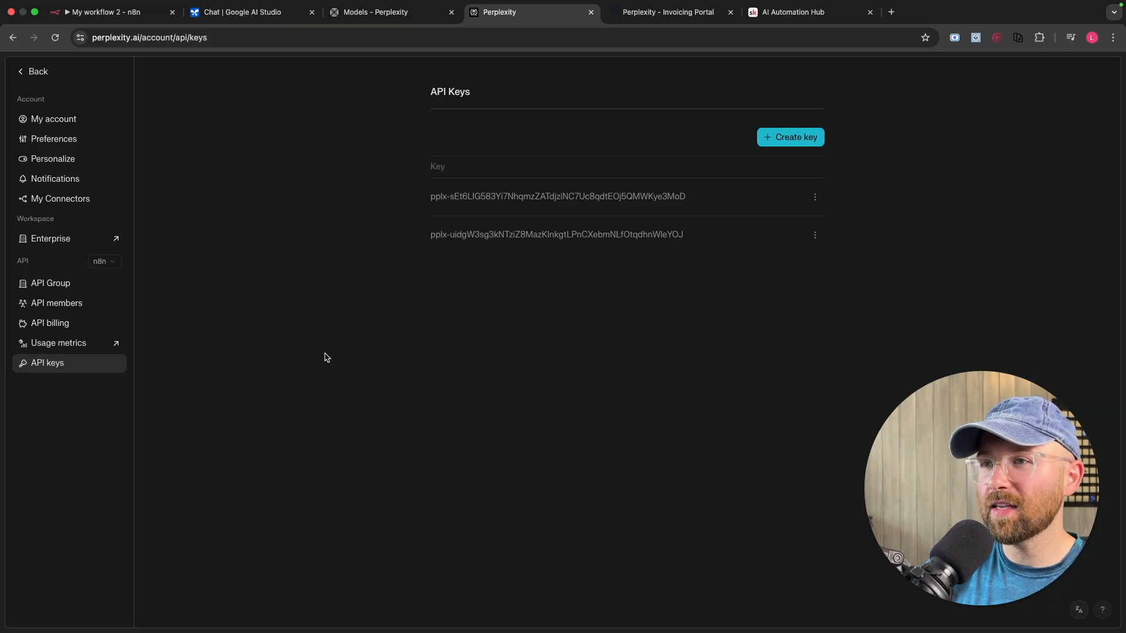
{"action": "mouse_move", "coordinate": [825, 196]}
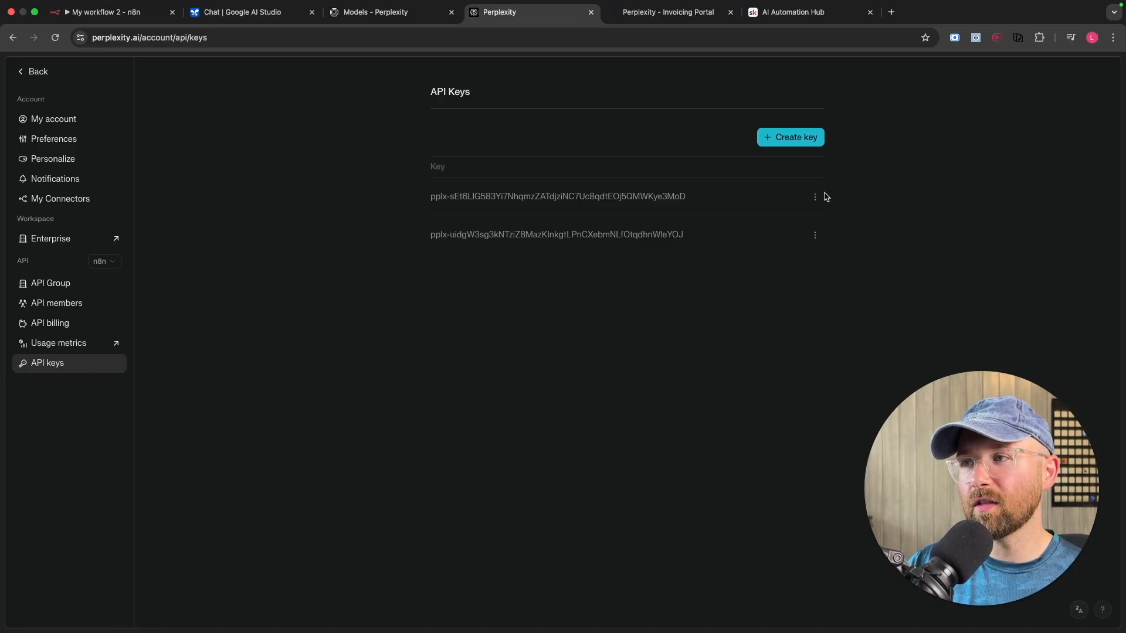
{"action": "mouse_move", "coordinate": [810, 275]}
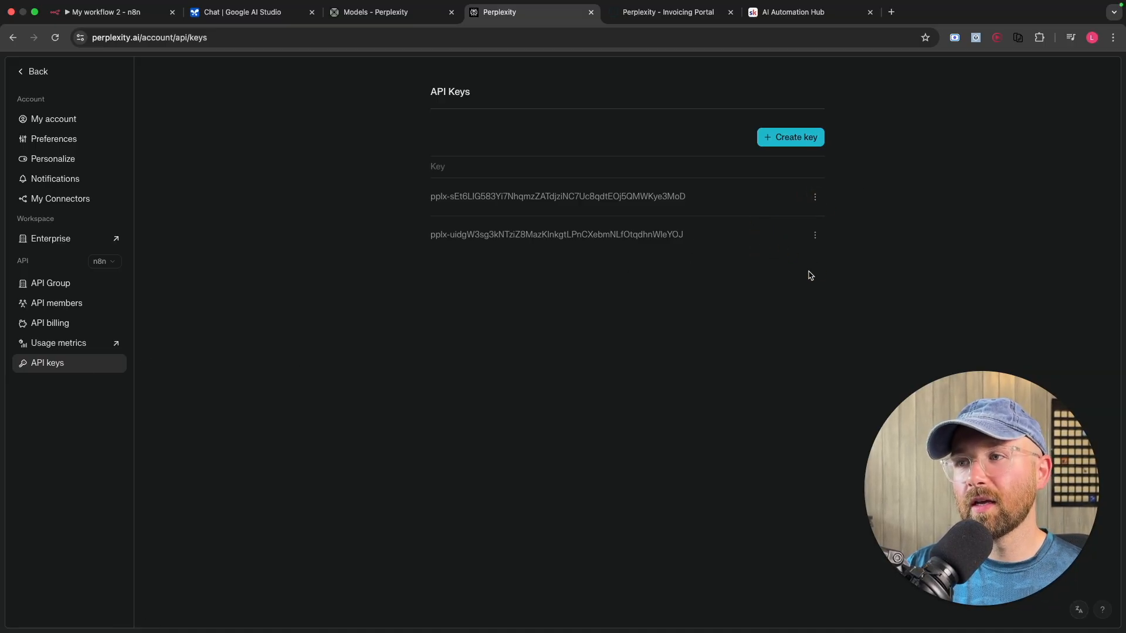
{"action": "mouse_move", "coordinate": [687, 242]}
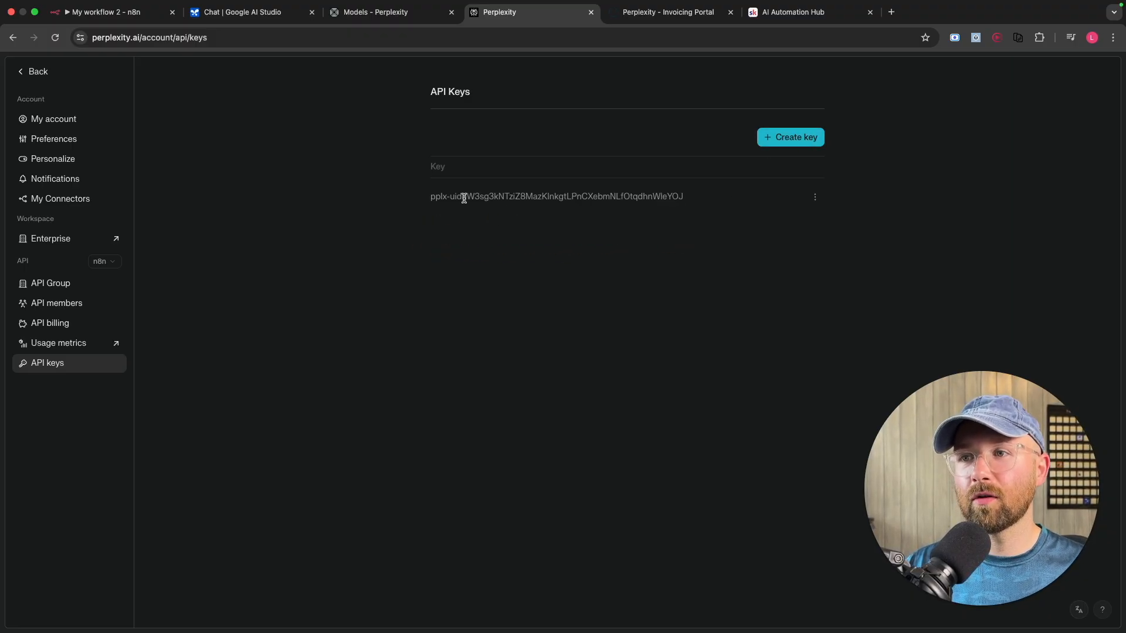
{"action": "right_click", "coordinate": [556, 196]}
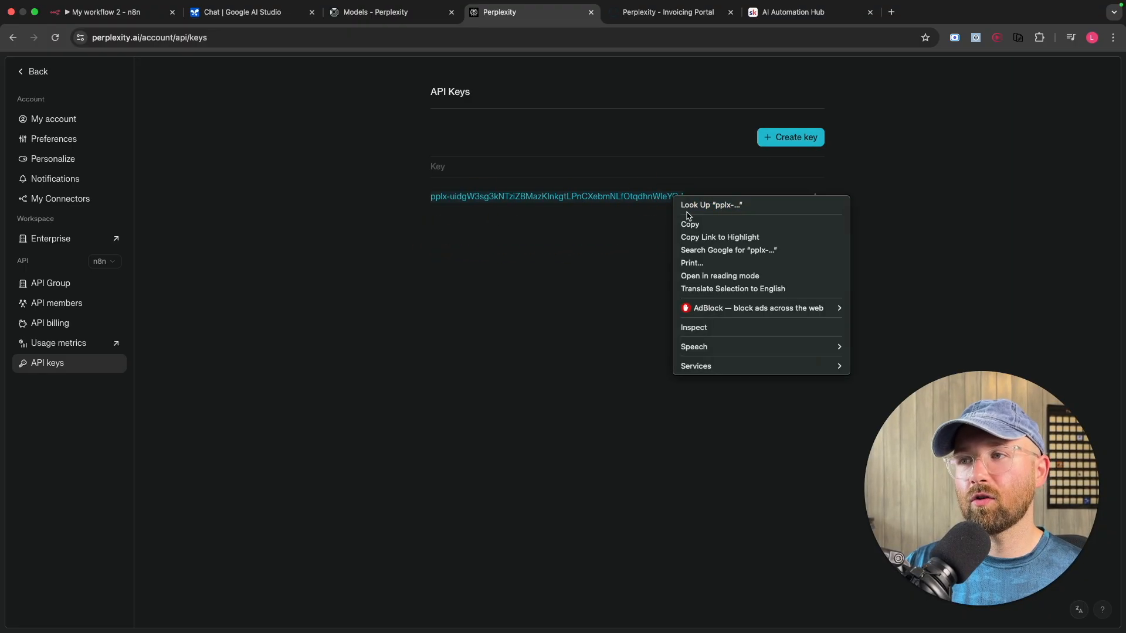
{"action": "left_click", "coordinate": [108, 12]}
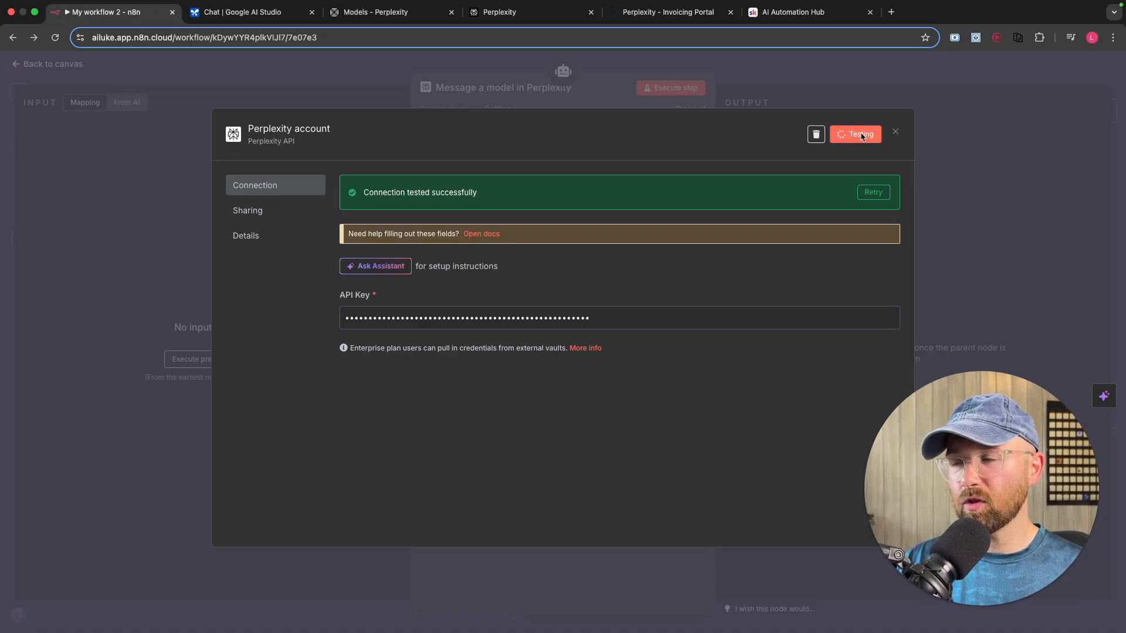
Step: Save the successfully tested Perplexity account credential and close its dialog
{"action": "left_click", "coordinate": [855, 134]}
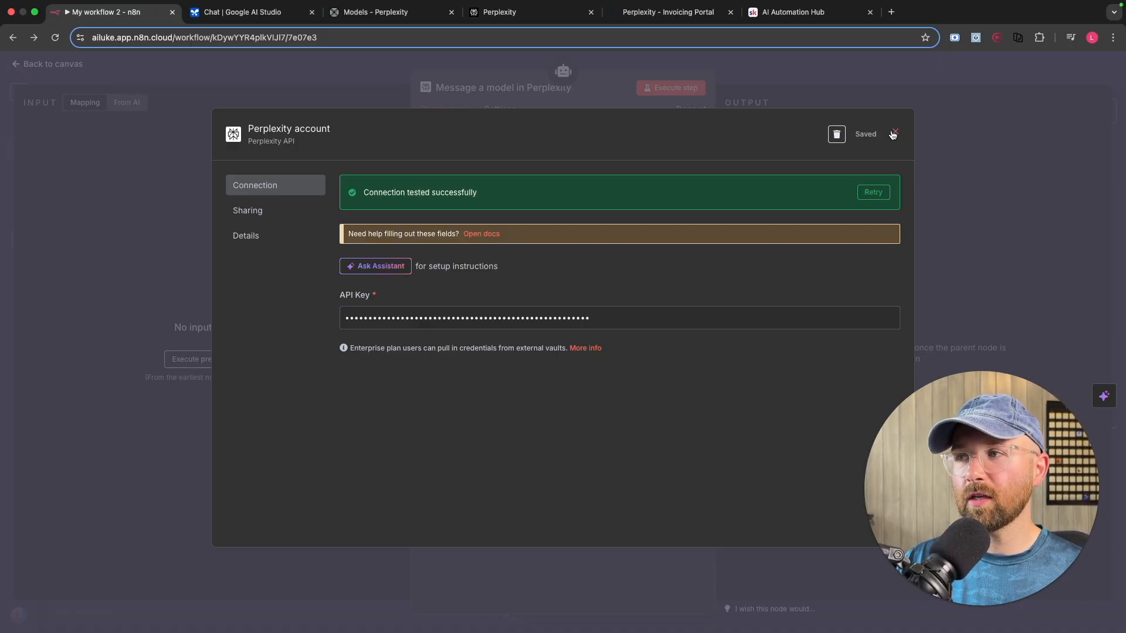
{"action": "left_click", "coordinate": [894, 134]}
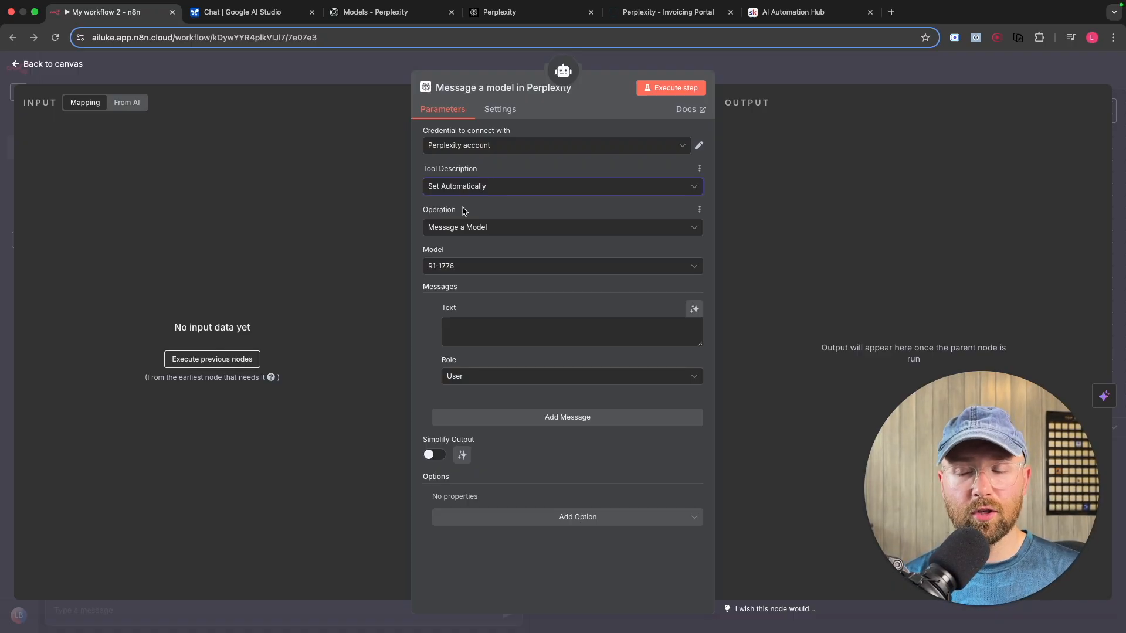
{"action": "mouse_move", "coordinate": [462, 199]}
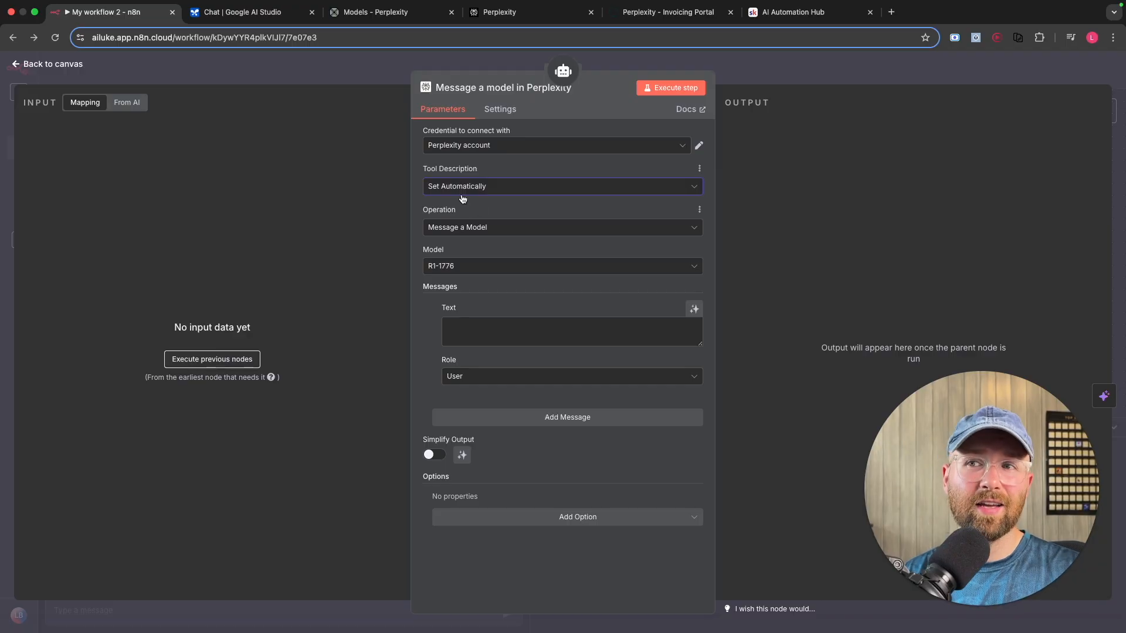
Step: Keep Tool Description as Set Automatically and Operation as Message a Model, then list the models
{"action": "left_click", "coordinate": [562, 186]}
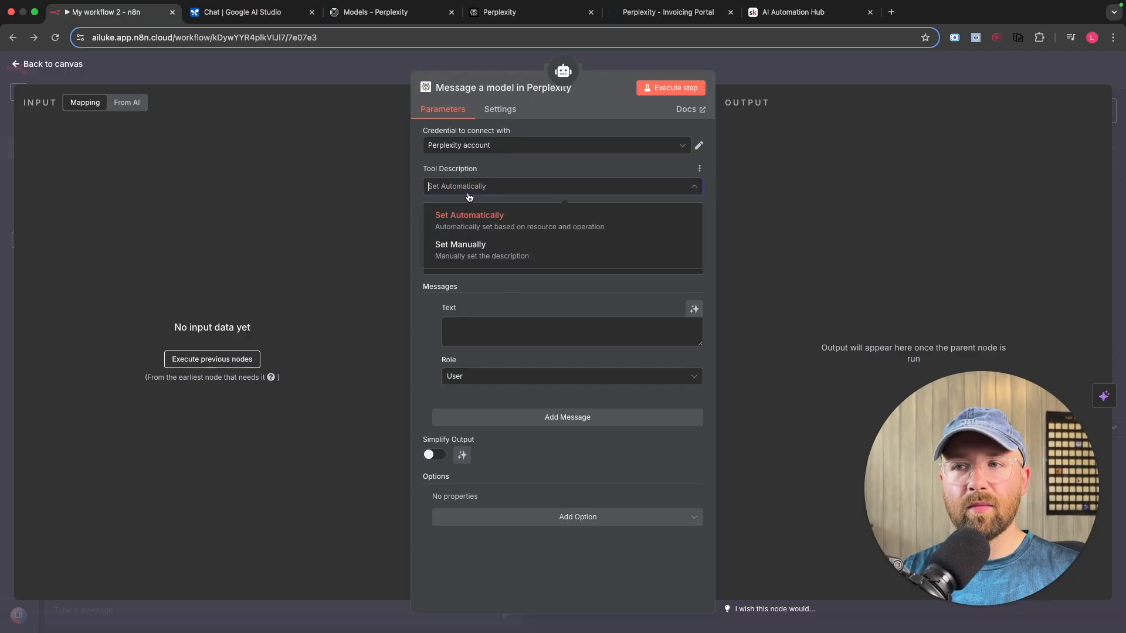
{"action": "left_click", "coordinate": [469, 215]}
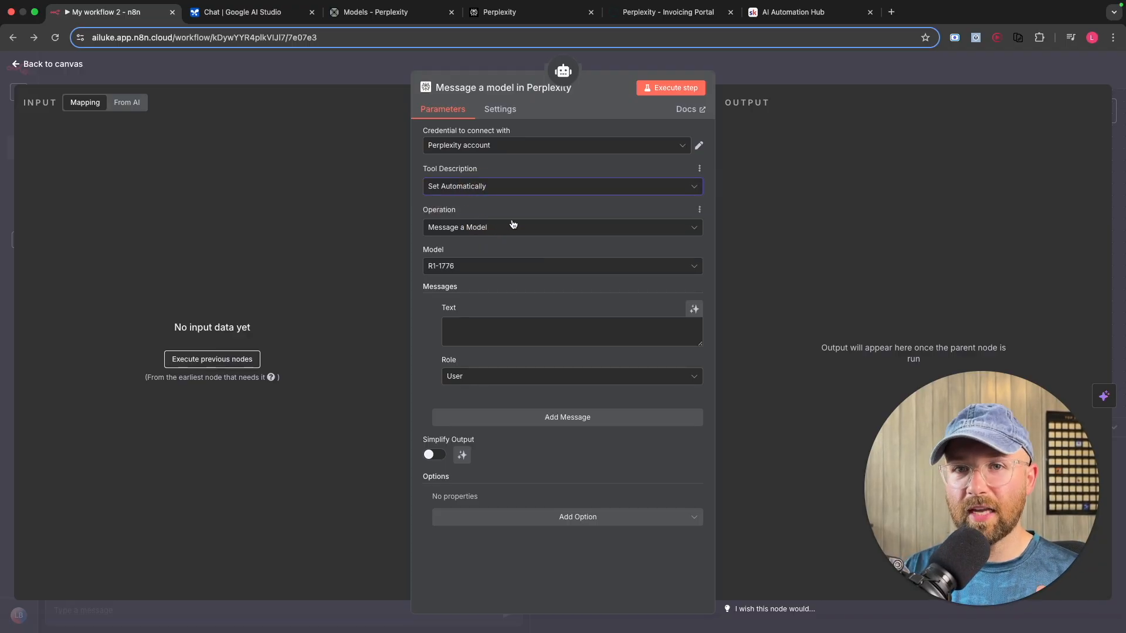
{"action": "mouse_move", "coordinate": [449, 216]}
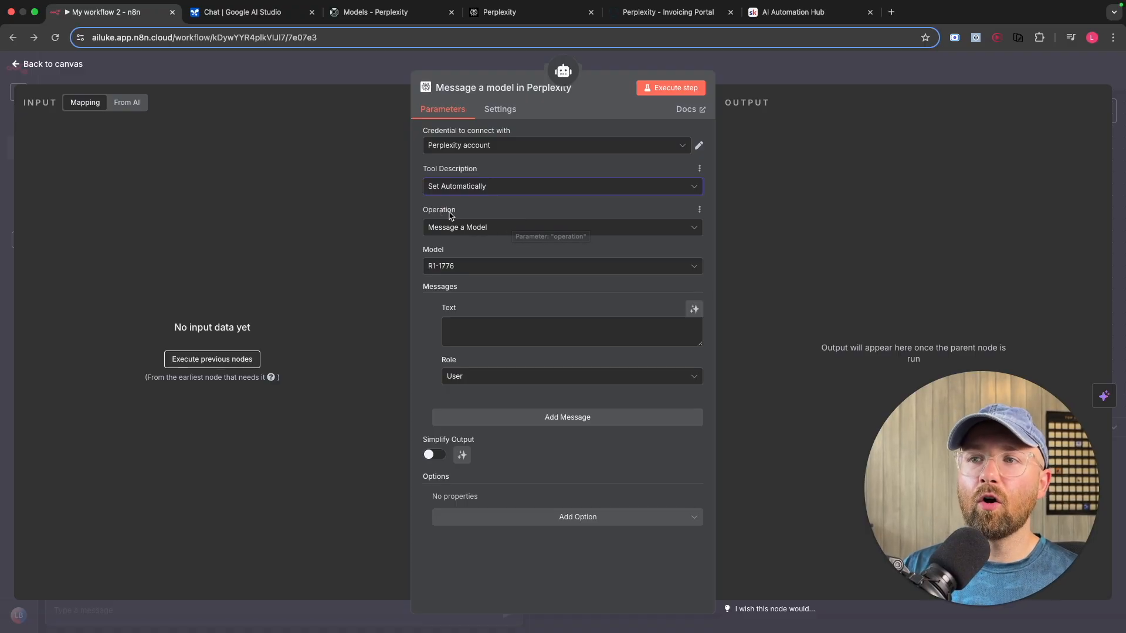
{"action": "mouse_move", "coordinate": [470, 271]}
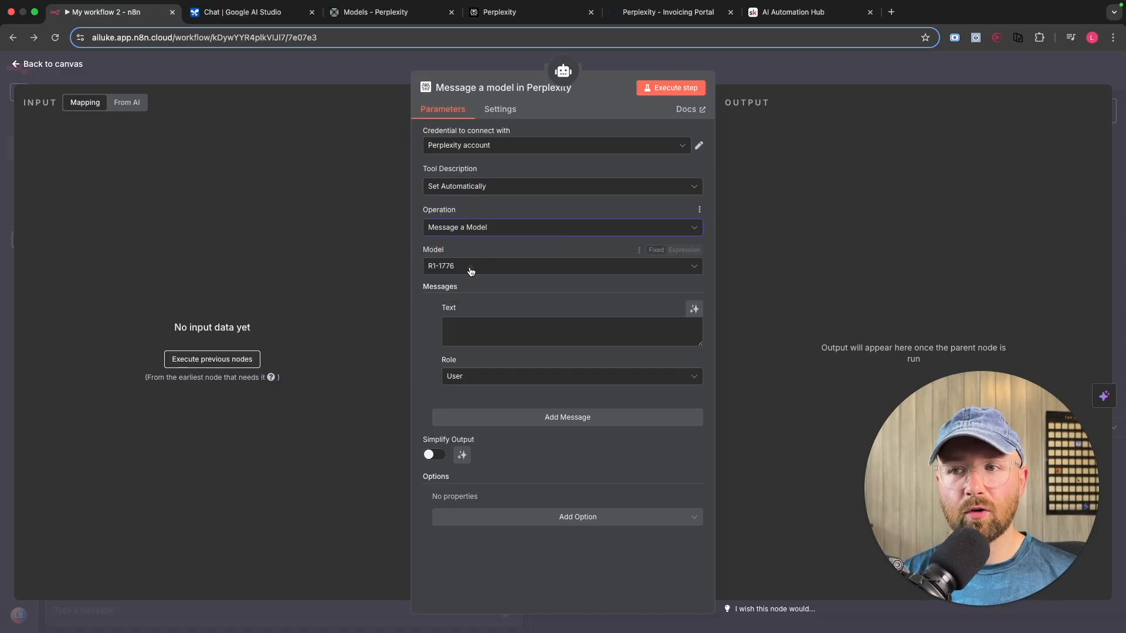
{"action": "left_click", "coordinate": [561, 226]}
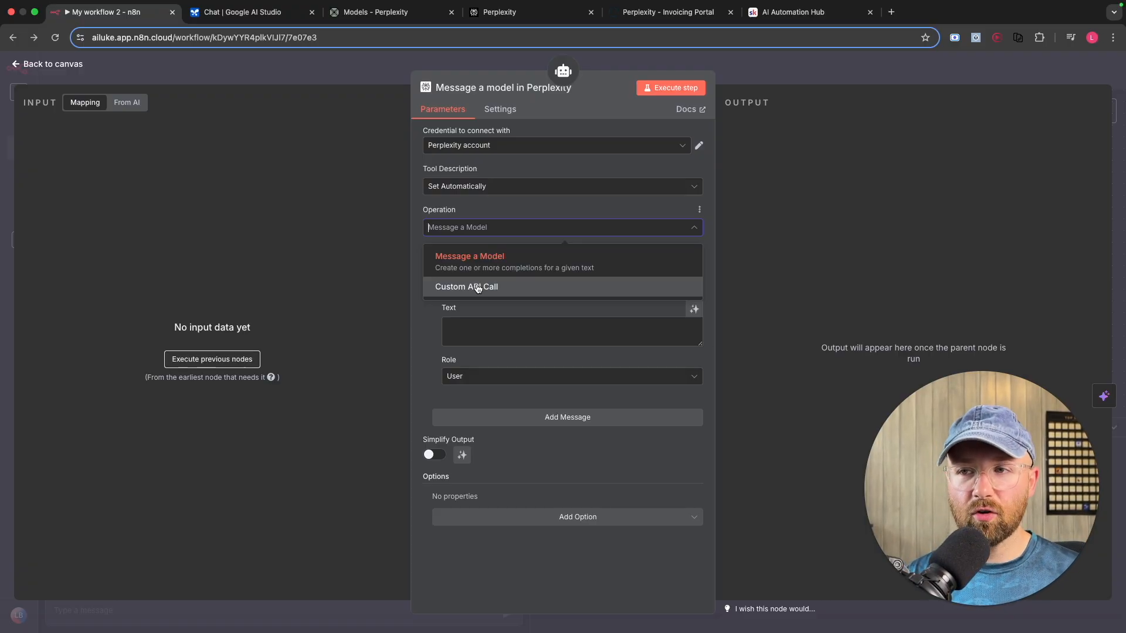
{"action": "left_click", "coordinate": [470, 257]}
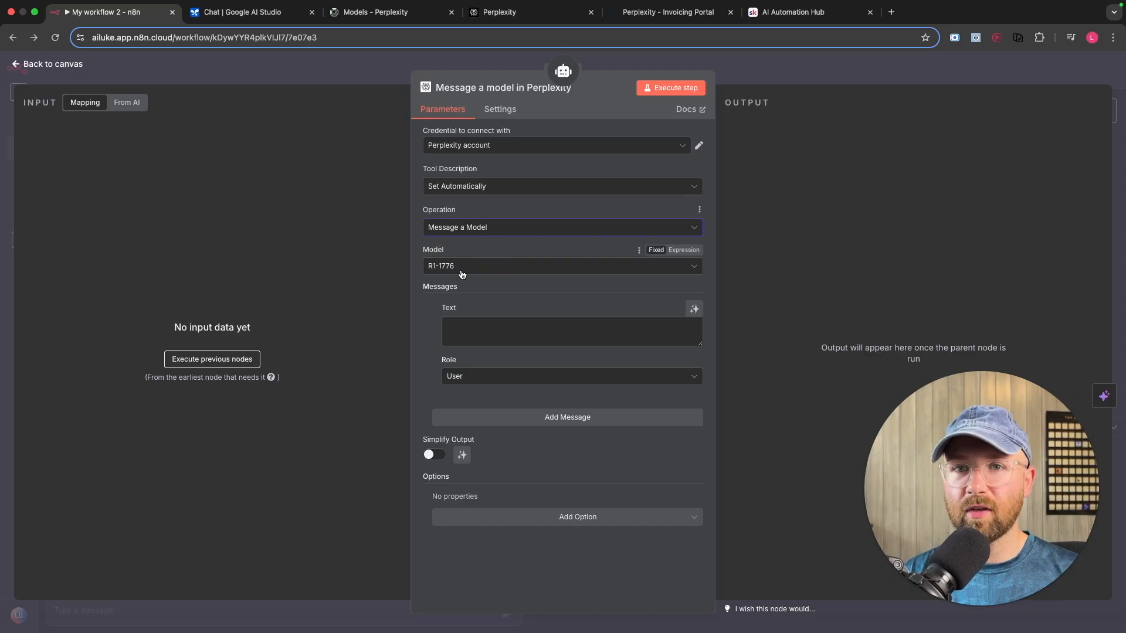
{"action": "left_click", "coordinate": [560, 266]}
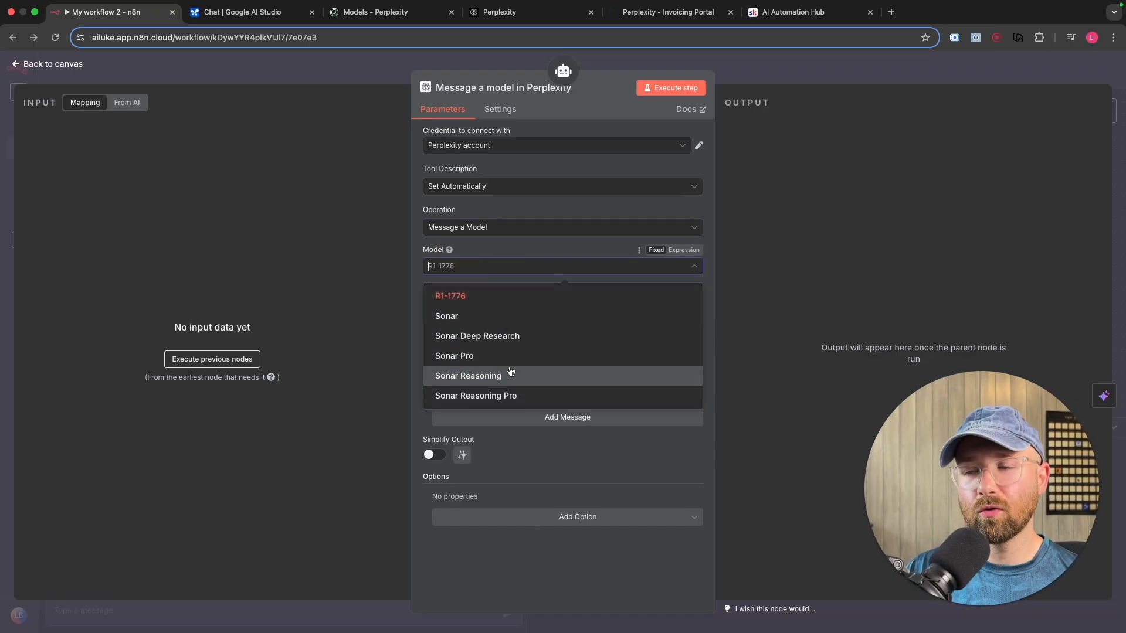
{"action": "mouse_move", "coordinate": [391, 300]}
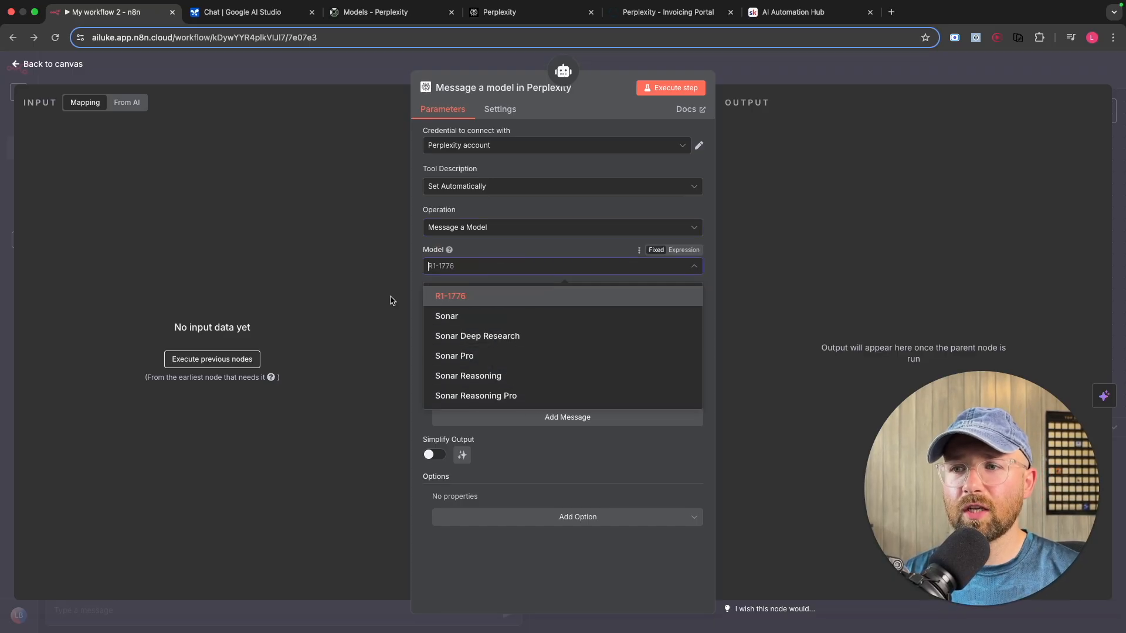
Step: Review the Perplexity Models docs, scrolling from Search Models down to Offline Models and back
{"action": "left_click", "coordinate": [392, 25]}
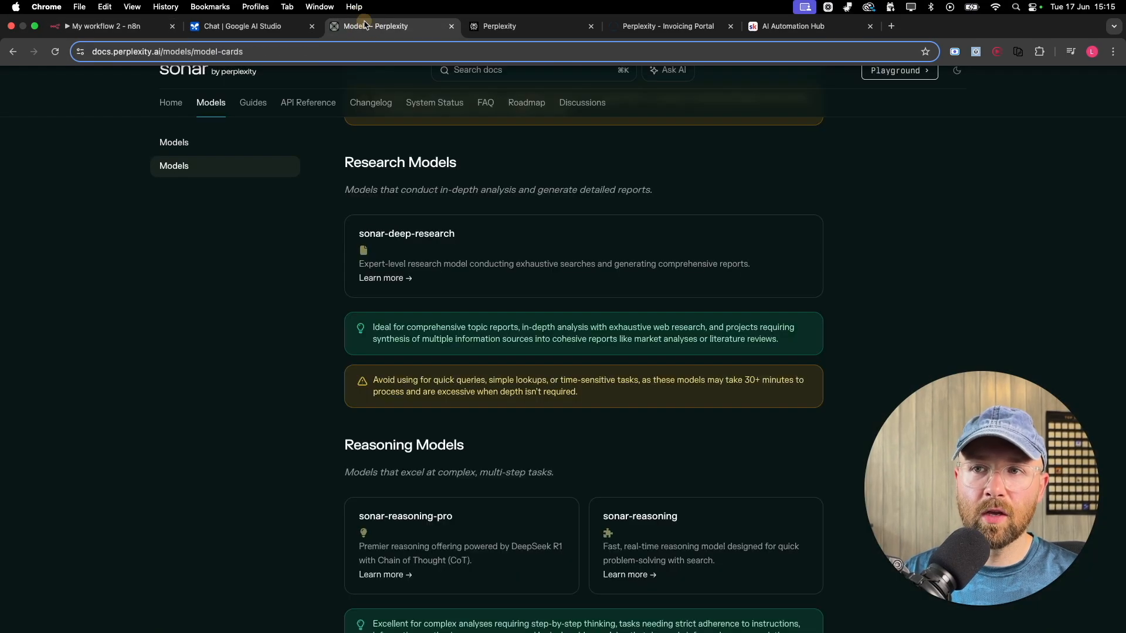
{"action": "scroll", "scroll_direction": "up", "scroll_amount": 3}
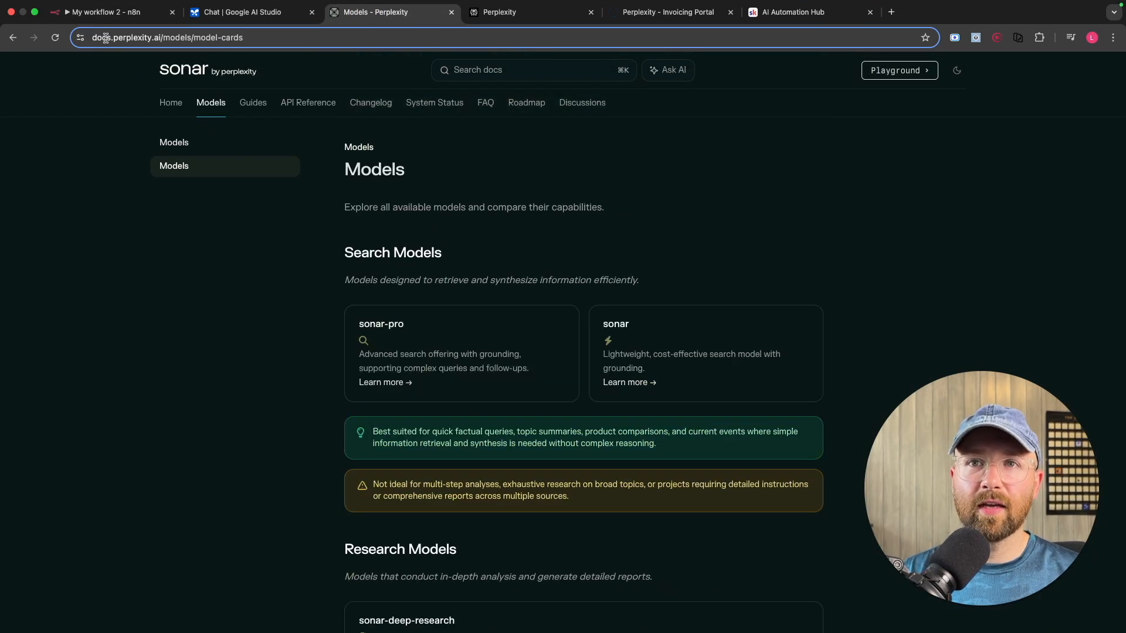
{"action": "left_click", "coordinate": [179, 38]}
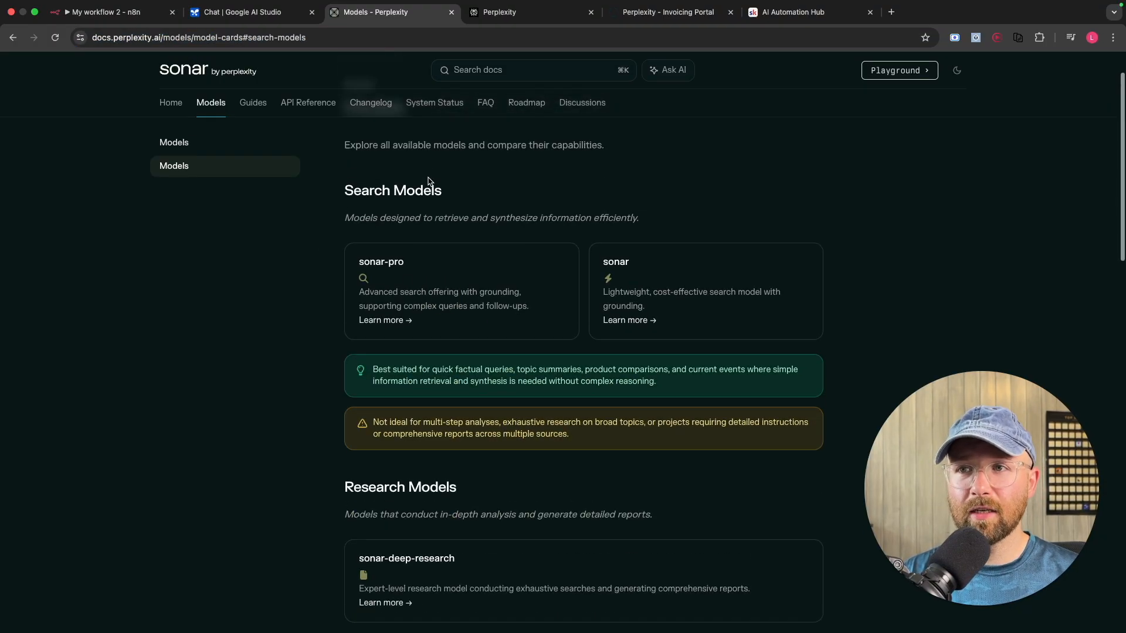
{"action": "scroll", "scroll_direction": "down", "scroll_amount": 3}
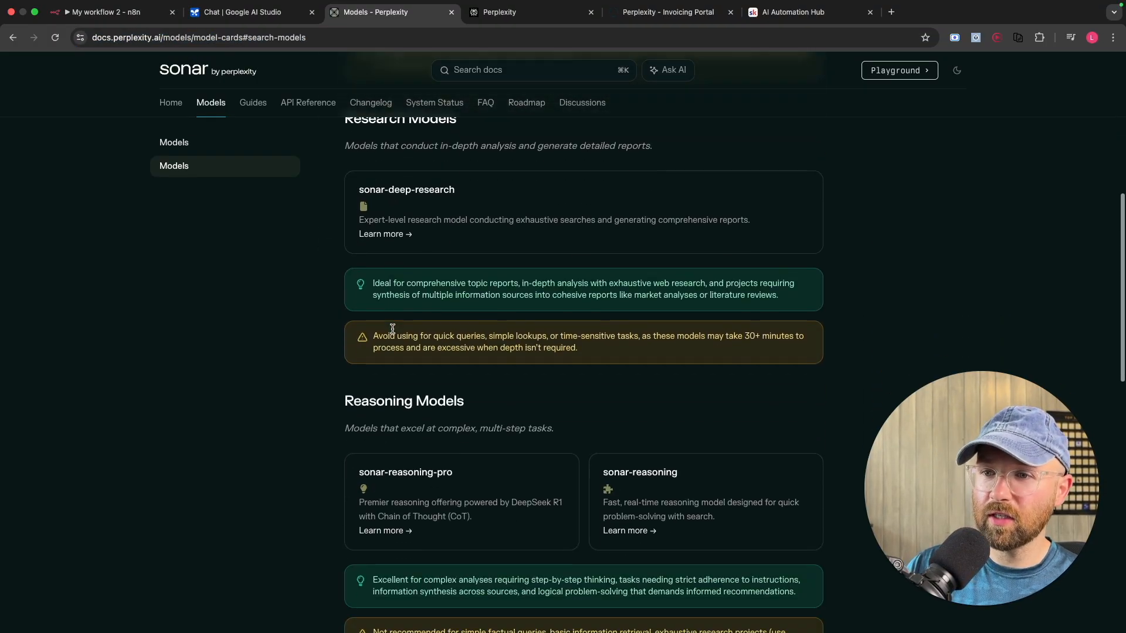
{"action": "scroll", "scroll_direction": "down", "scroll_amount": 3}
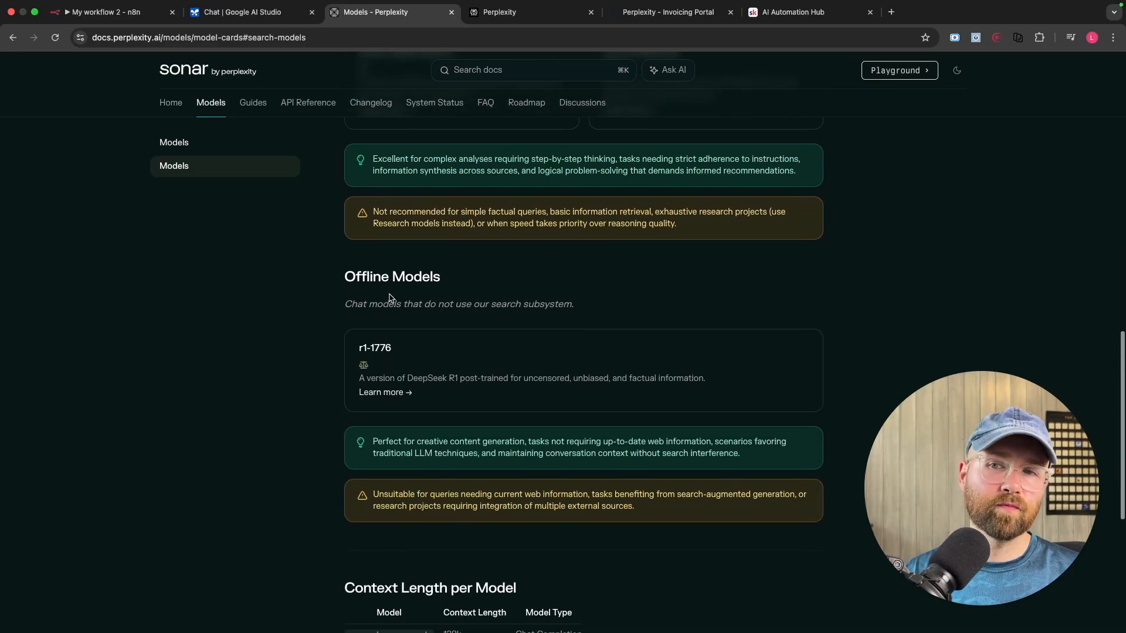
{"action": "scroll", "scroll_direction": "down", "scroll_amount": 3}
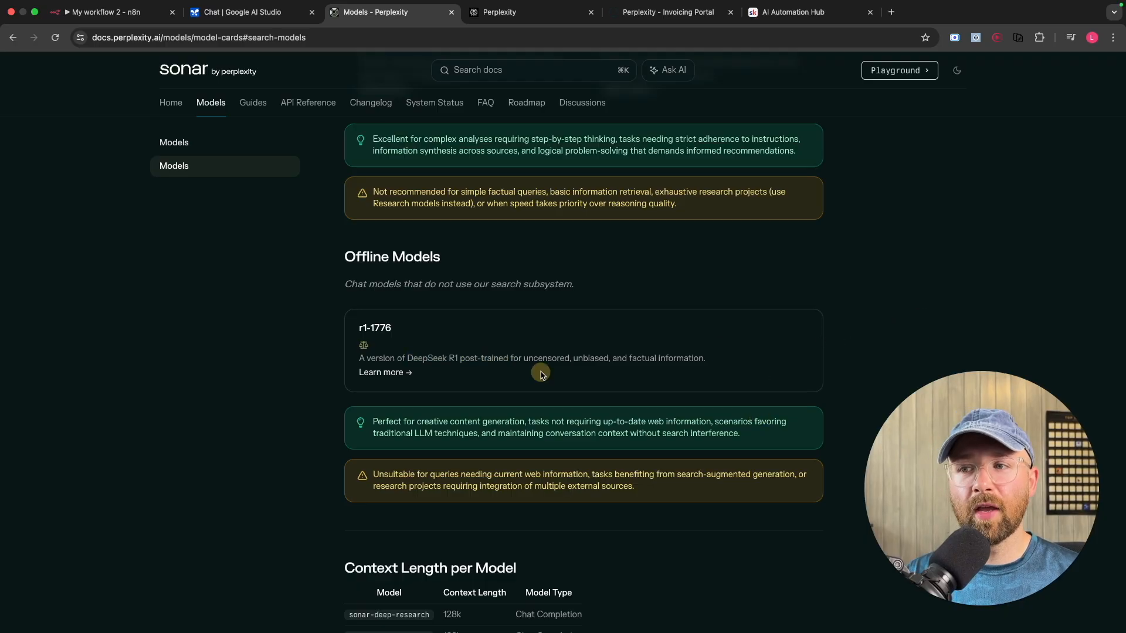
{"action": "mouse_move", "coordinate": [622, 359]}
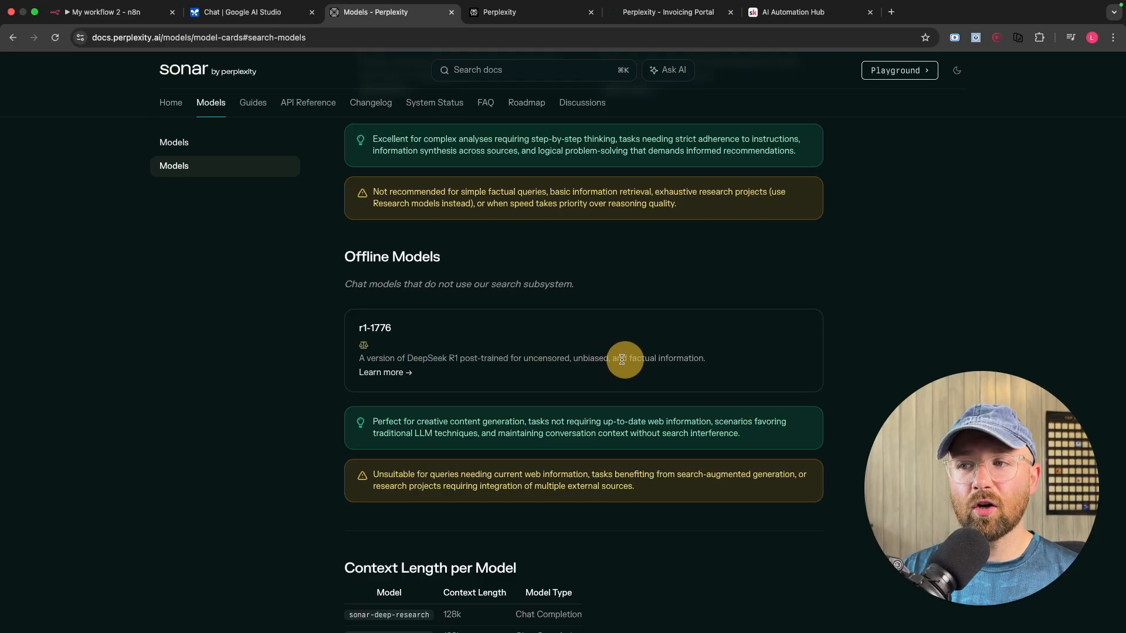
{"action": "mouse_move", "coordinate": [745, 366]}
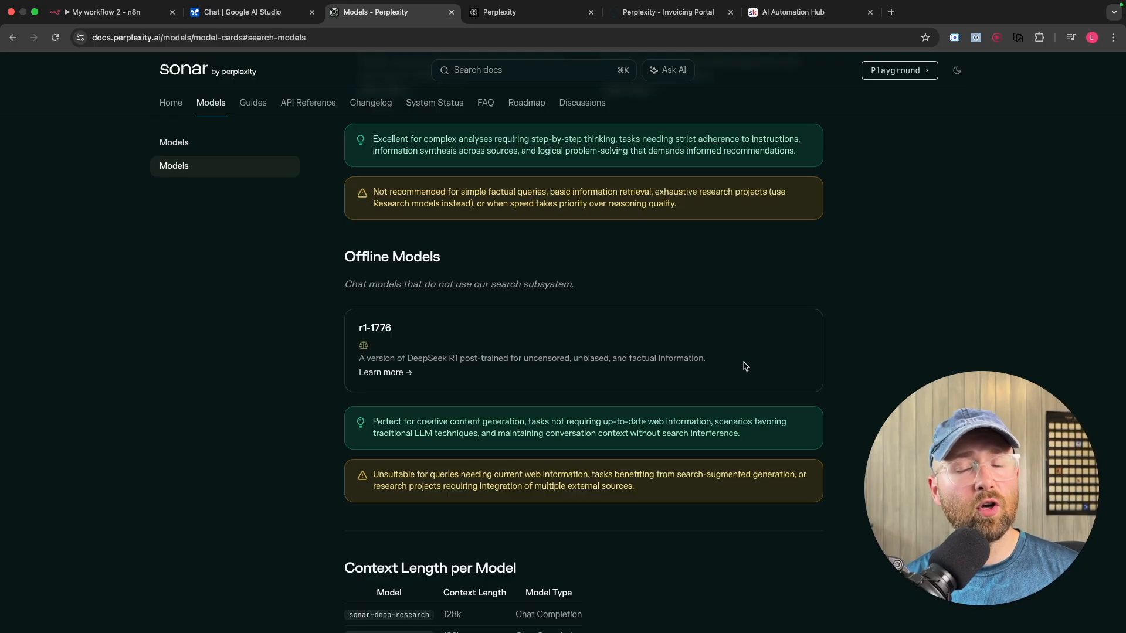
{"action": "mouse_move", "coordinate": [739, 365]}
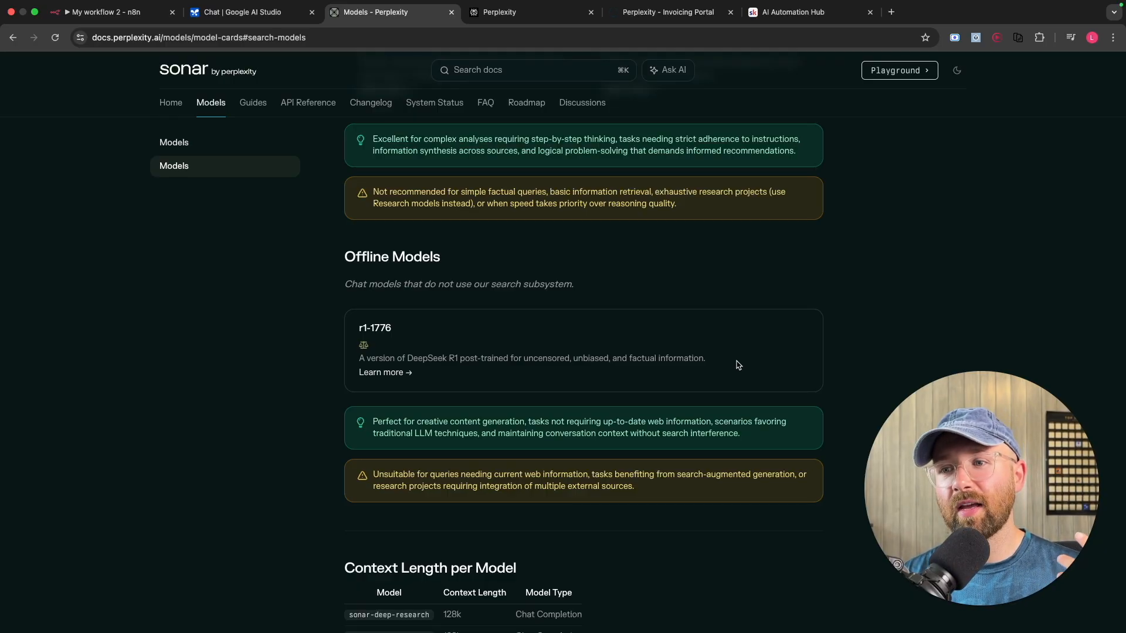
{"action": "mouse_move", "coordinate": [476, 373]}
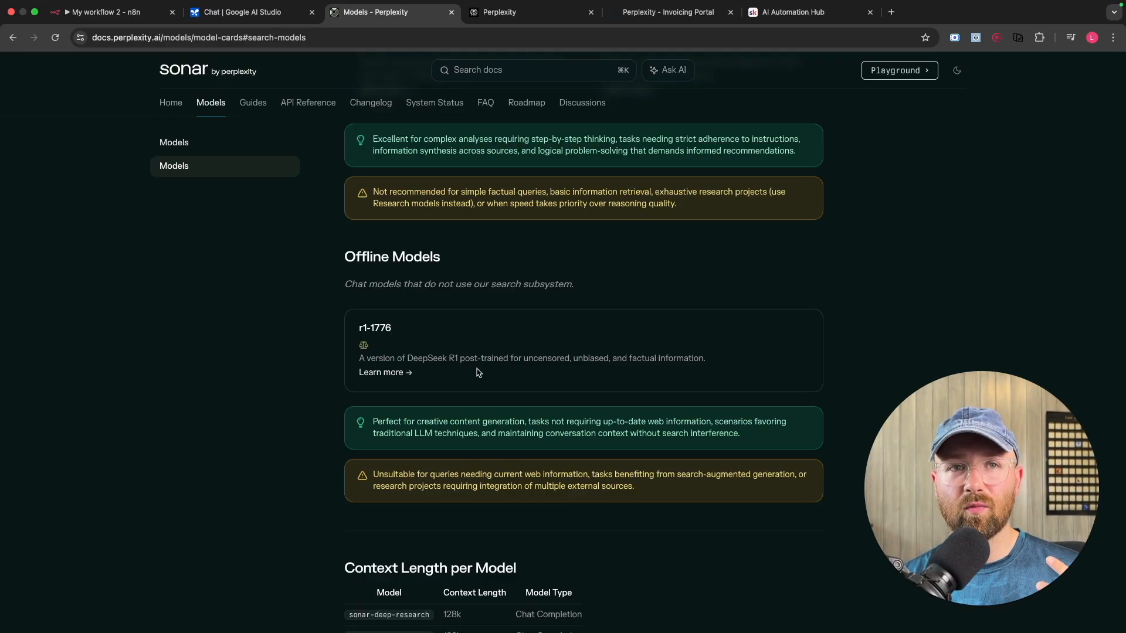
{"action": "mouse_move", "coordinate": [505, 347]}
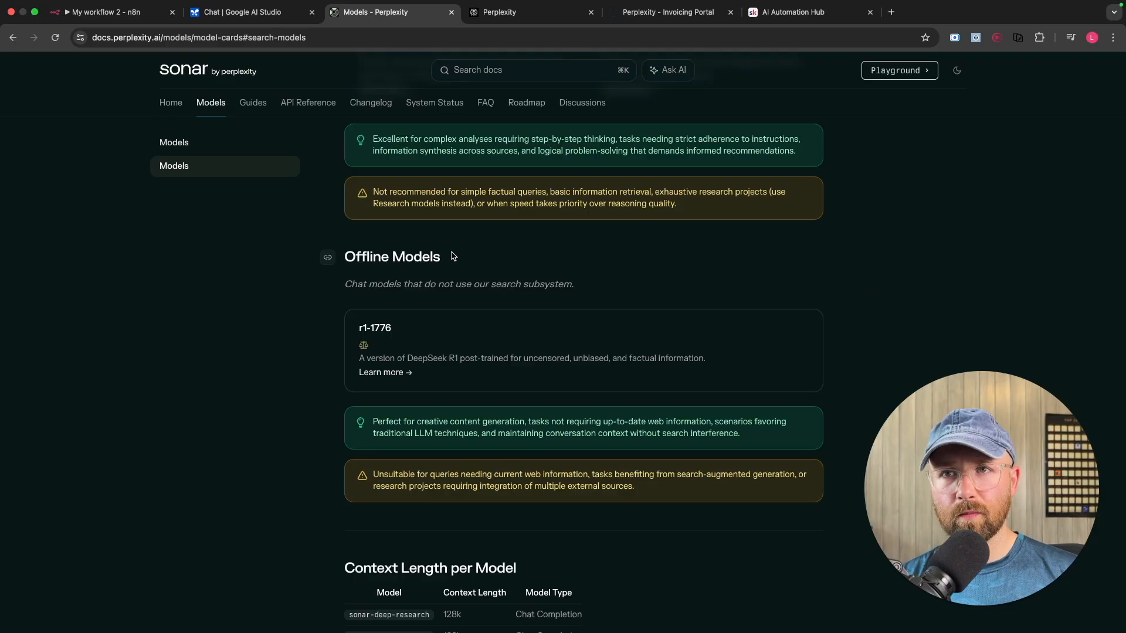
{"action": "scroll", "scroll_direction": "up", "scroll_amount": 3}
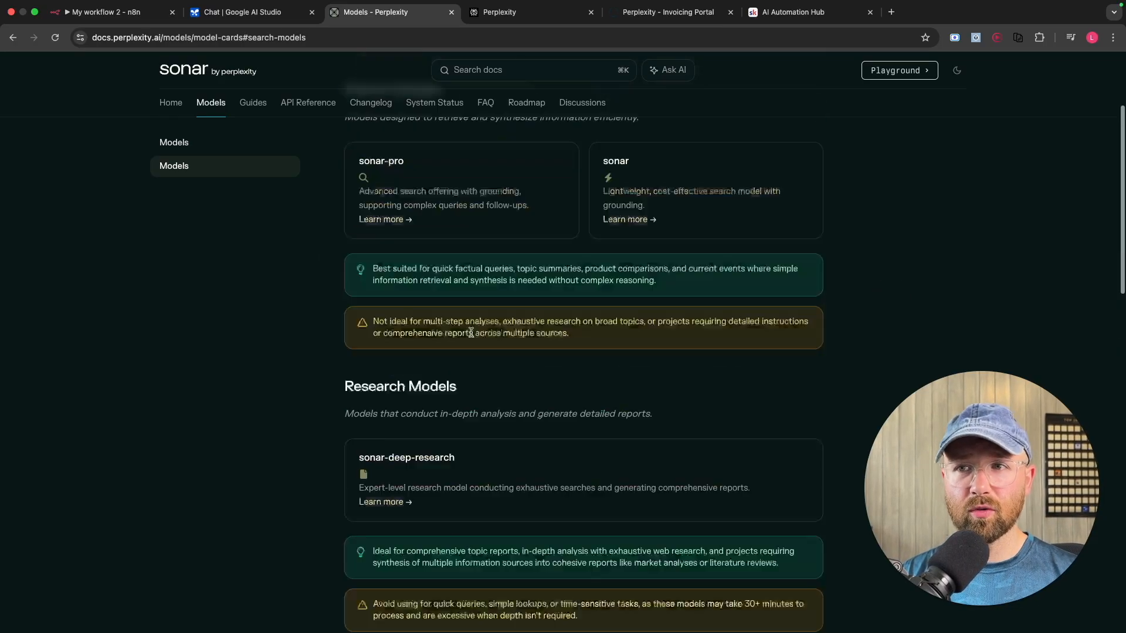
{"action": "scroll", "scroll_direction": "up", "scroll_amount": 3}
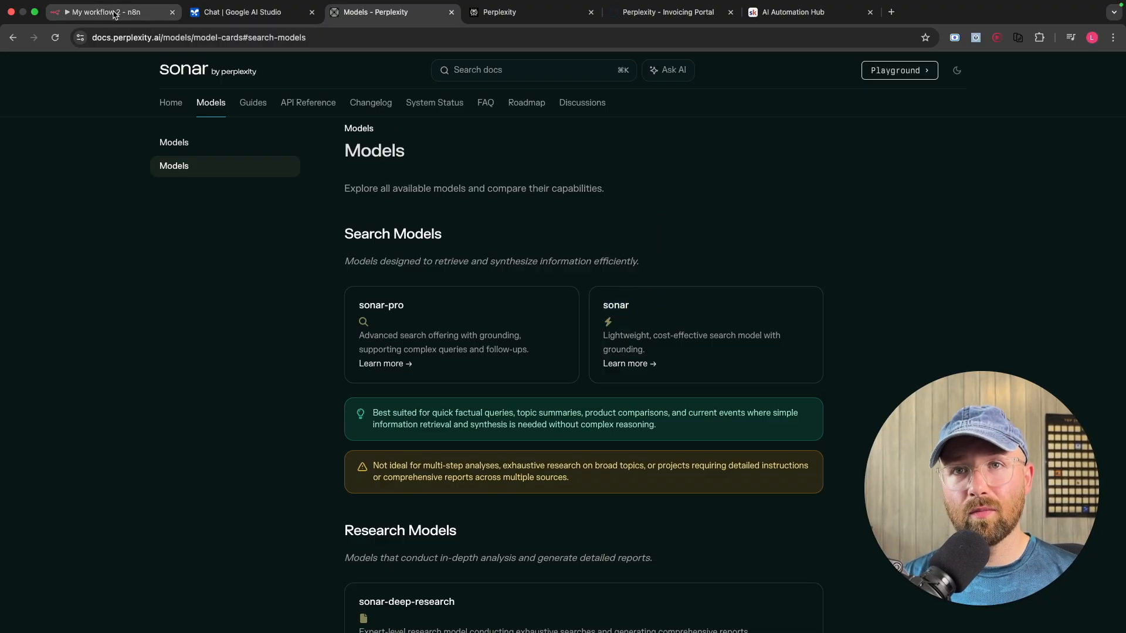
Step: Set the Perplexity tool's model to Sonar and let the agent's model define the Text parameter
{"action": "left_click", "coordinate": [108, 11]}
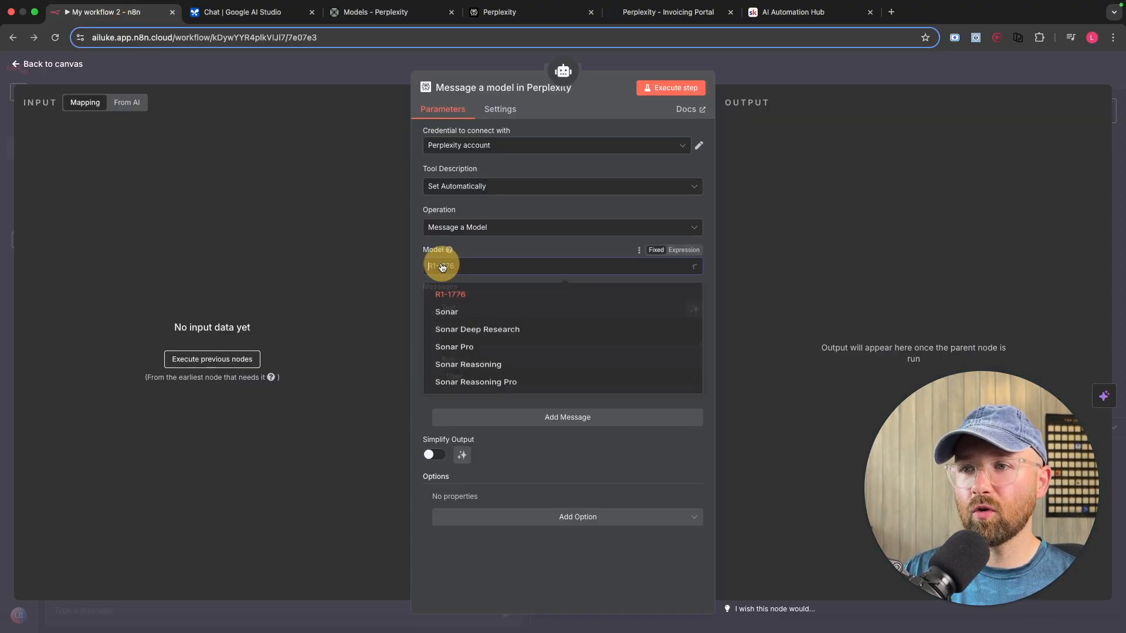
{"action": "left_click", "coordinate": [446, 311]}
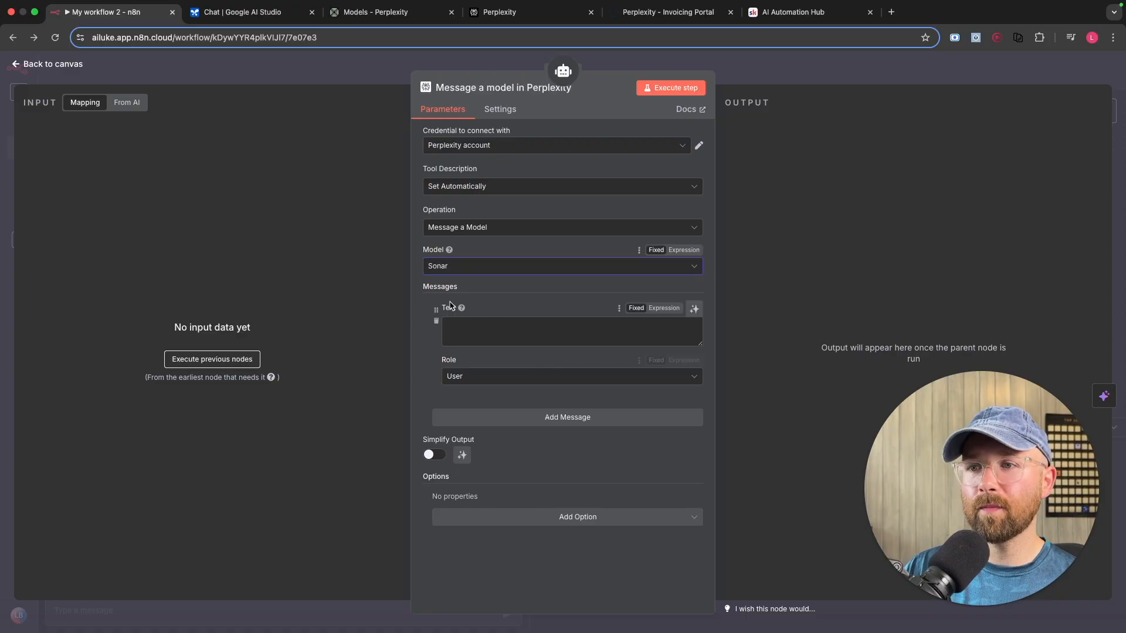
{"action": "left_click", "coordinate": [571, 331]}
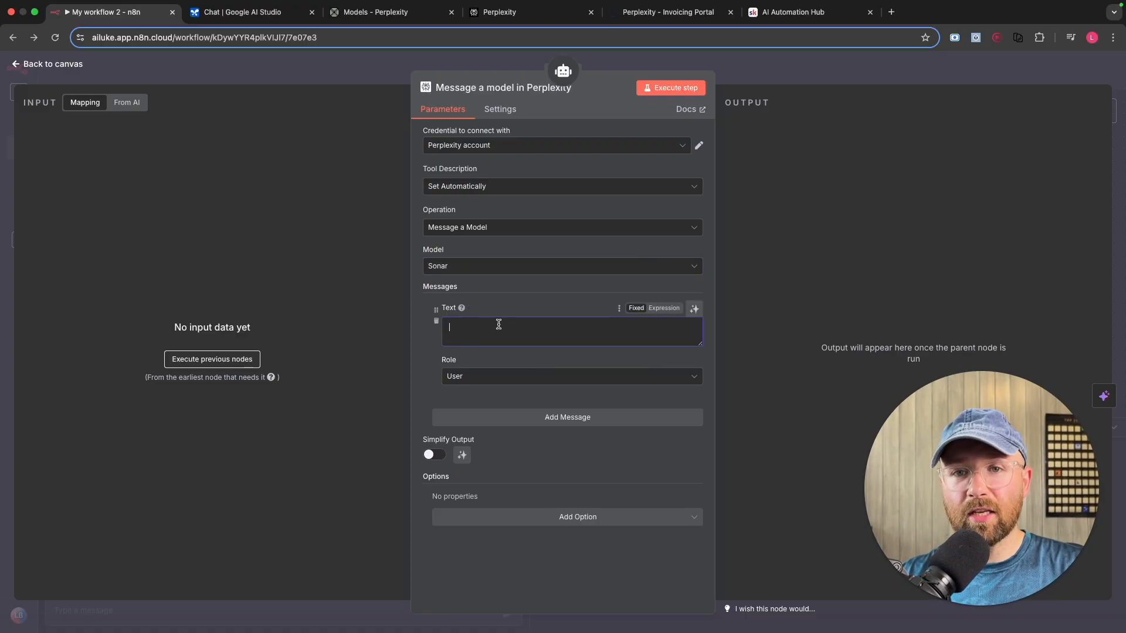
{"action": "mouse_move", "coordinate": [562, 321]}
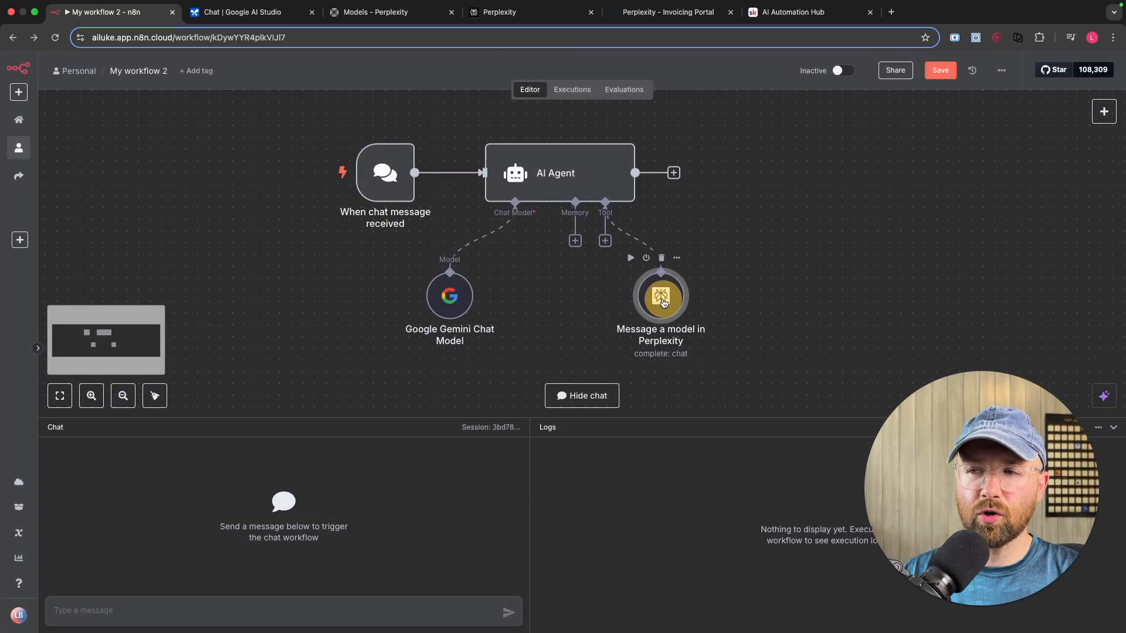
{"action": "double_click", "coordinate": [659, 296]}
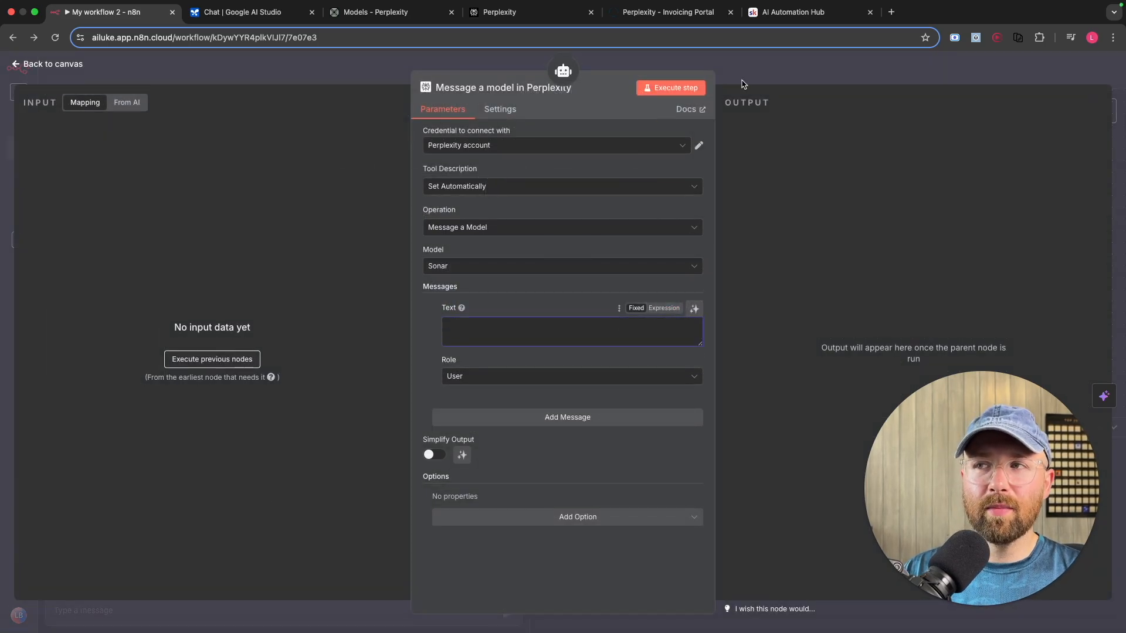
{"action": "left_click", "coordinate": [47, 63]}
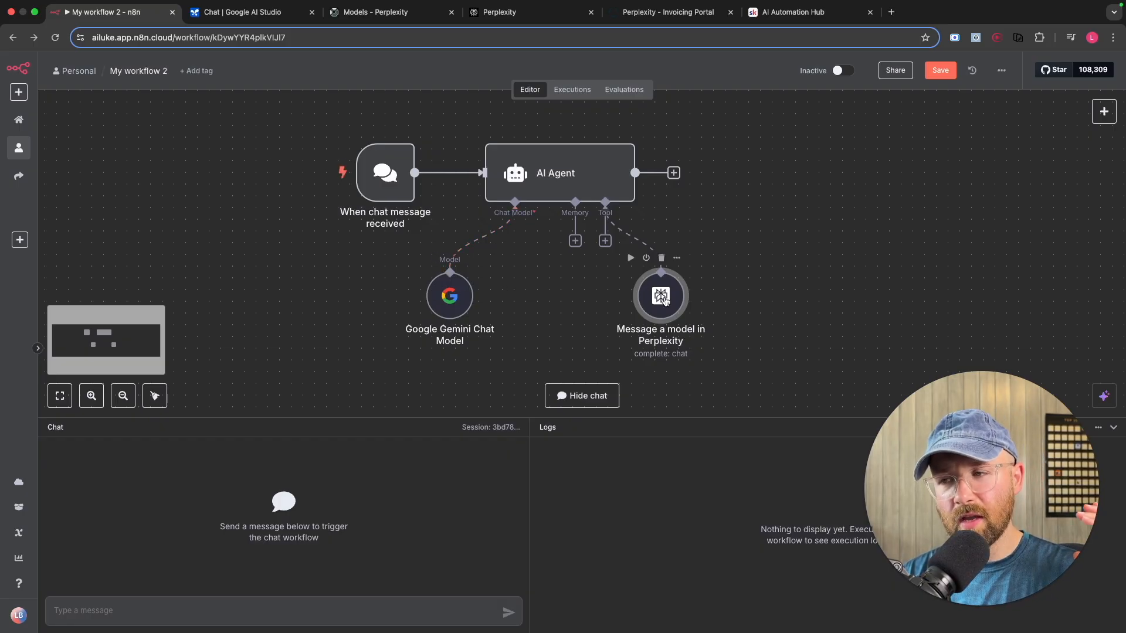
{"action": "double_click", "coordinate": [660, 296]}
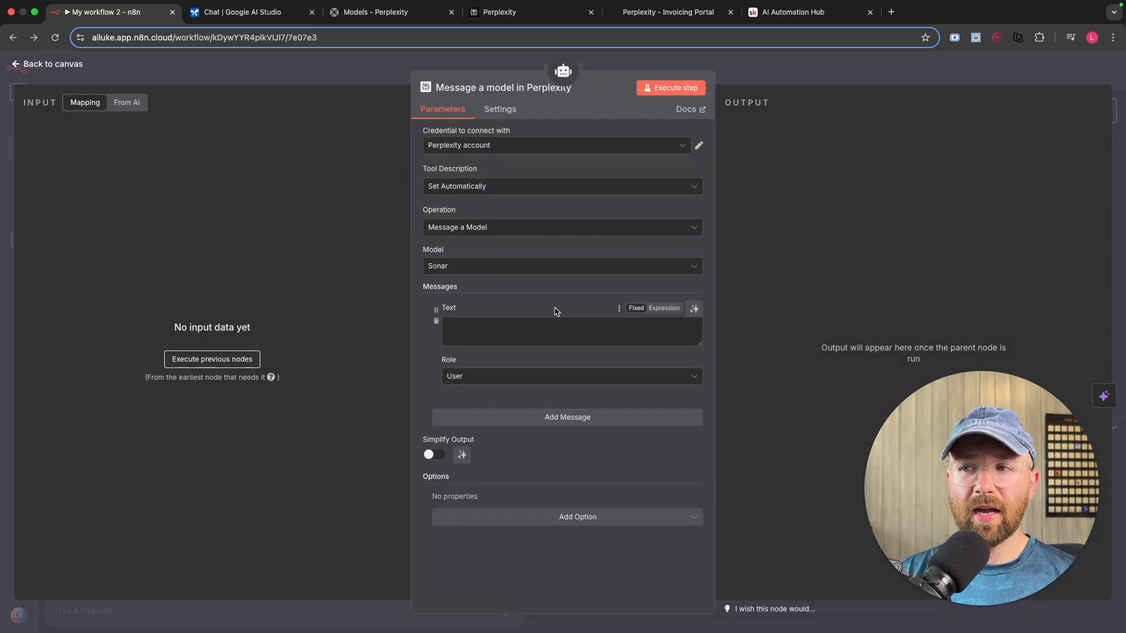
{"action": "mouse_move", "coordinate": [694, 309]}
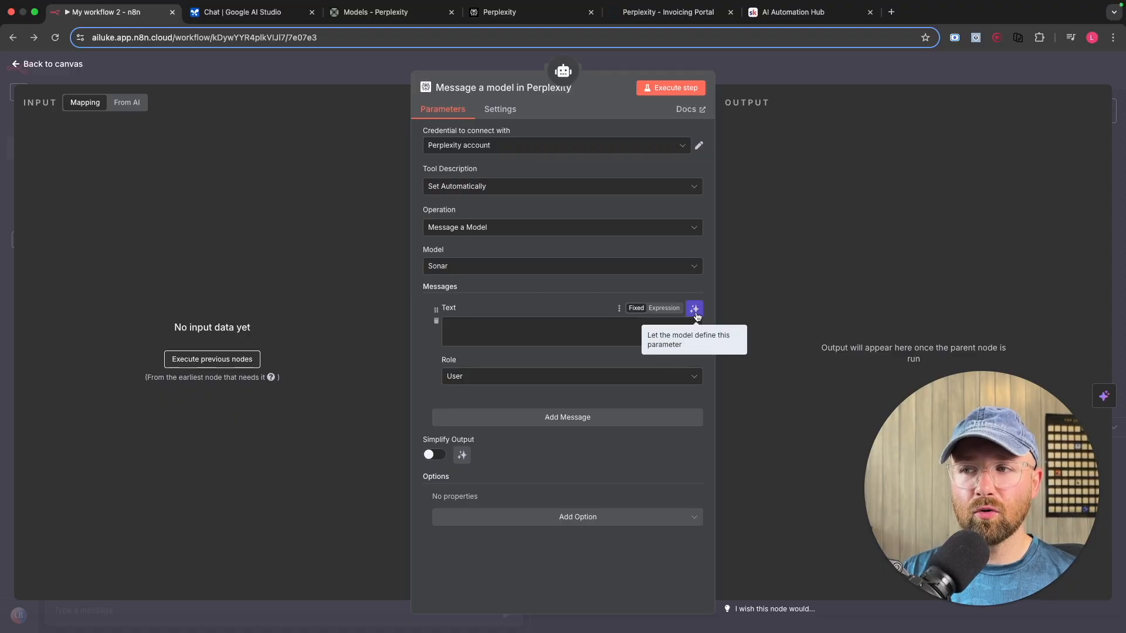
{"action": "left_click", "coordinate": [694, 309]}
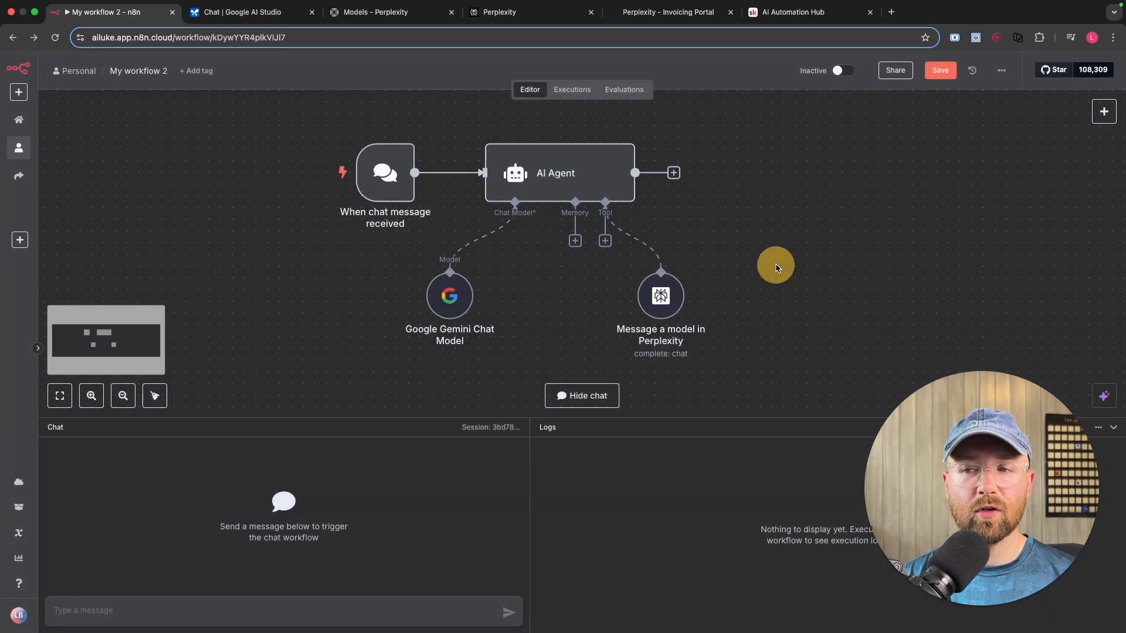
{"action": "mouse_move", "coordinate": [777, 267]}
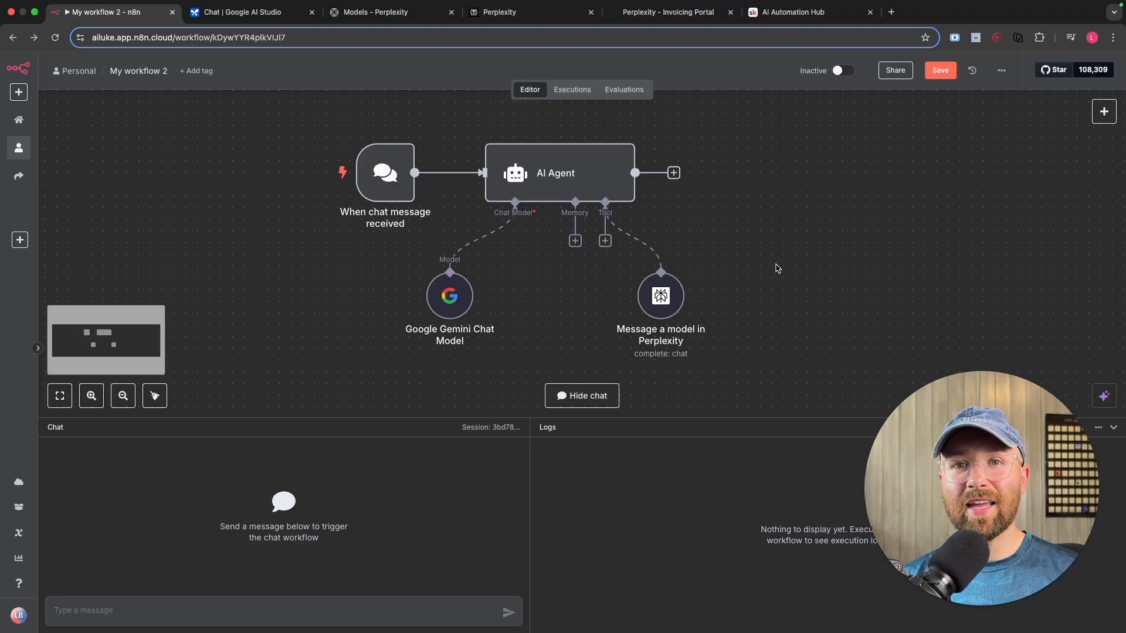
{"action": "left_click", "coordinate": [659, 295]}
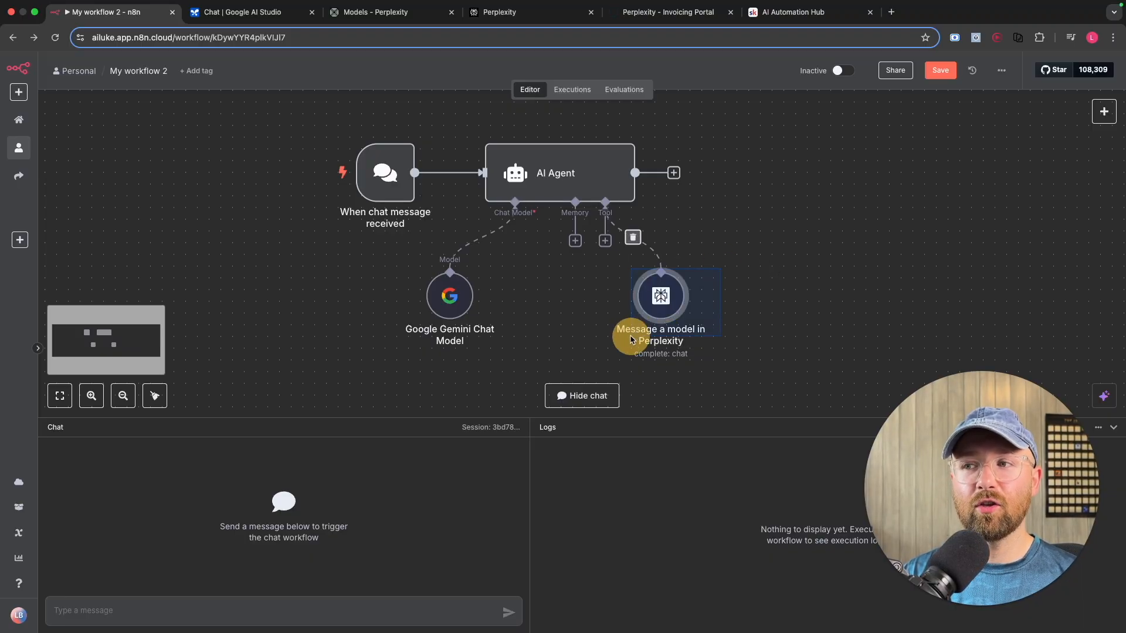
{"action": "mouse_move", "coordinate": [660, 296]}
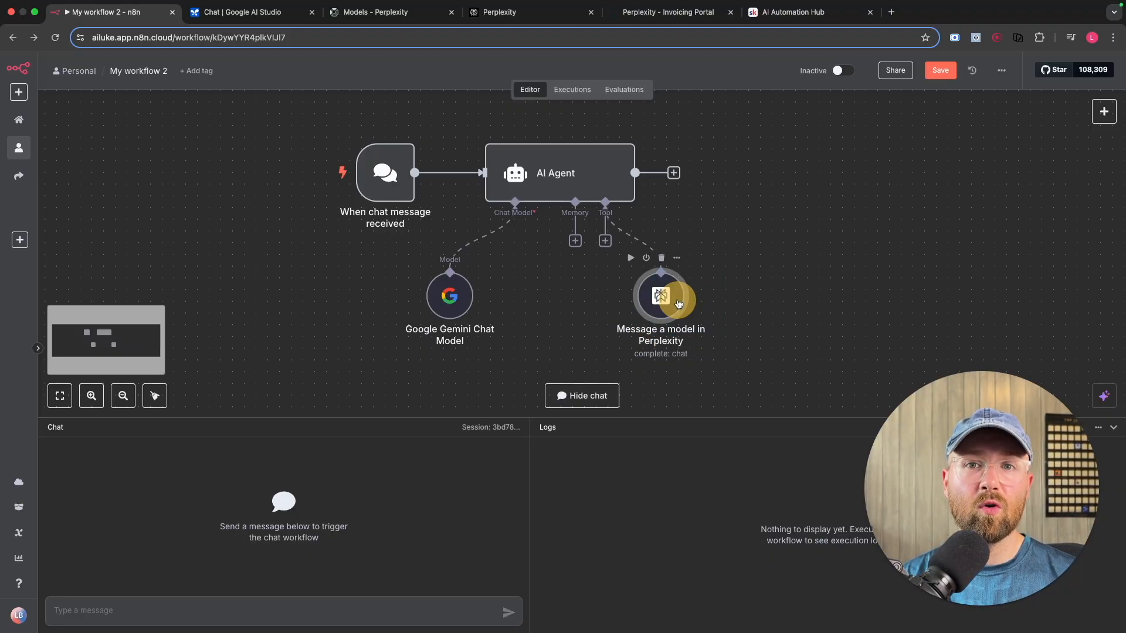
{"action": "double_click", "coordinate": [660, 296]}
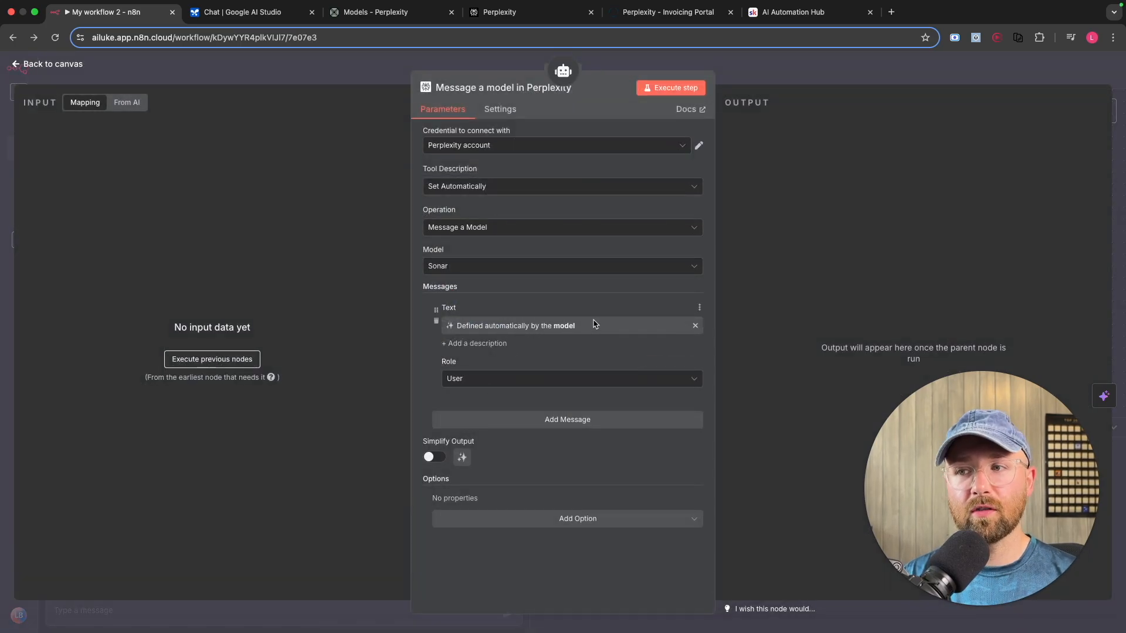
{"action": "left_click", "coordinate": [570, 379]}
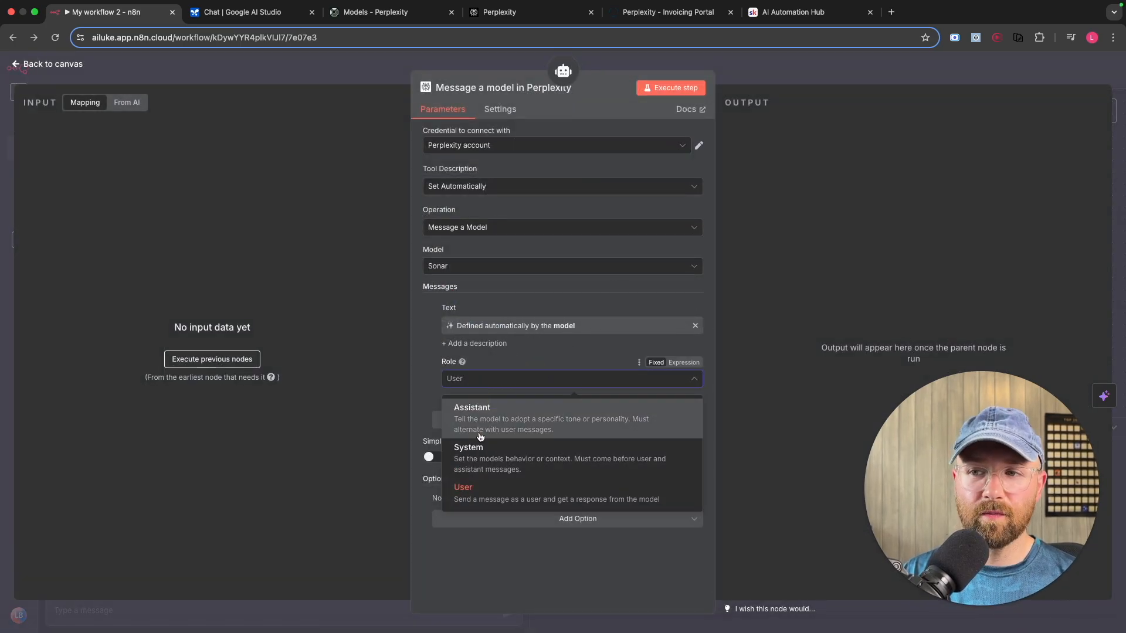
{"action": "mouse_move", "coordinate": [481, 459]}
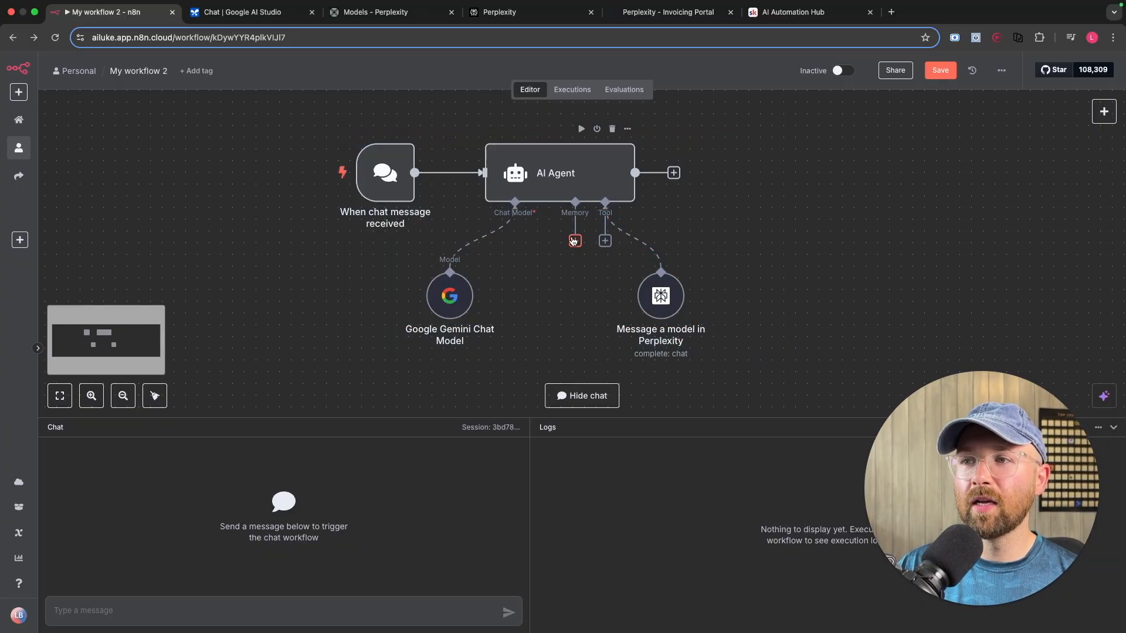
Step: Attach a Simple Memory to the AI Agent with default settings
{"action": "left_click", "coordinate": [574, 241]}
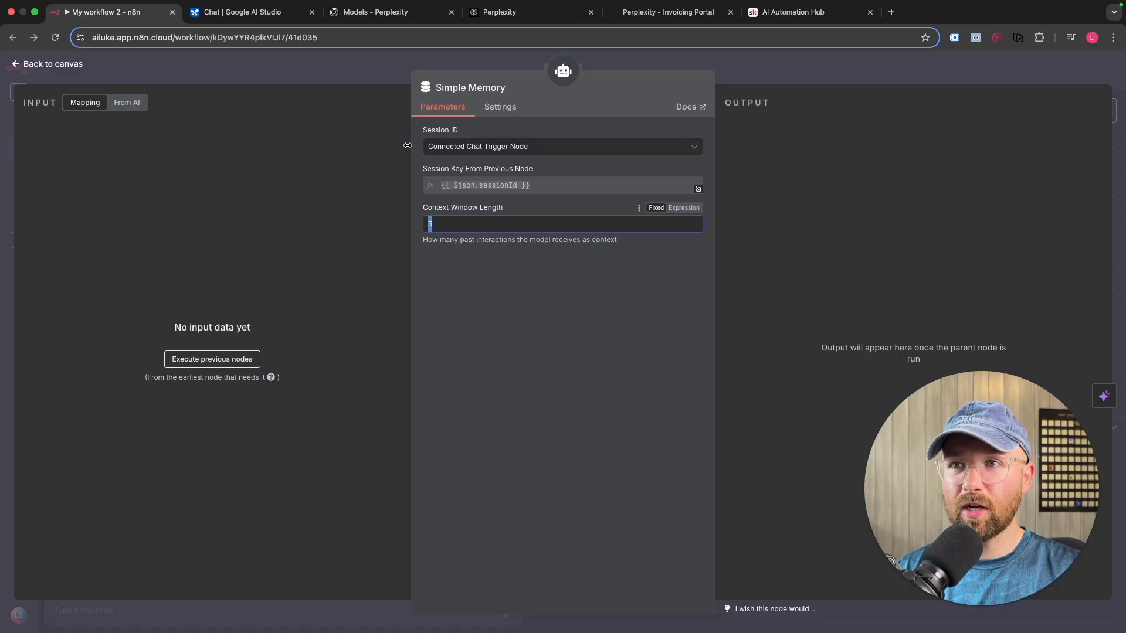
{"action": "left_click", "coordinate": [51, 64]}
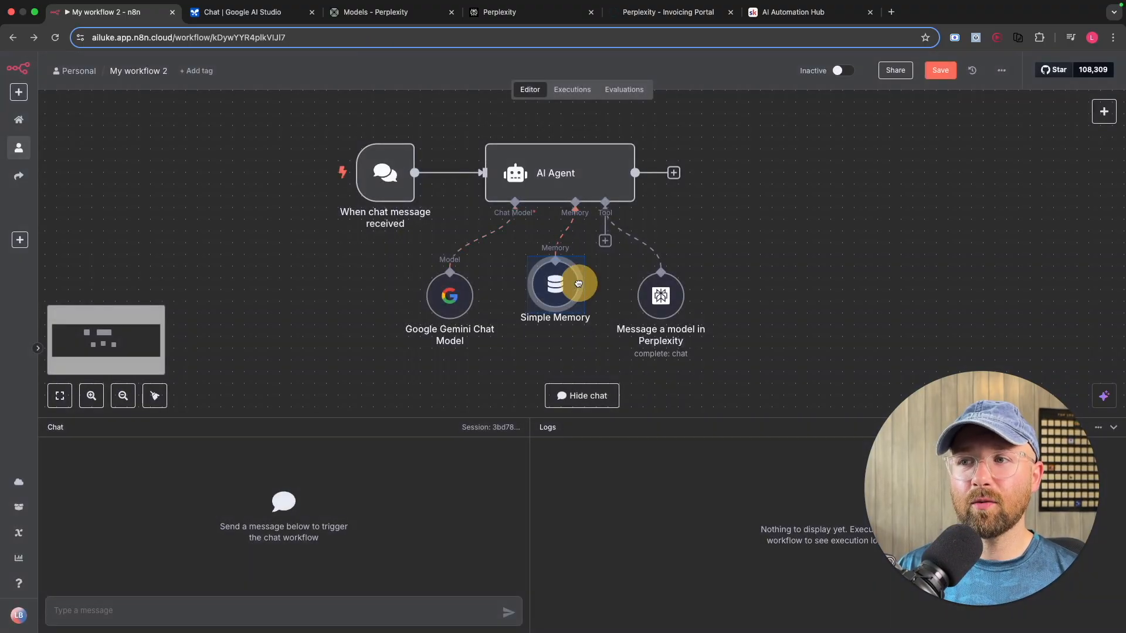
{"action": "mouse_move", "coordinate": [365, 301]}
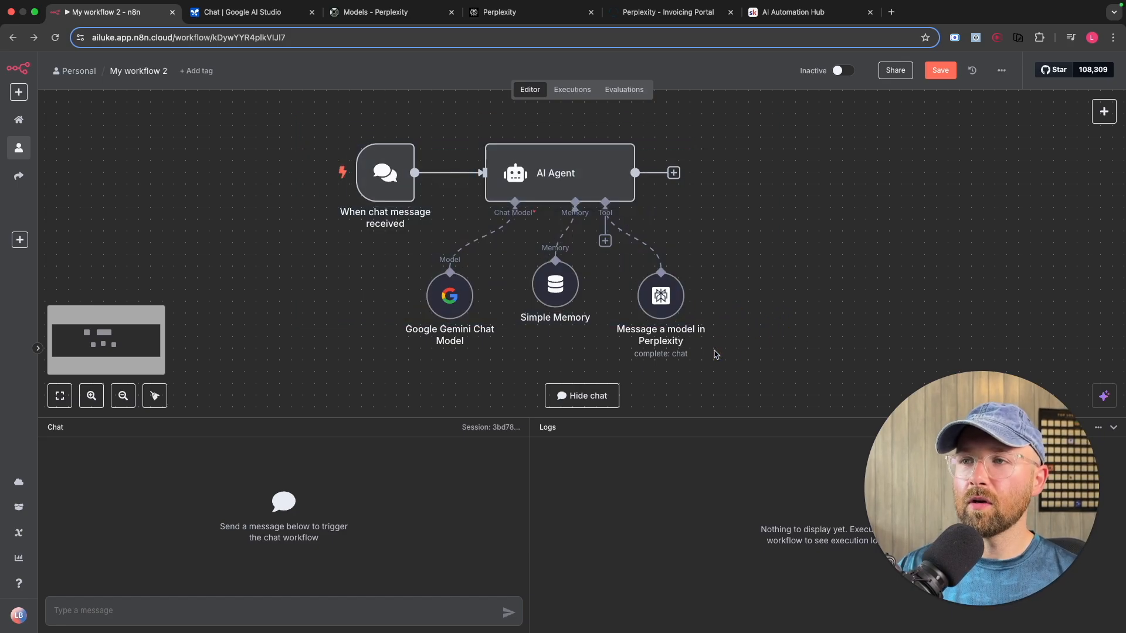
{"action": "mouse_move", "coordinate": [490, 427]}
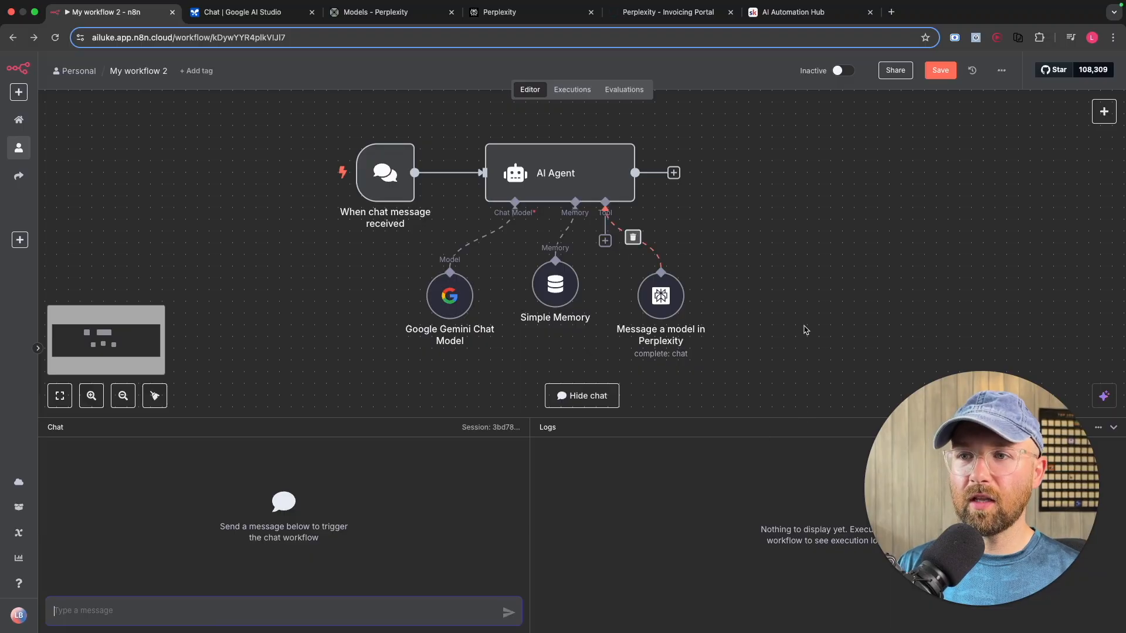
Step: Send the test chat 'hi my name is luke, tell me in one bullet point the...' to run the workflow
{"action": "type", "text": "hi my name"}
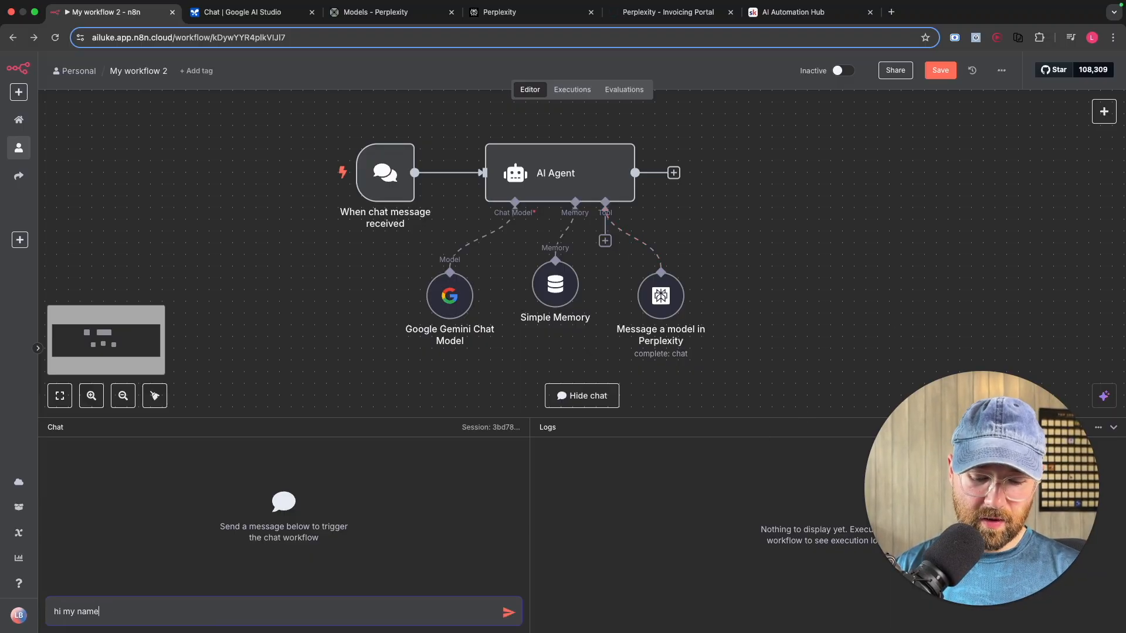
{"action": "type", "text": "is luke, tell"}
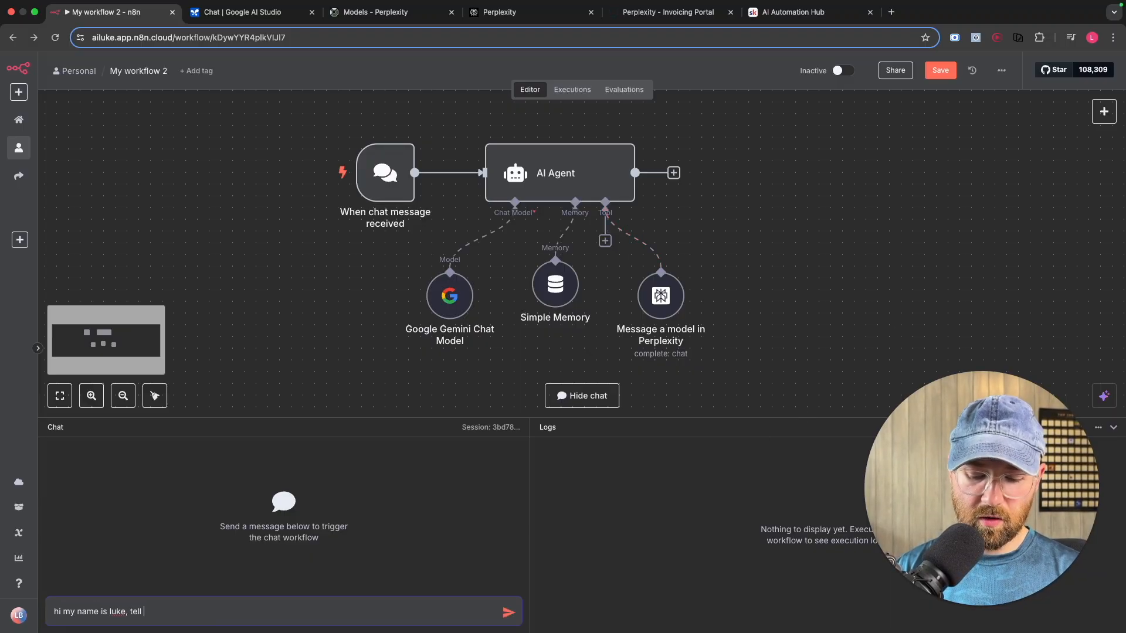
{"action": "type", "text": "me in one"}
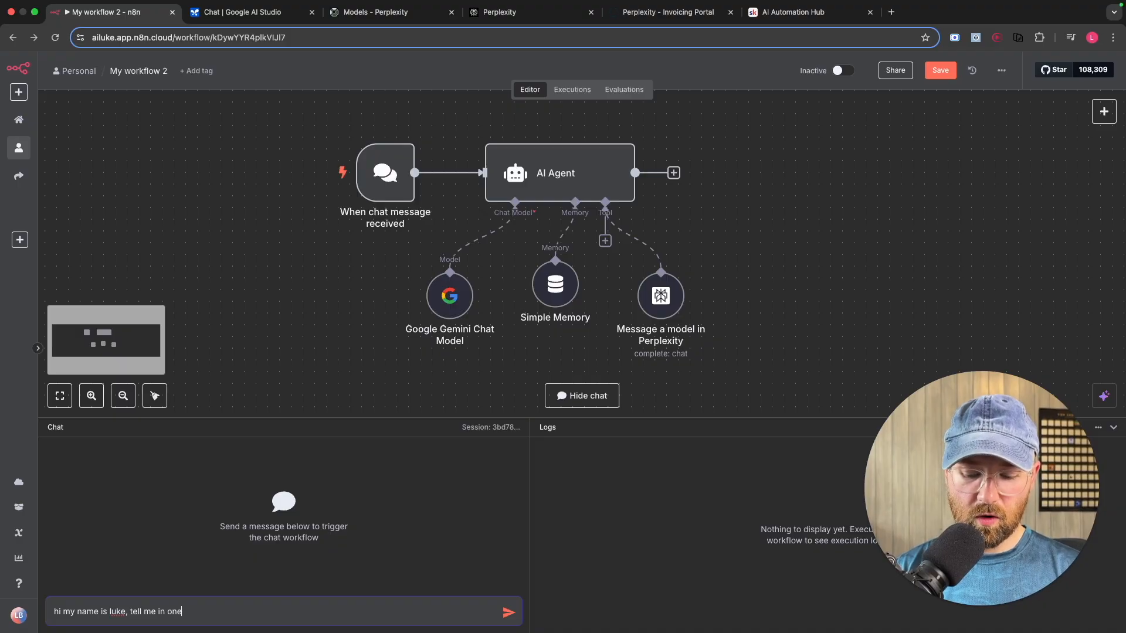
{"action": "type", "text": "bullet point the"}
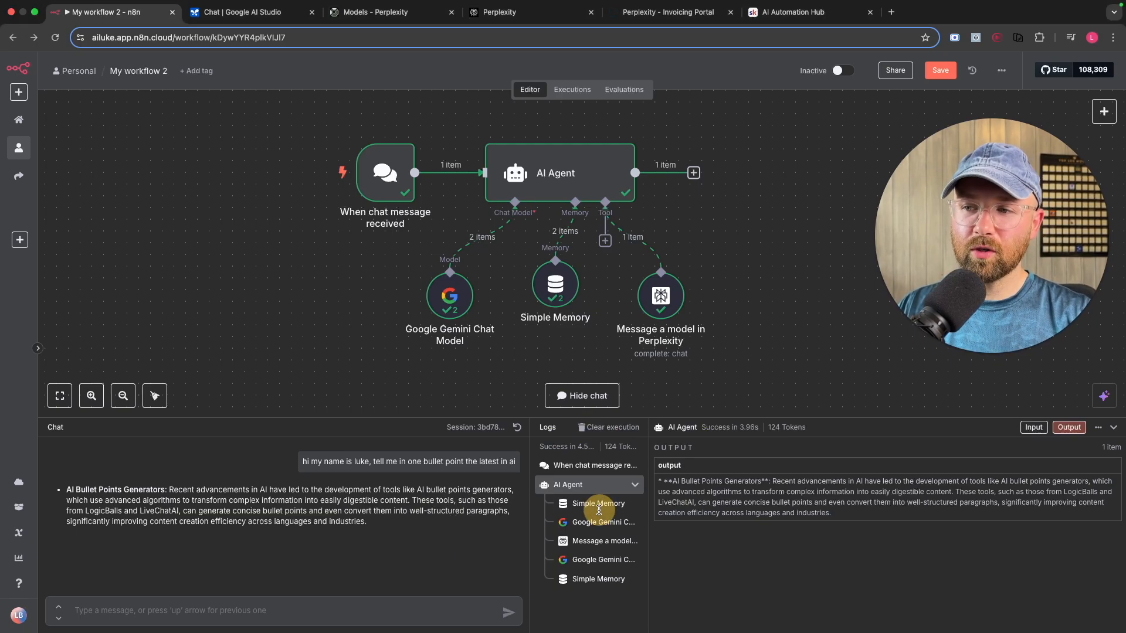
Step: Step through the log entries for the Perplexity tool, Gemini model and Simple Memory runs
{"action": "left_click", "coordinate": [602, 541]}
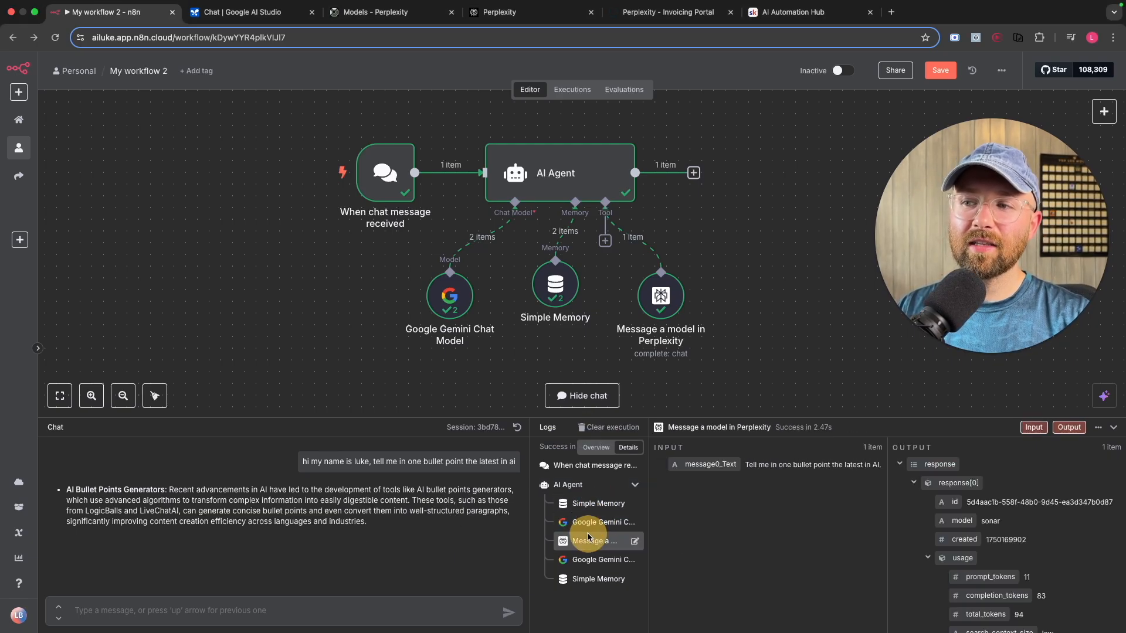
{"action": "left_click", "coordinate": [602, 560]}
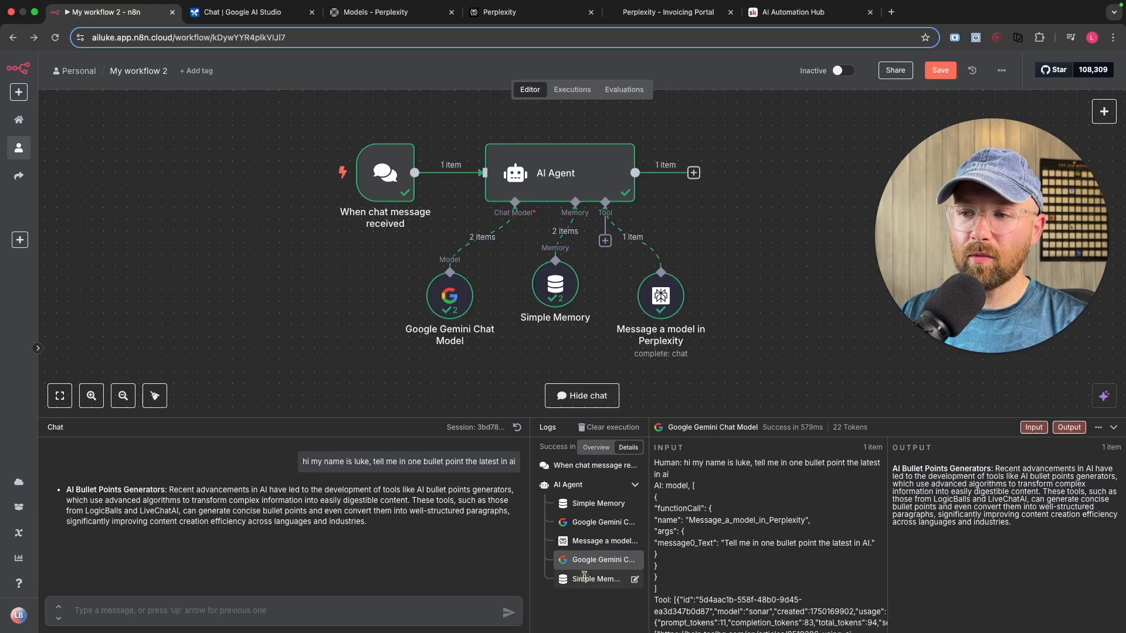
{"action": "left_click", "coordinate": [597, 578]}
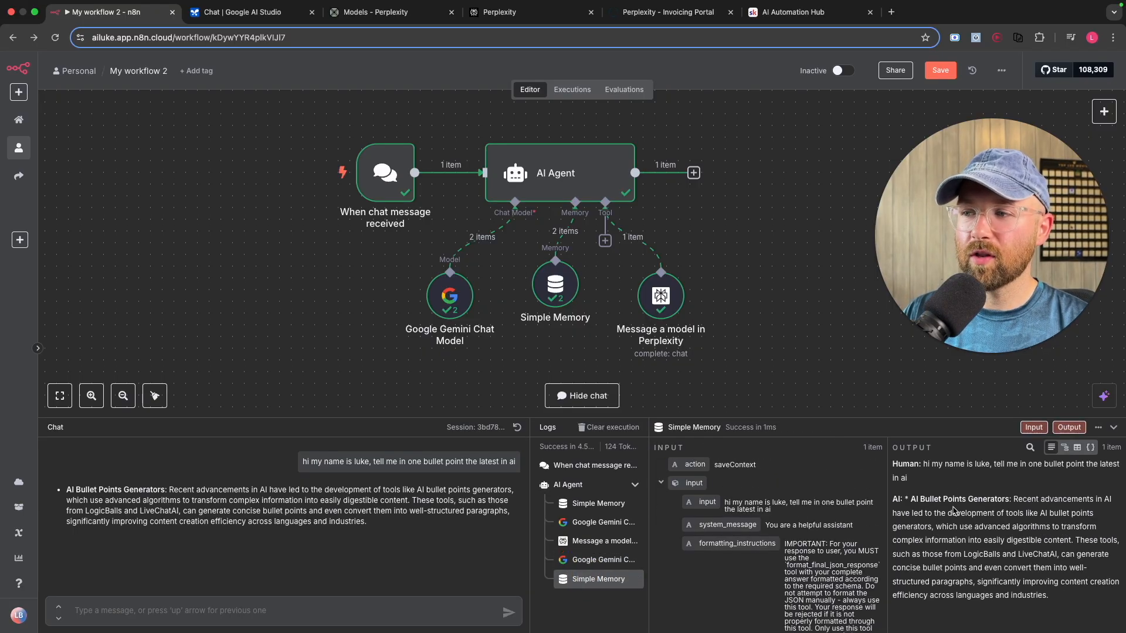
Step: Review the Perplexity run's output: Sonar response, token usage, citations and search results
{"action": "left_click", "coordinate": [603, 541]}
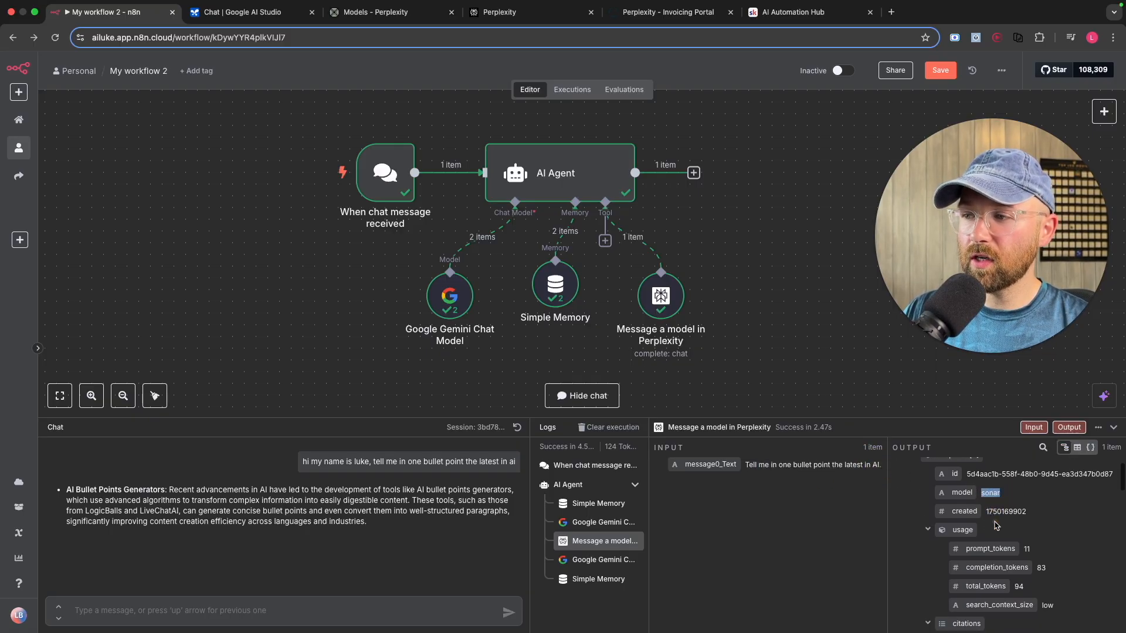
{"action": "scroll", "scroll_direction": "down", "scroll_amount": 3}
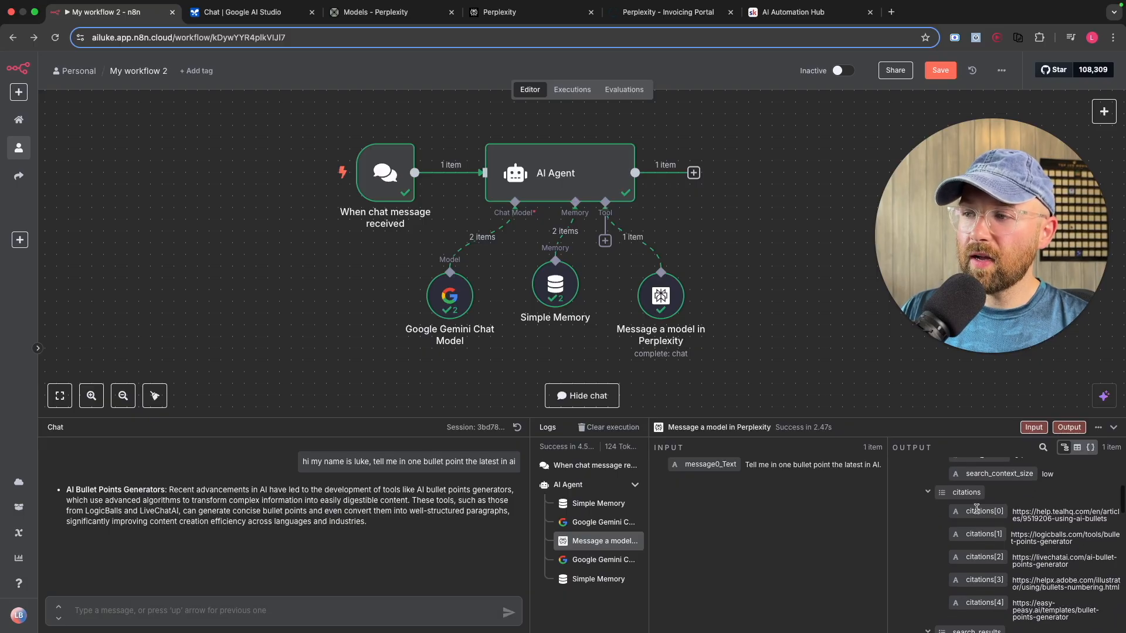
{"action": "mouse_move", "coordinate": [1007, 551]}
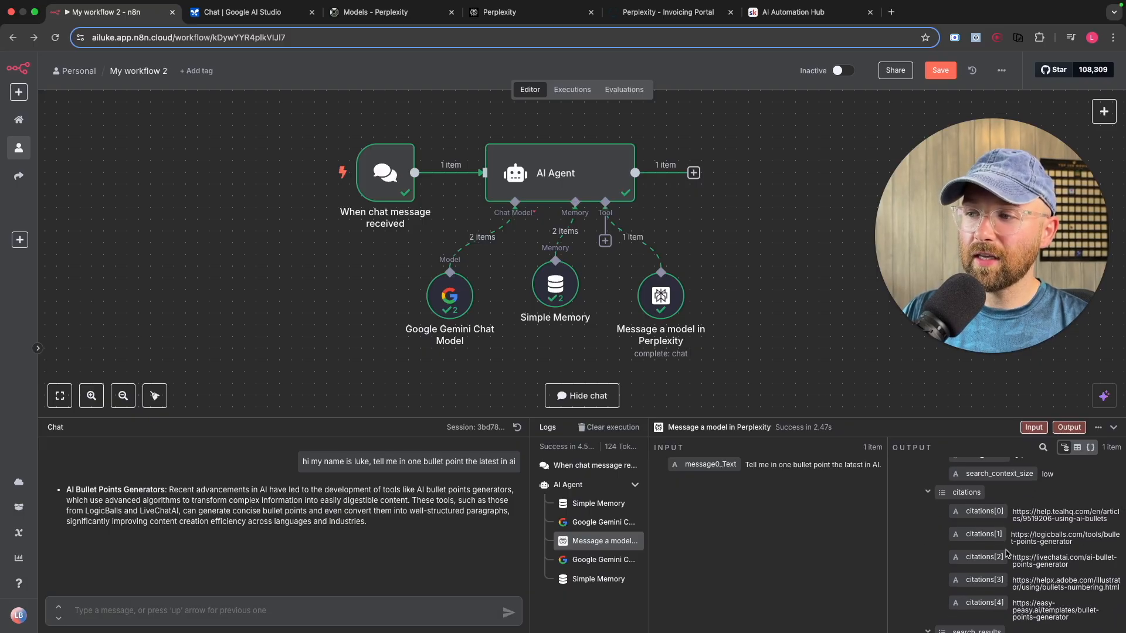
{"action": "scroll", "scroll_direction": "down", "scroll_amount": 3}
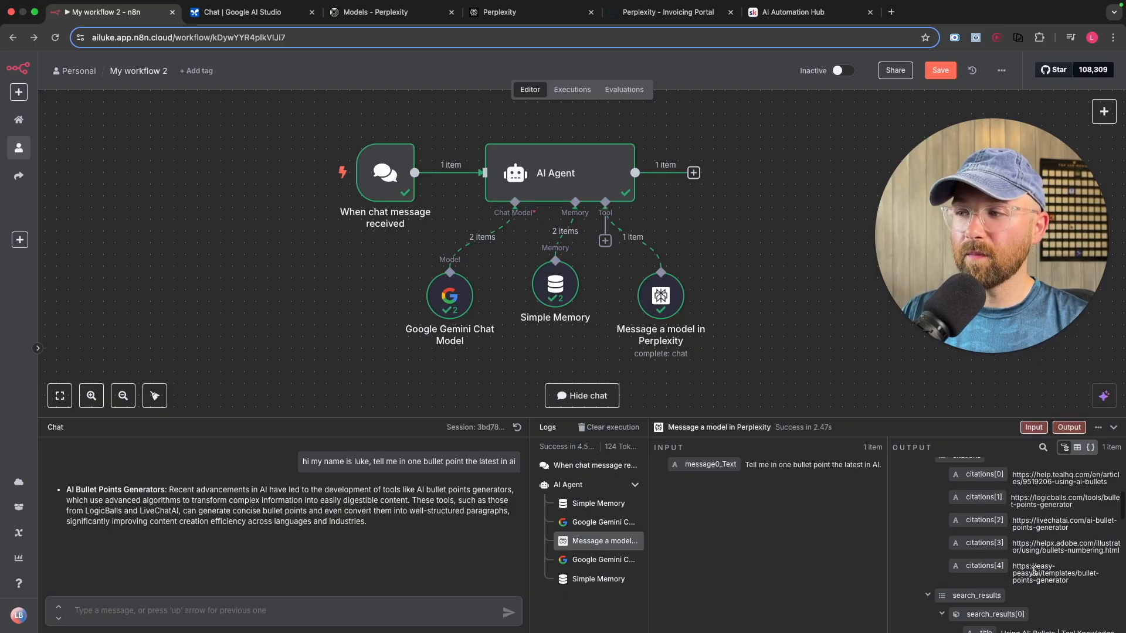
{"action": "scroll", "scroll_direction": "down", "scroll_amount": 3}
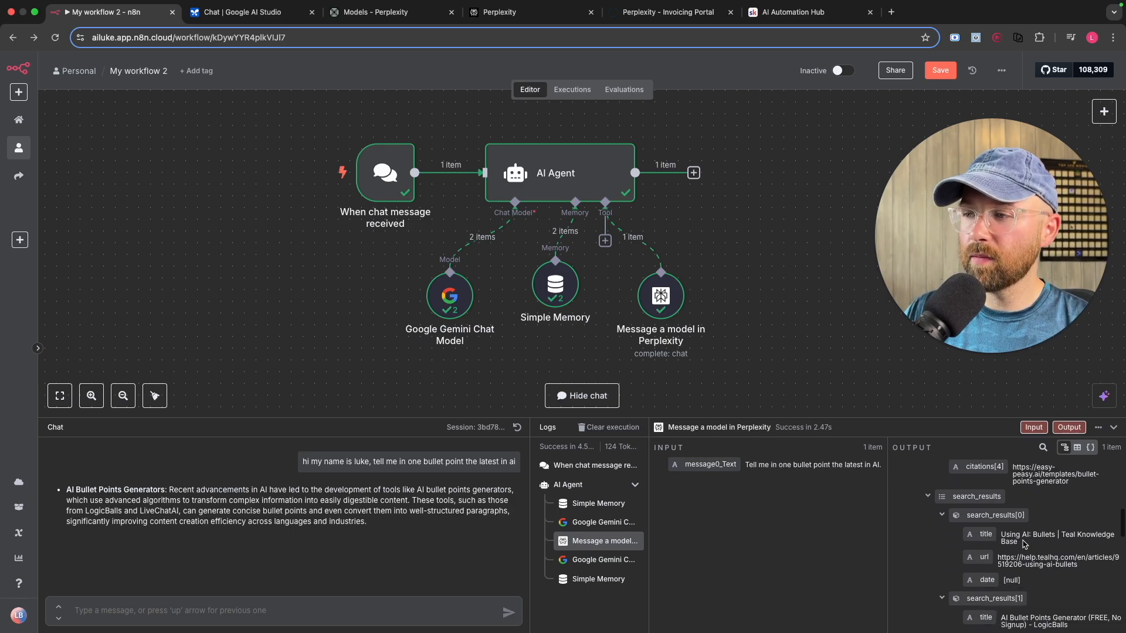
{"action": "scroll", "scroll_direction": "down", "scroll_amount": 3}
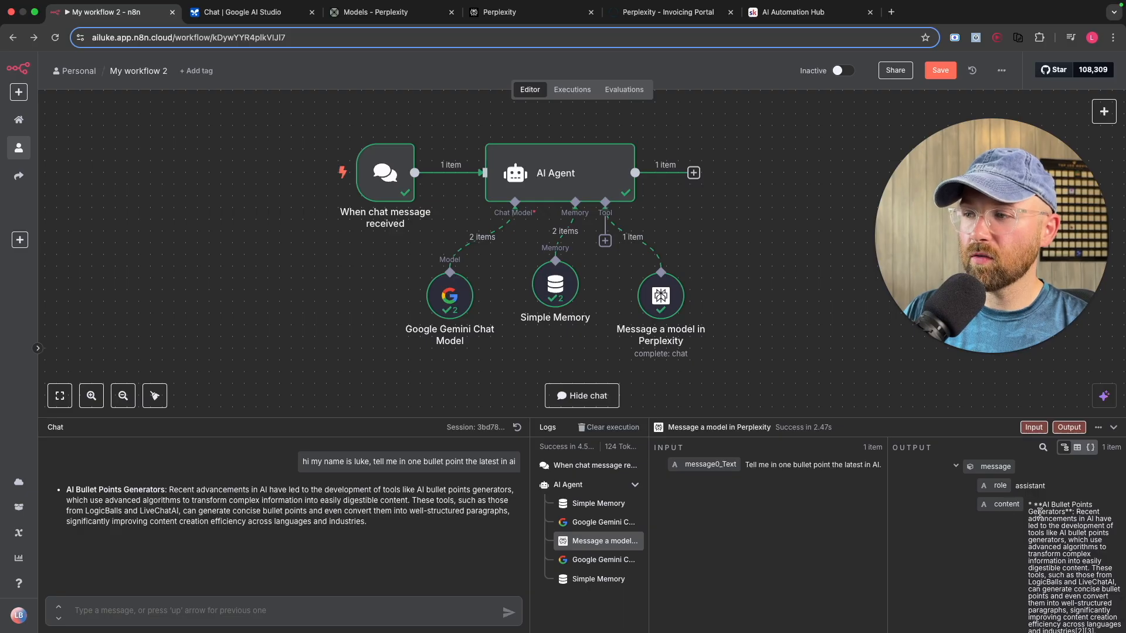
{"action": "scroll", "scroll_direction": "down", "scroll_amount": 3}
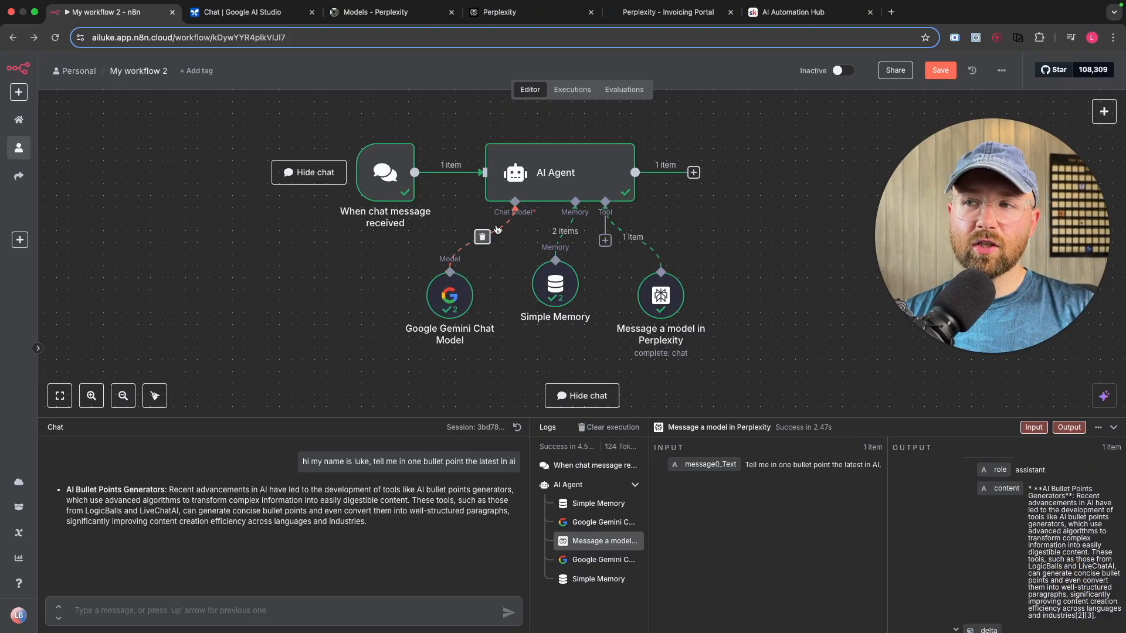
Step: Reopen the Perplexity tool and stop the model from defining its message Text
{"action": "left_click", "coordinate": [658, 294]}
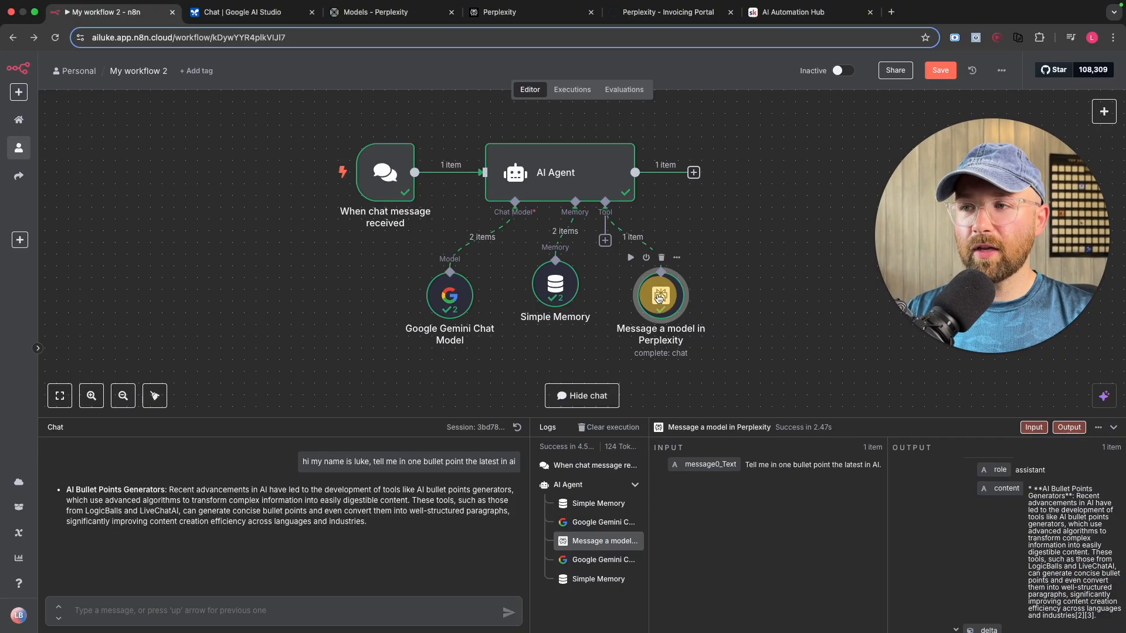
{"action": "double_click", "coordinate": [659, 294]}
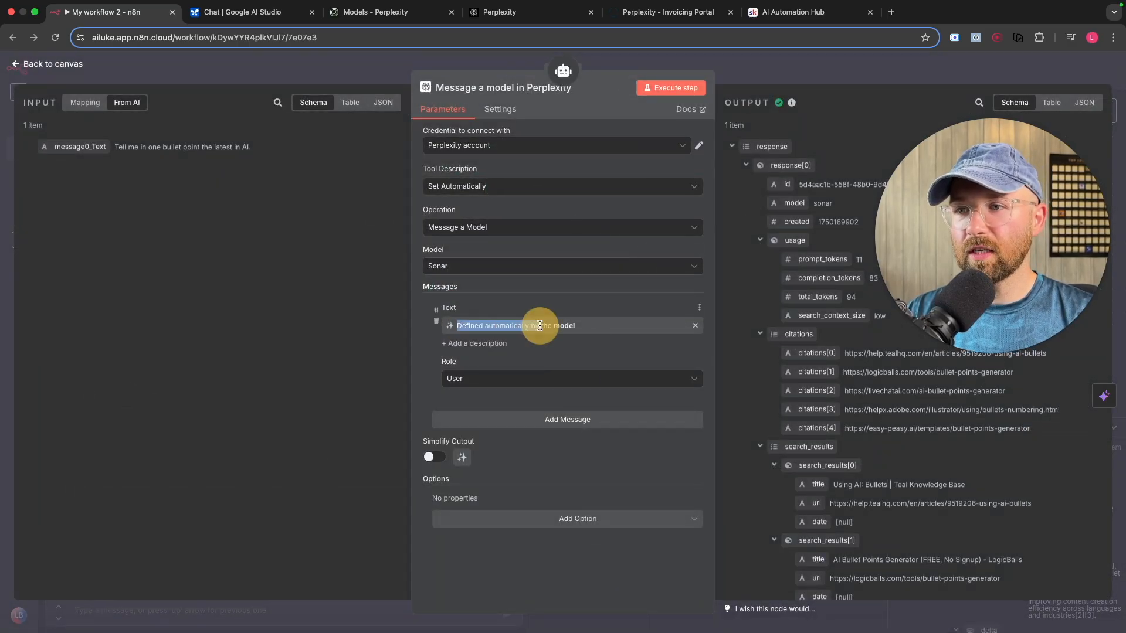
{"action": "left_click", "coordinate": [683, 306]}
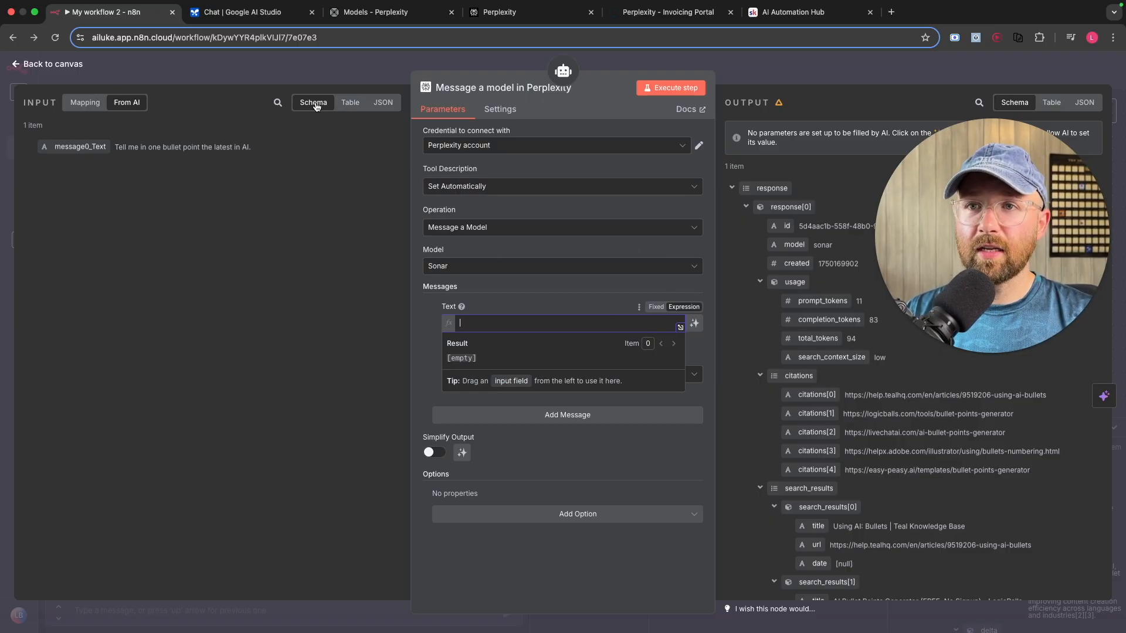
Step: View the tool's input as Table, JSON and Mapping, pick the chat trigger and return to canvas
{"action": "left_click", "coordinate": [351, 102]}
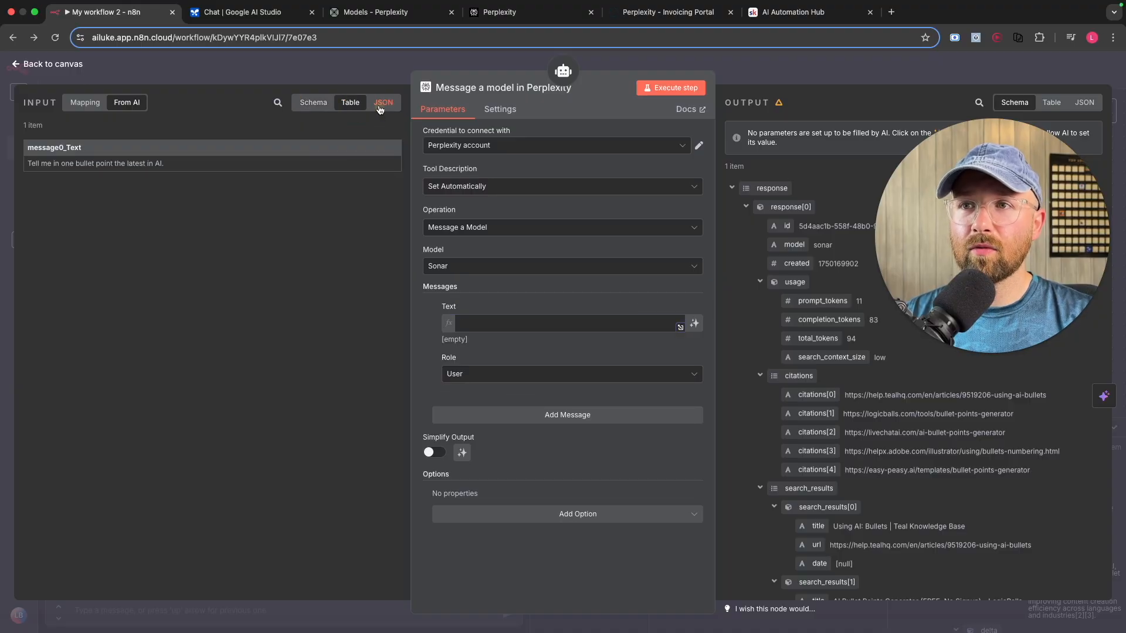
{"action": "left_click", "coordinate": [382, 102]}
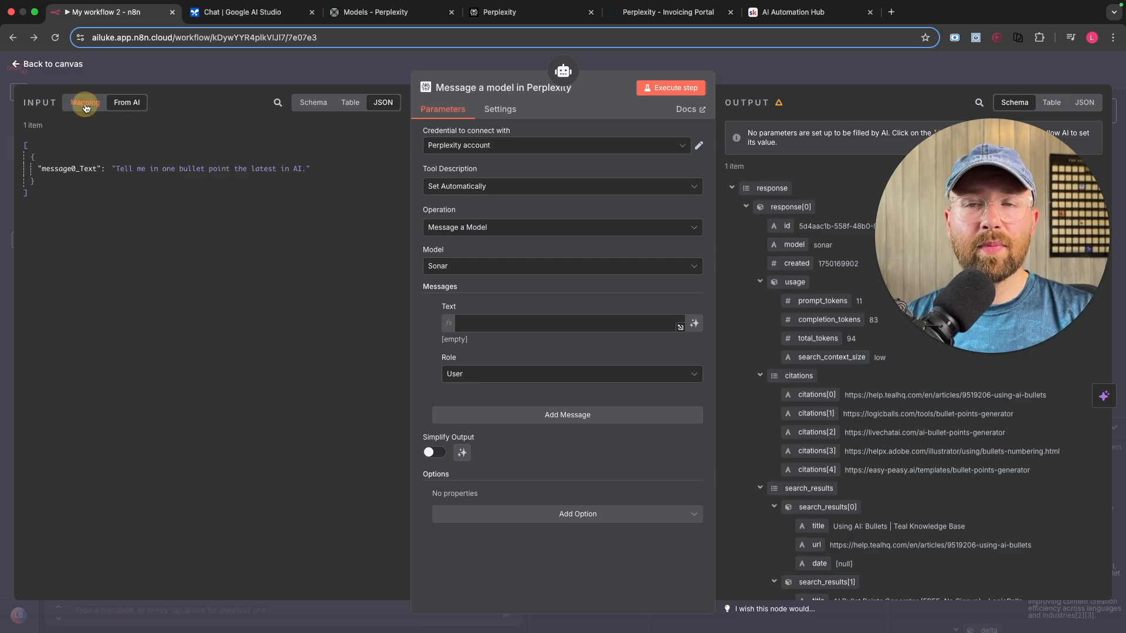
{"action": "left_click", "coordinate": [85, 102]}
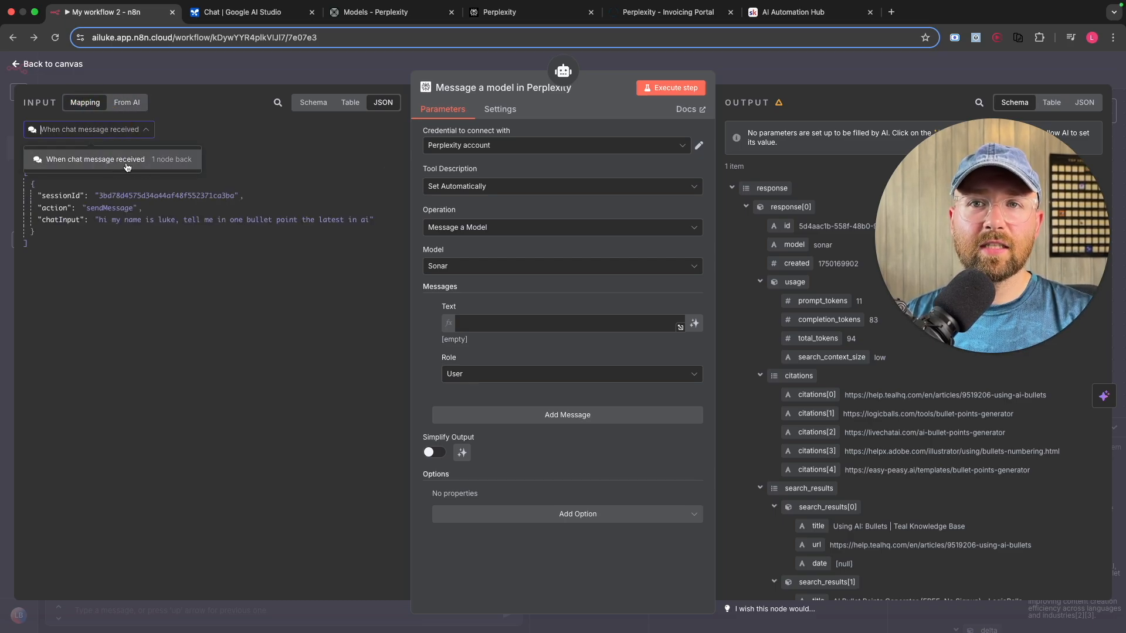
{"action": "left_click", "coordinate": [47, 63]}
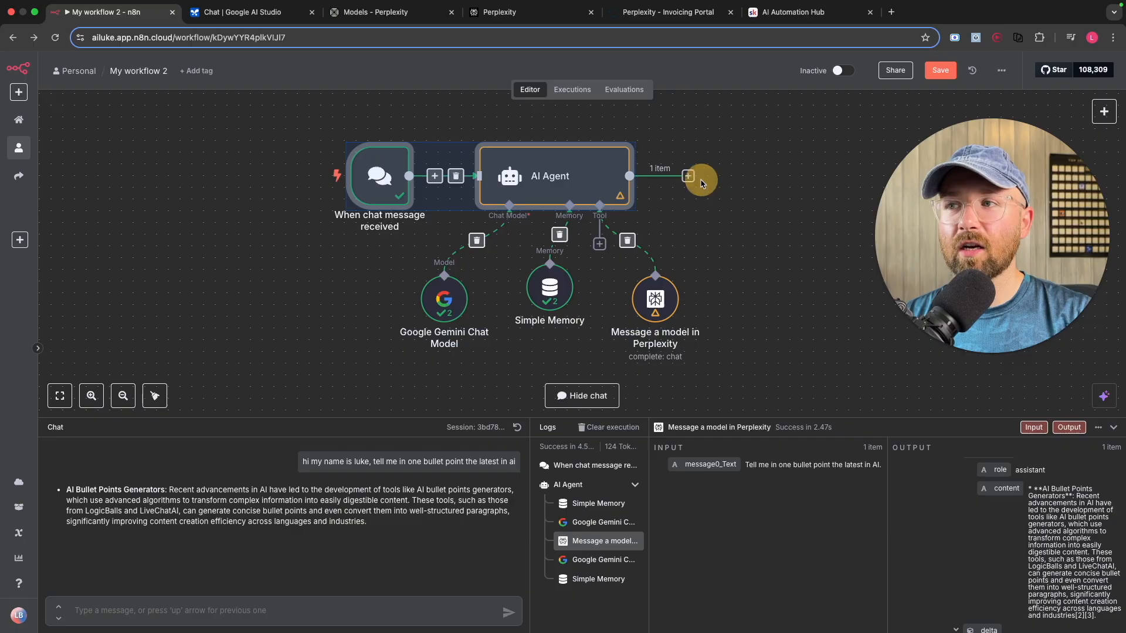
{"action": "left_click", "coordinate": [686, 176]}
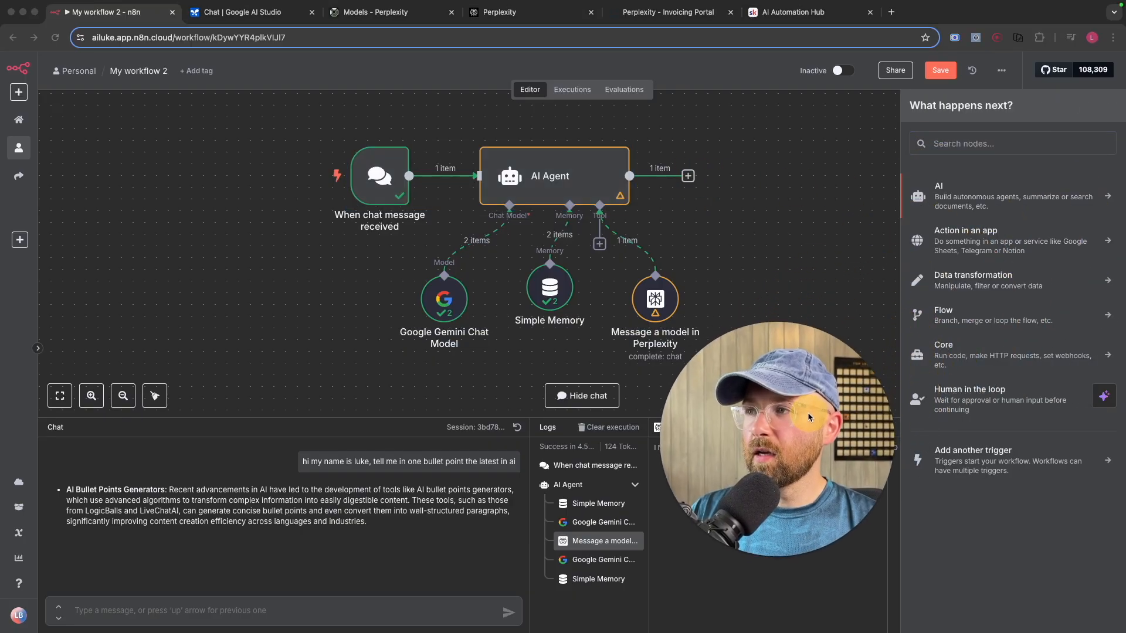
{"action": "left_click", "coordinate": [974, 281]}
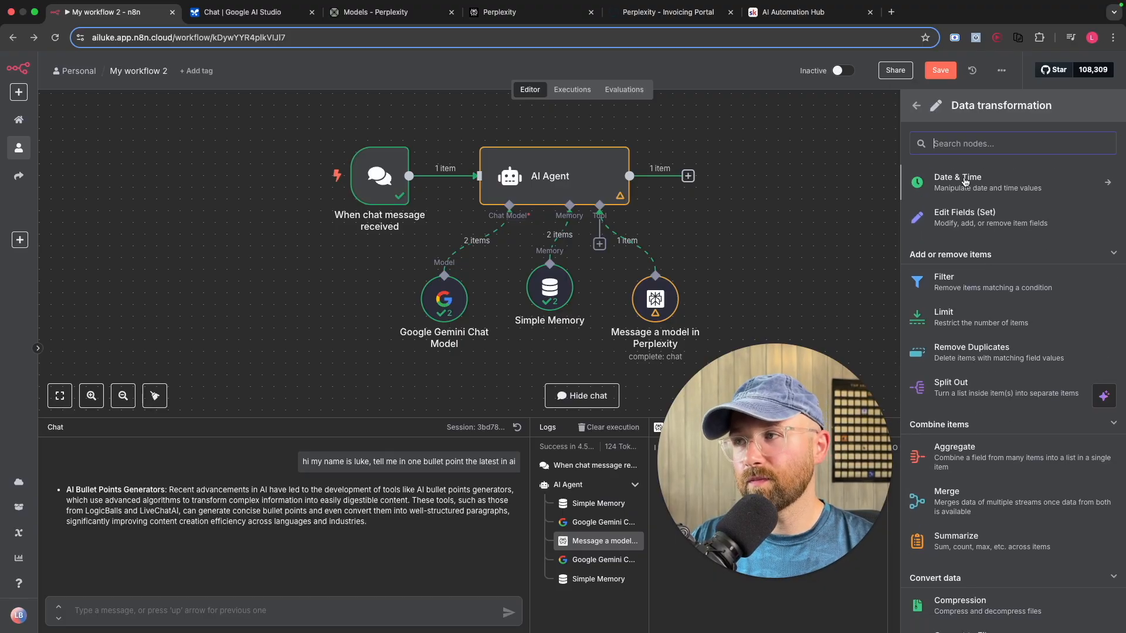
{"action": "left_click", "coordinate": [916, 106]}
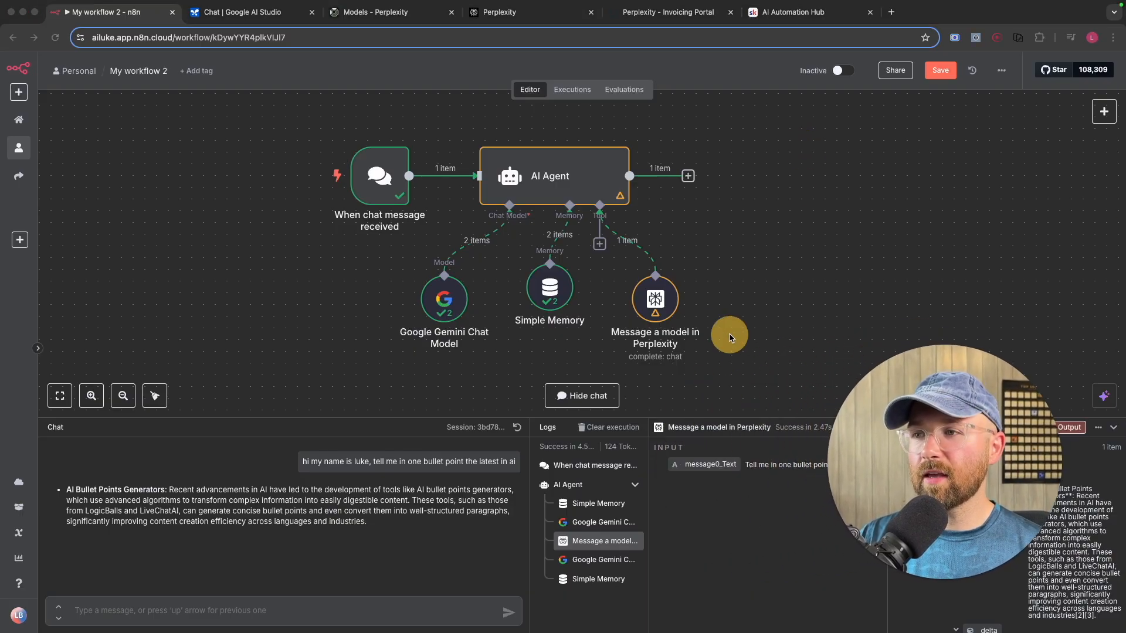
Step: Map the chat trigger's chatInput into the Perplexity tool's Message Text field
{"action": "double_click", "coordinate": [653, 299]}
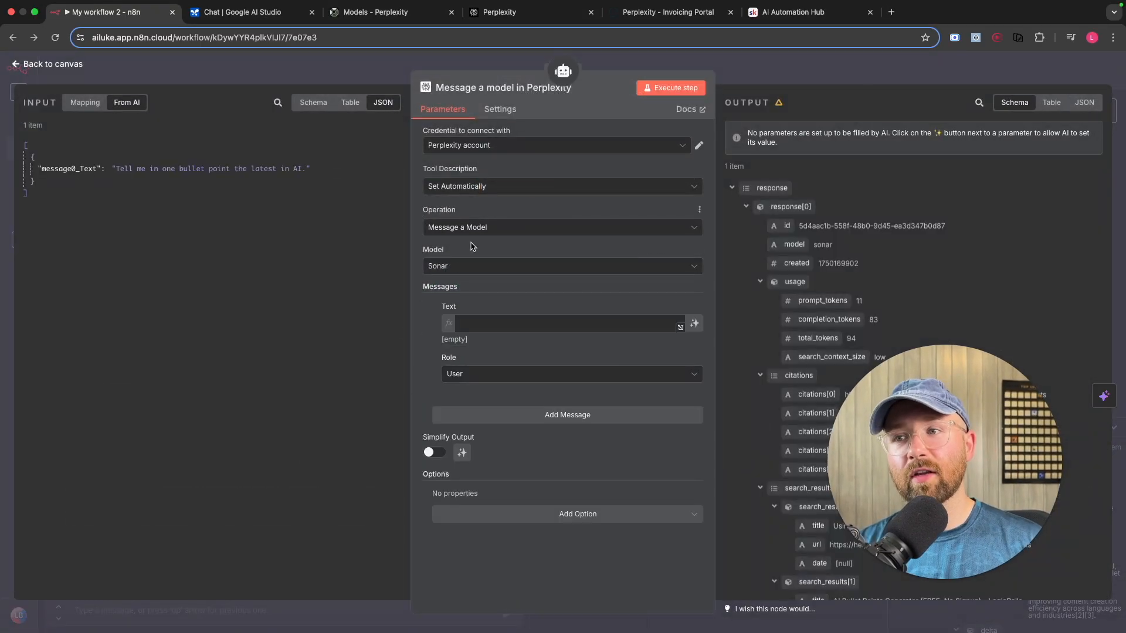
{"action": "left_click", "coordinate": [85, 103]}
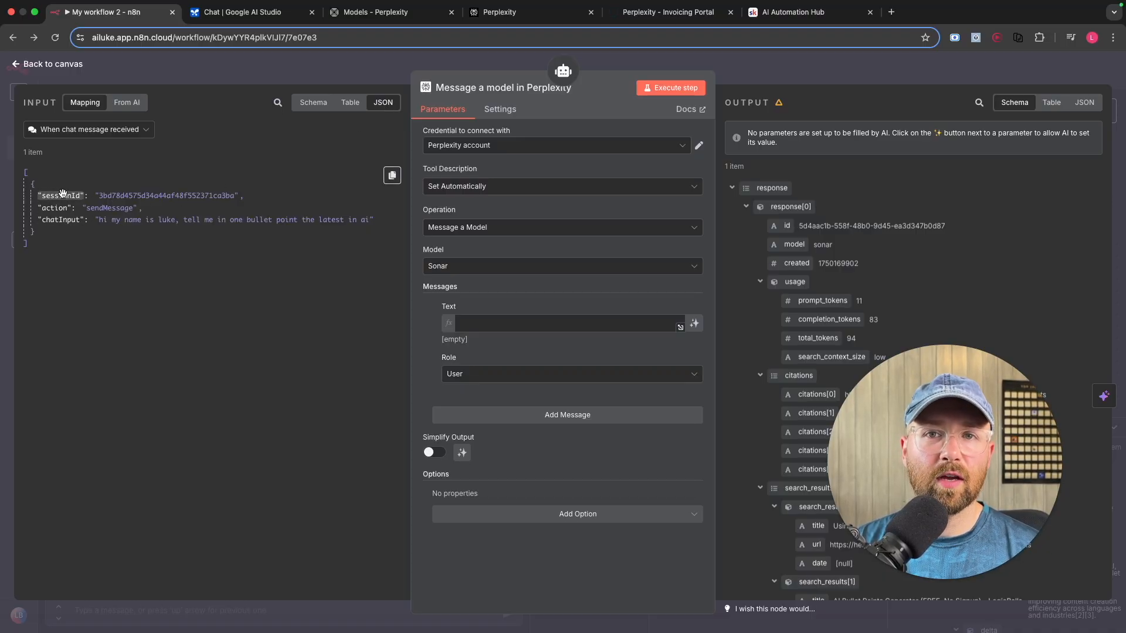
{"action": "left_click", "coordinate": [350, 102]}
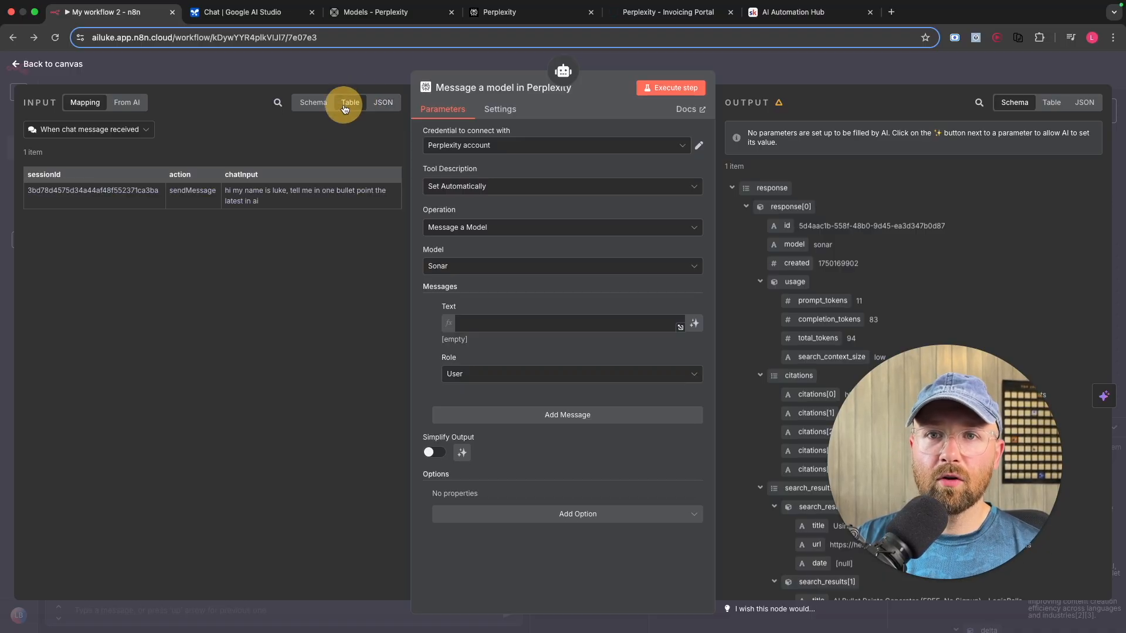
{"action": "mouse_move", "coordinate": [308, 193]}
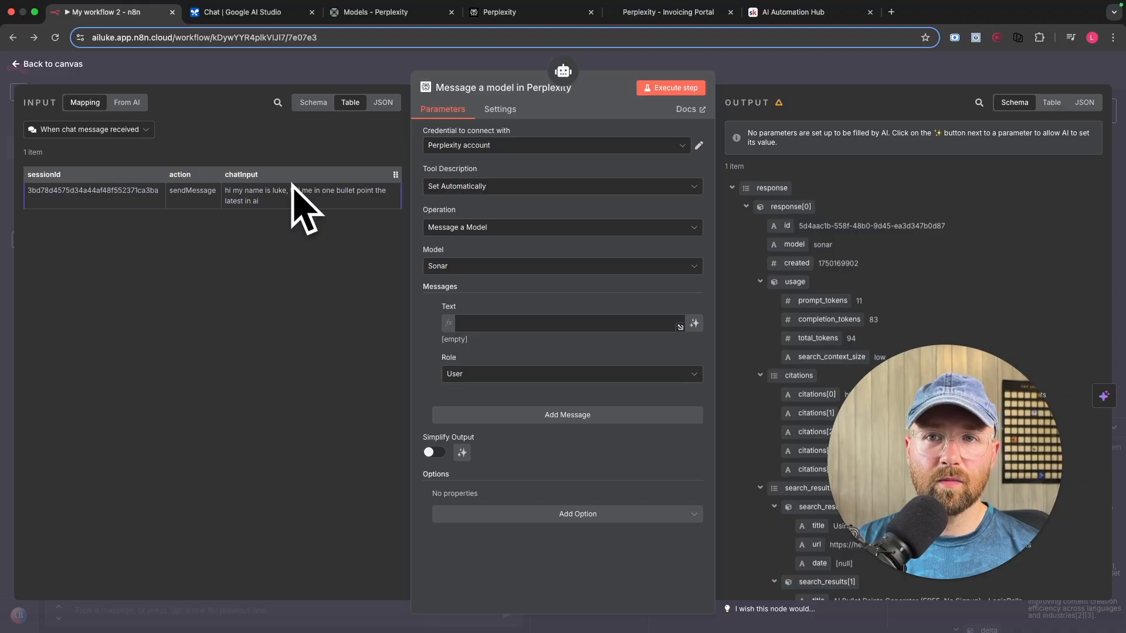
{"action": "mouse_move", "coordinate": [291, 163]}
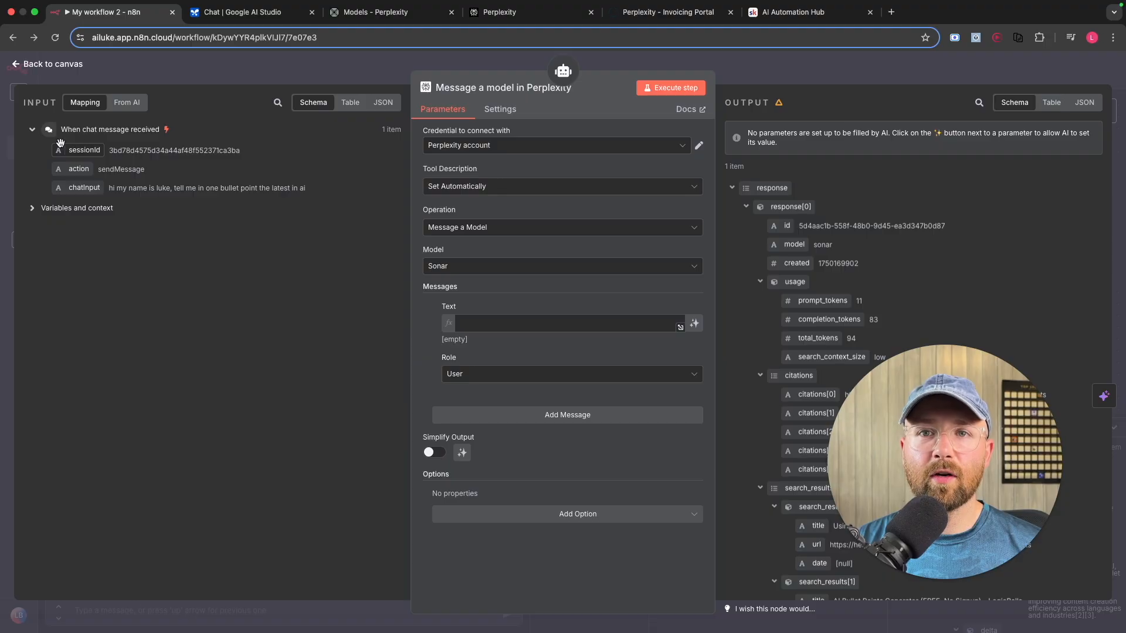
{"action": "mouse_move", "coordinate": [91, 188]}
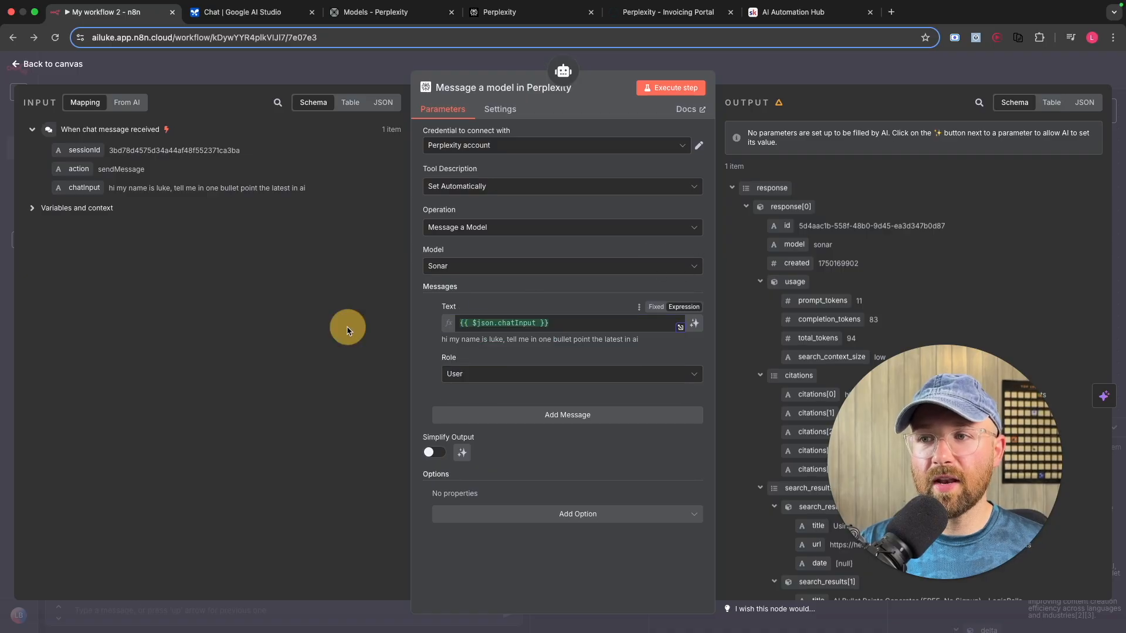
{"action": "mouse_move", "coordinate": [821, 80]}
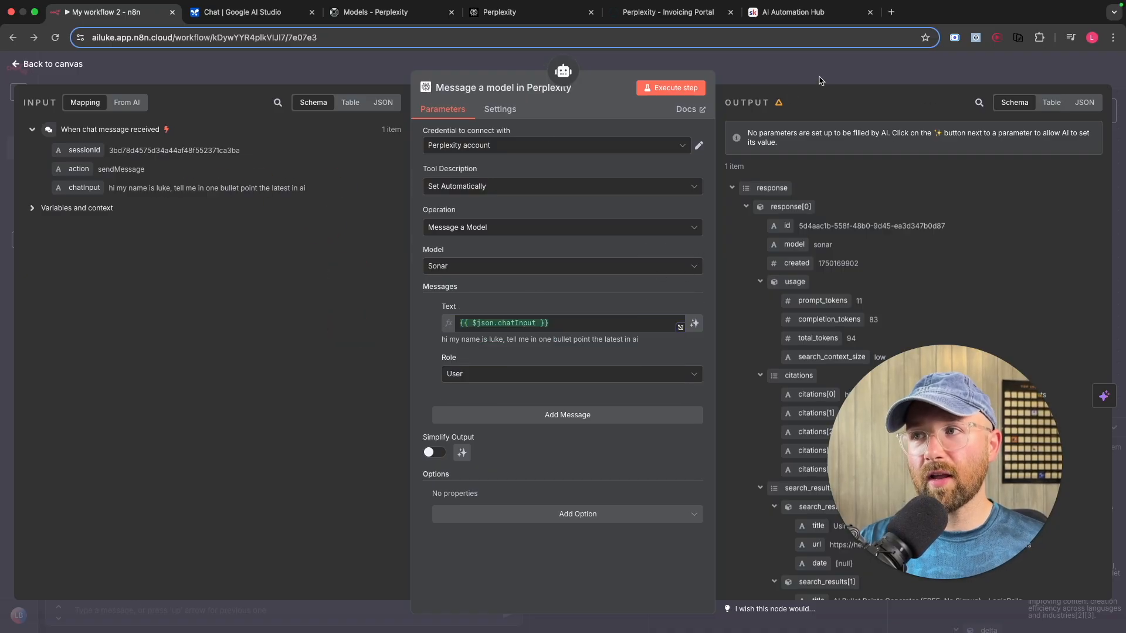
{"action": "left_click", "coordinate": [48, 64]}
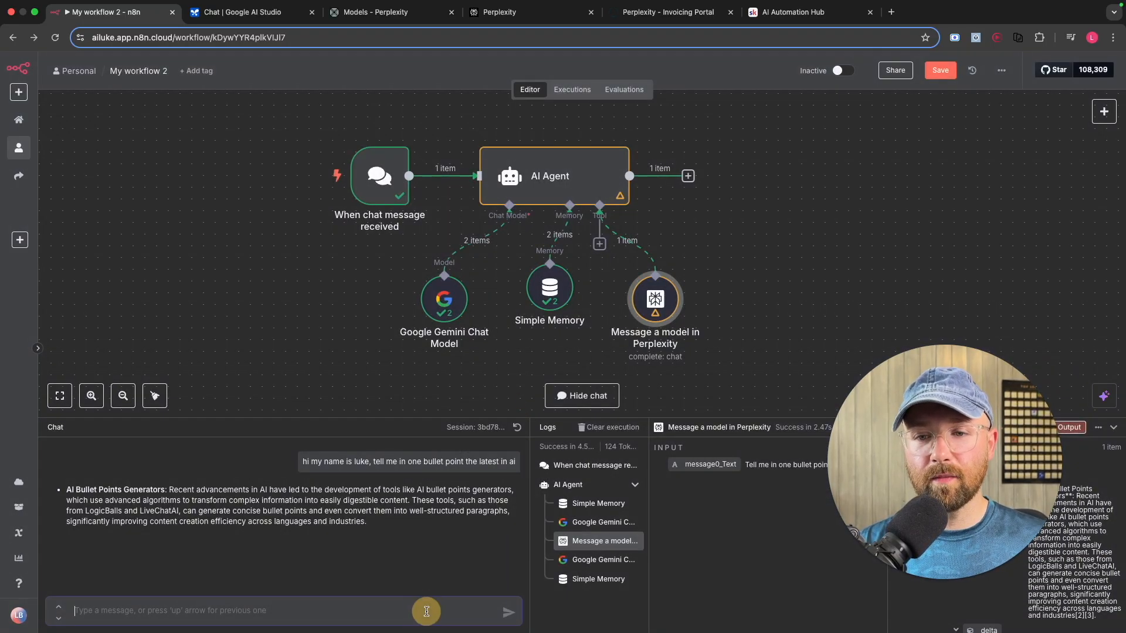
Step: Send the test chat 'the latest in ai please' and read the agent's general AI-trends reply
{"action": "type", "text": "the latest"}
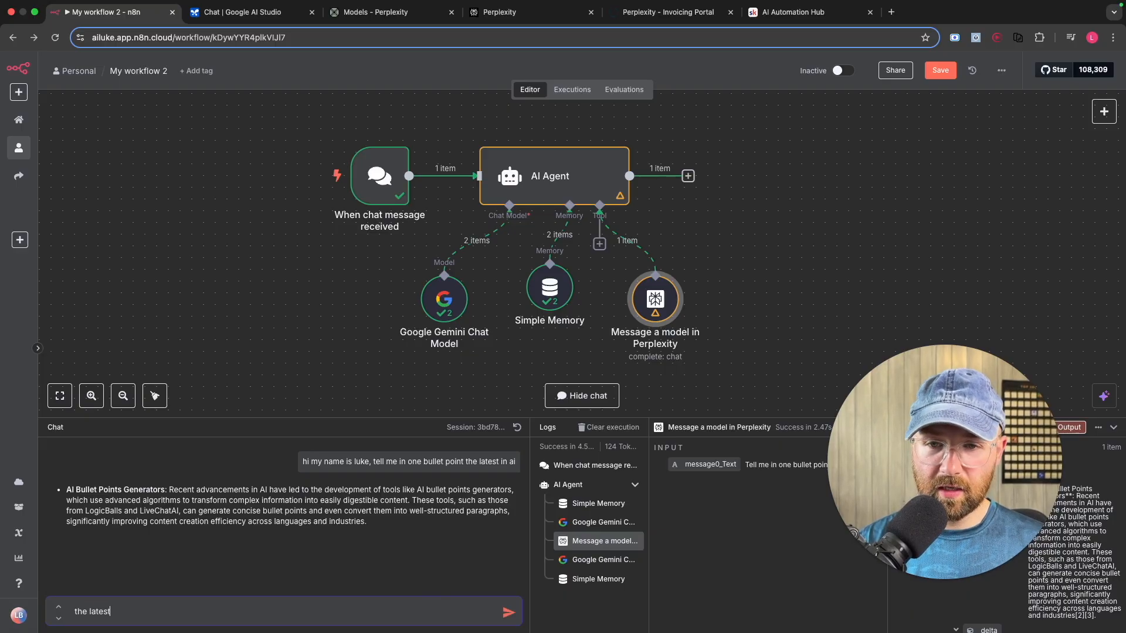
{"action": "type", "text": "in ai please"}
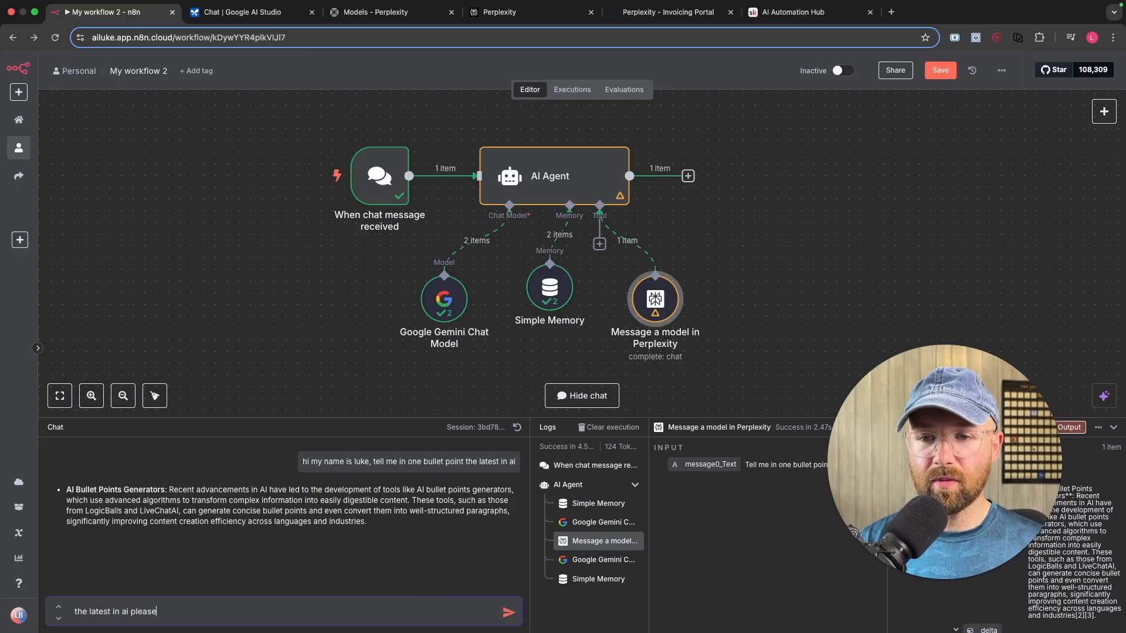
{"action": "left_click", "coordinate": [509, 611]}
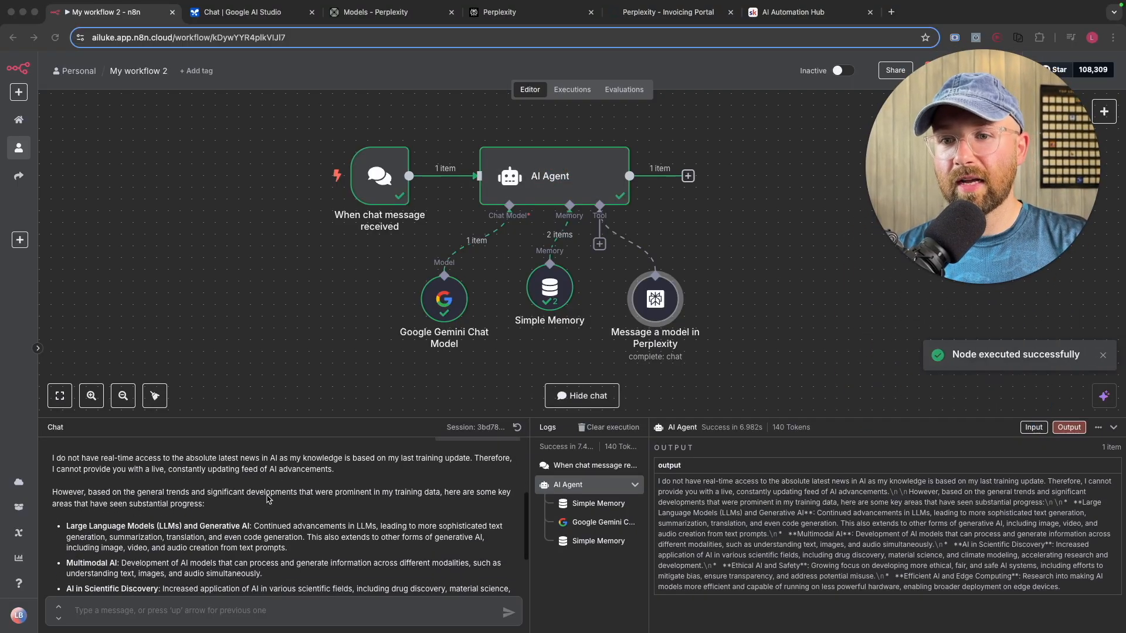
{"action": "scroll", "scroll_direction": "down", "scroll_amount": 3}
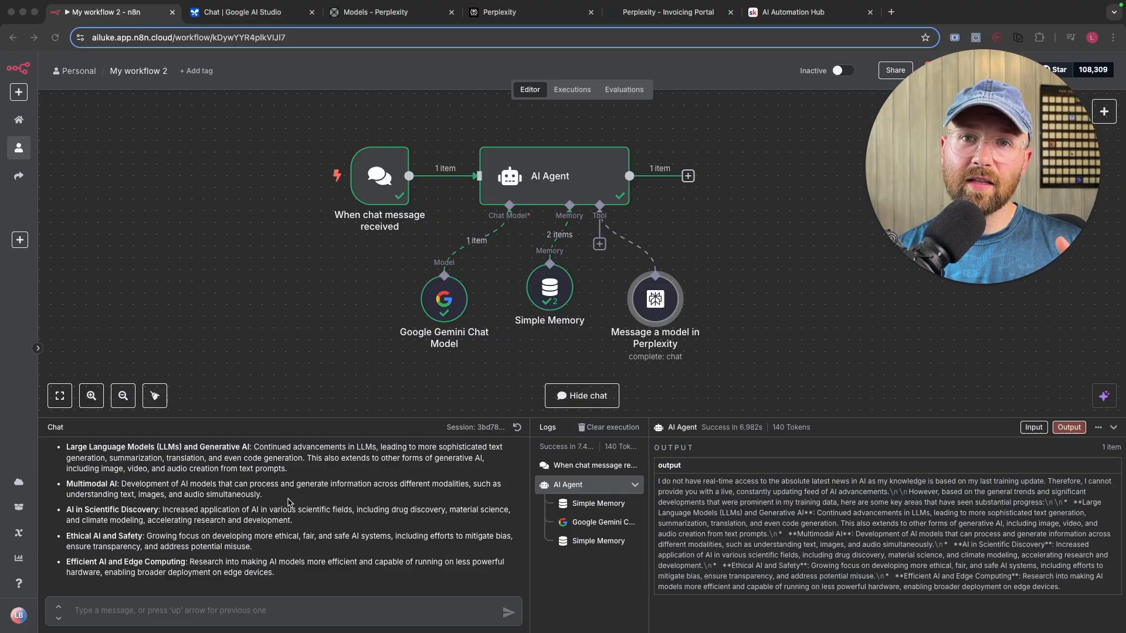
{"action": "mouse_move", "coordinate": [550, 238]}
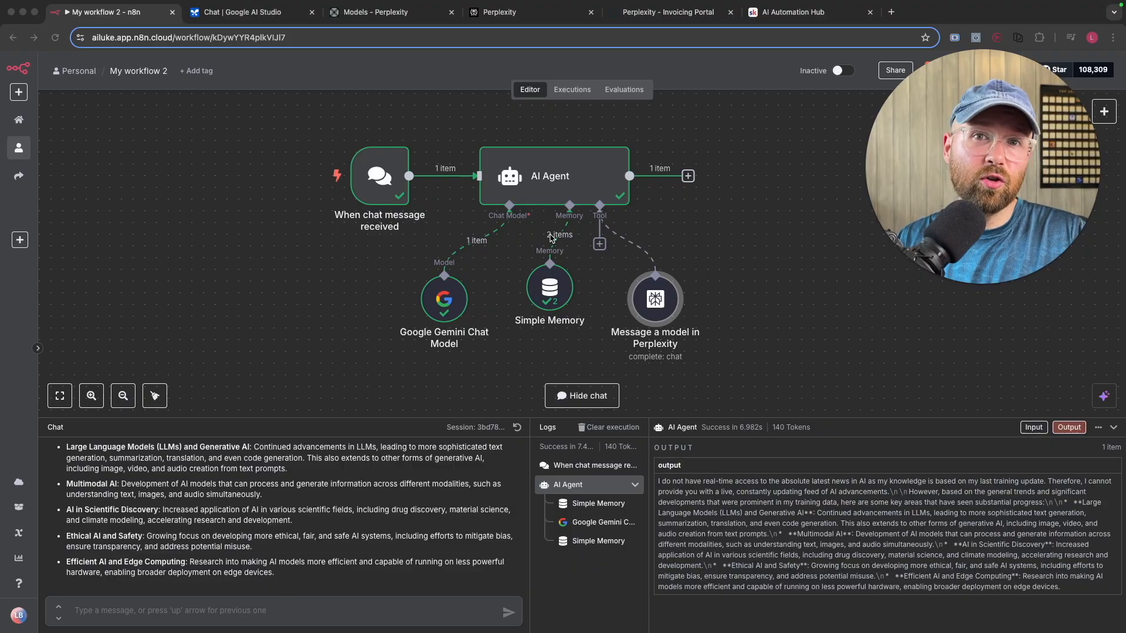
{"action": "mouse_move", "coordinate": [592, 193]}
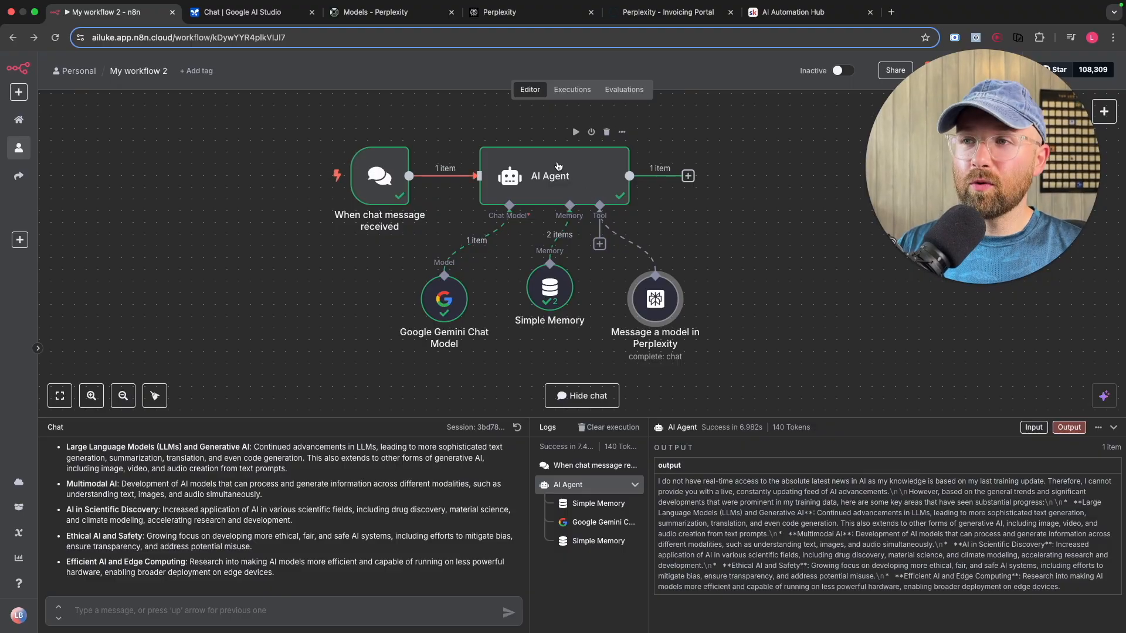
Step: Add a System Message option to the AI Agent's settings
{"action": "double_click", "coordinate": [549, 176]}
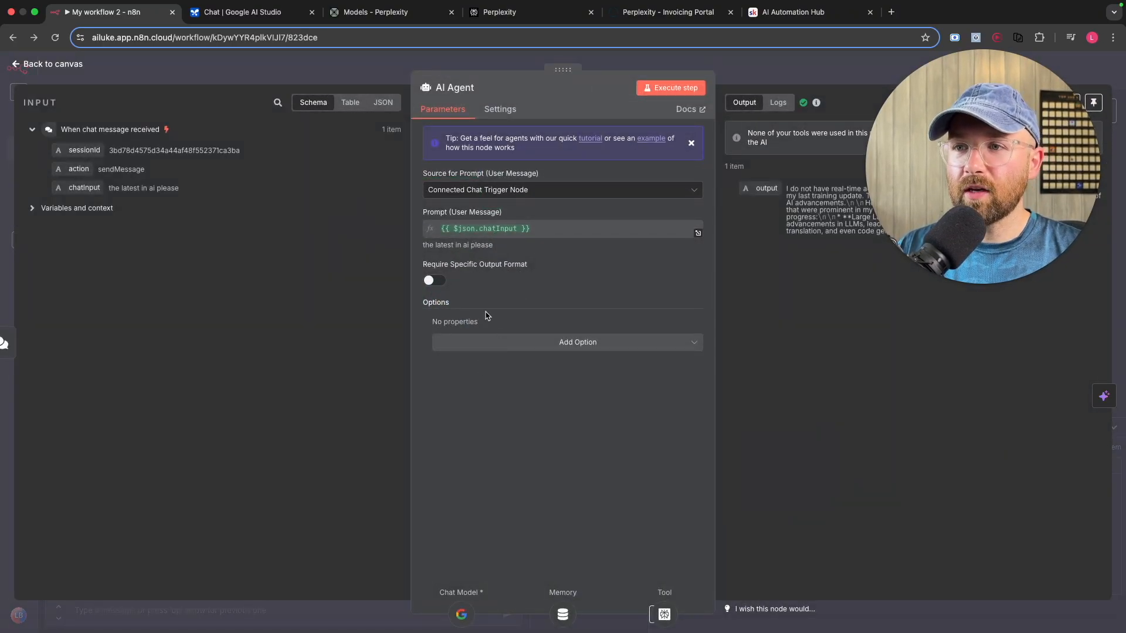
{"action": "left_click", "coordinate": [577, 341]}
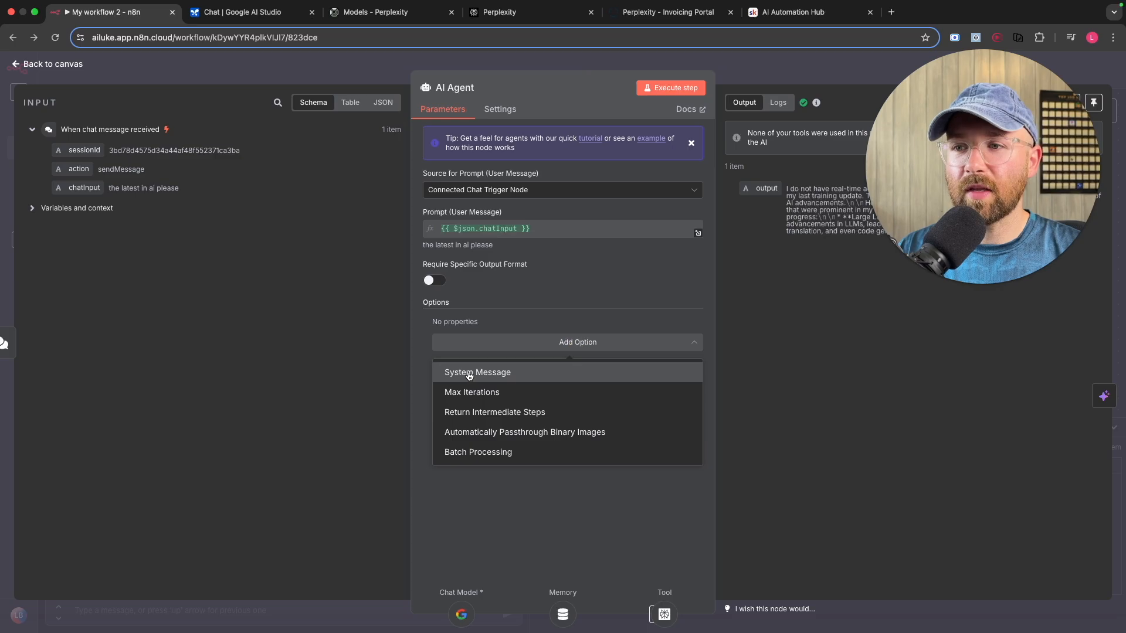
{"action": "left_click", "coordinate": [477, 372]}
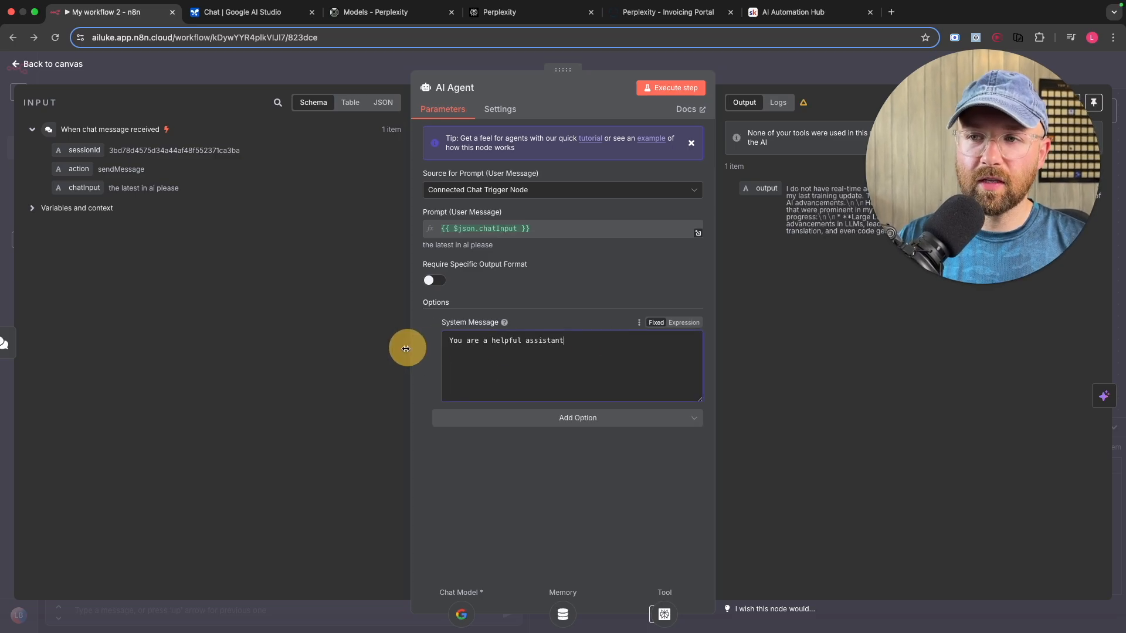
Step: Write the system message 'Use Perplexity when you want to research or search the internet'
{"action": "type", "text": "Use"}
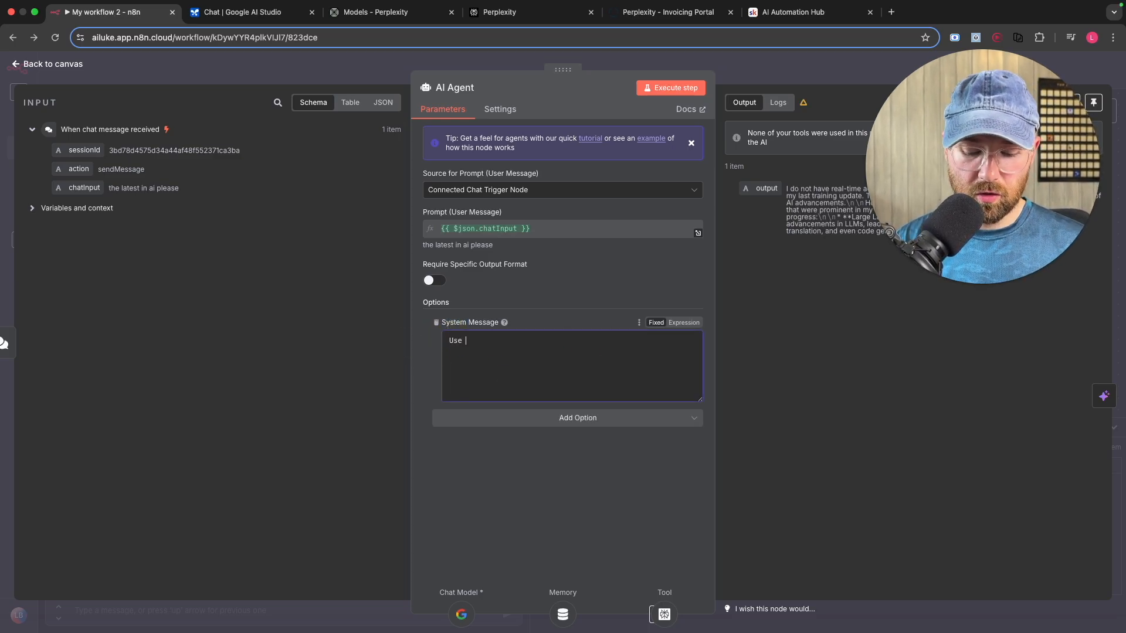
{"action": "type", "text": "Perplexity when you want to research or se"}
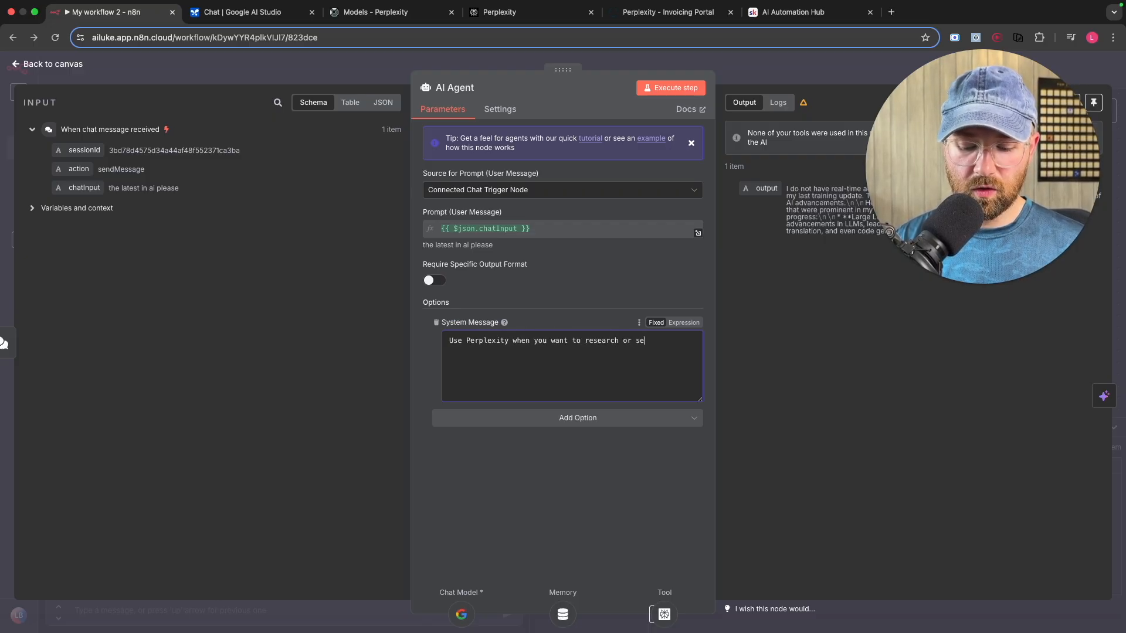
{"action": "type", "text": "arch the inte"}
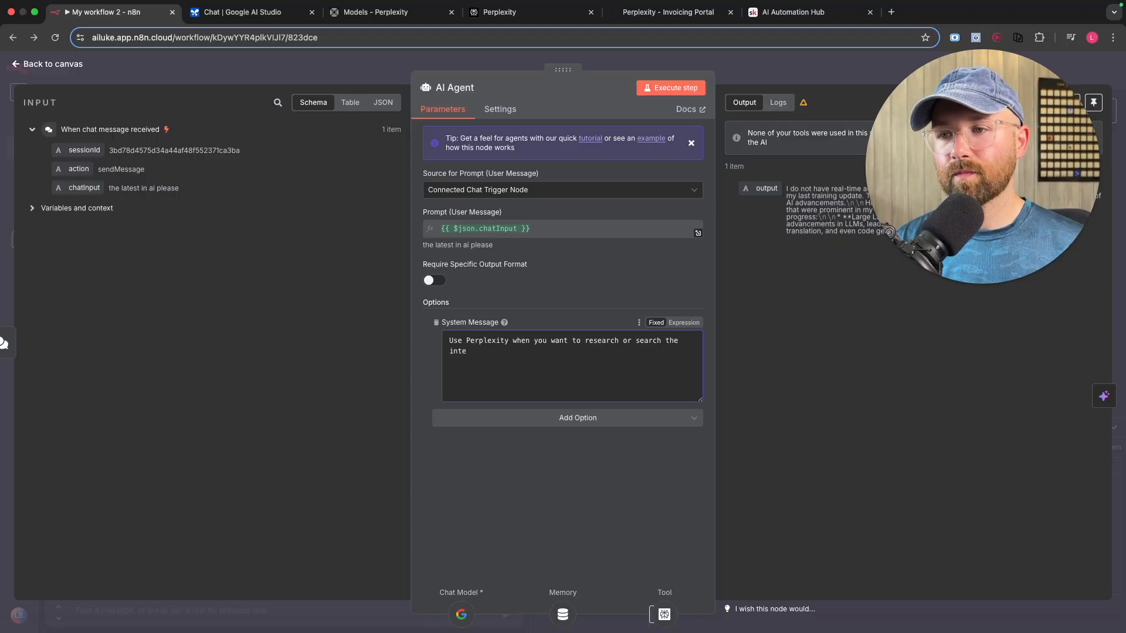
{"action": "type", "text": "rnet"}
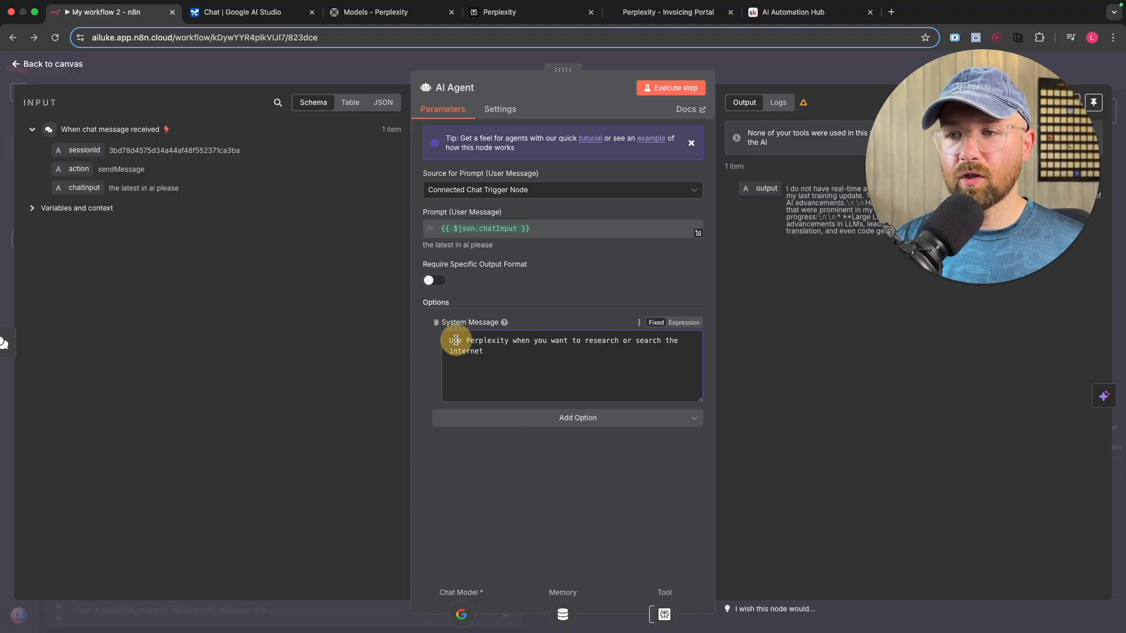
{"action": "type", "text": "You"}
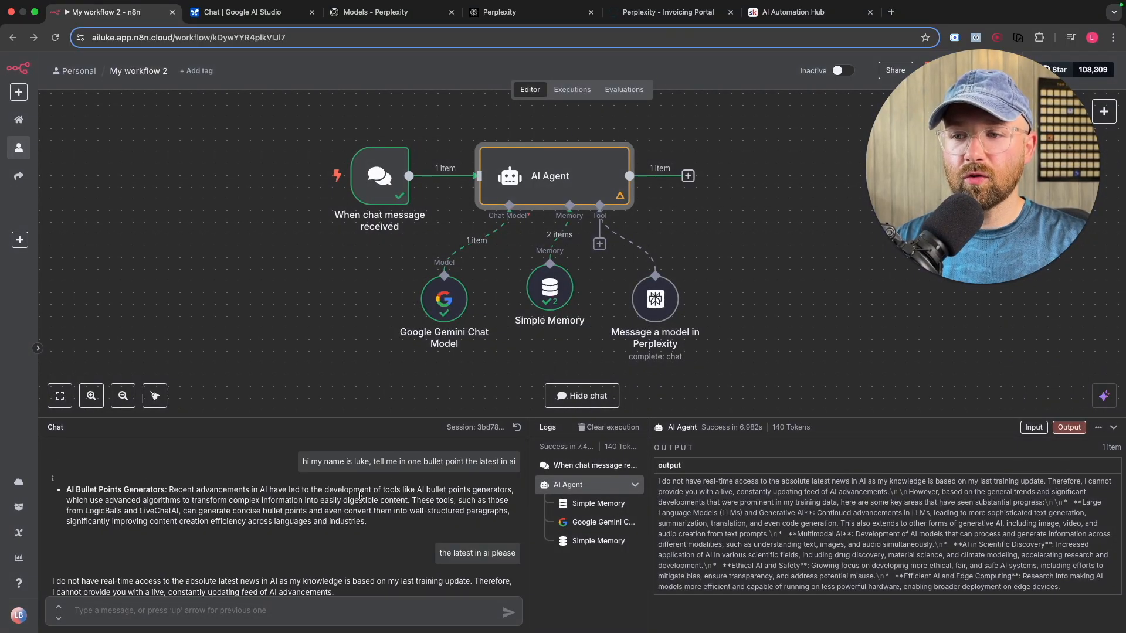
Step: Resend the latest-in-AI question and read the agent's reply admitting no real-time news access
{"action": "scroll", "scroll_direction": "down", "scroll_amount": 3}
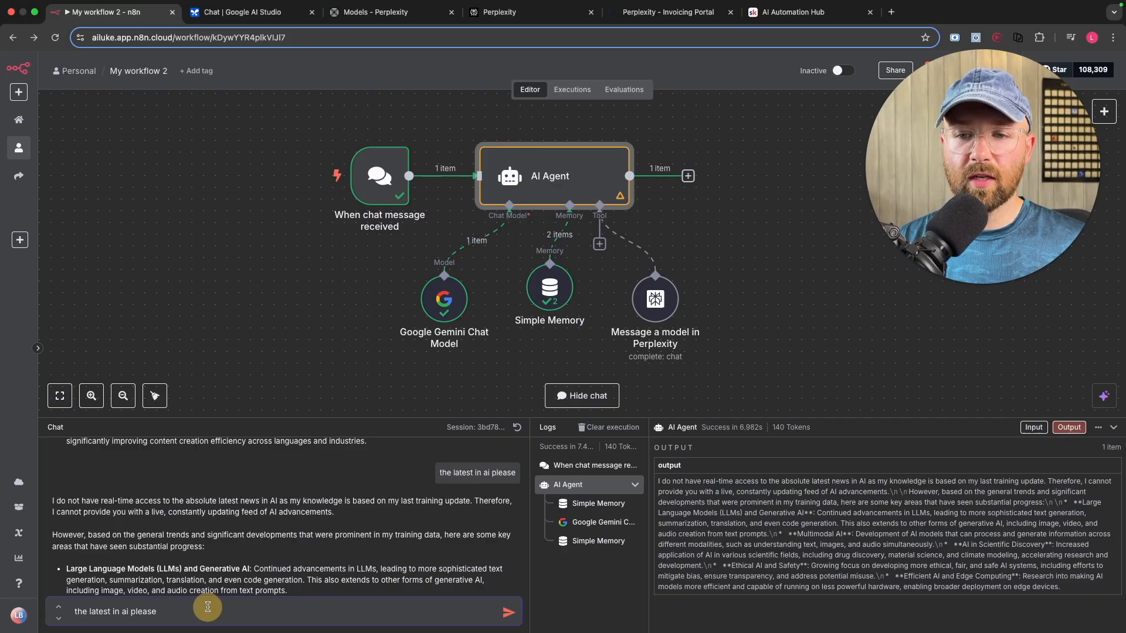
{"action": "type", "text": "wefdwqdefdewd"}
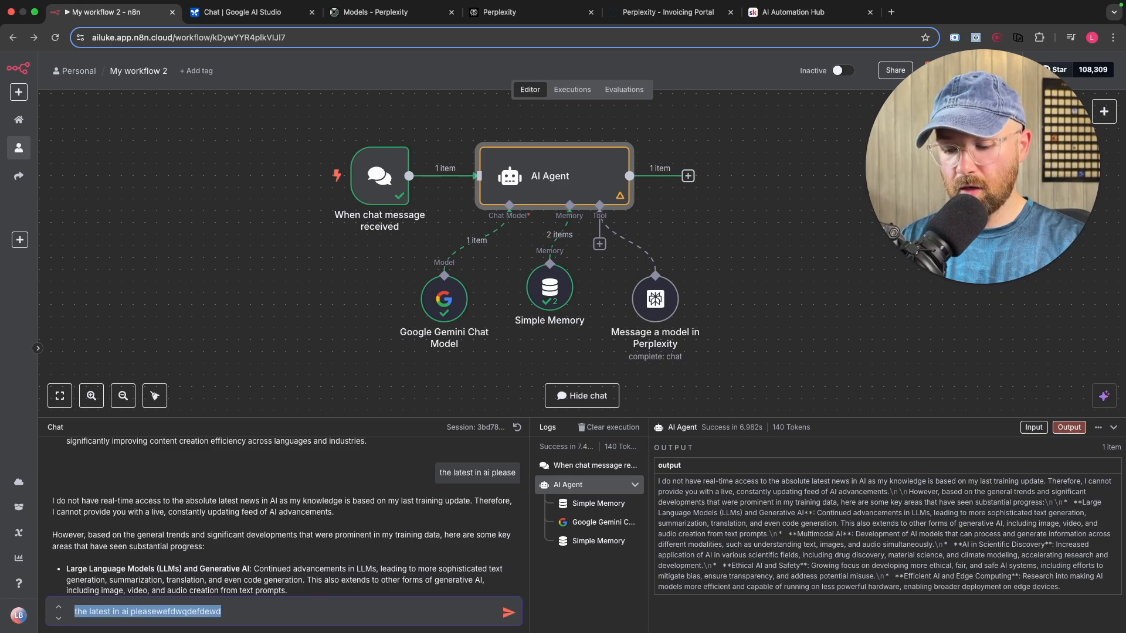
{"action": "left_click", "coordinate": [508, 612]}
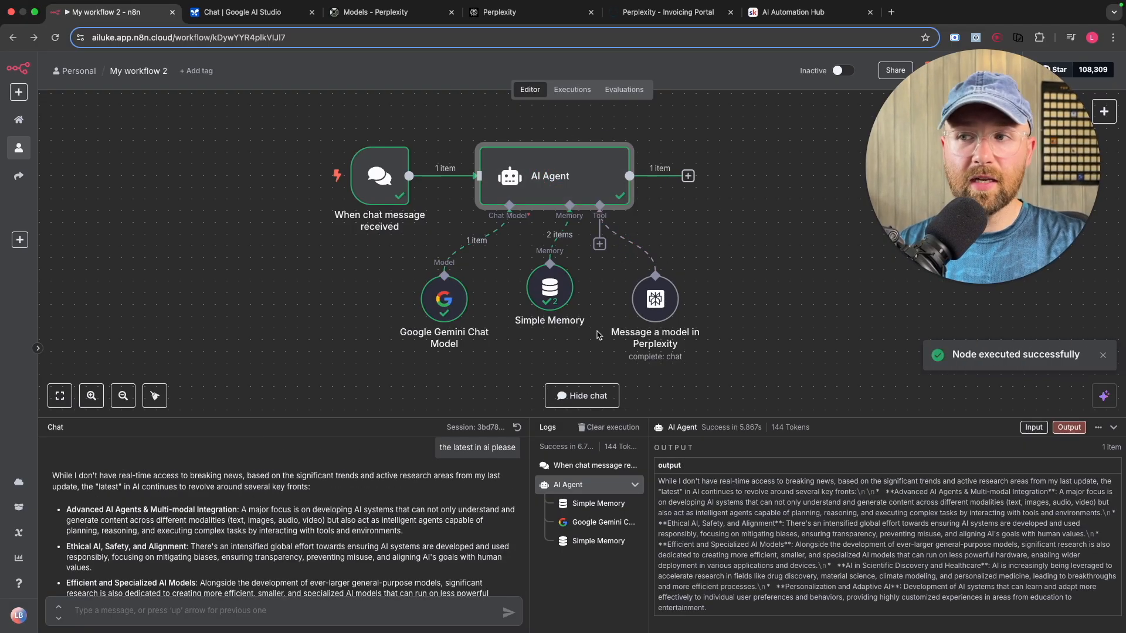
{"action": "mouse_move", "coordinate": [631, 340]}
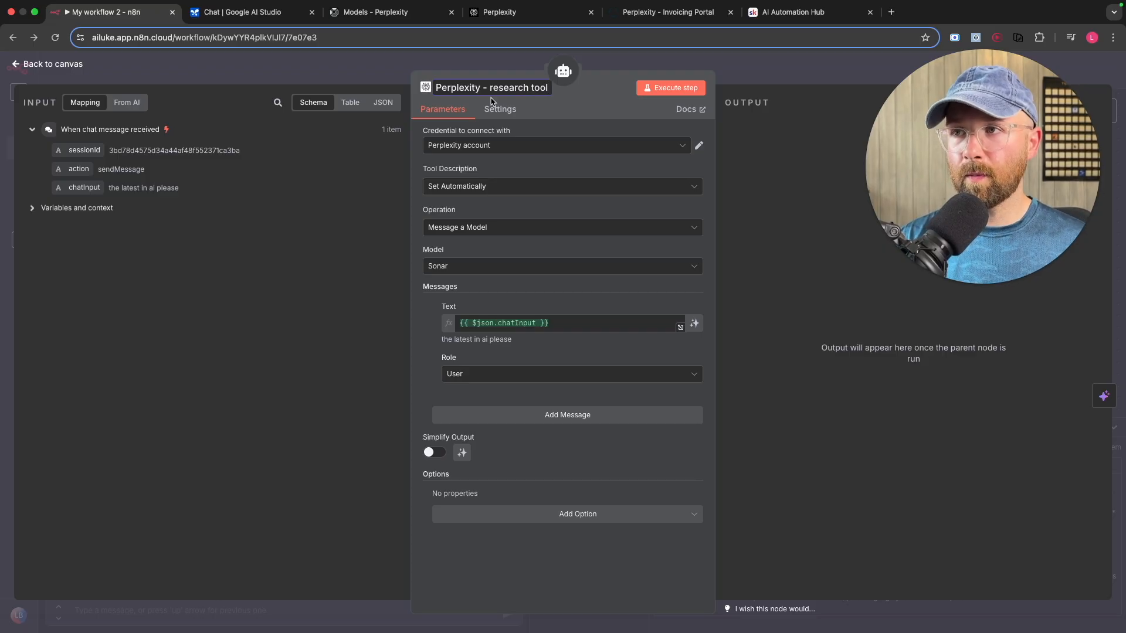
Step: Return to the canvas with the tool renamed 'Perplexity - research tool'
{"action": "left_click", "coordinate": [48, 64]}
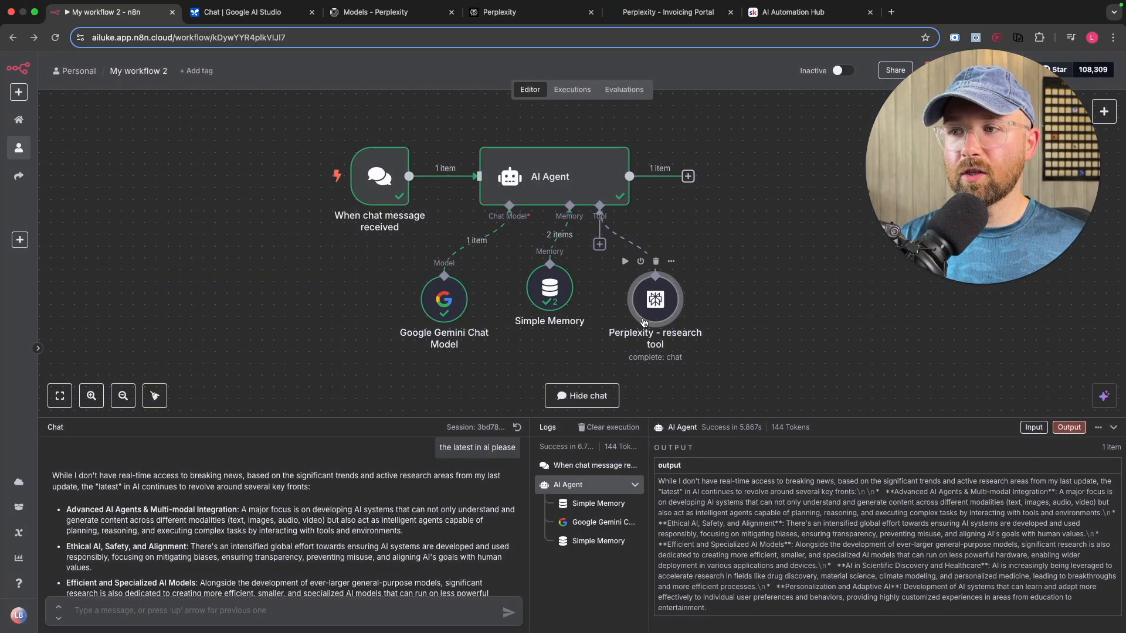
{"action": "mouse_move", "coordinate": [524, 416]}
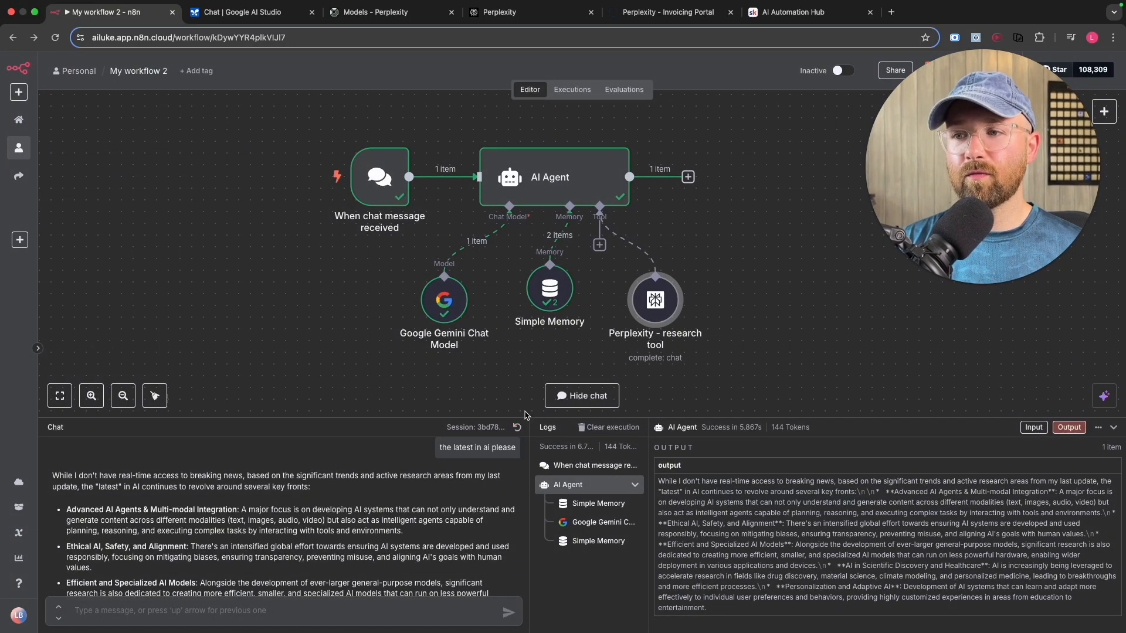
{"action": "mouse_move", "coordinate": [517, 427]}
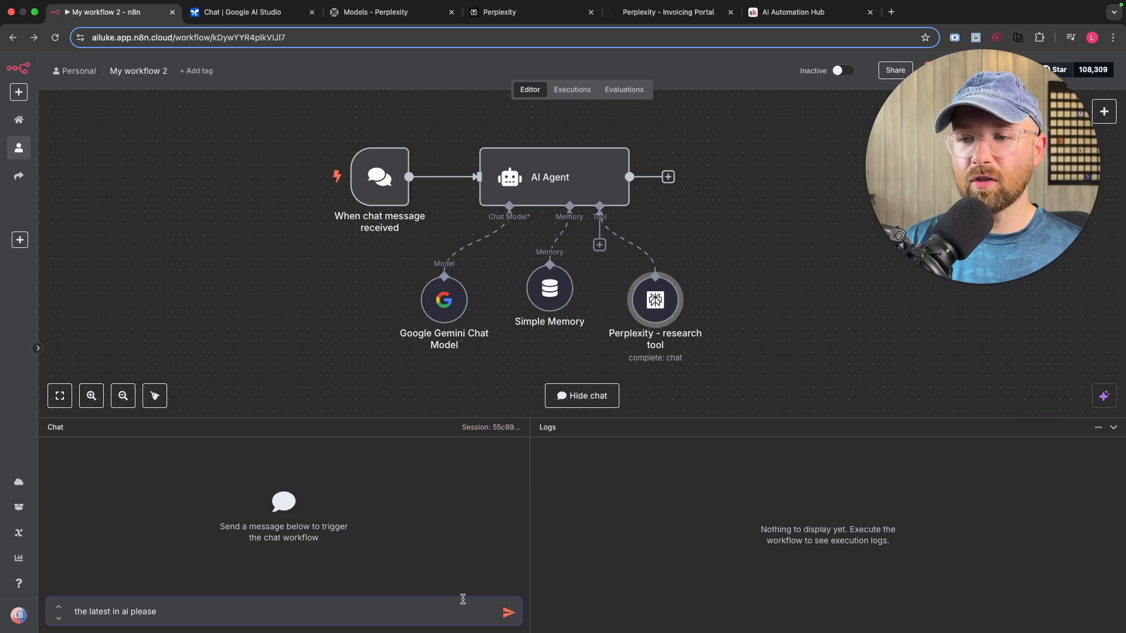
Step: Send the latest-in-AI question so the agent calls Perplexity, then inspect Simple Memory in the Logs
{"action": "left_click", "coordinate": [508, 612]}
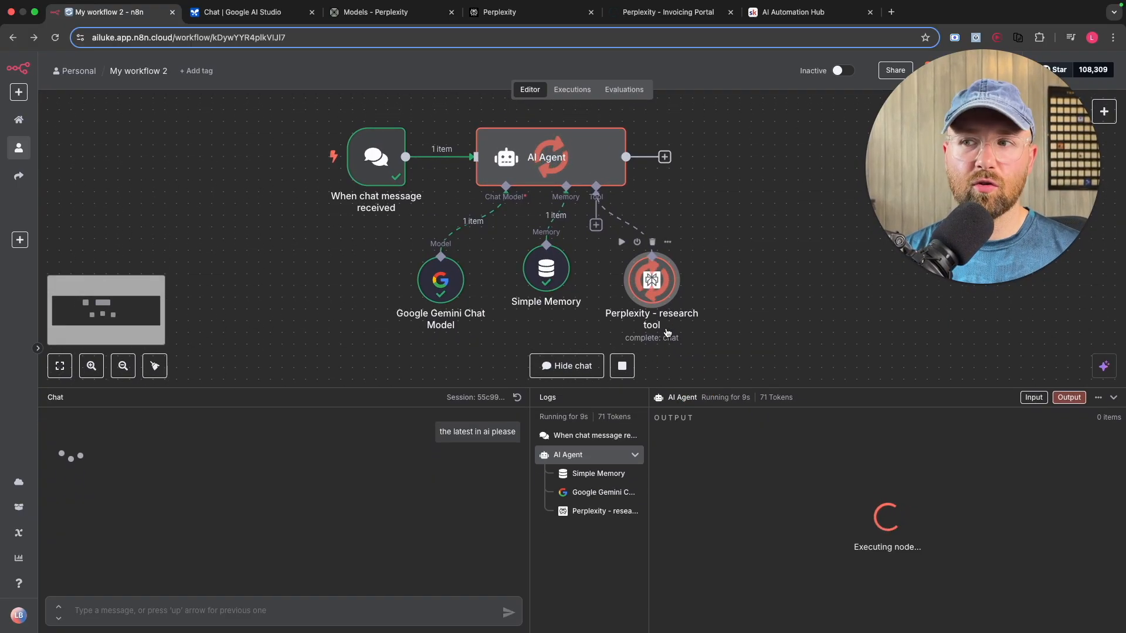
{"action": "mouse_move", "coordinate": [749, 369]}
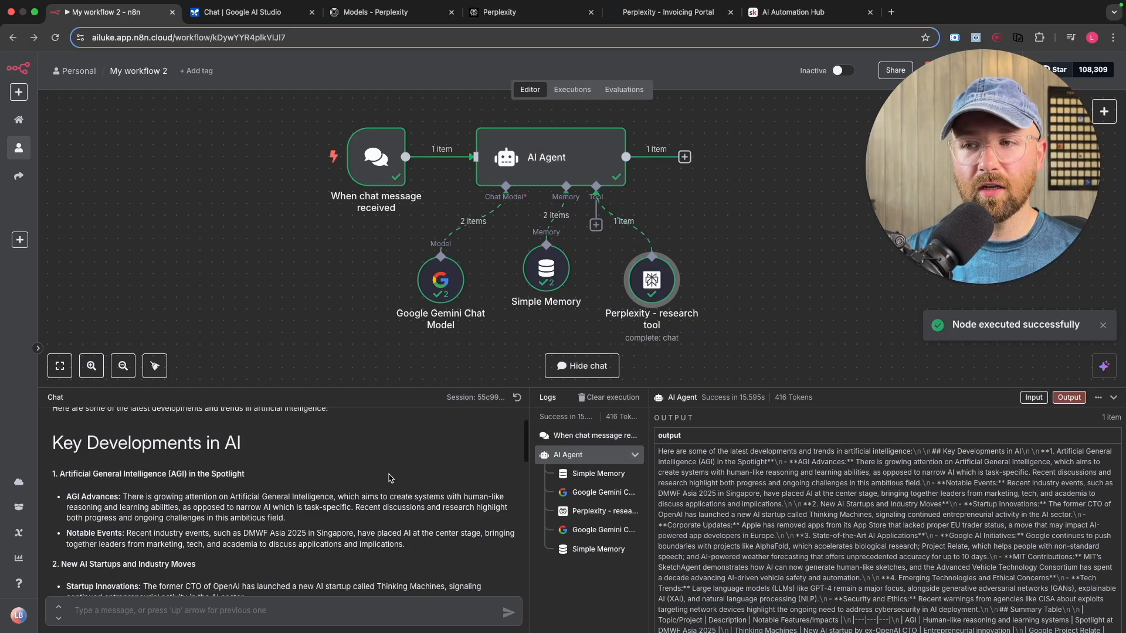
{"action": "scroll", "scroll_direction": "down", "scroll_amount": 3}
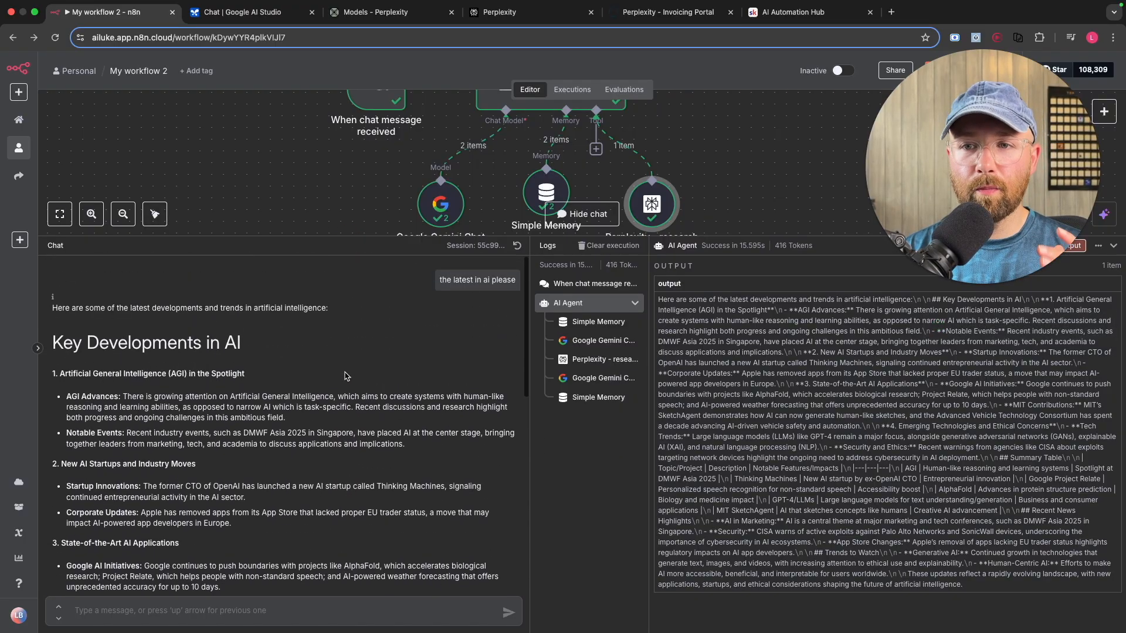
{"action": "mouse_move", "coordinate": [485, 338]}
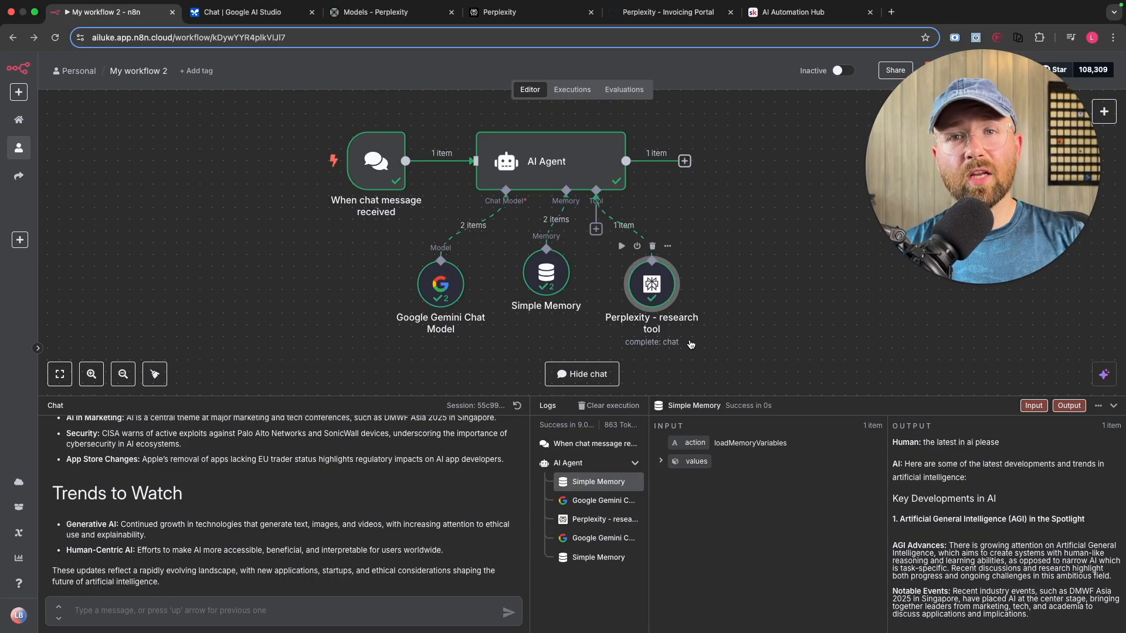
{"action": "left_click", "coordinate": [376, 161]}
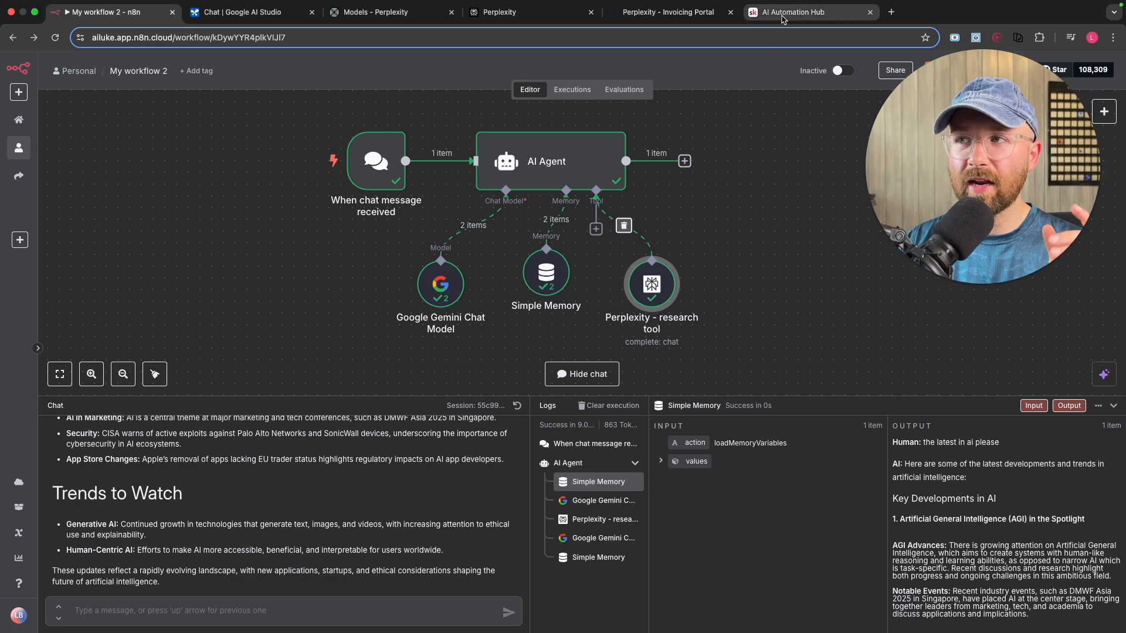
{"action": "mouse_move", "coordinate": [792, 12]}
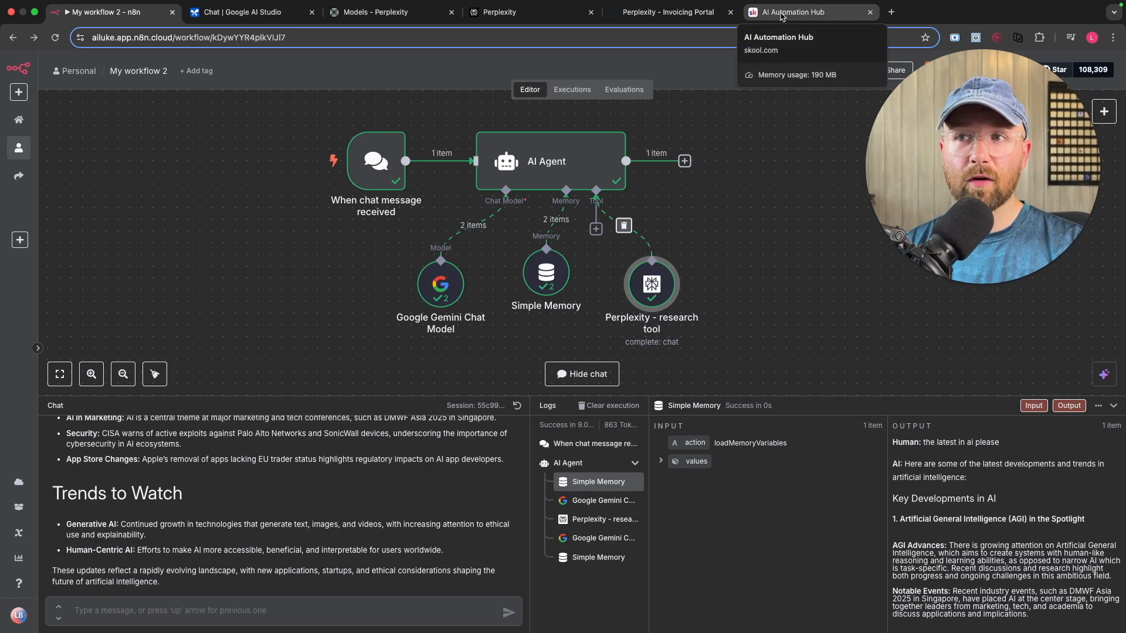
{"action": "mouse_move", "coordinate": [949, 199]}
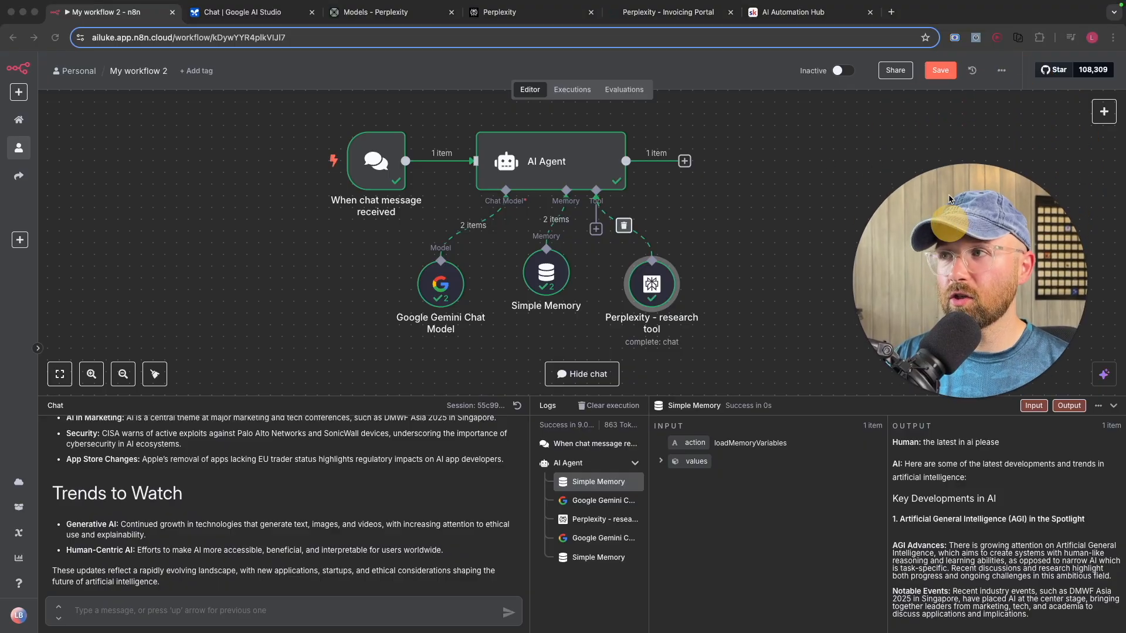
{"action": "left_click", "coordinate": [1001, 69]}
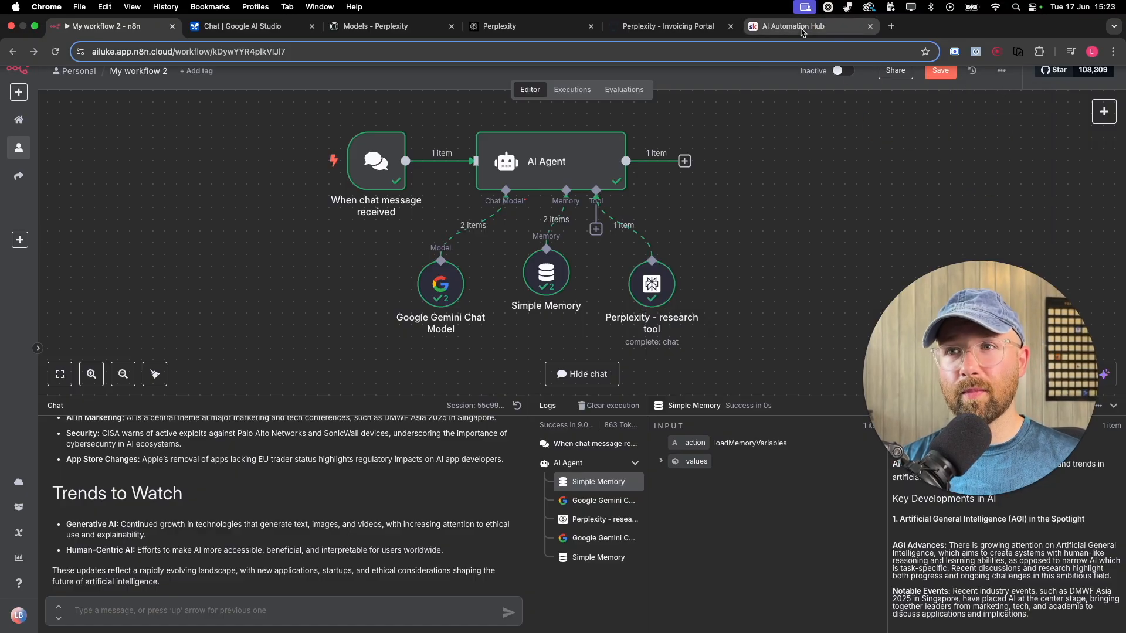
Step: In the AI Automation Pro Skool classroom, browse the Automation Templates course's Veo 3 lesson
{"action": "left_click", "coordinate": [794, 27]}
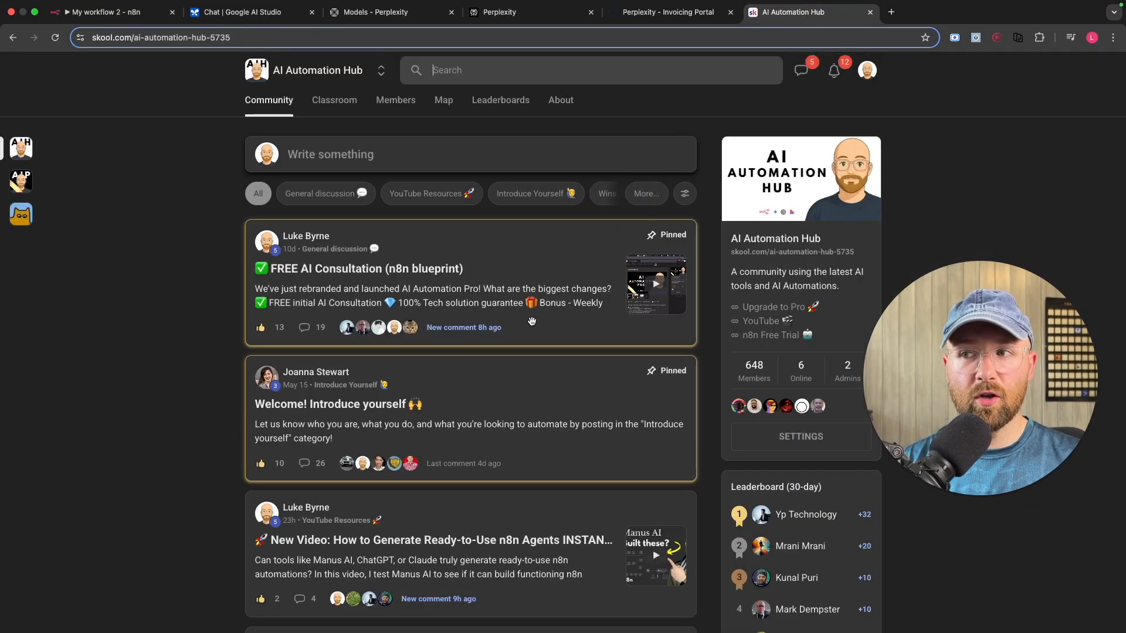
{"action": "mouse_move", "coordinate": [180, 194]}
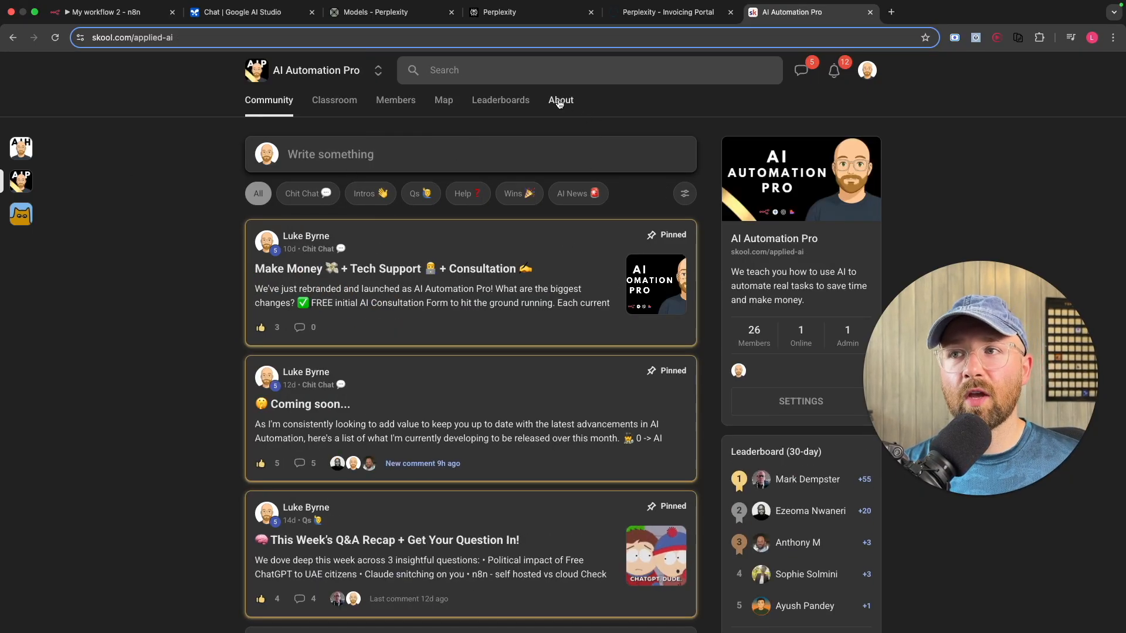
{"action": "left_click", "coordinate": [335, 99]}
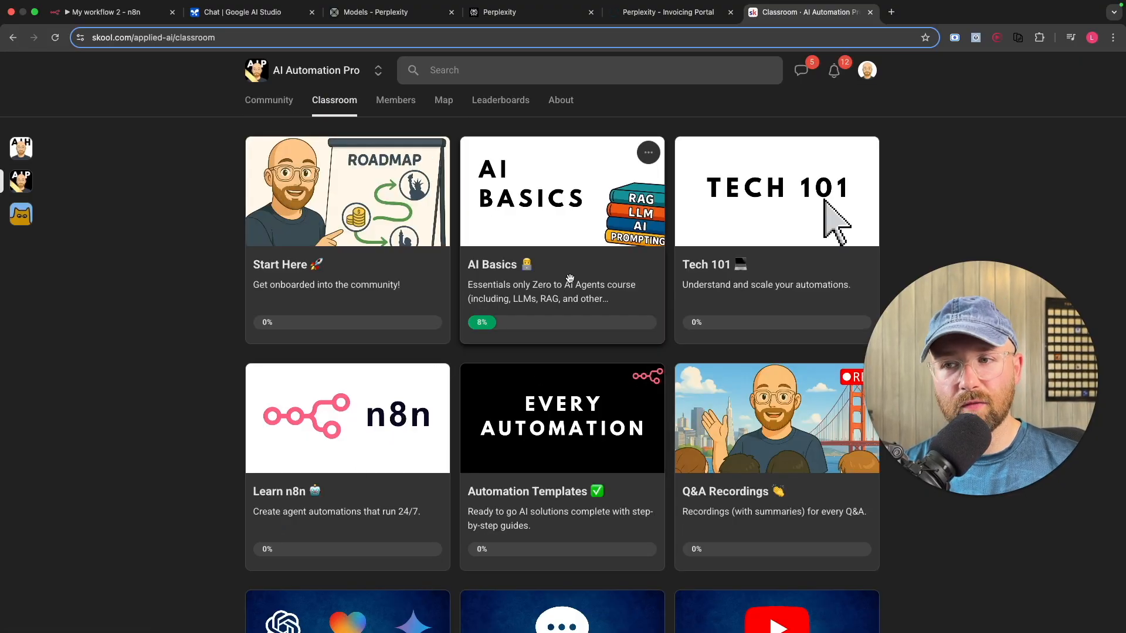
{"action": "mouse_move", "coordinate": [570, 409]}
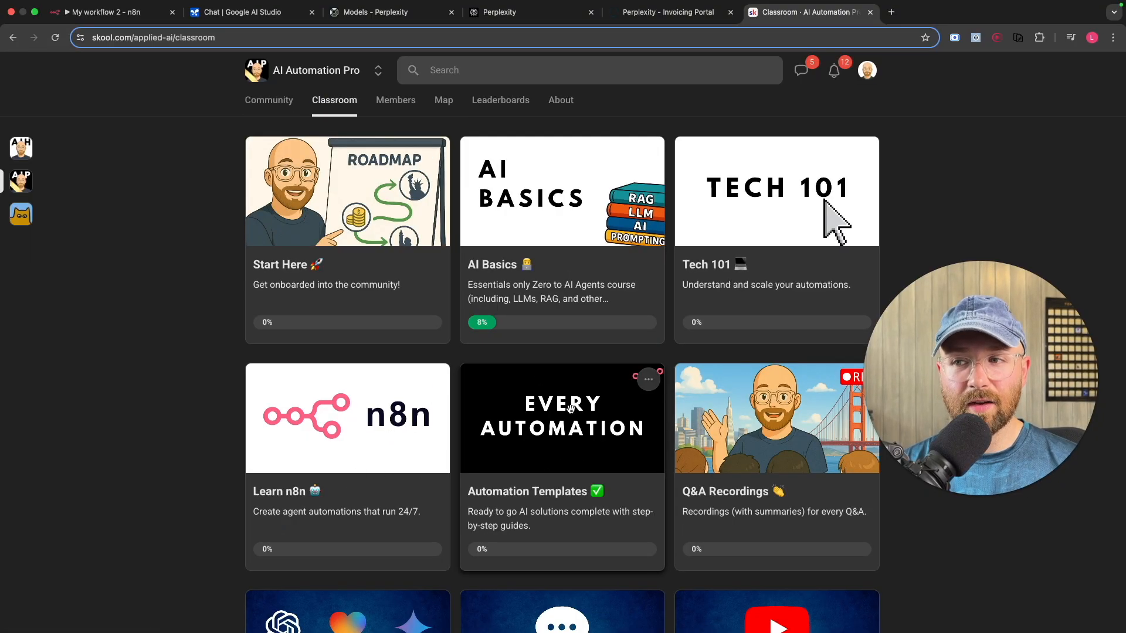
{"action": "left_click", "coordinate": [562, 417]}
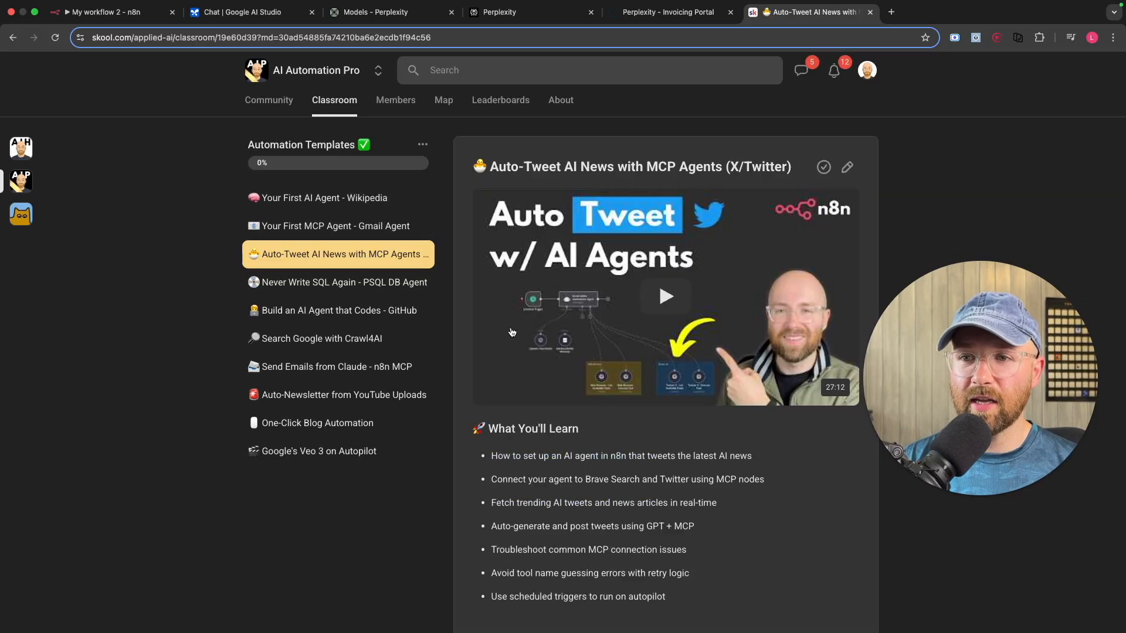
{"action": "left_click", "coordinate": [318, 450]}
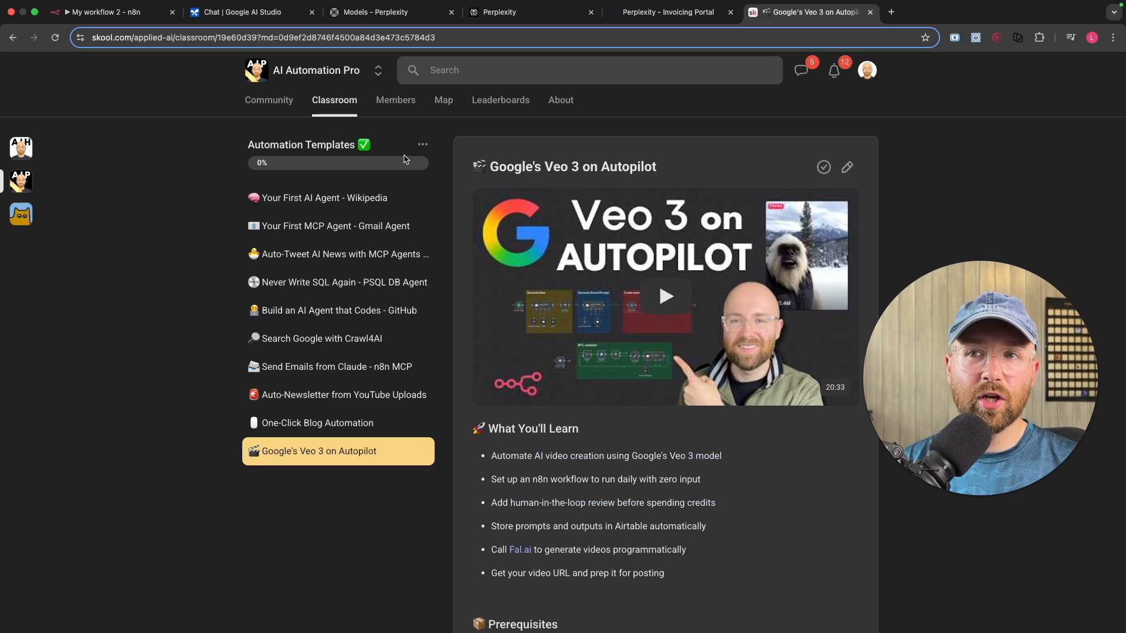
Step: In the Start Here course, view the Free Consultation, Get Help and Make Money lessons
{"action": "left_click", "coordinate": [334, 100]}
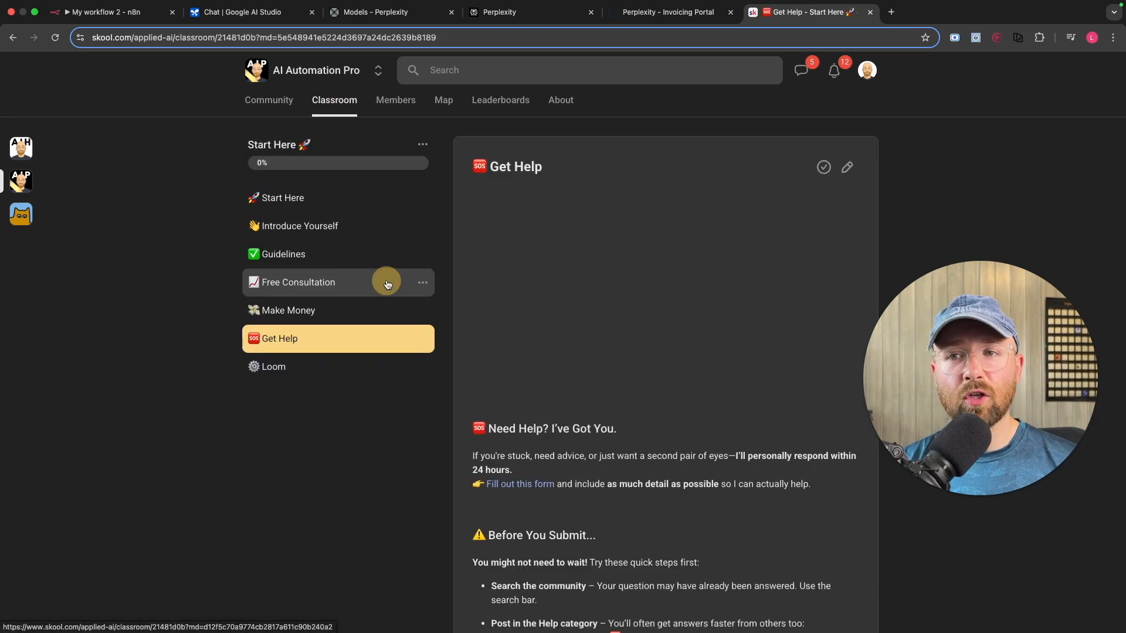
{"action": "left_click", "coordinate": [297, 283]}
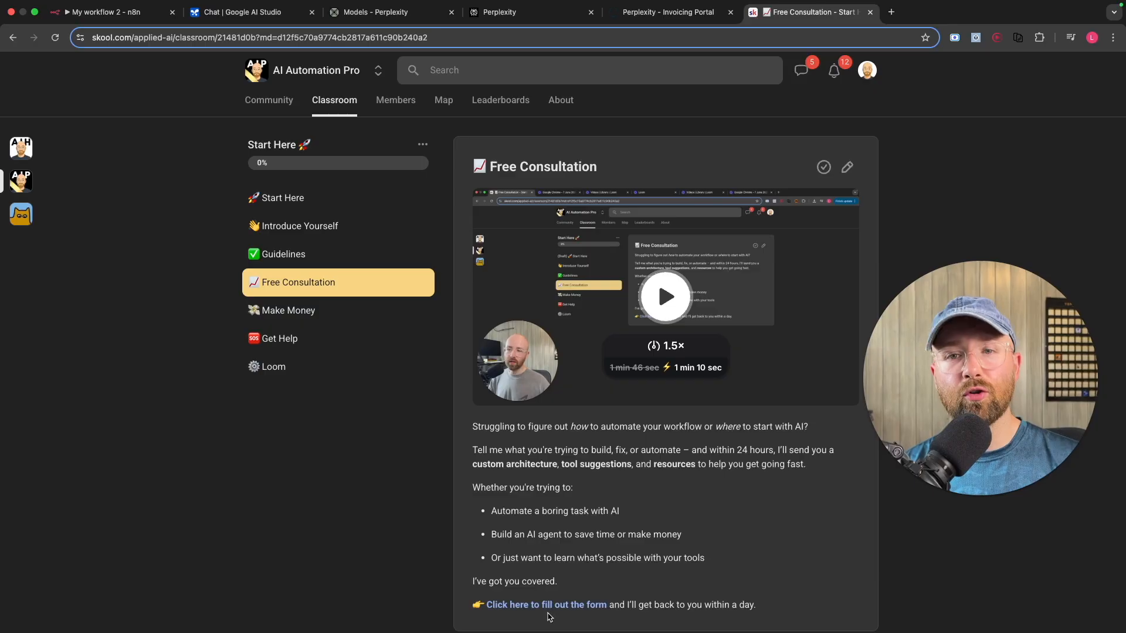
{"action": "mouse_move", "coordinate": [337, 338]}
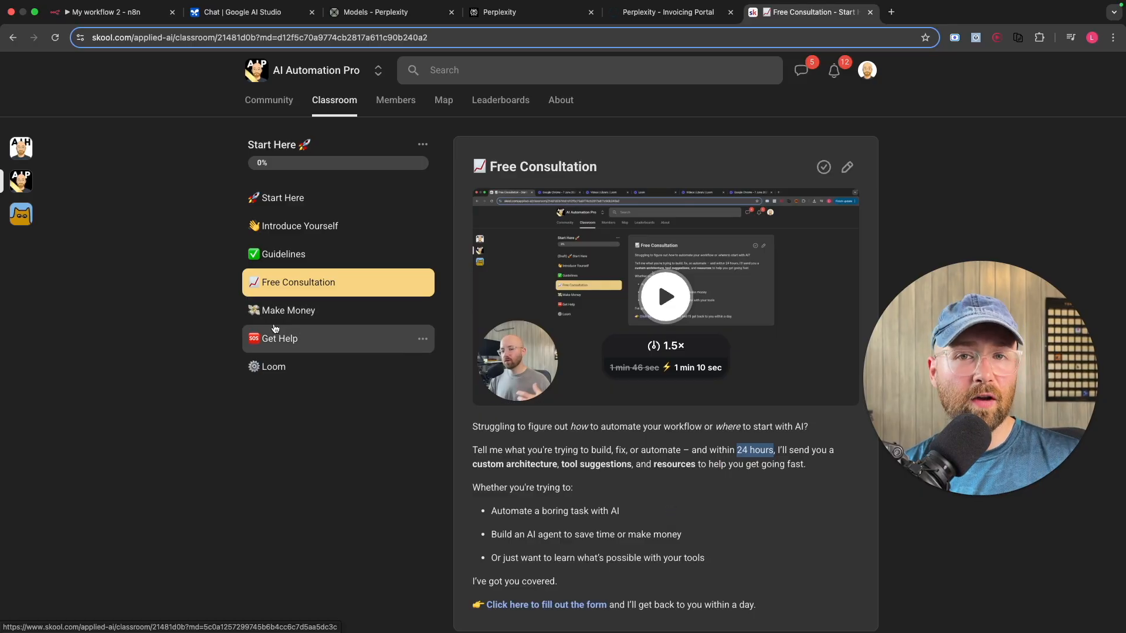
{"action": "left_click", "coordinate": [279, 338]}
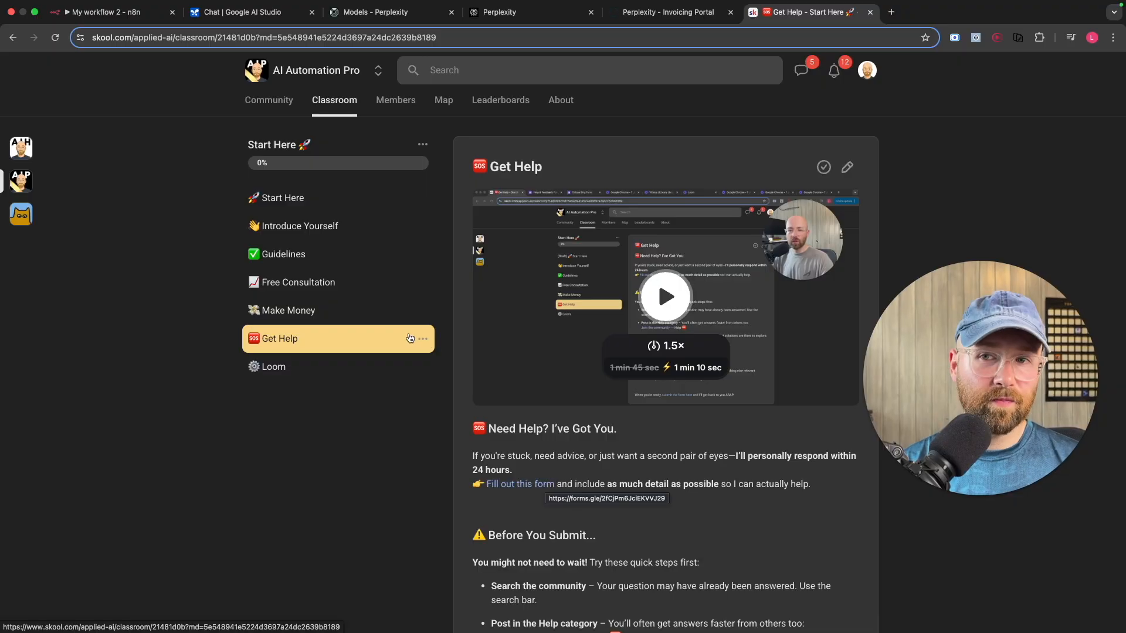
{"action": "left_click", "coordinate": [290, 310]}
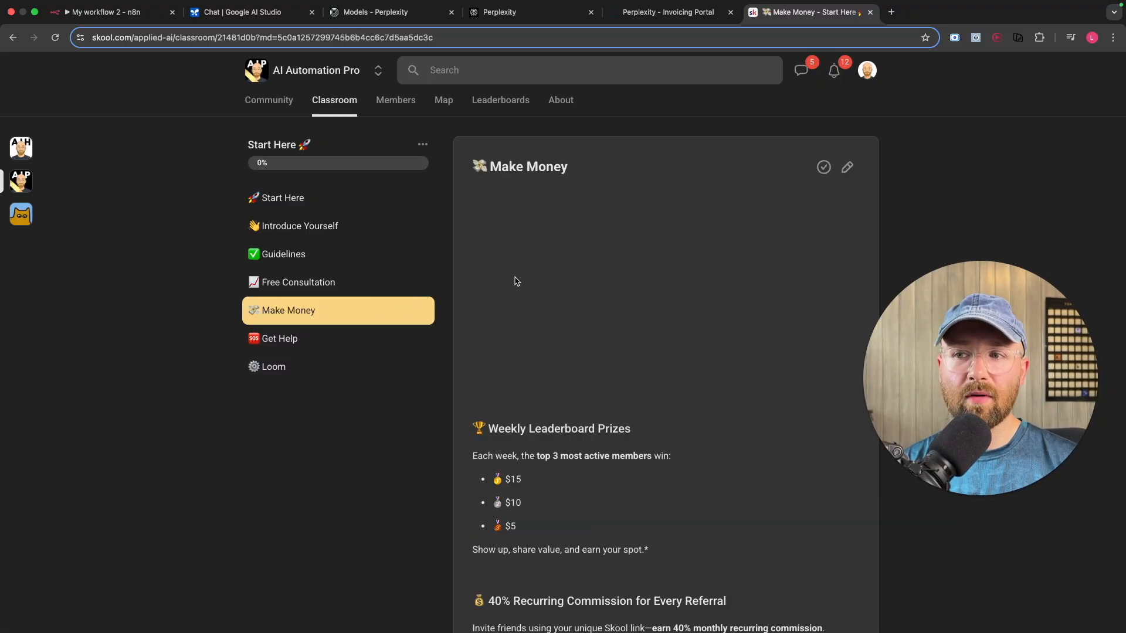
{"action": "scroll", "scroll_direction": "down", "scroll_amount": 3}
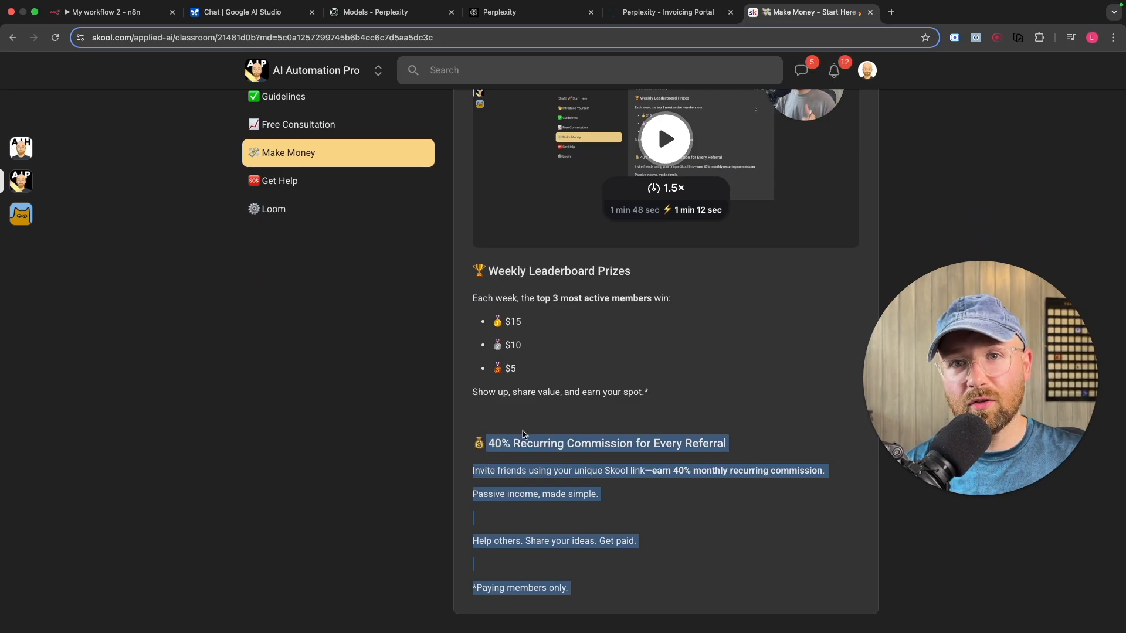
{"action": "scroll", "scroll_direction": "up", "scroll_amount": 3}
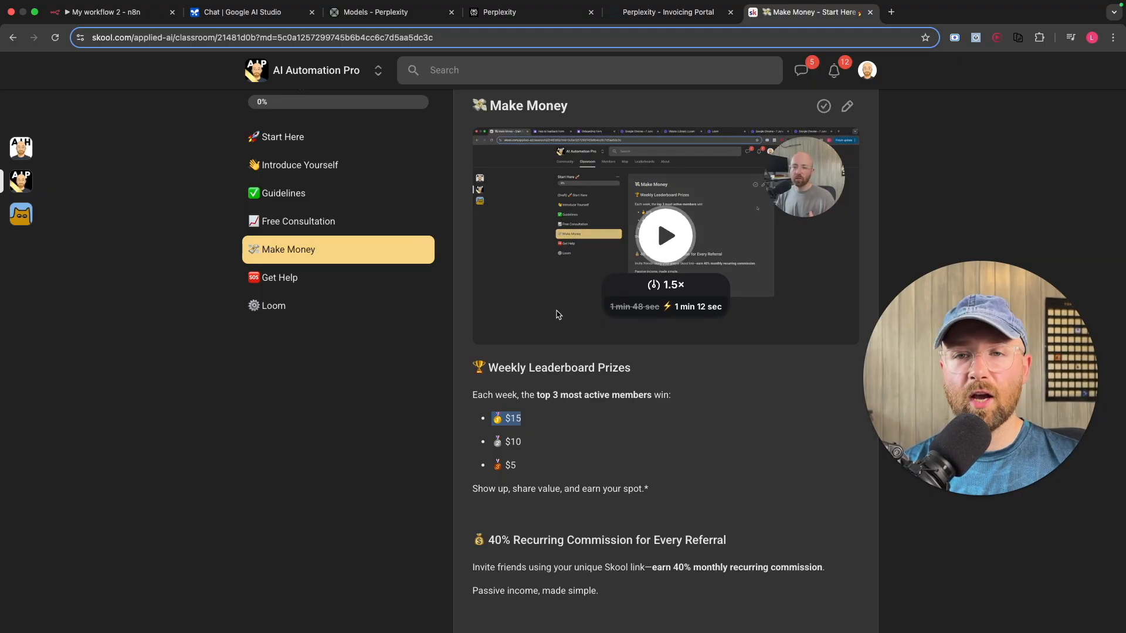
{"action": "scroll", "scroll_direction": "up", "scroll_amount": 3}
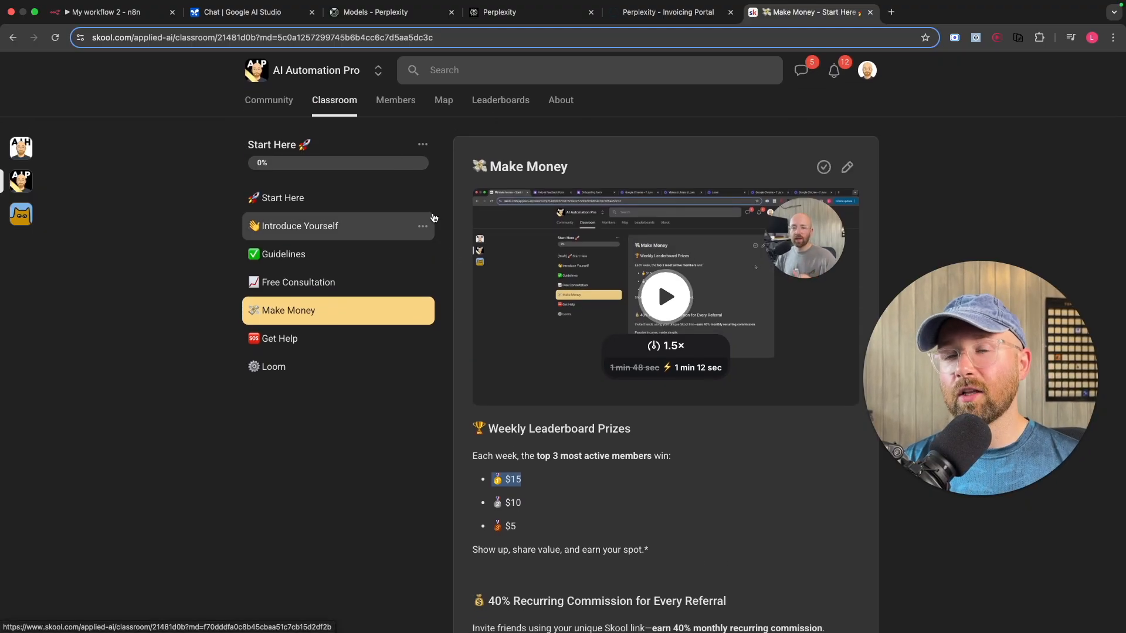
{"action": "mouse_move", "coordinate": [445, 206]}
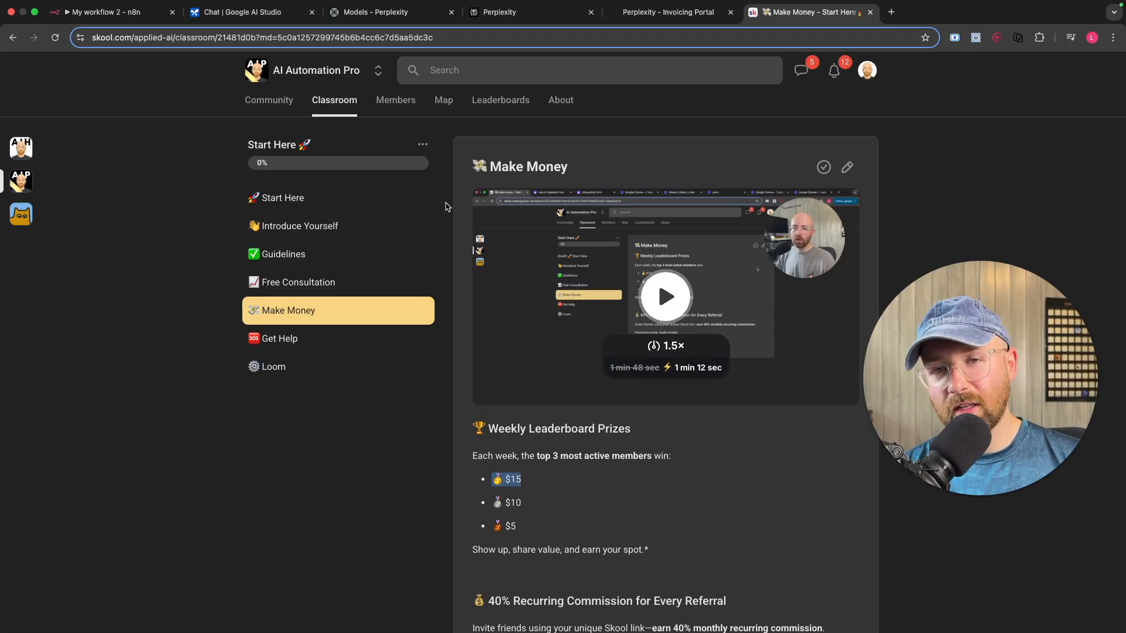